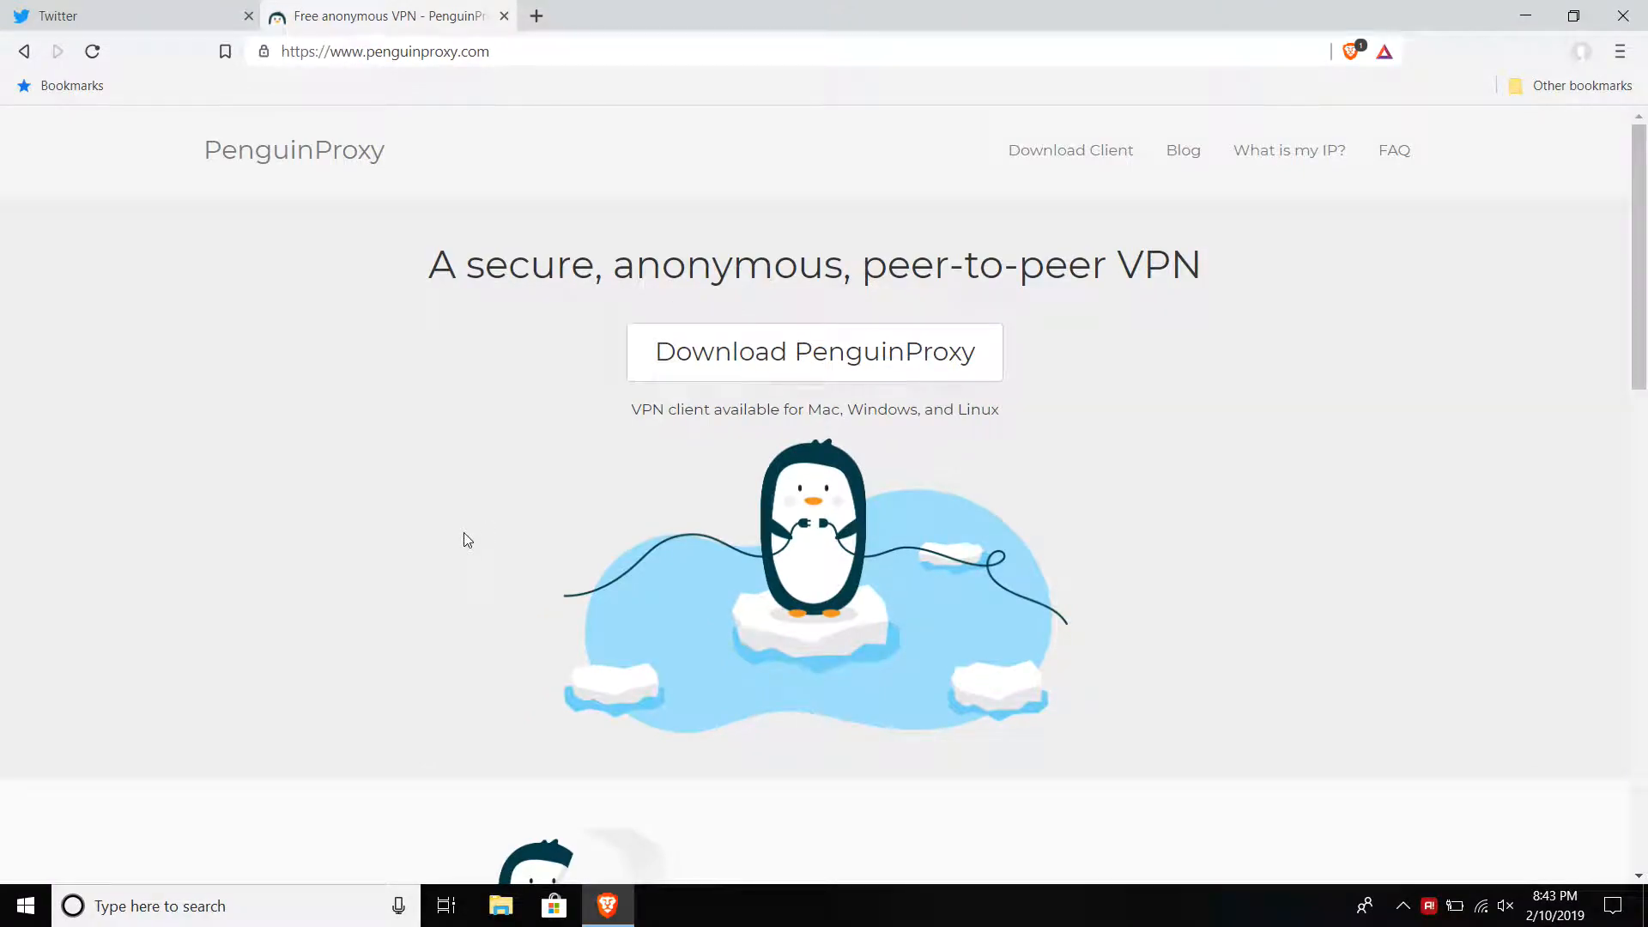
mouse_move(505, 378)
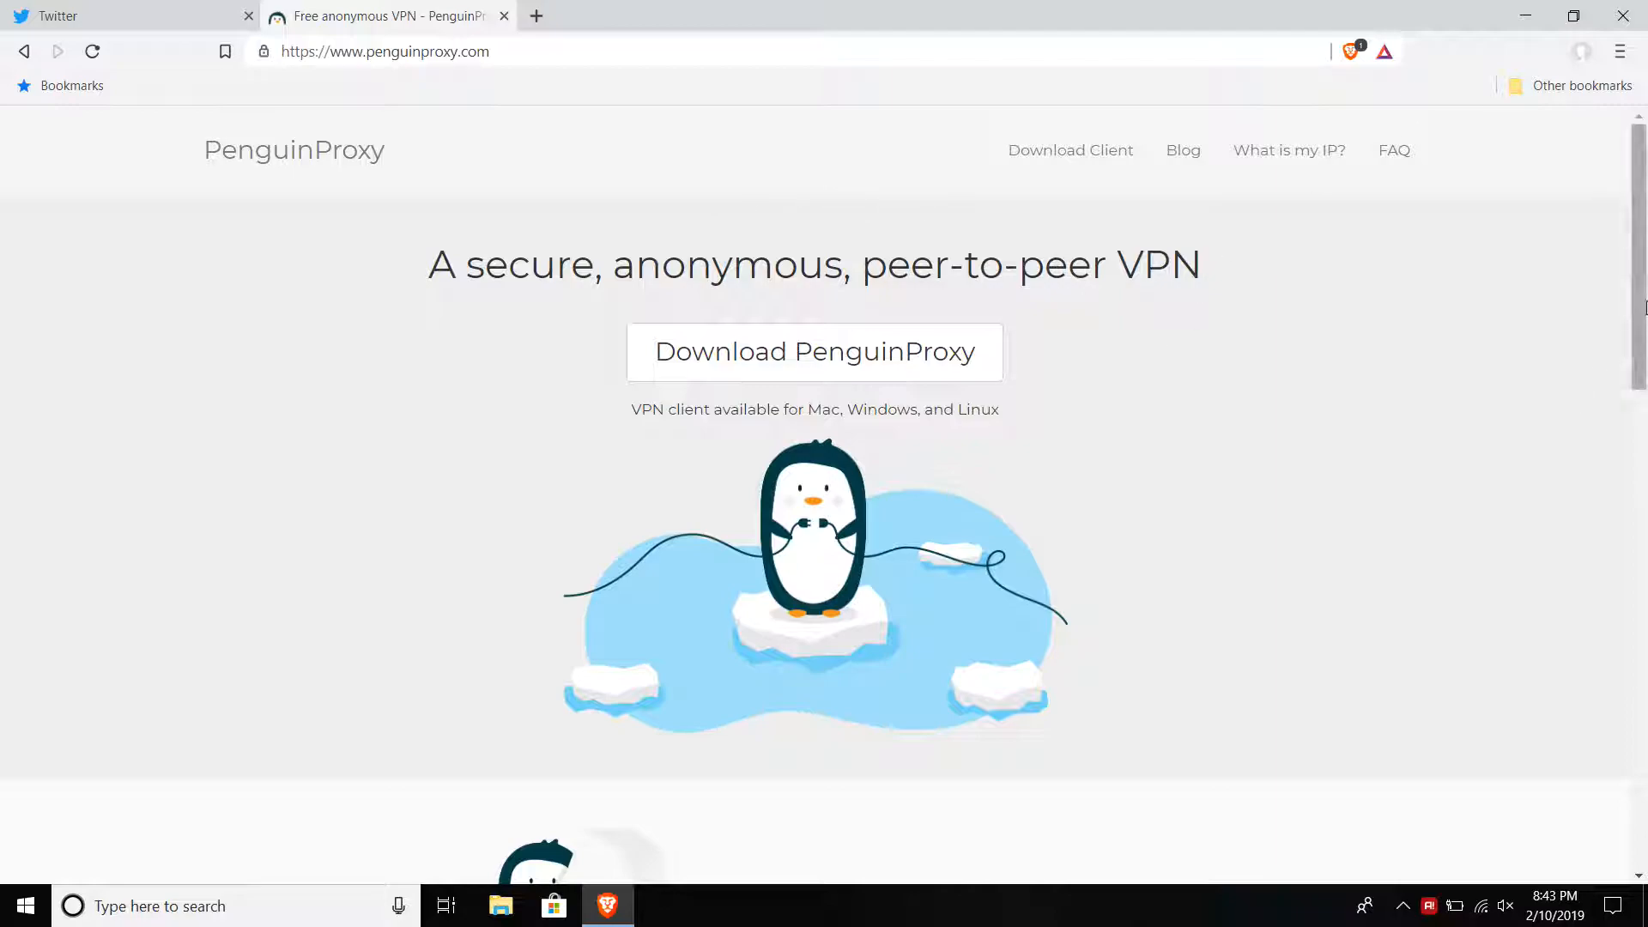
Scroll the PenguinProxy homepage and restore the Brave window down to a smaller size.
scroll("down", 3)
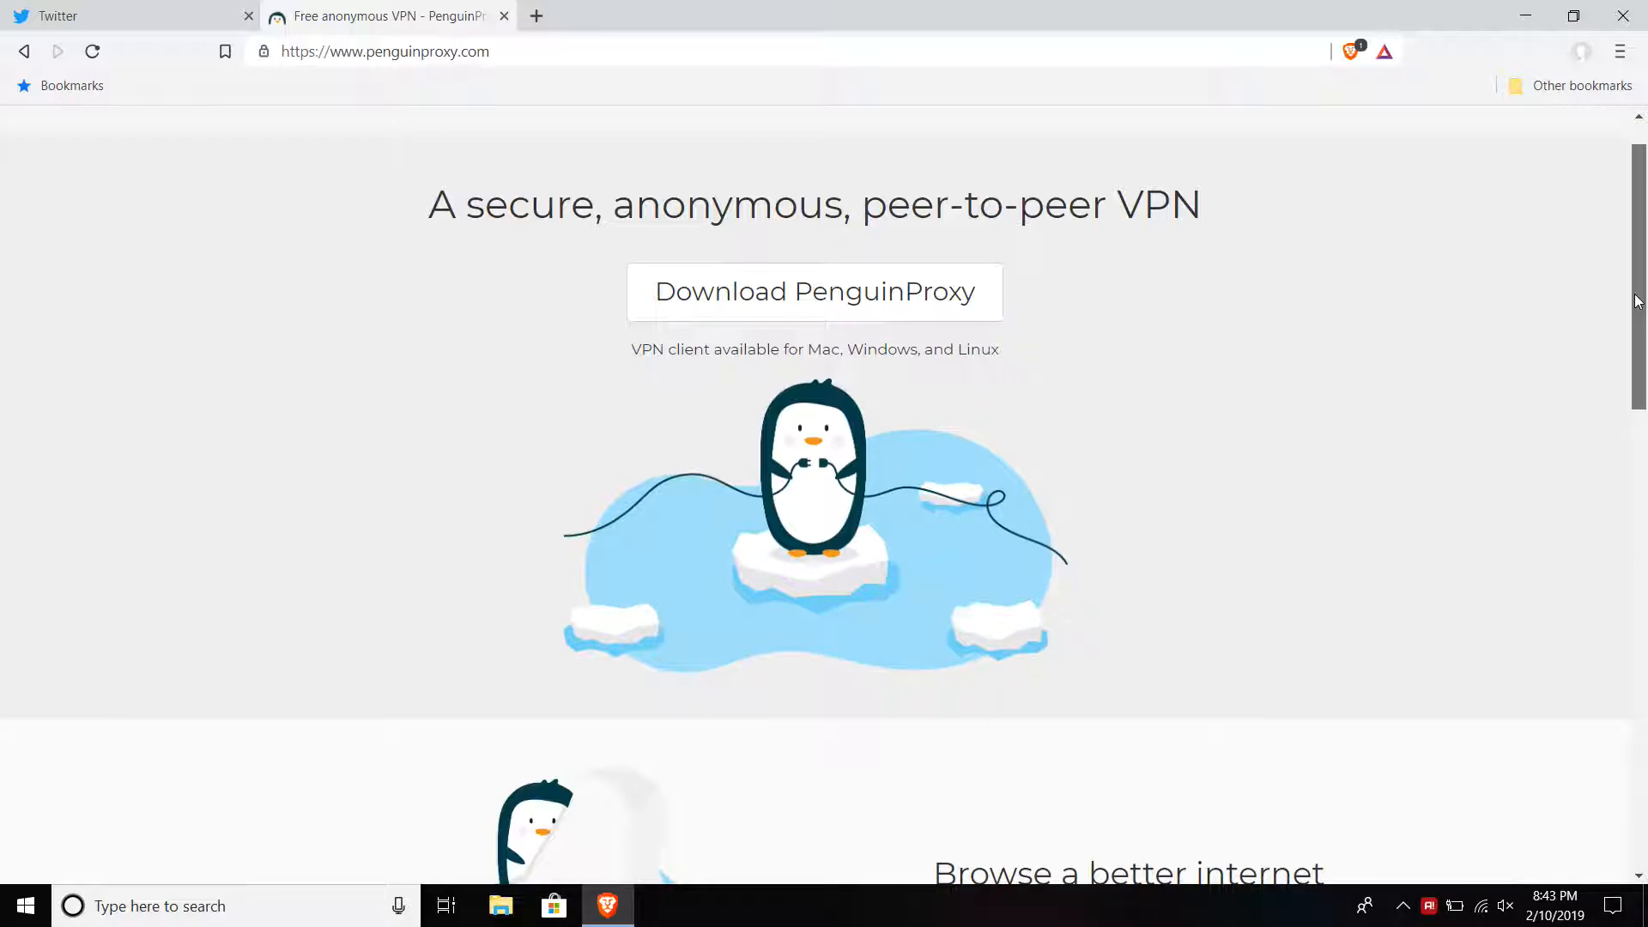
scroll("down", 3)
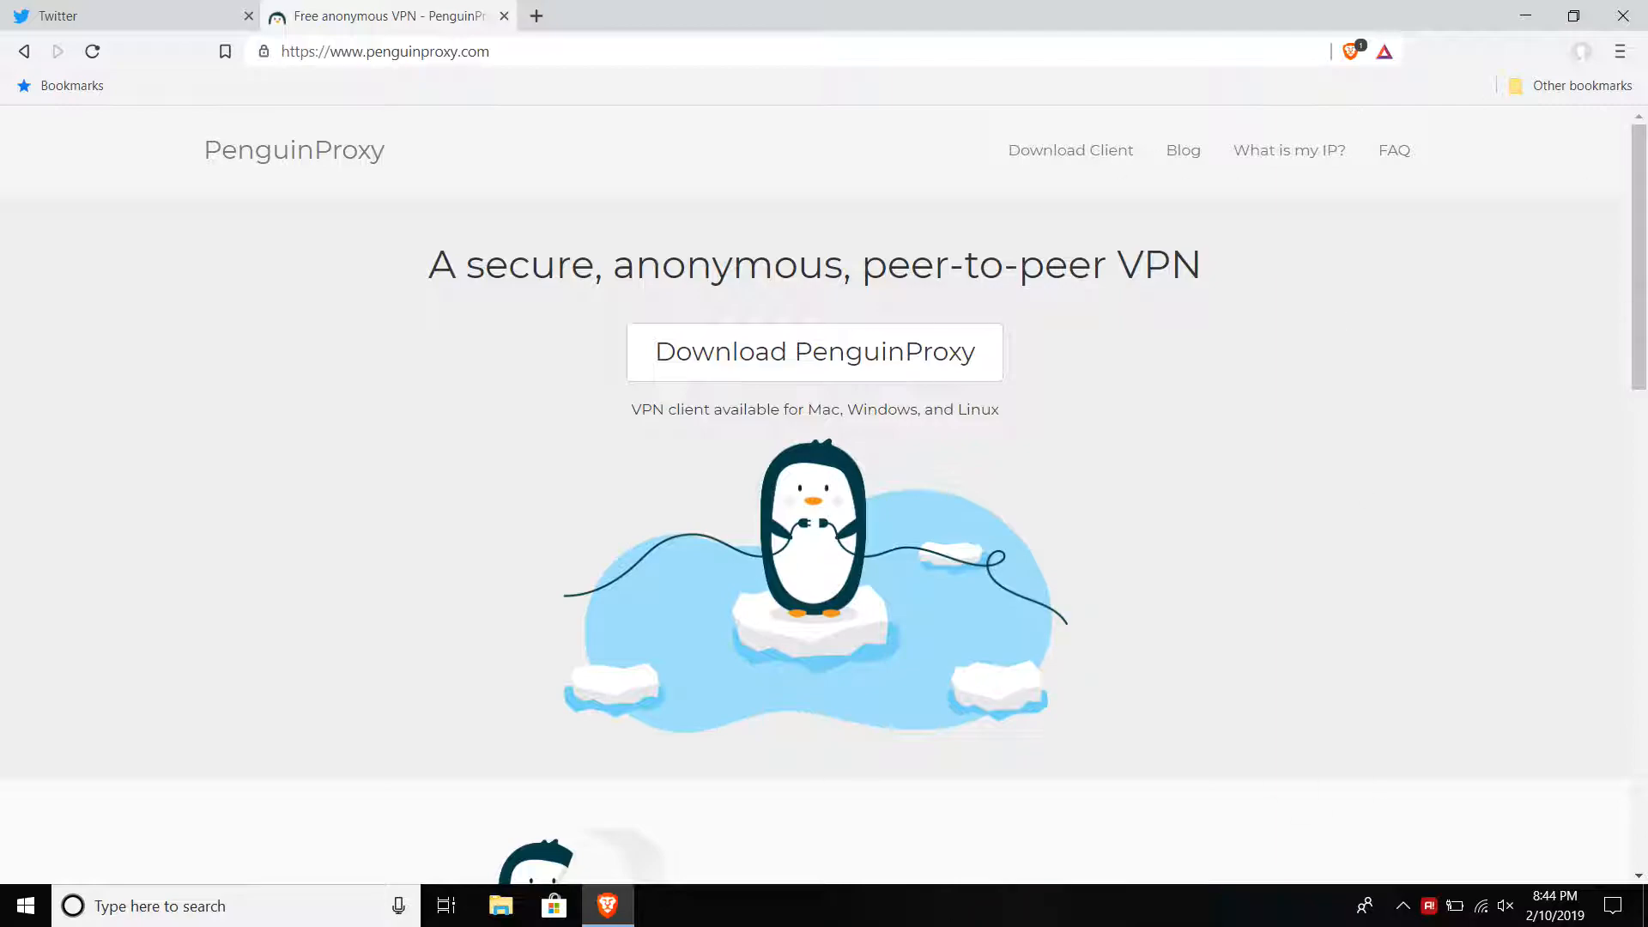
mouse_move(1037, 481)
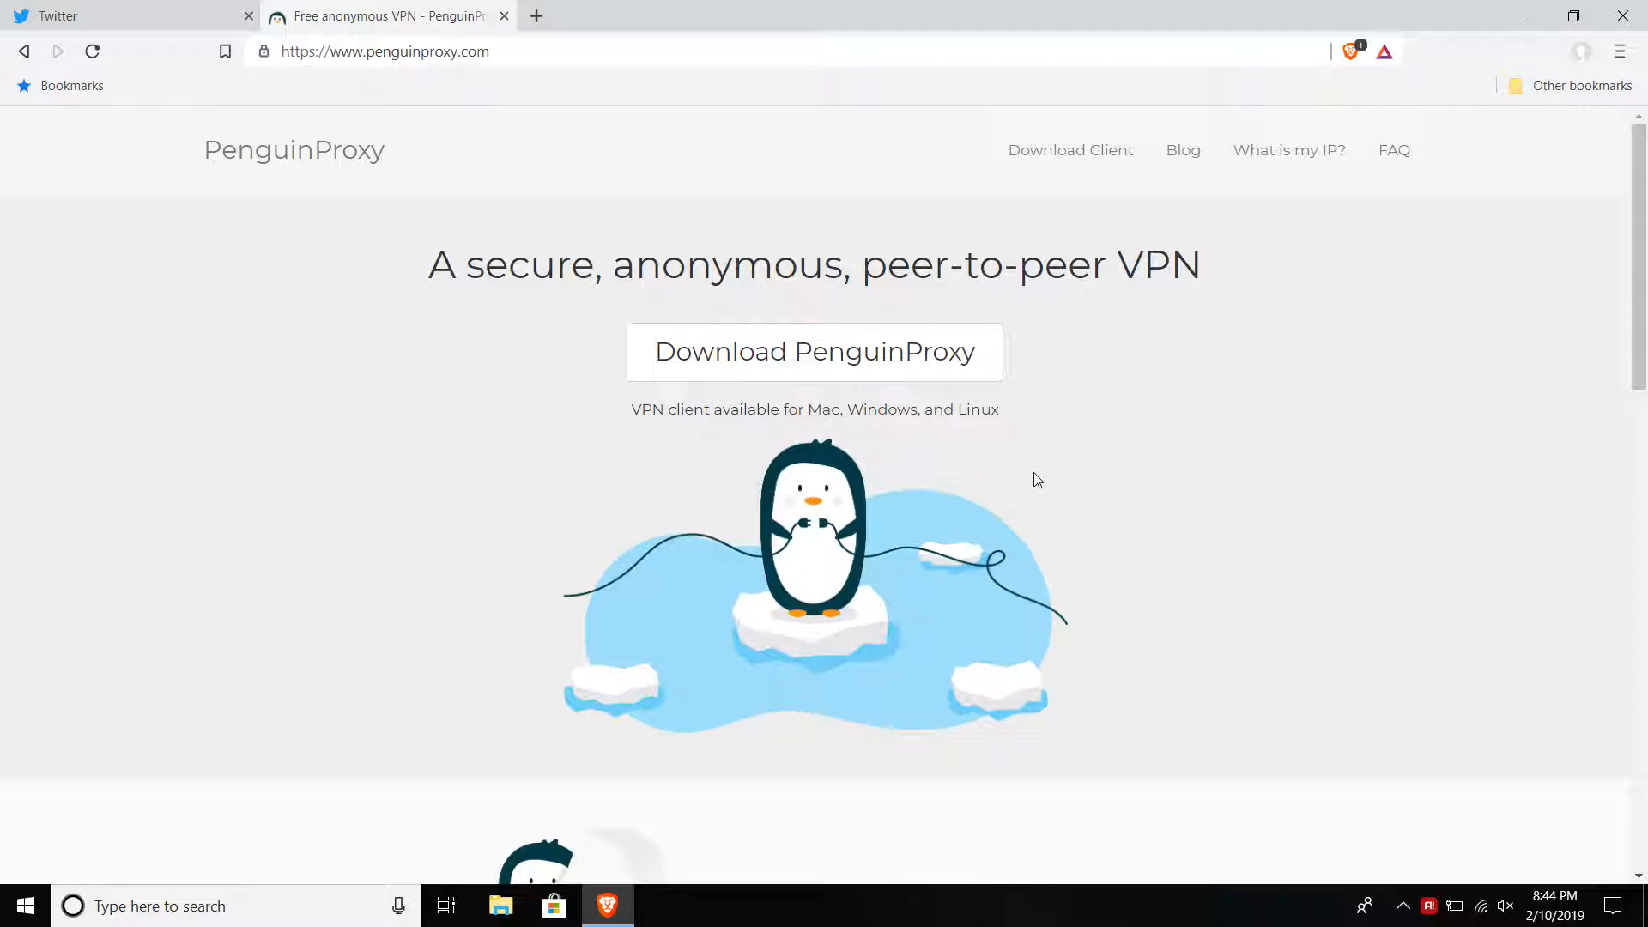
mouse_move(1070, 151)
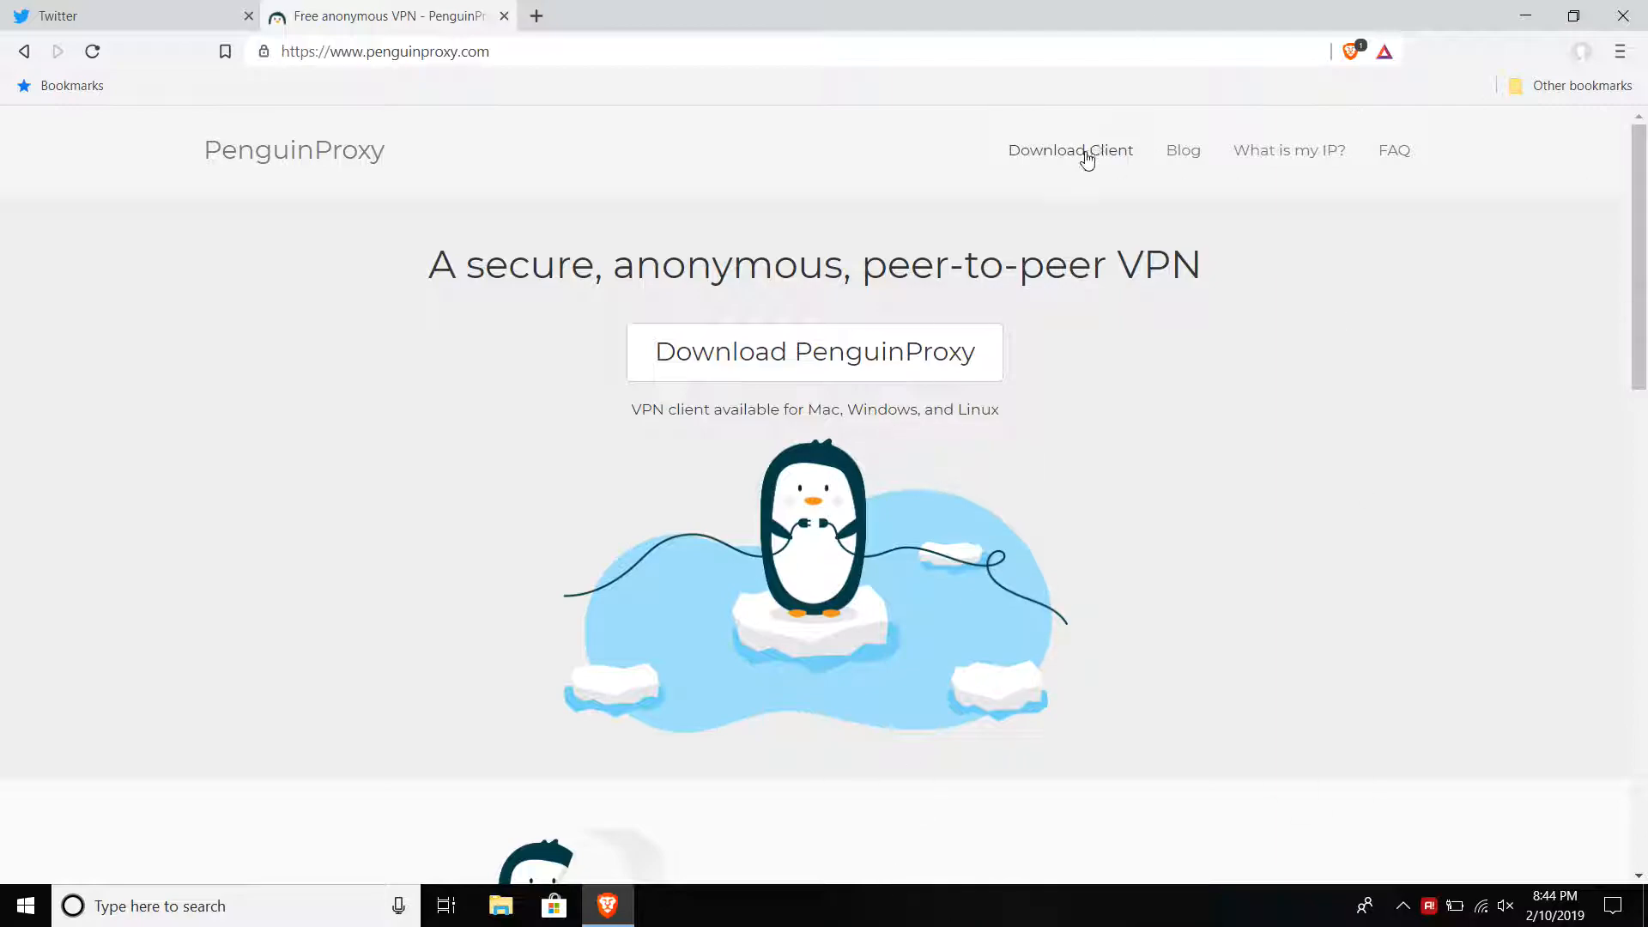
mouse_move(1164, 14)
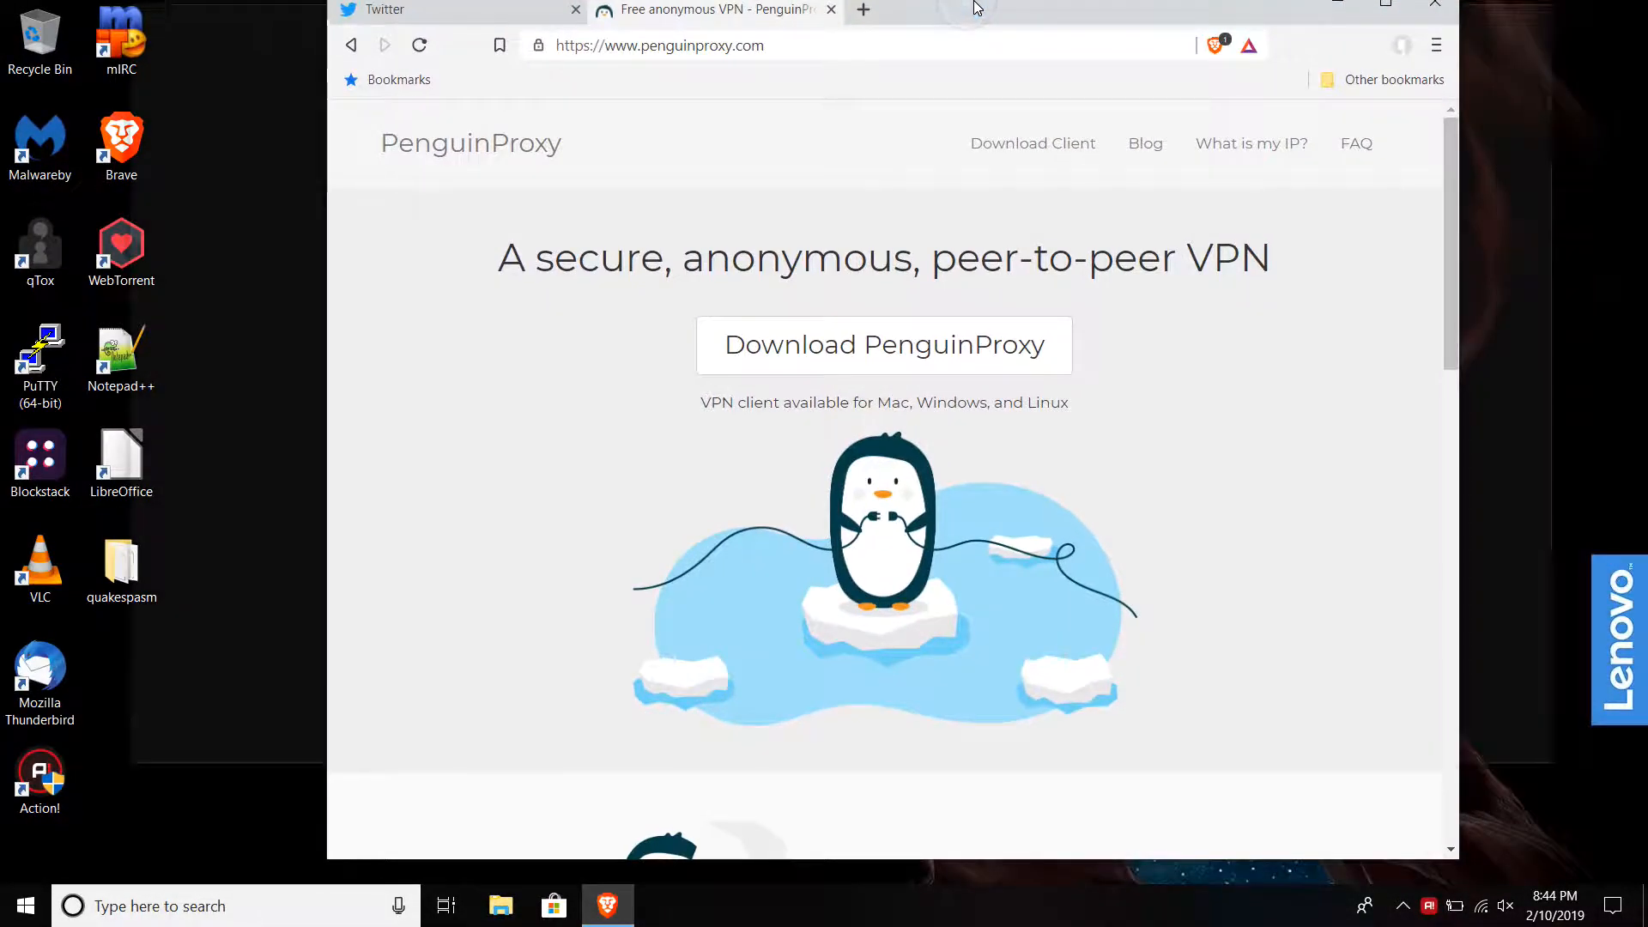
left_click(1385, 3)
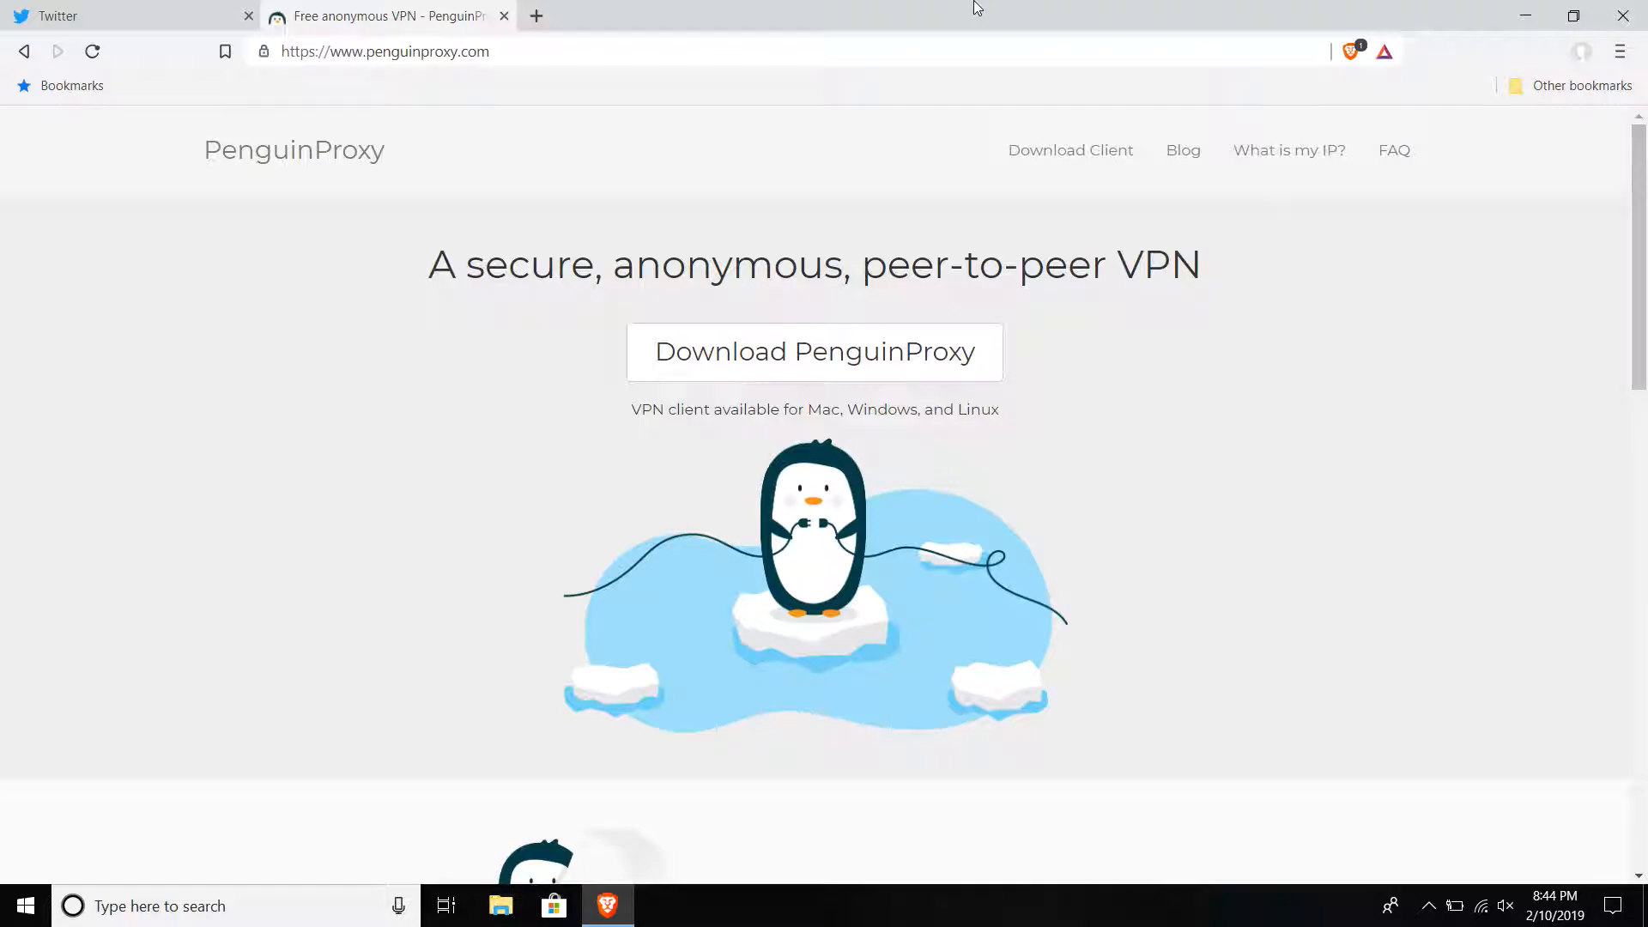
mouse_move(681, 241)
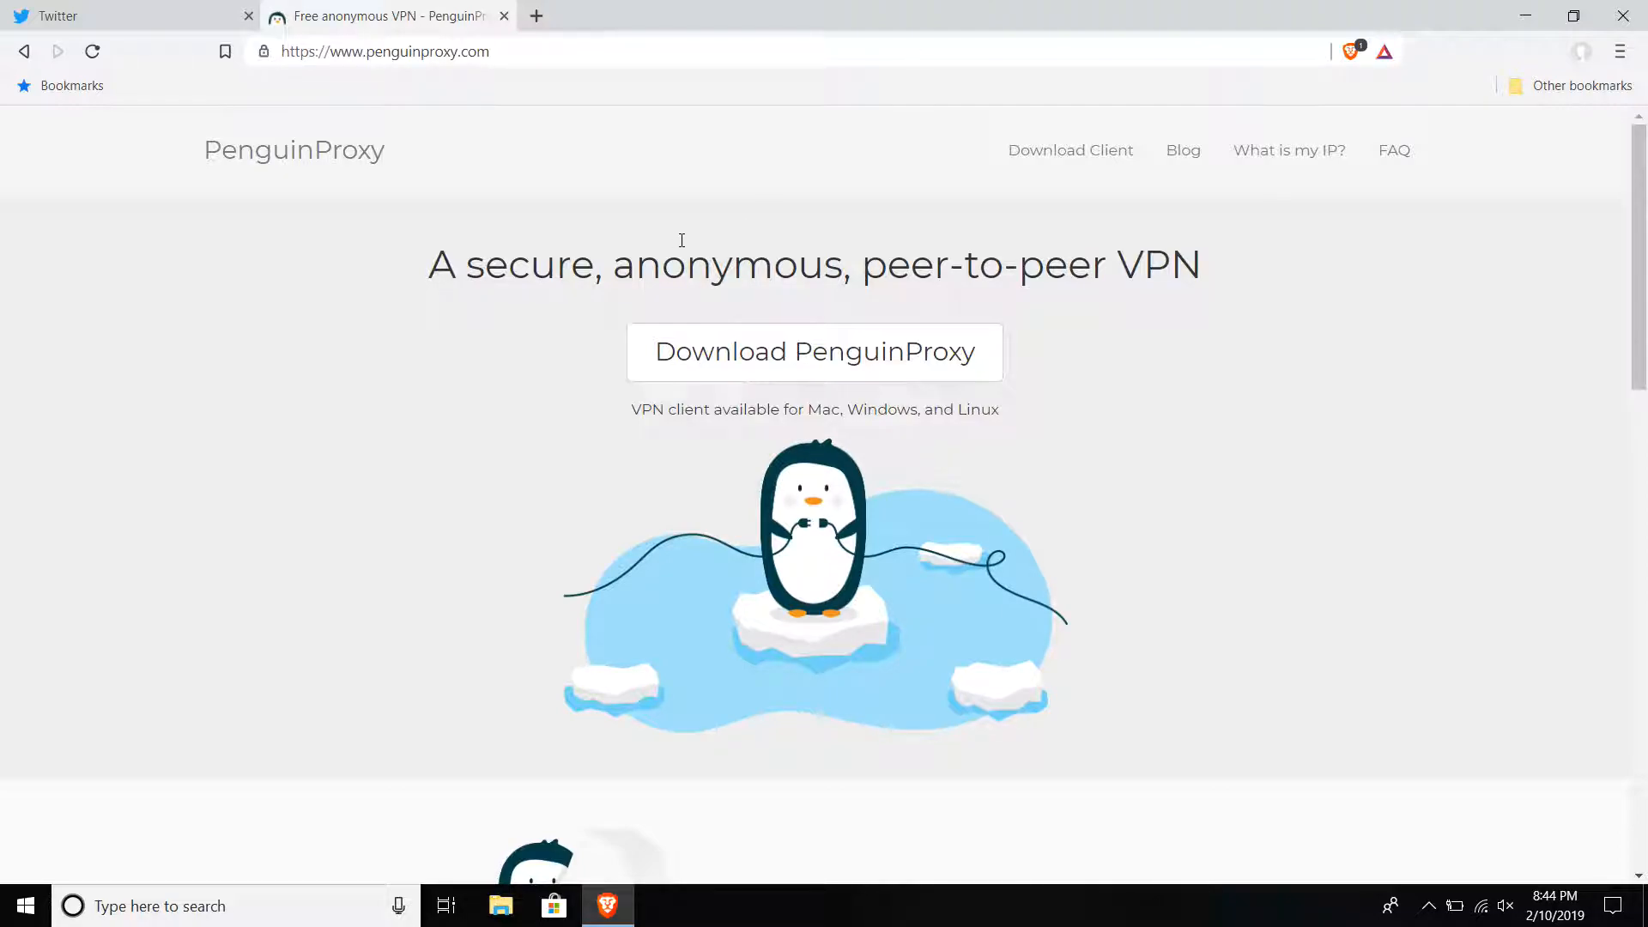
mouse_move(546, 246)
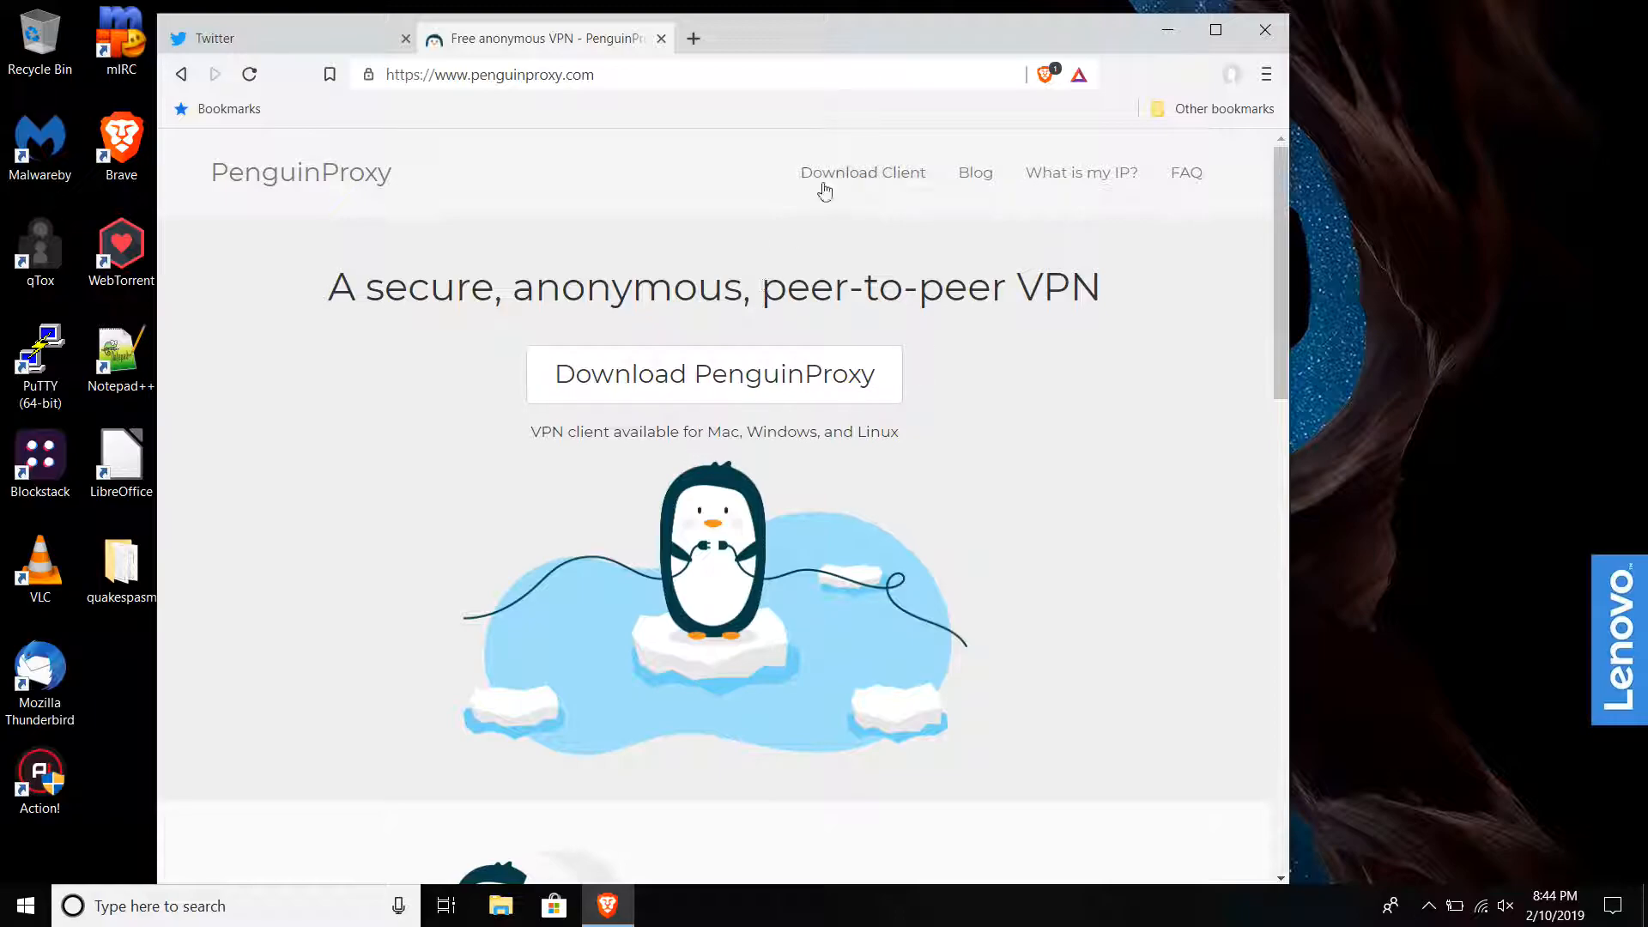
Go to Download Client and scroll to the Windows, Mac, Chrome and Firefox buttons.
left_click(863, 172)
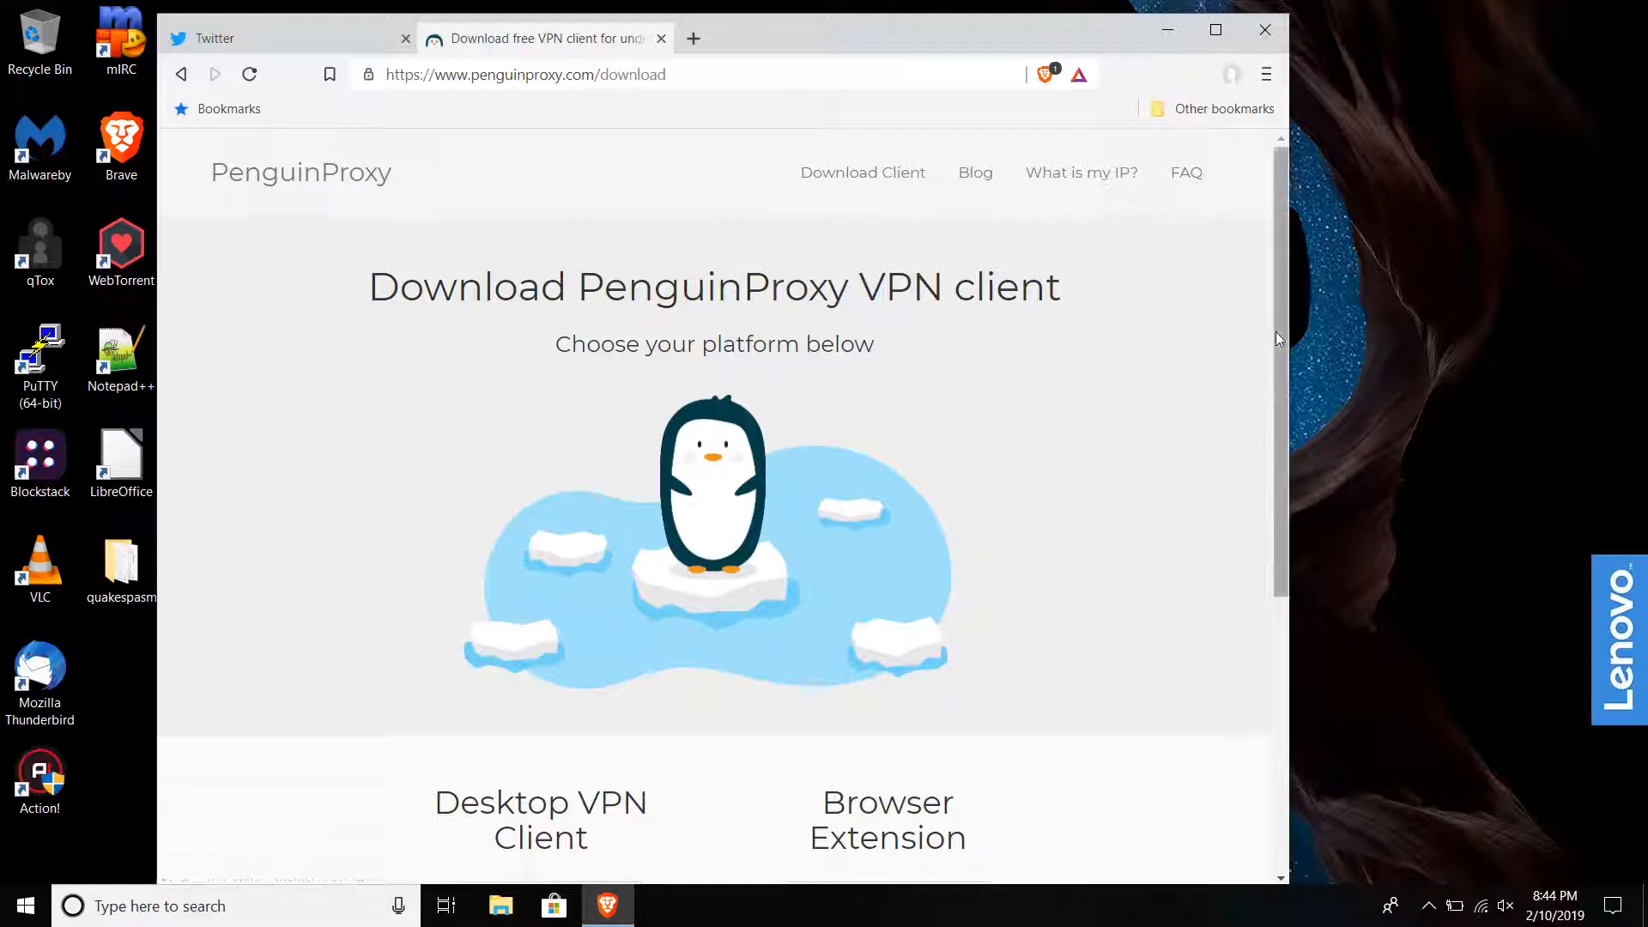
scroll("down", 3)
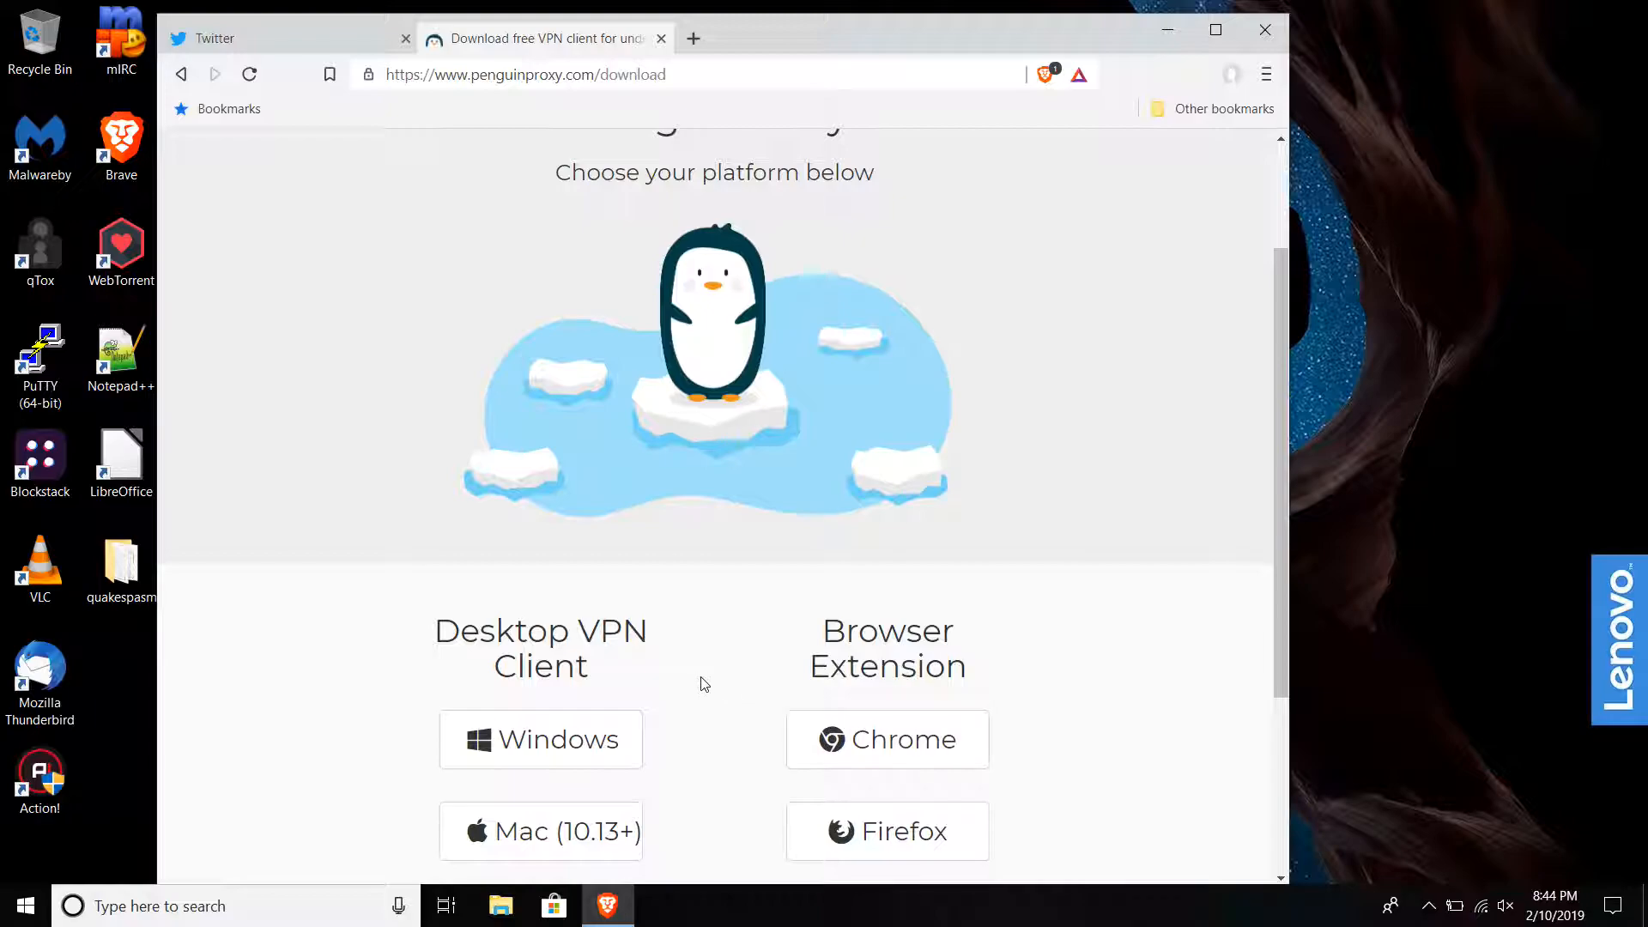
mouse_move(892, 532)
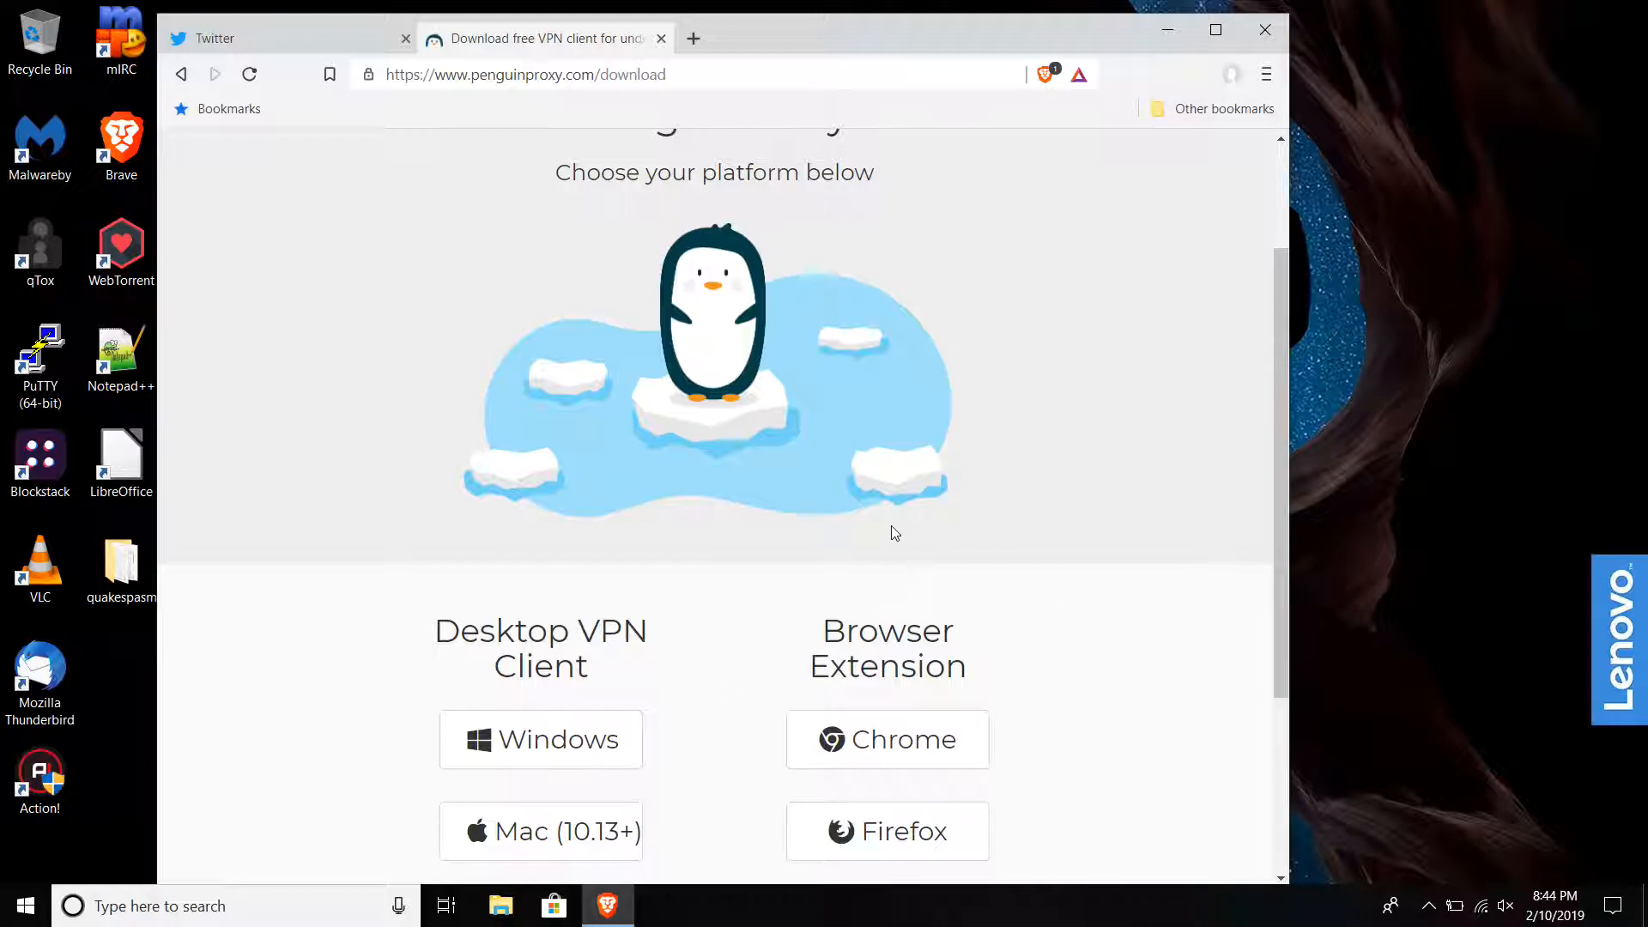
mouse_move(1075, 558)
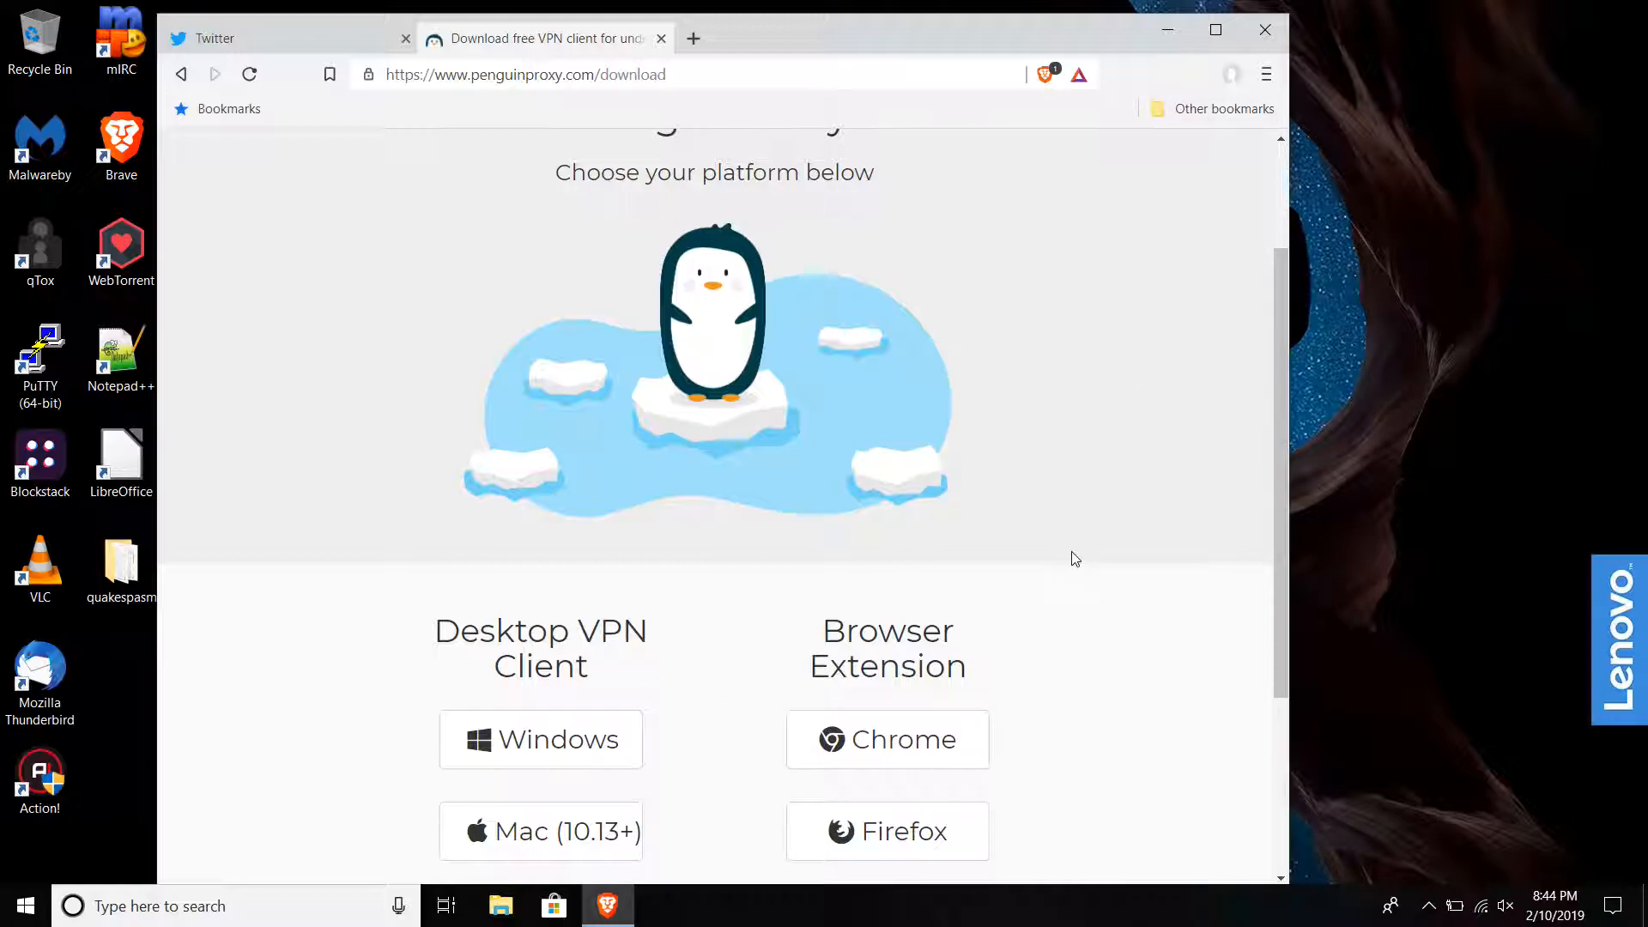
mouse_move(541, 738)
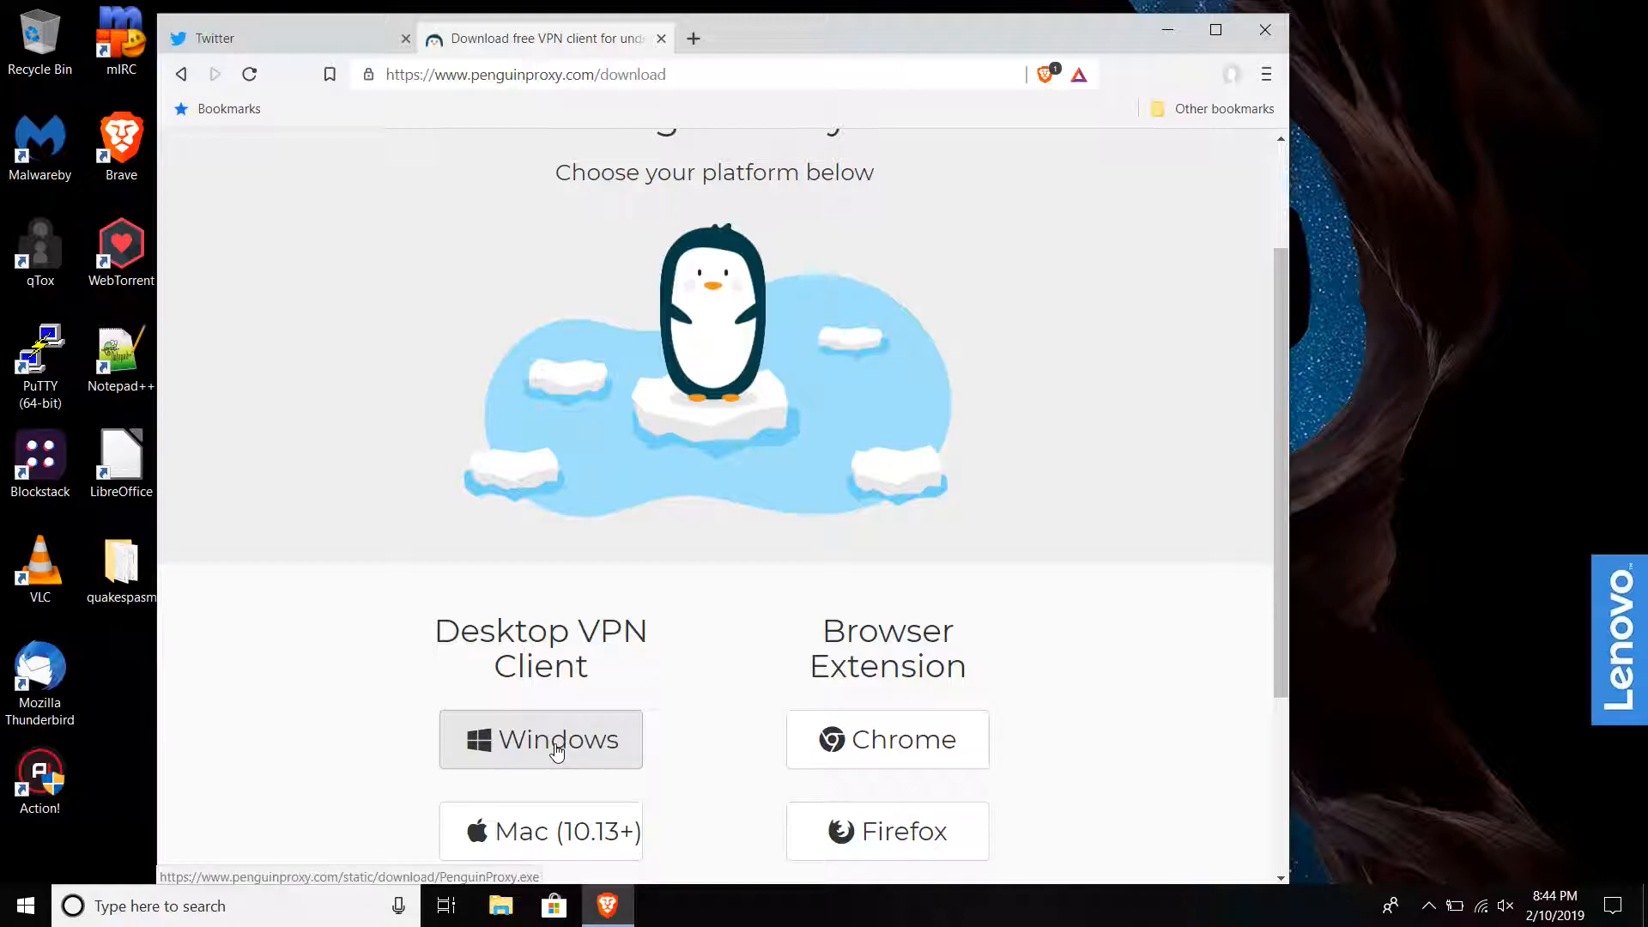
left_click(541, 738)
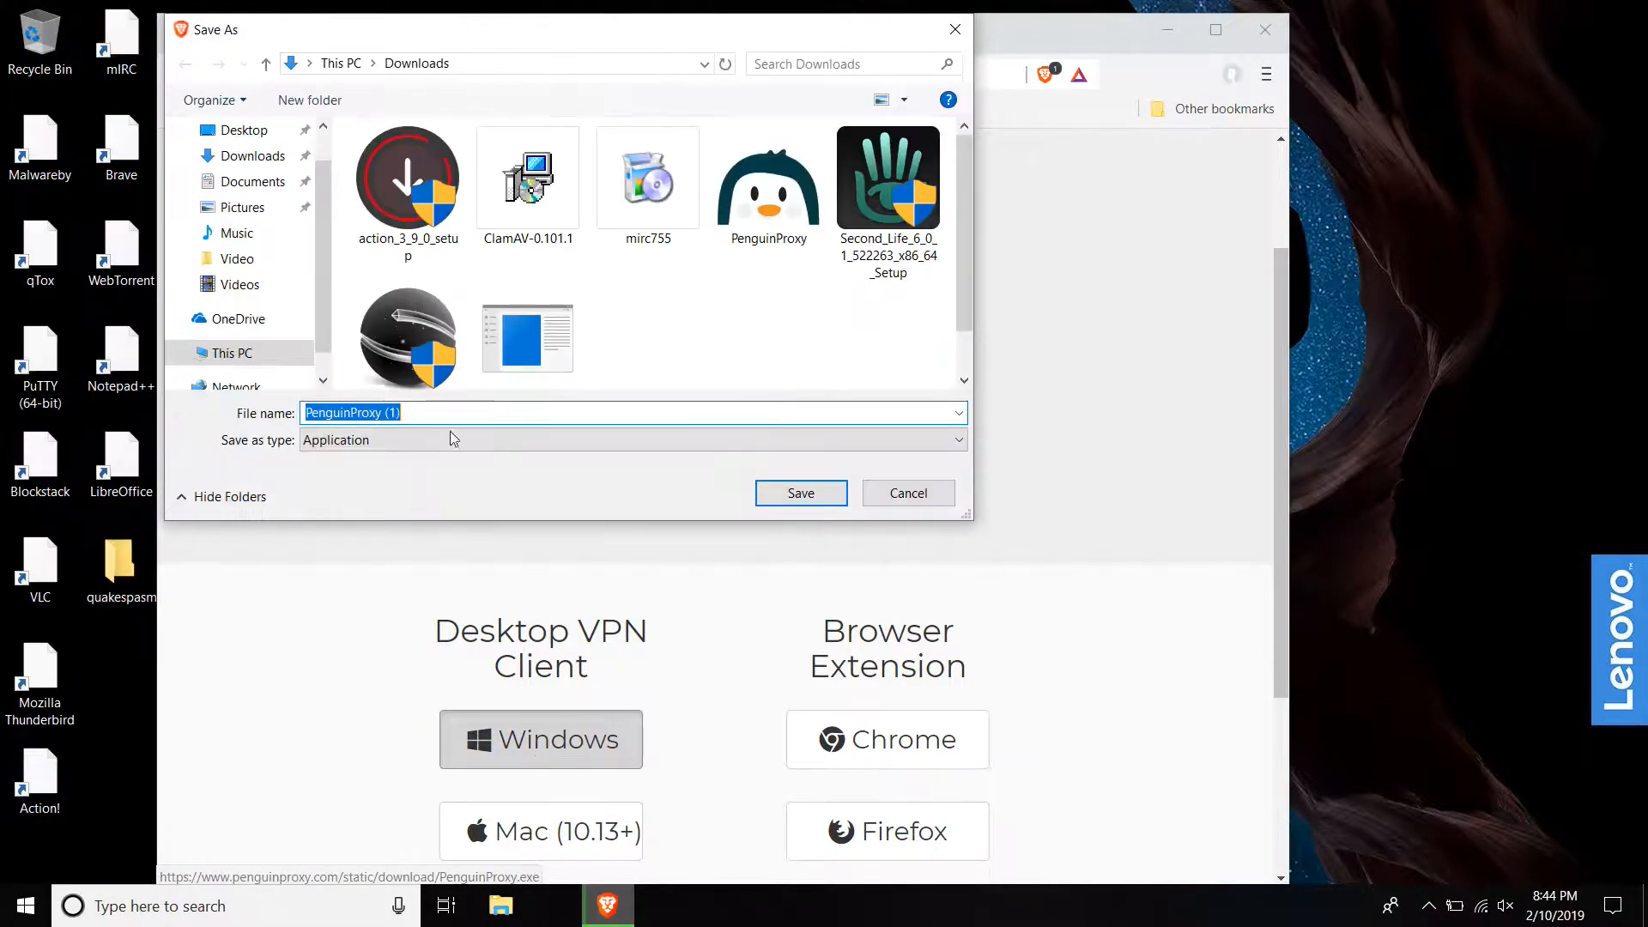
left_click(767, 177)
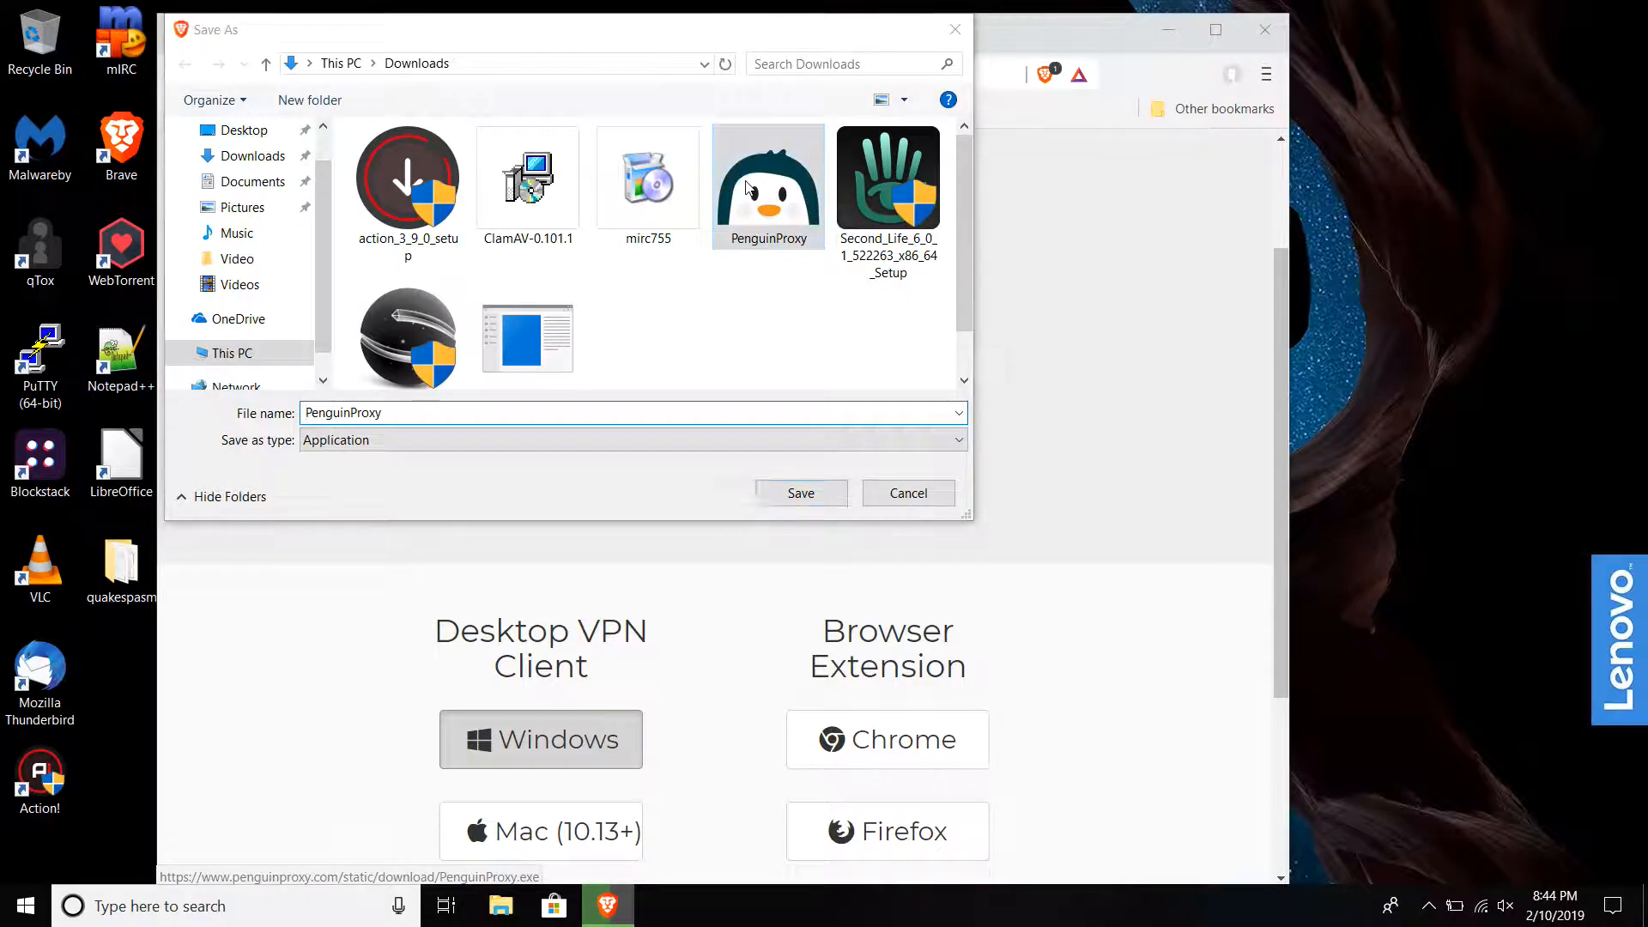
left_click(800, 492)
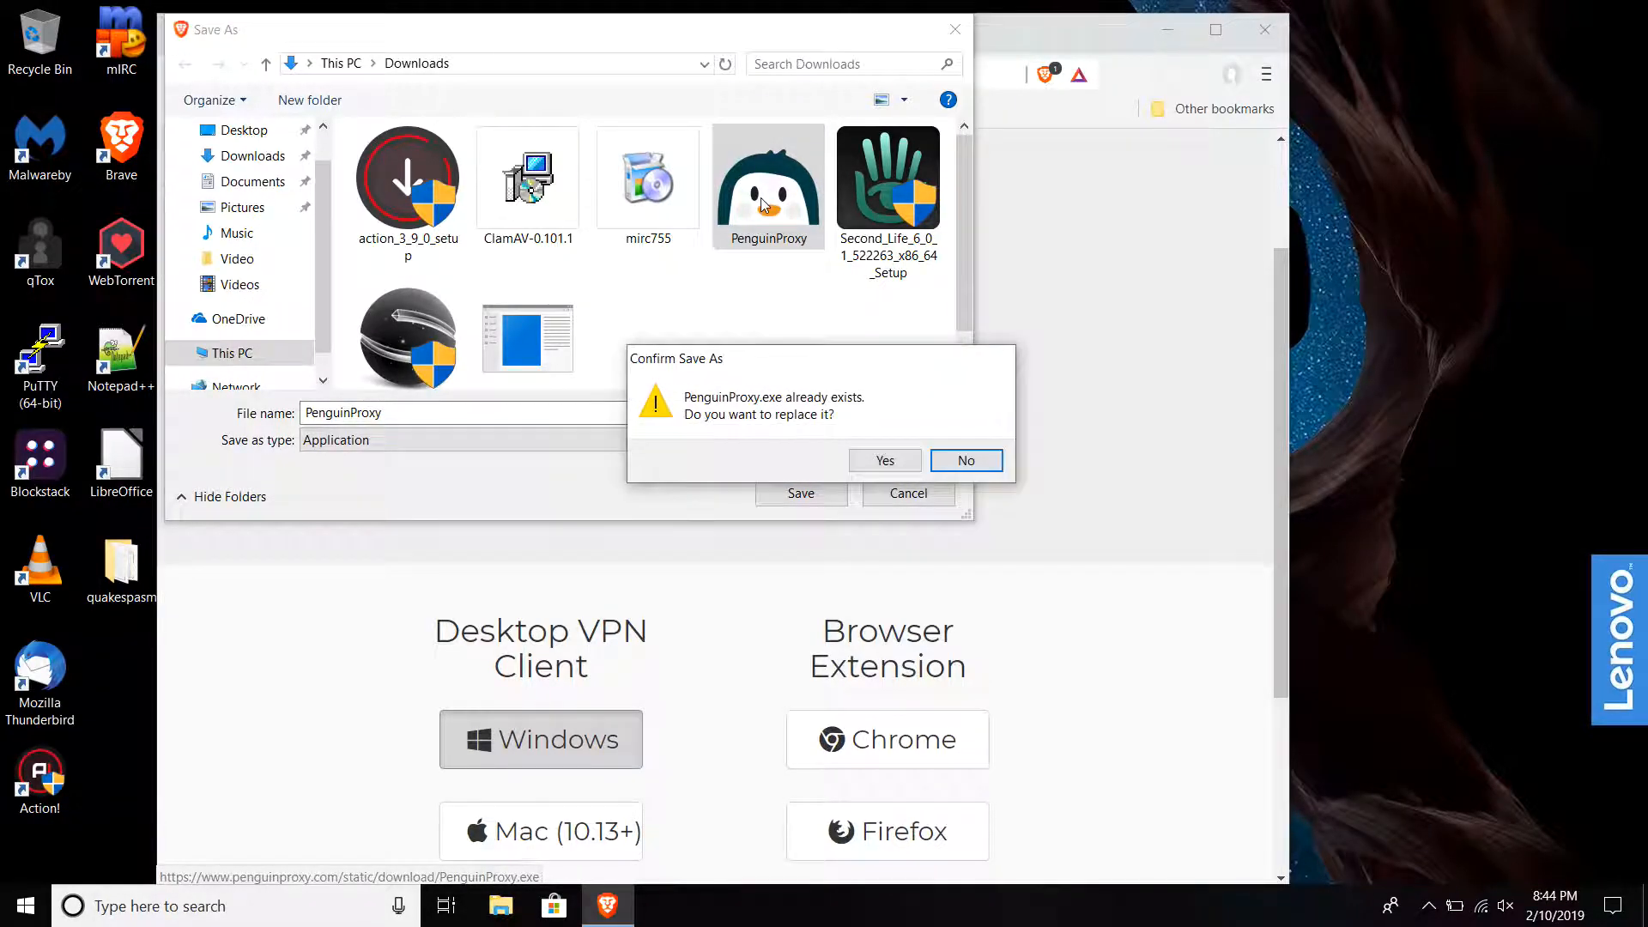
left_click(963, 460)
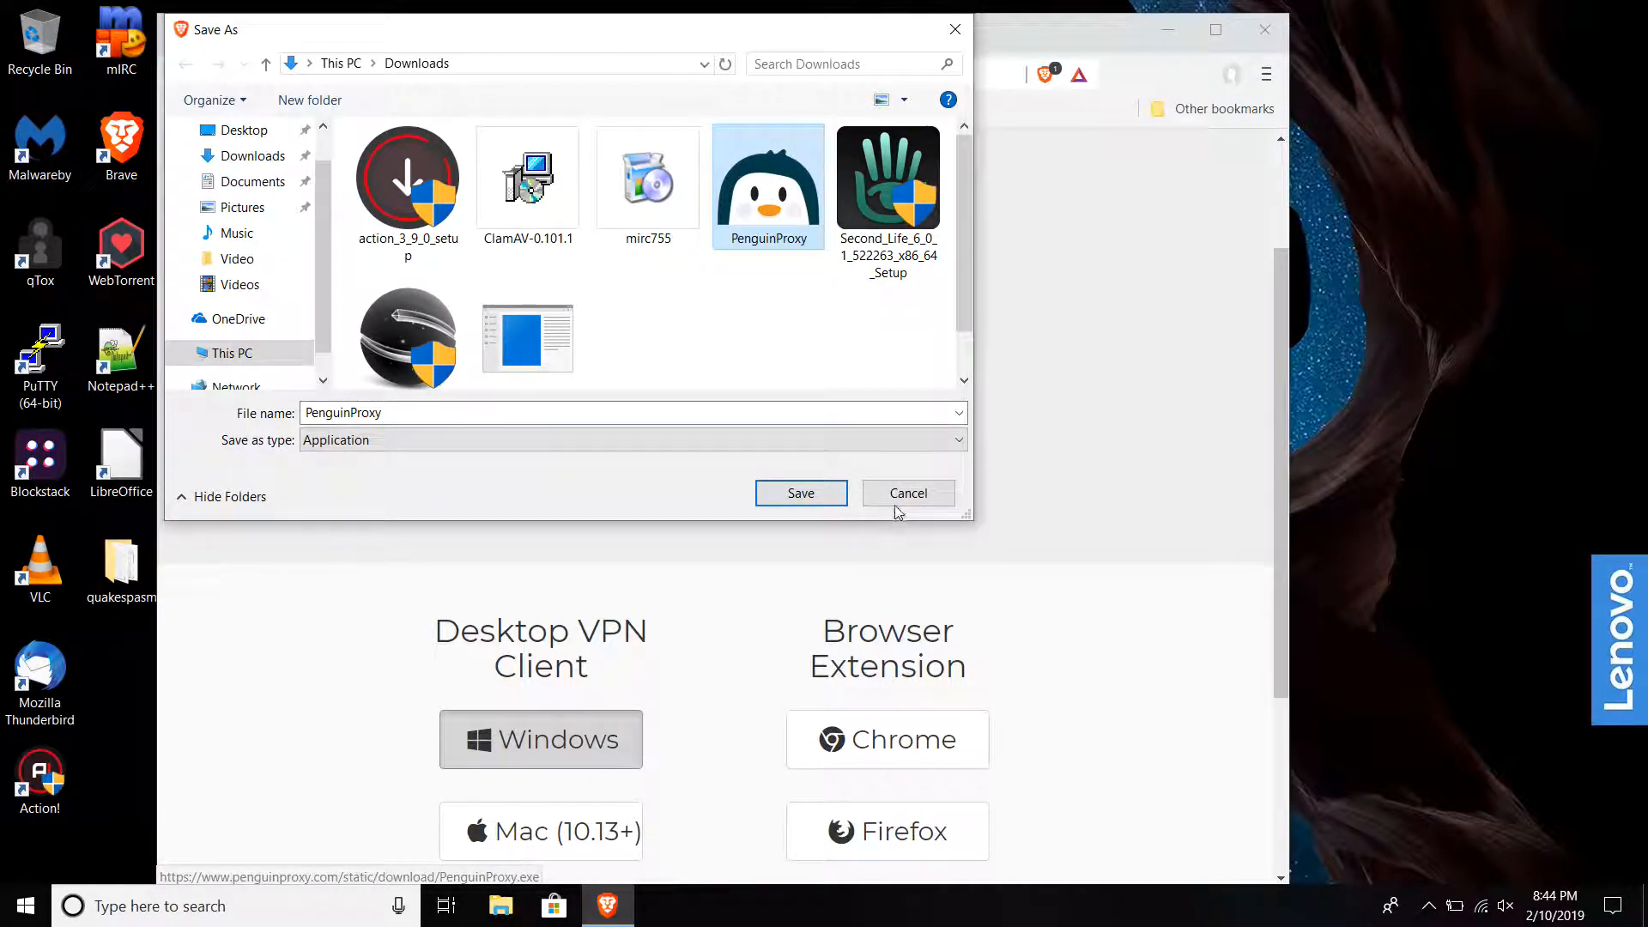
left_click(906, 492)
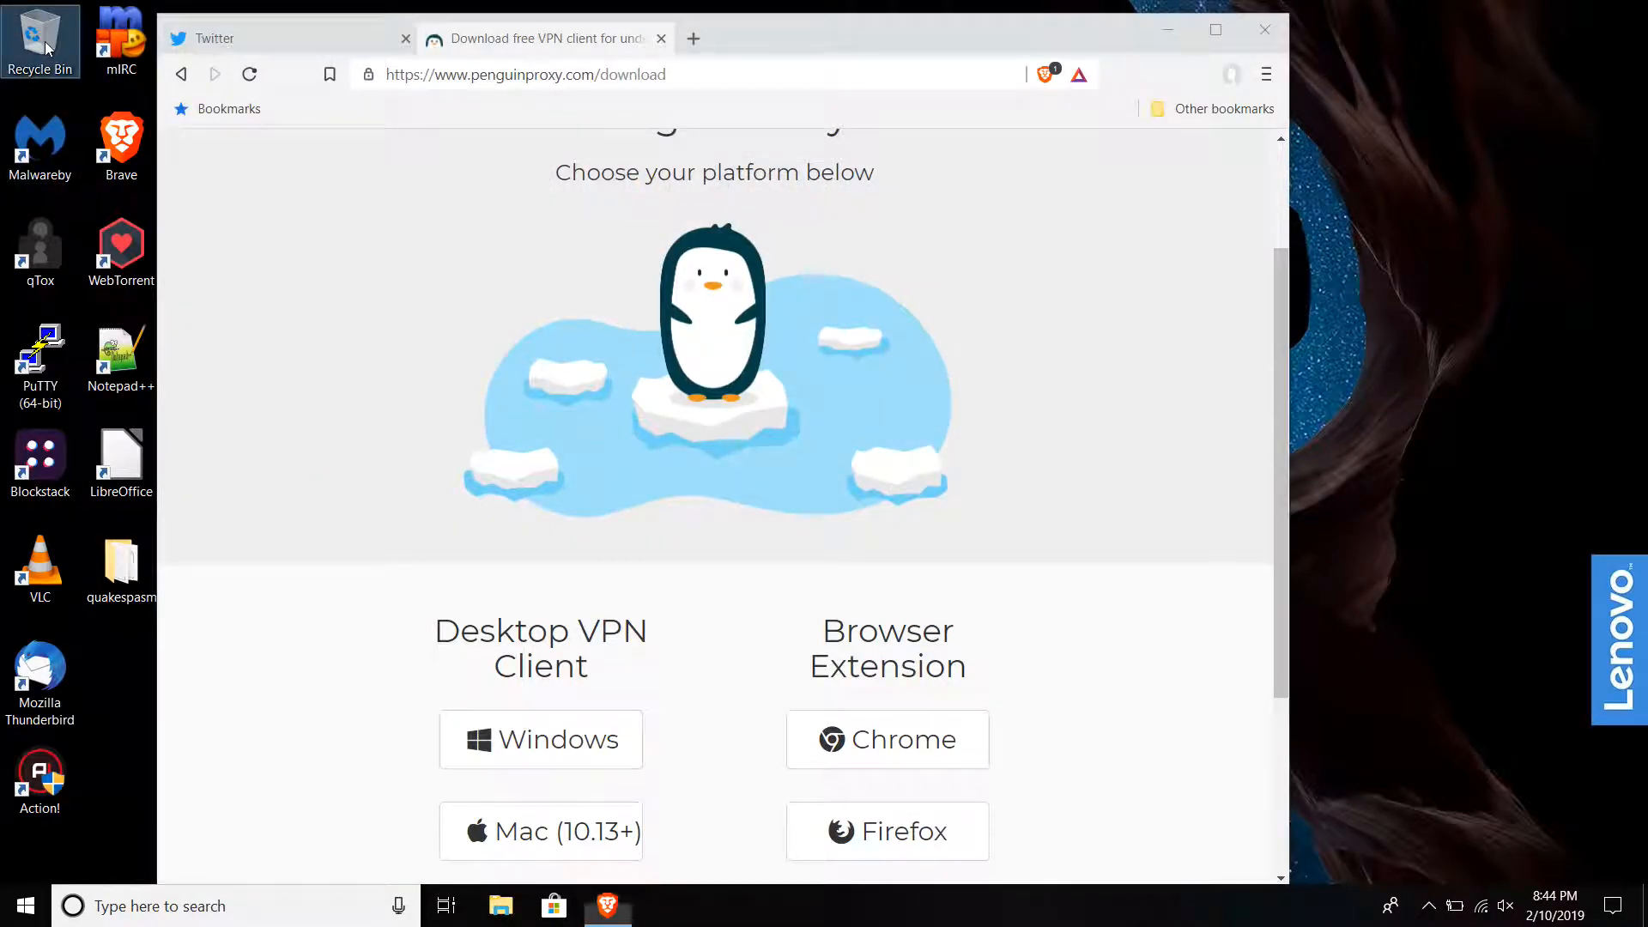
From File Explorer's Downloads folder, run PenguinProxy.exe to start the installation.
double_click(39, 34)
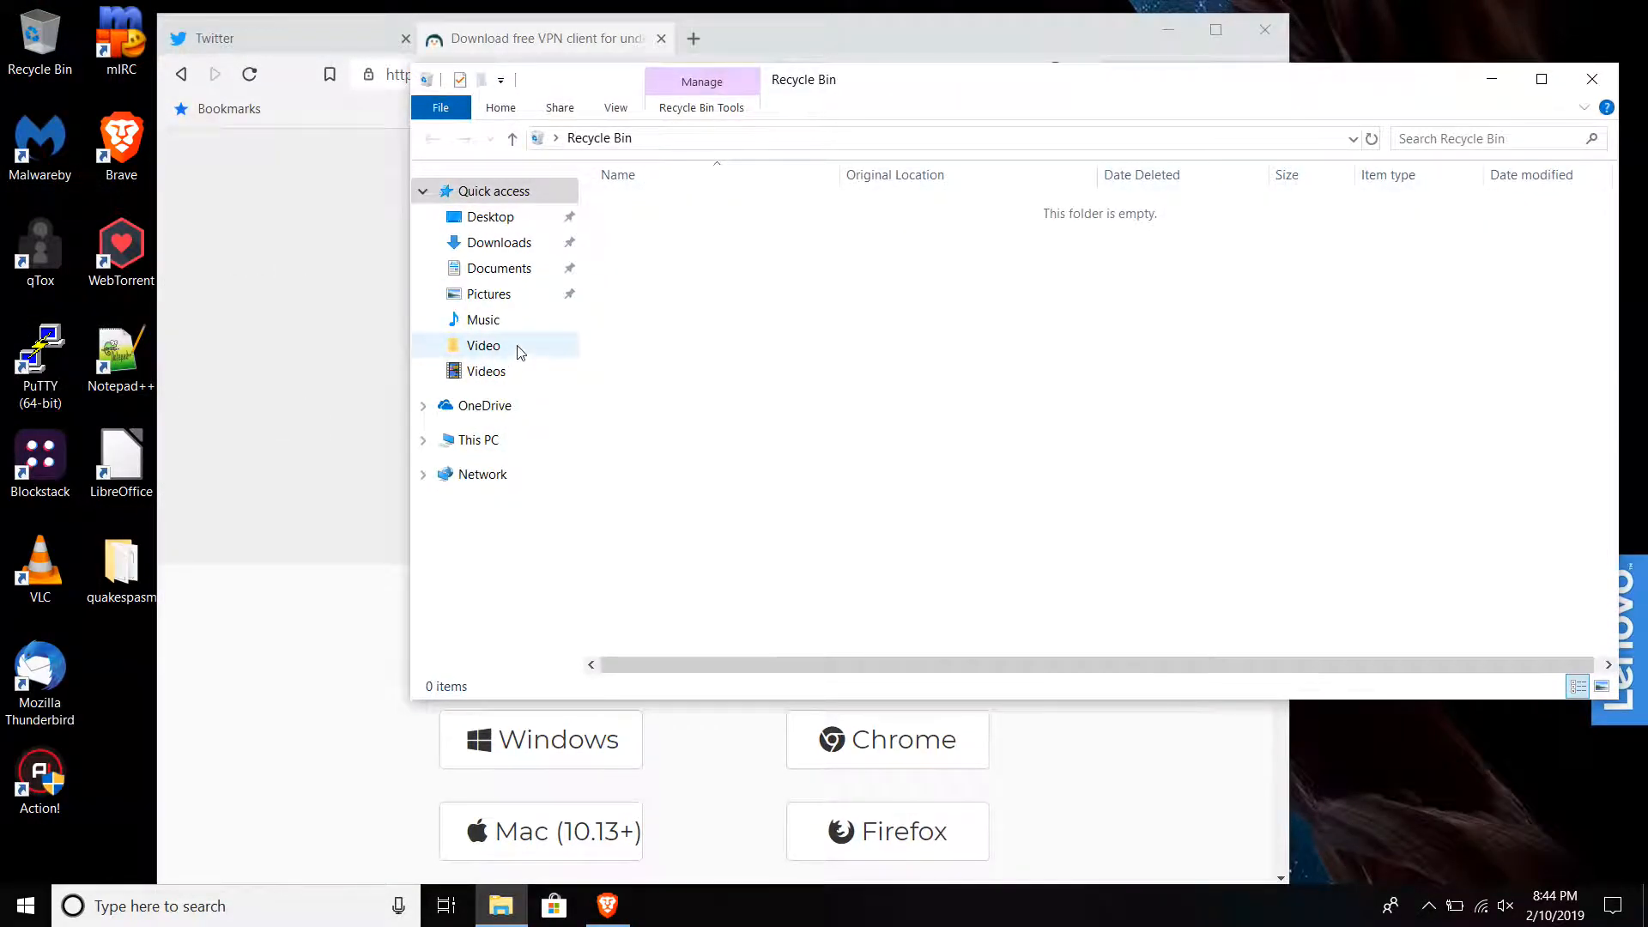
mouse_move(498, 267)
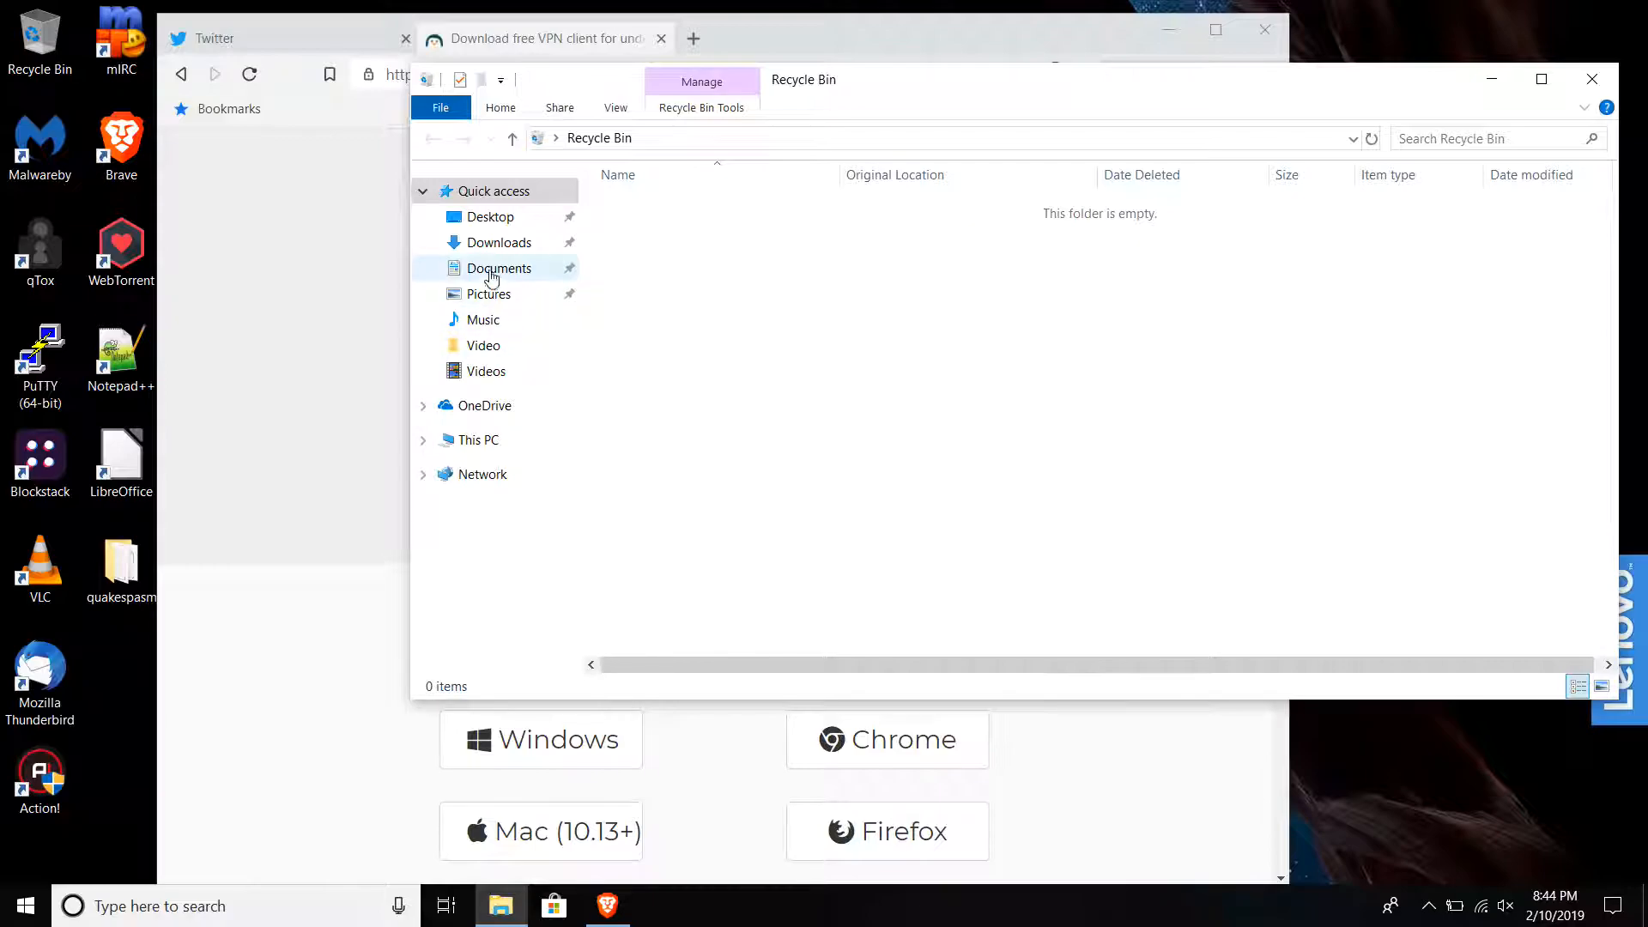
left_click(498, 242)
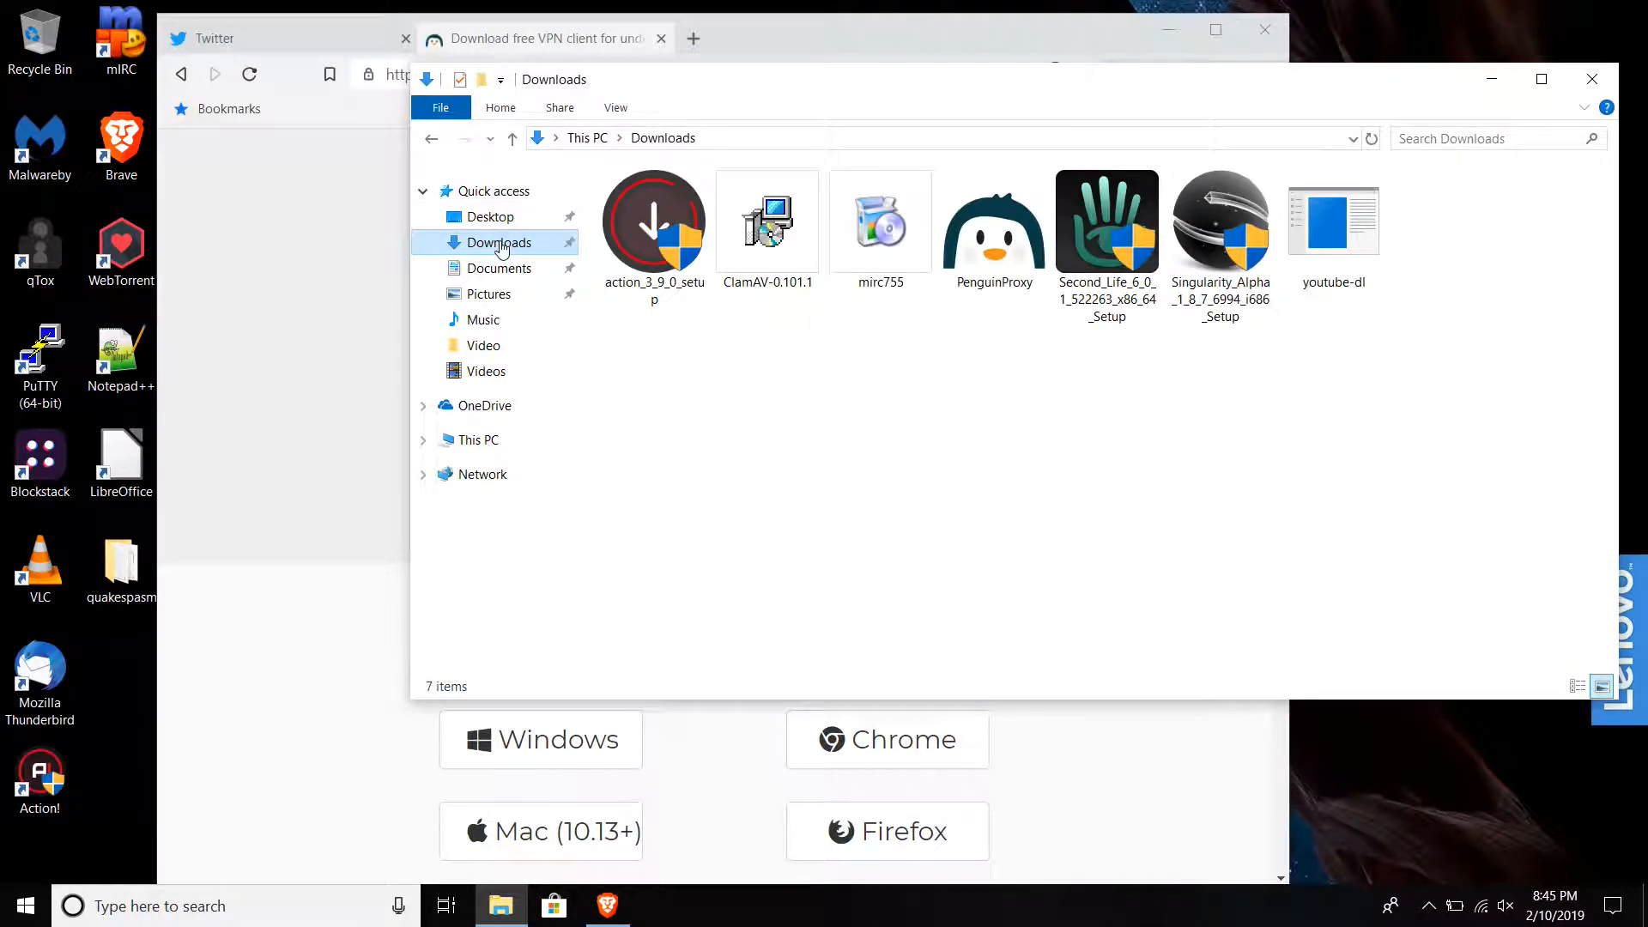
left_click(993, 221)
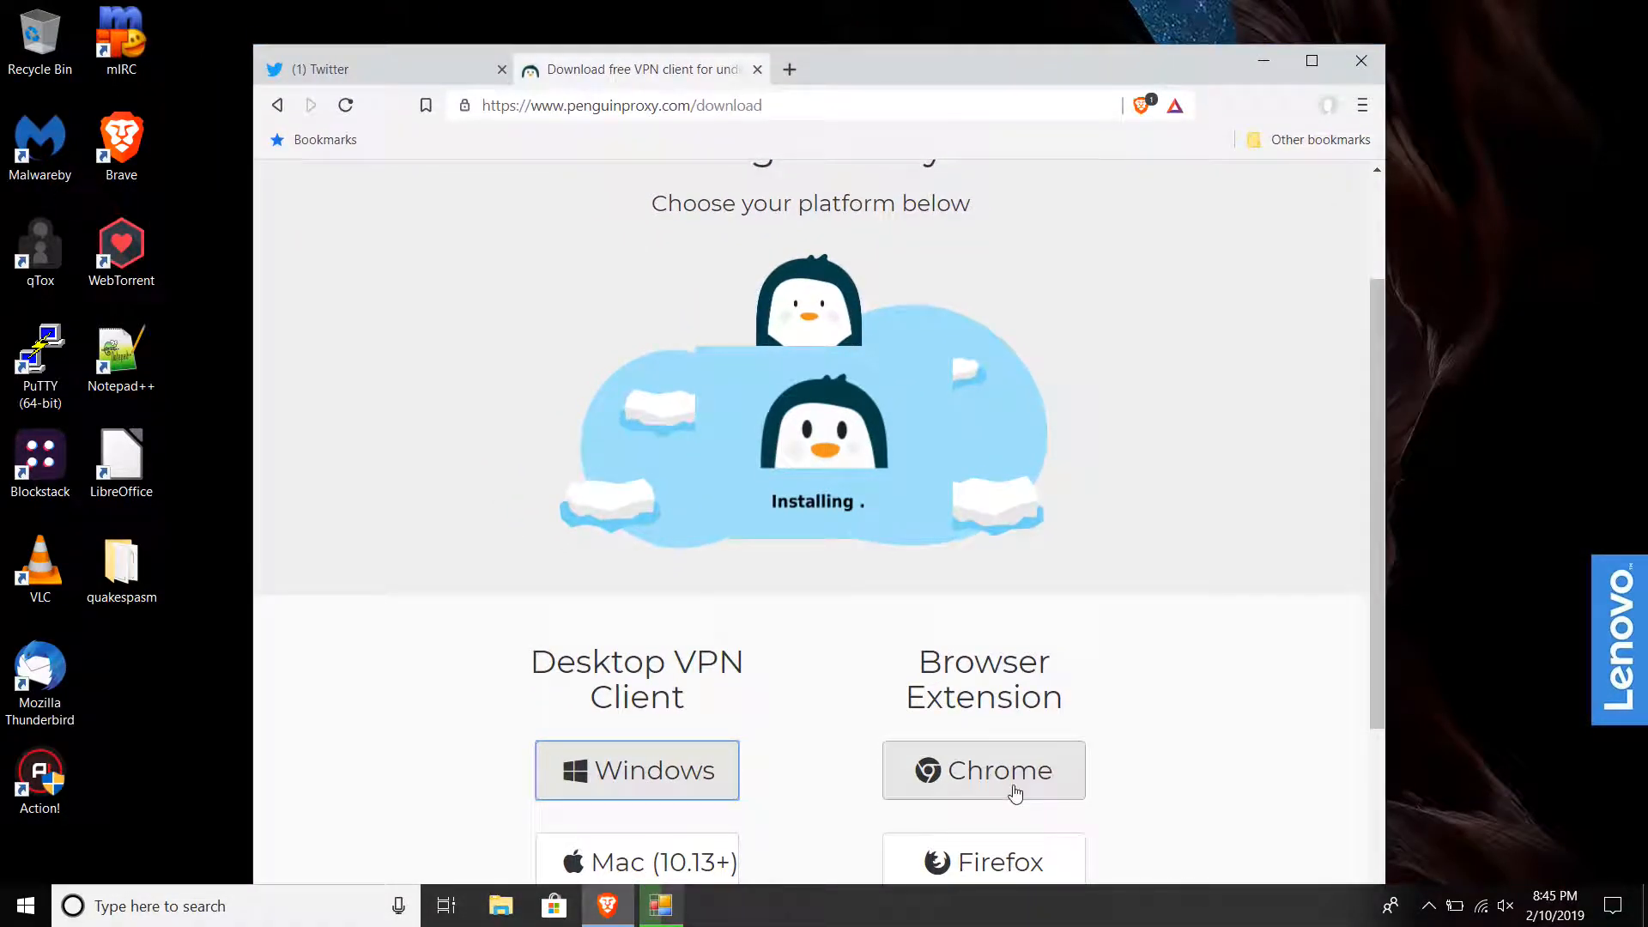
Add the PenguinProxy VPN Client extension from the Chrome Web Store and launch the desktop shortcut.
left_click(982, 769)
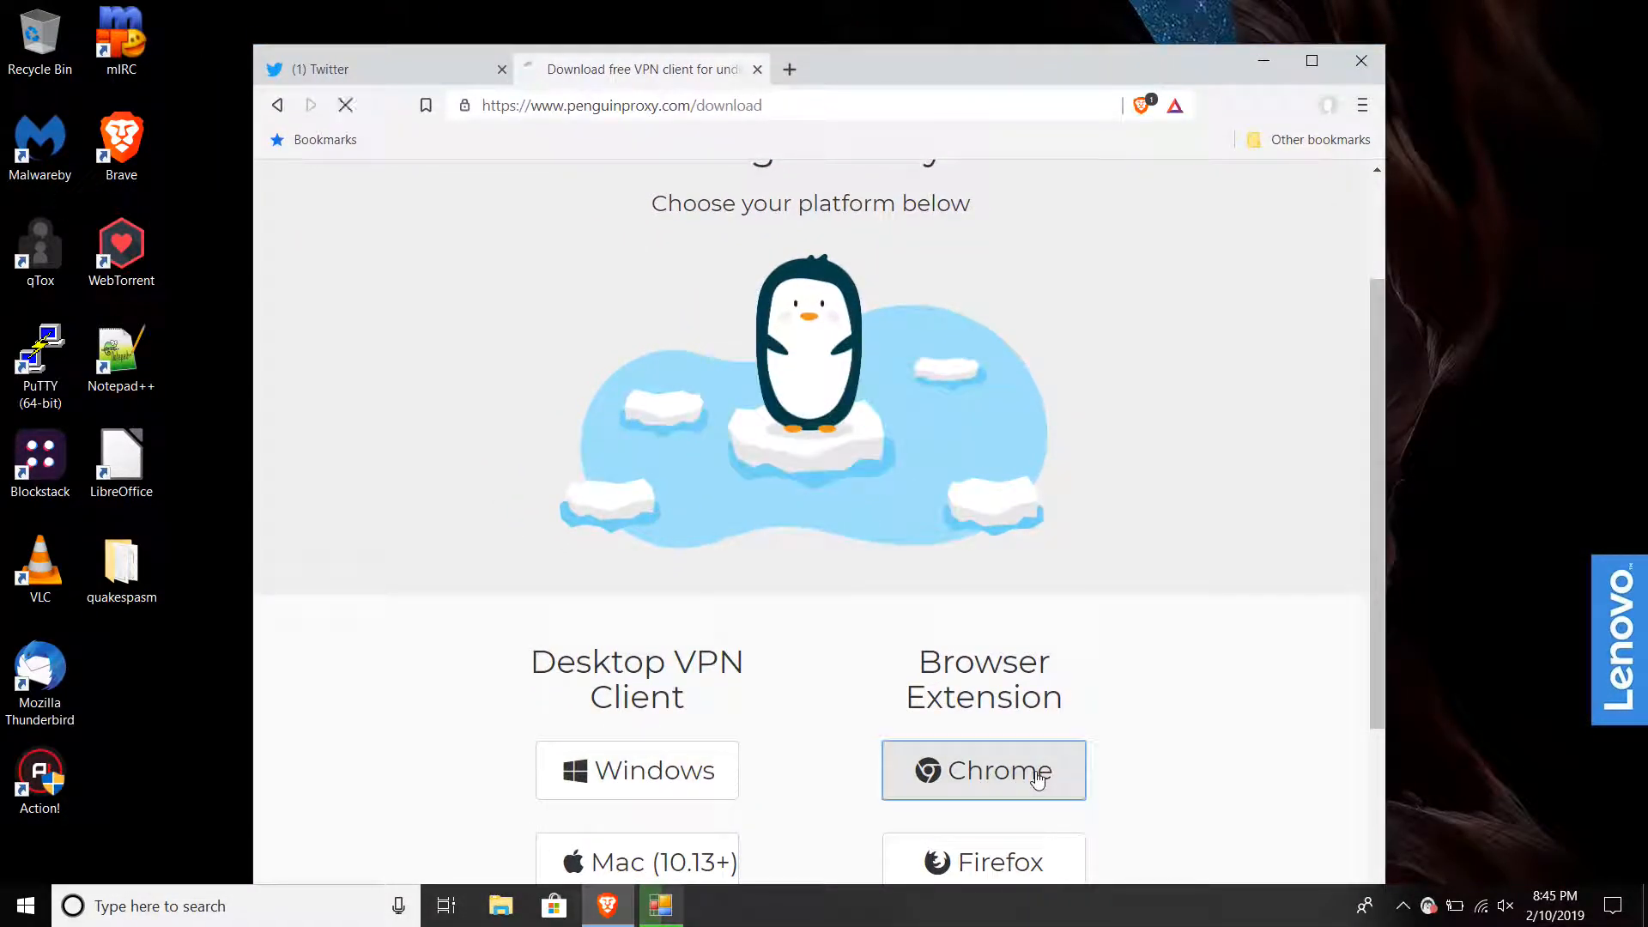
left_click(982, 769)
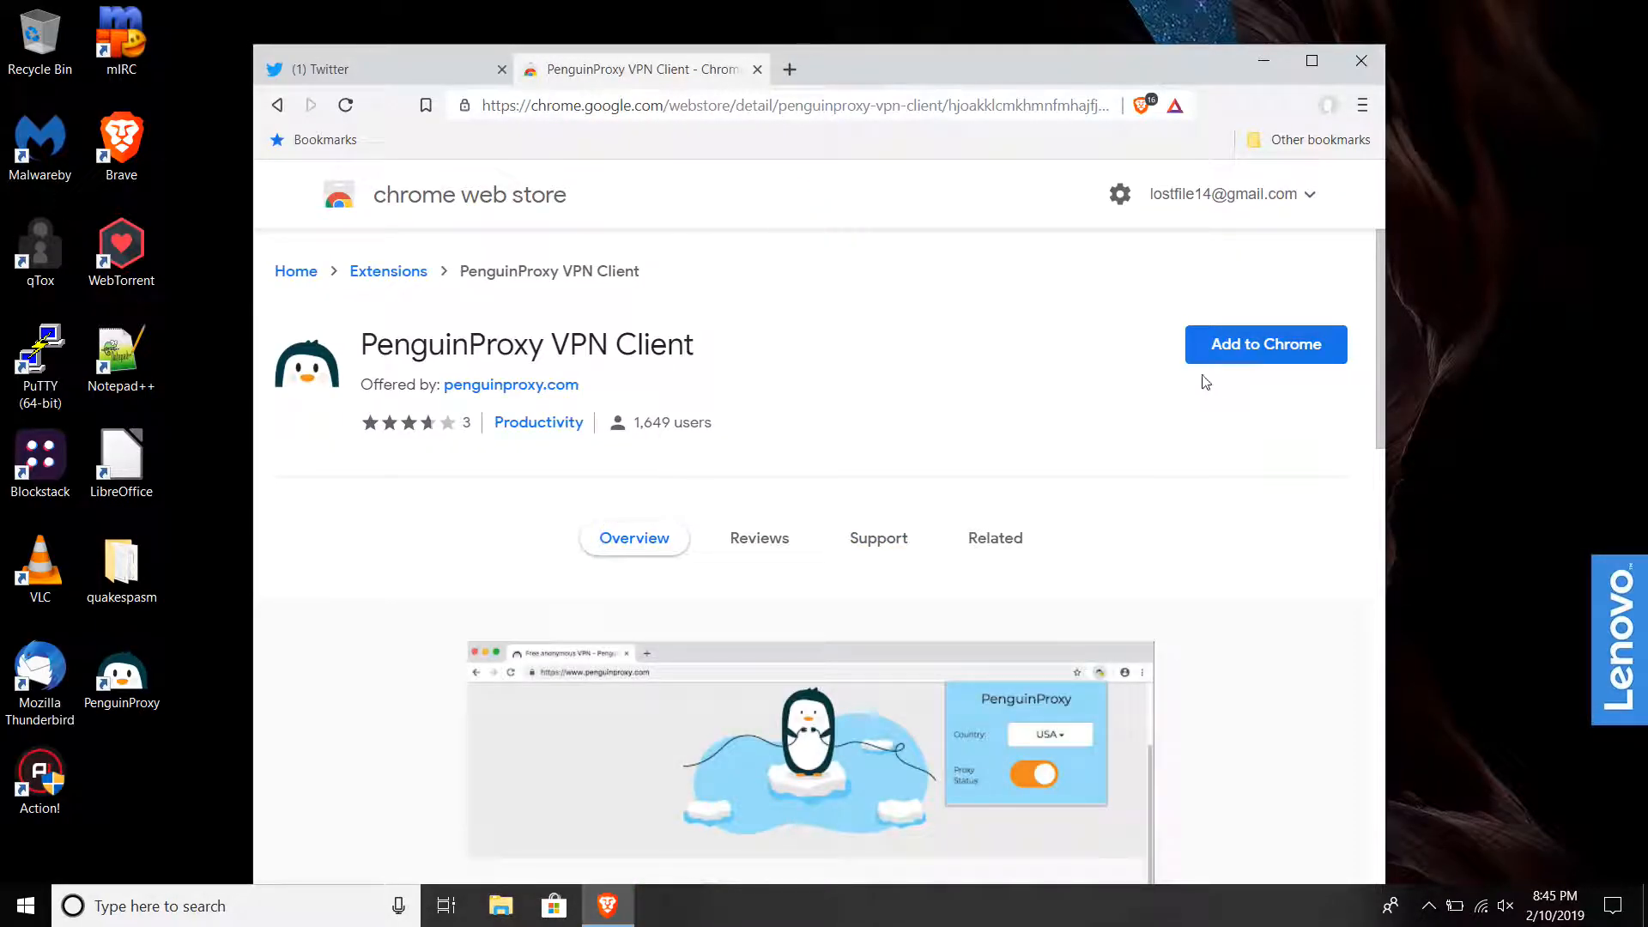
left_click(1265, 344)
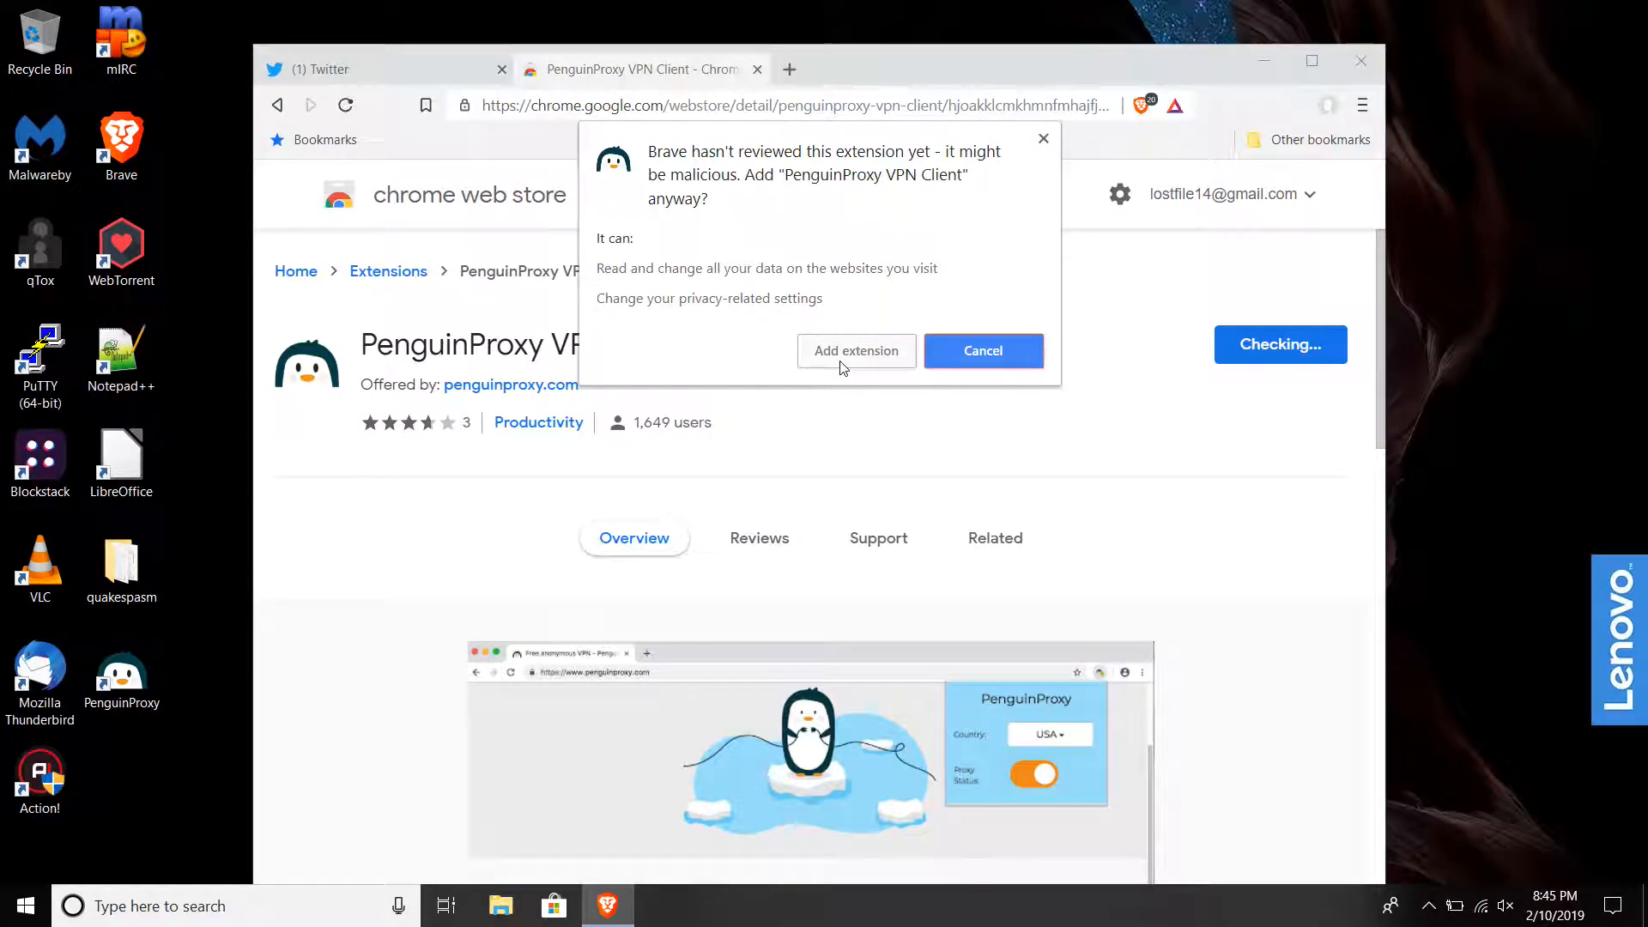
left_click(981, 351)
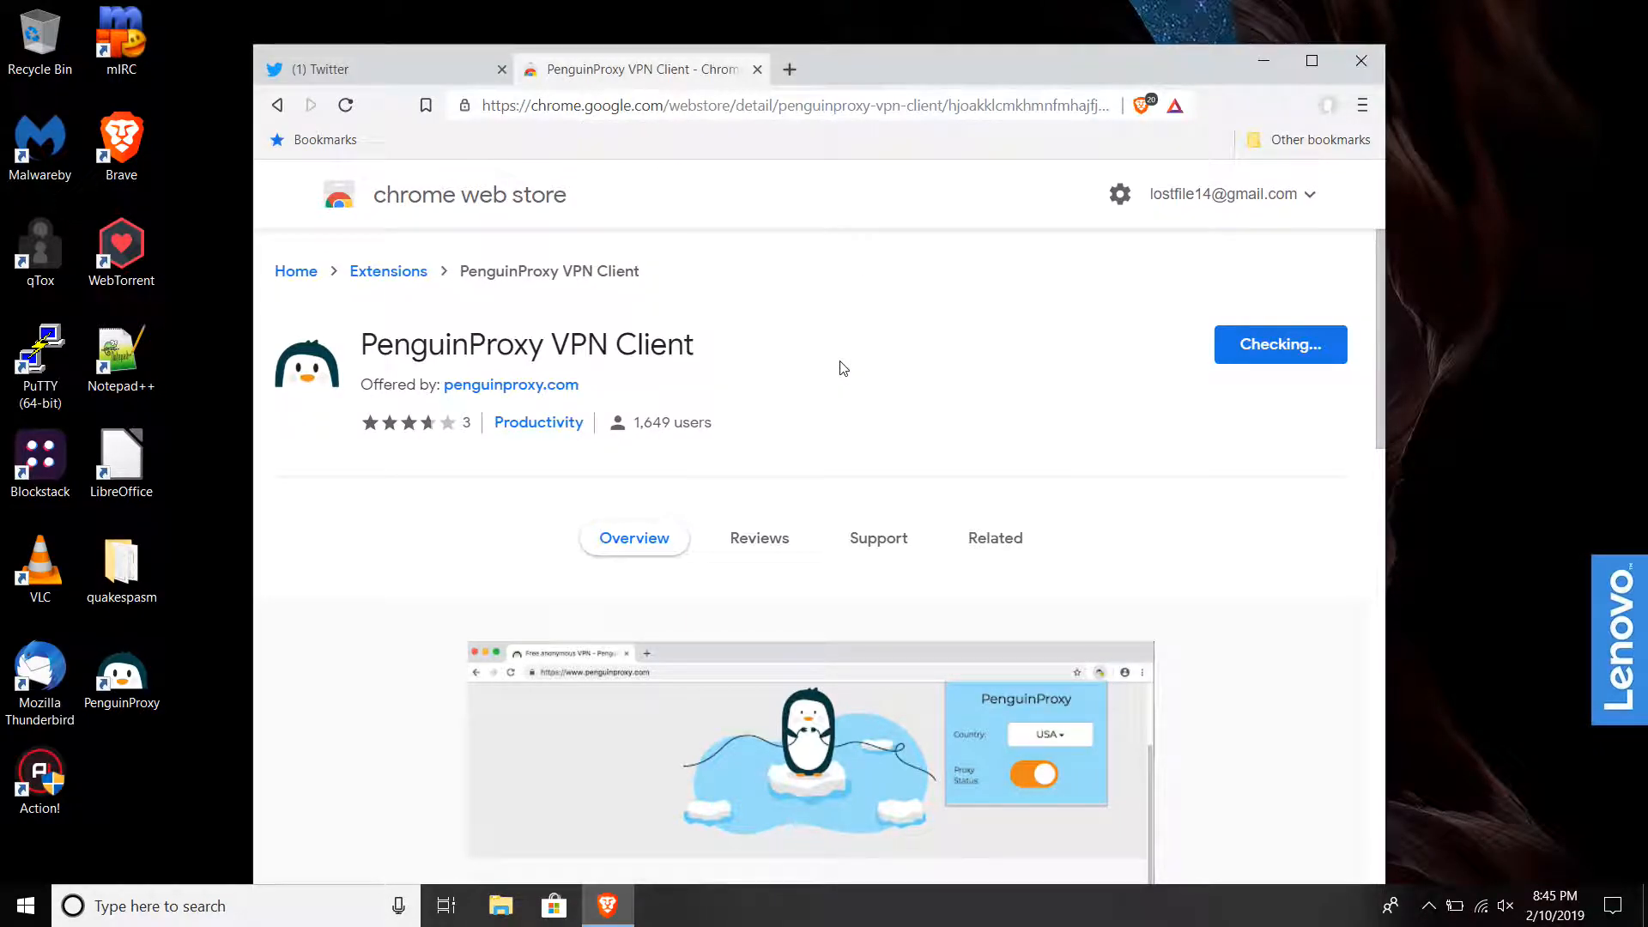
left_click(1280, 343)
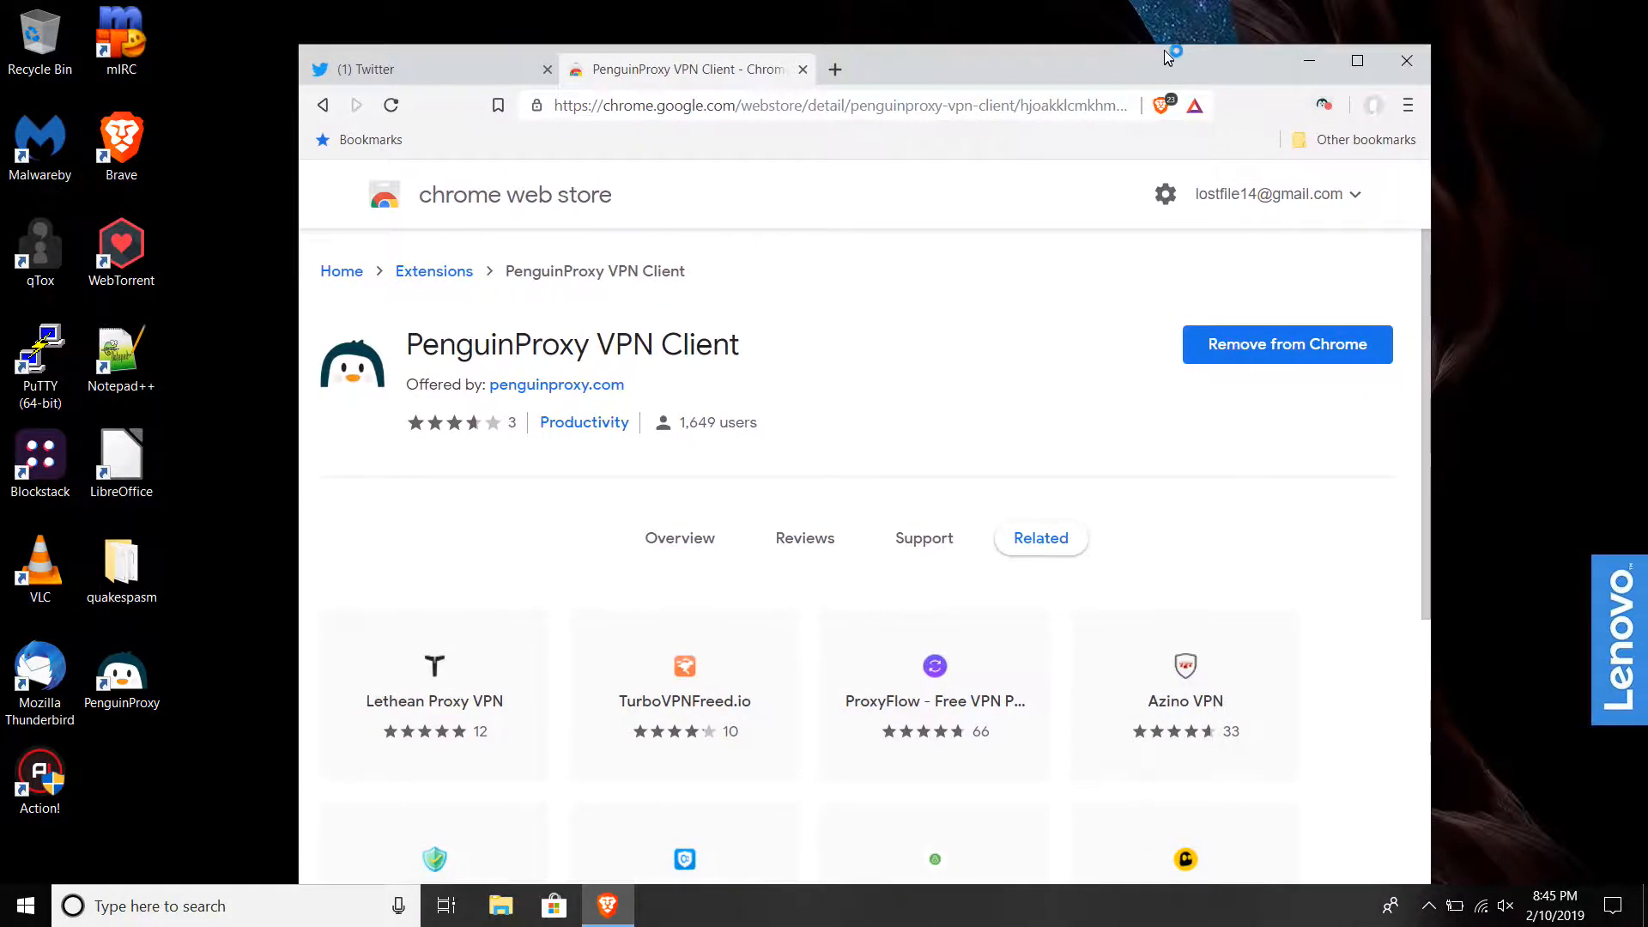
left_click(120, 676)
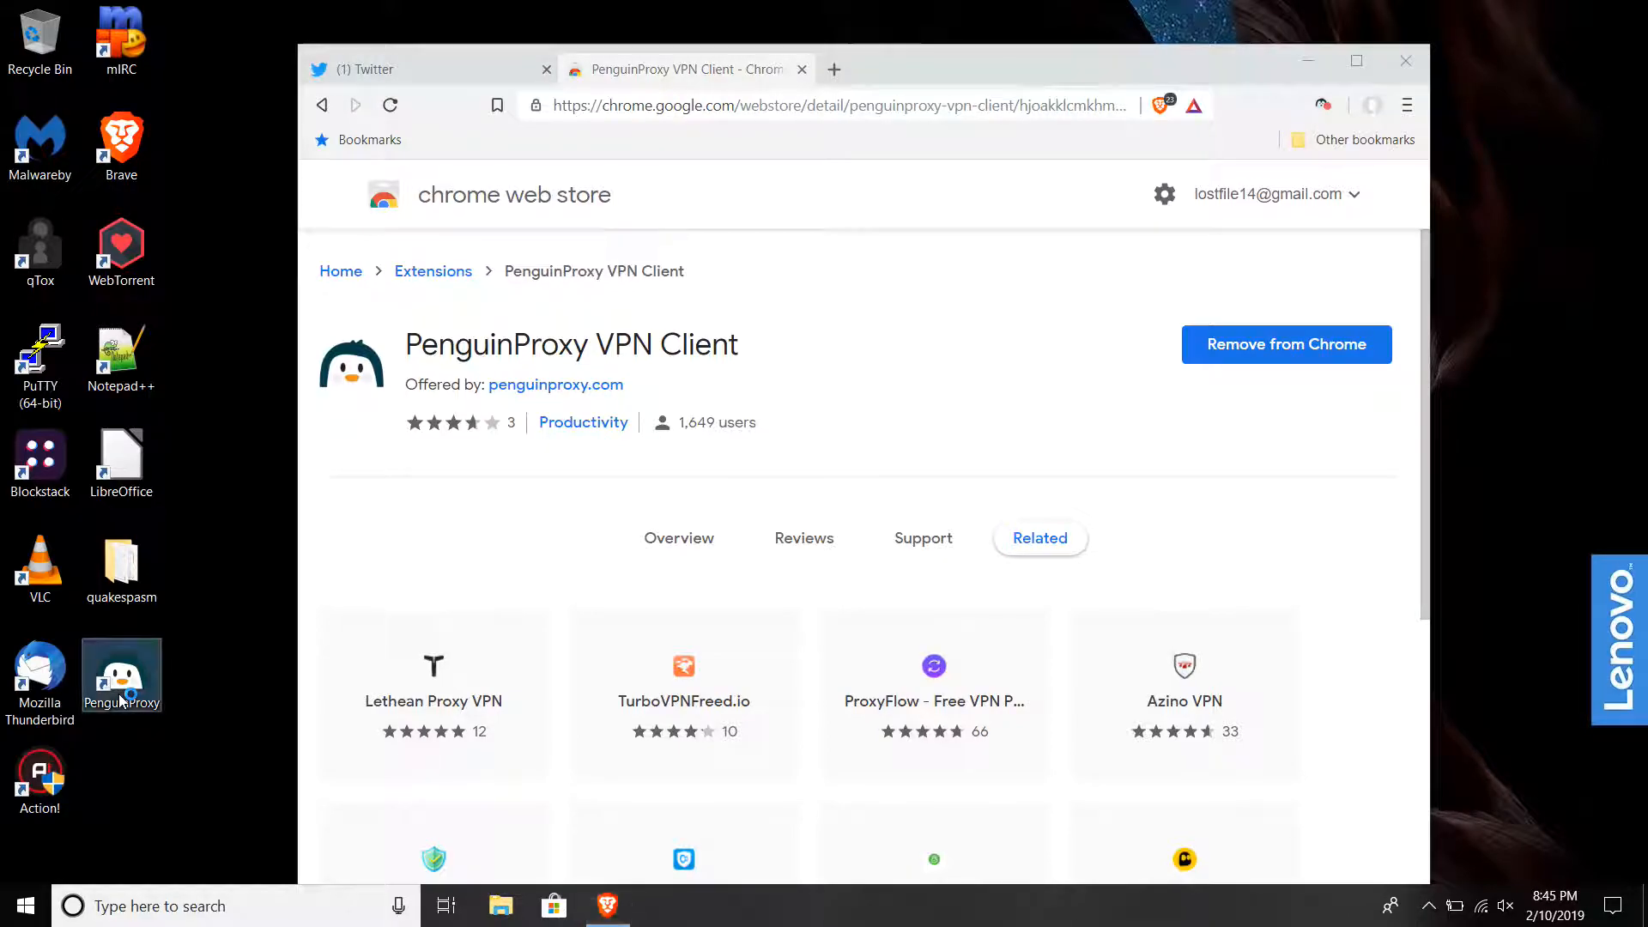
mouse_move(120, 675)
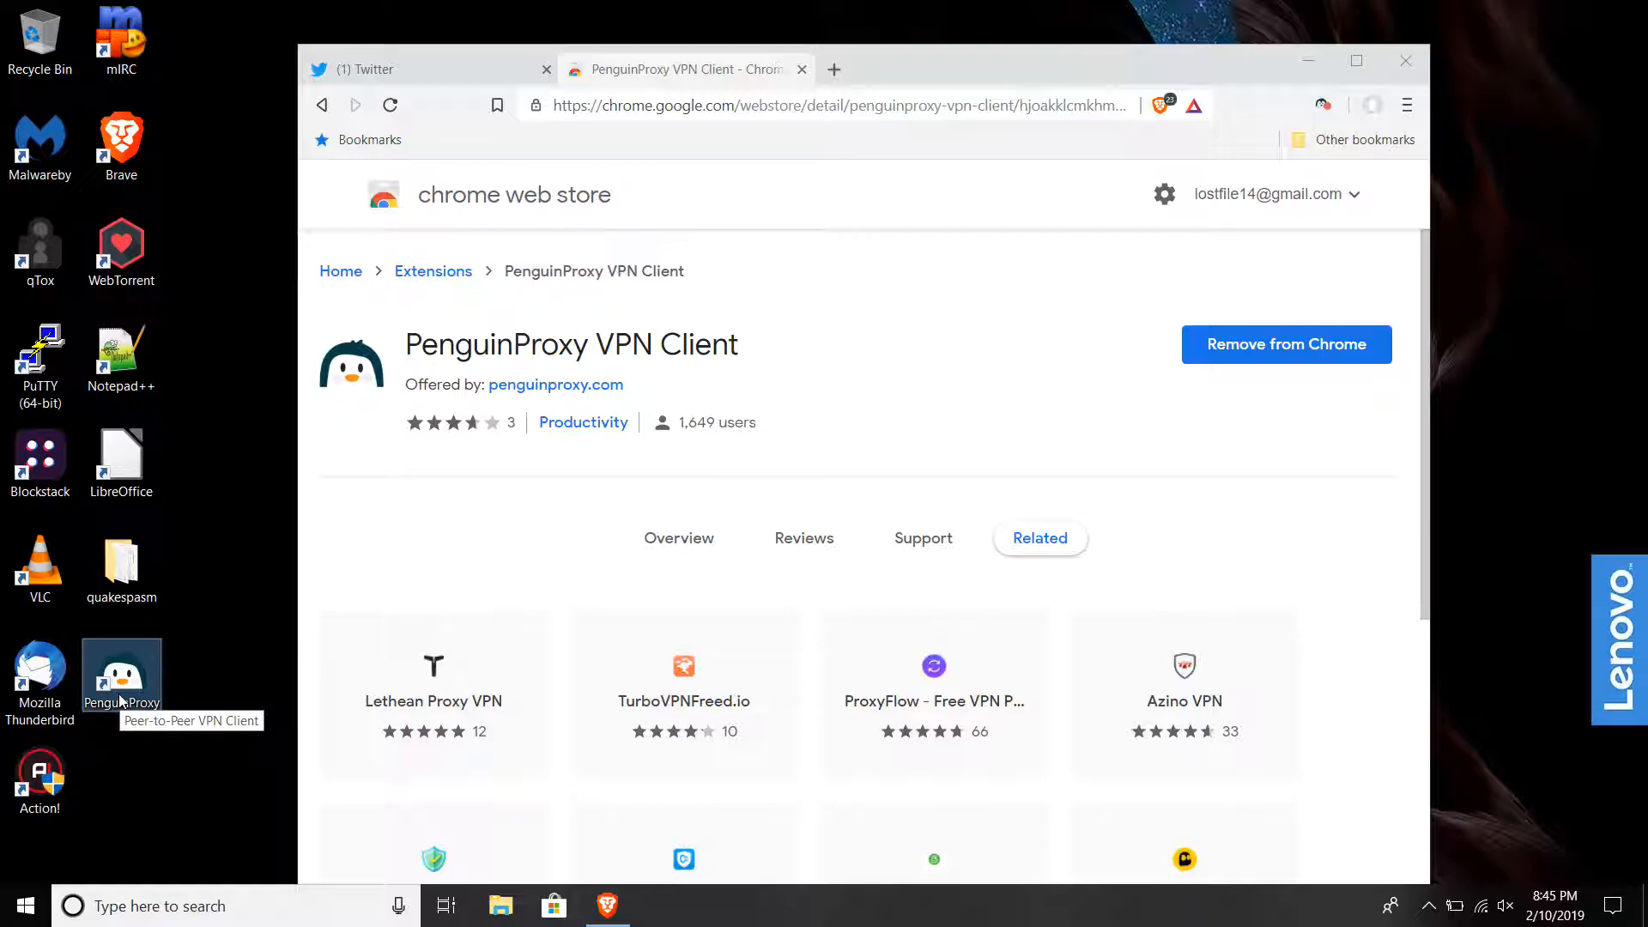
mouse_move(1273, 896)
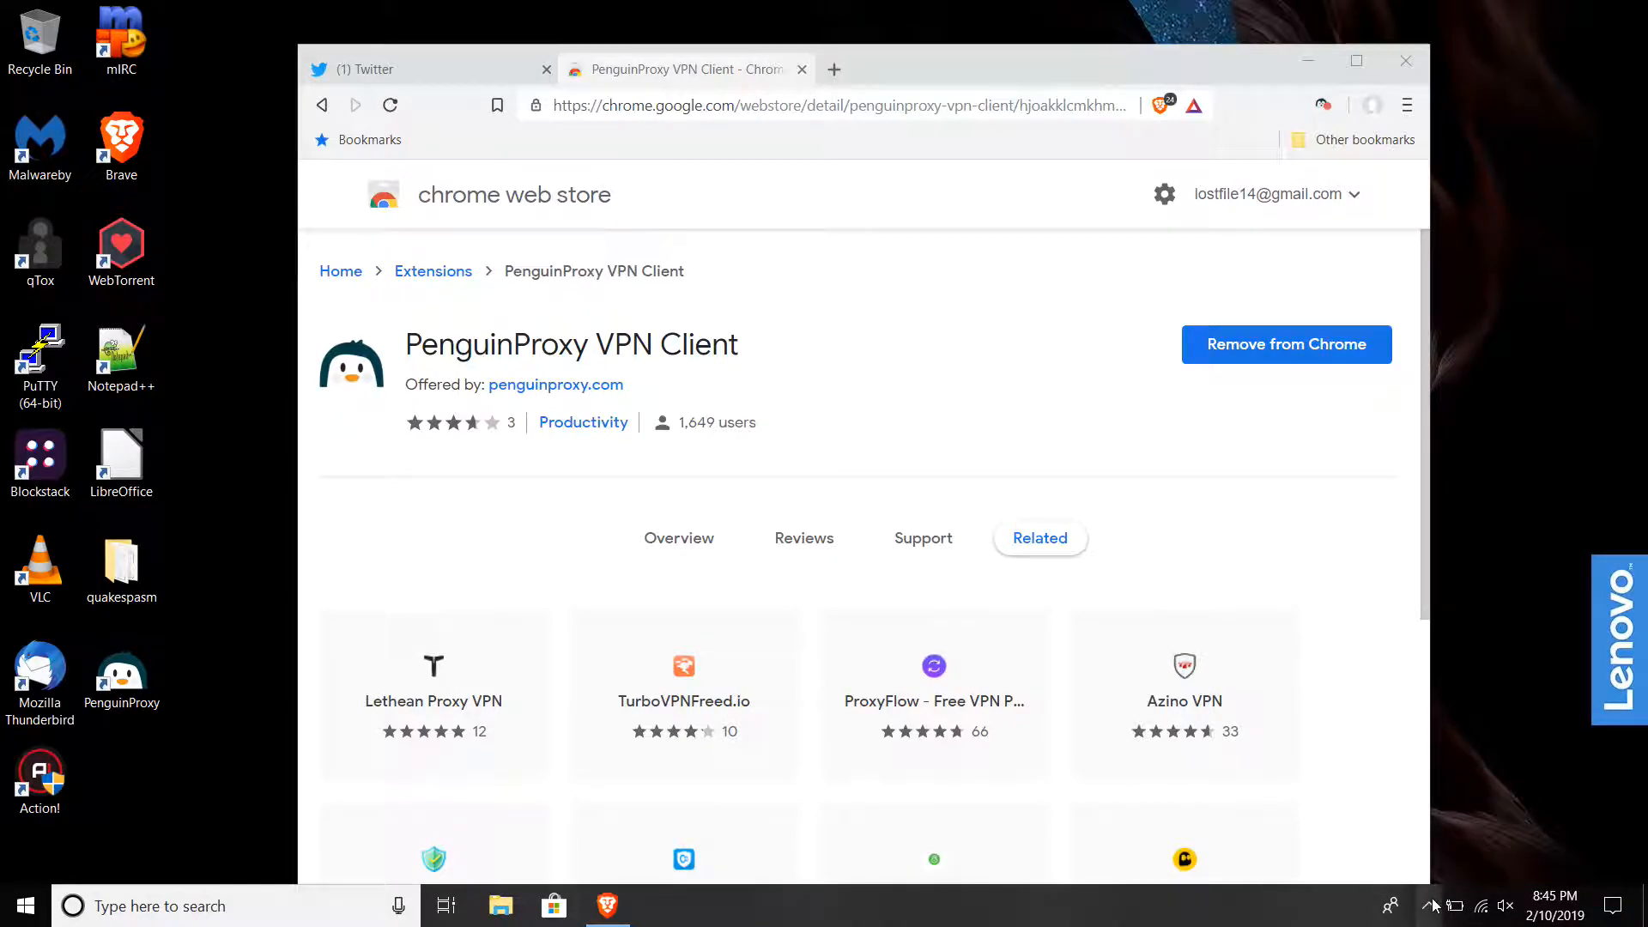
Show the PenguinProxy app from the tray icon and dismiss the extension's status panel.
left_click(1430, 905)
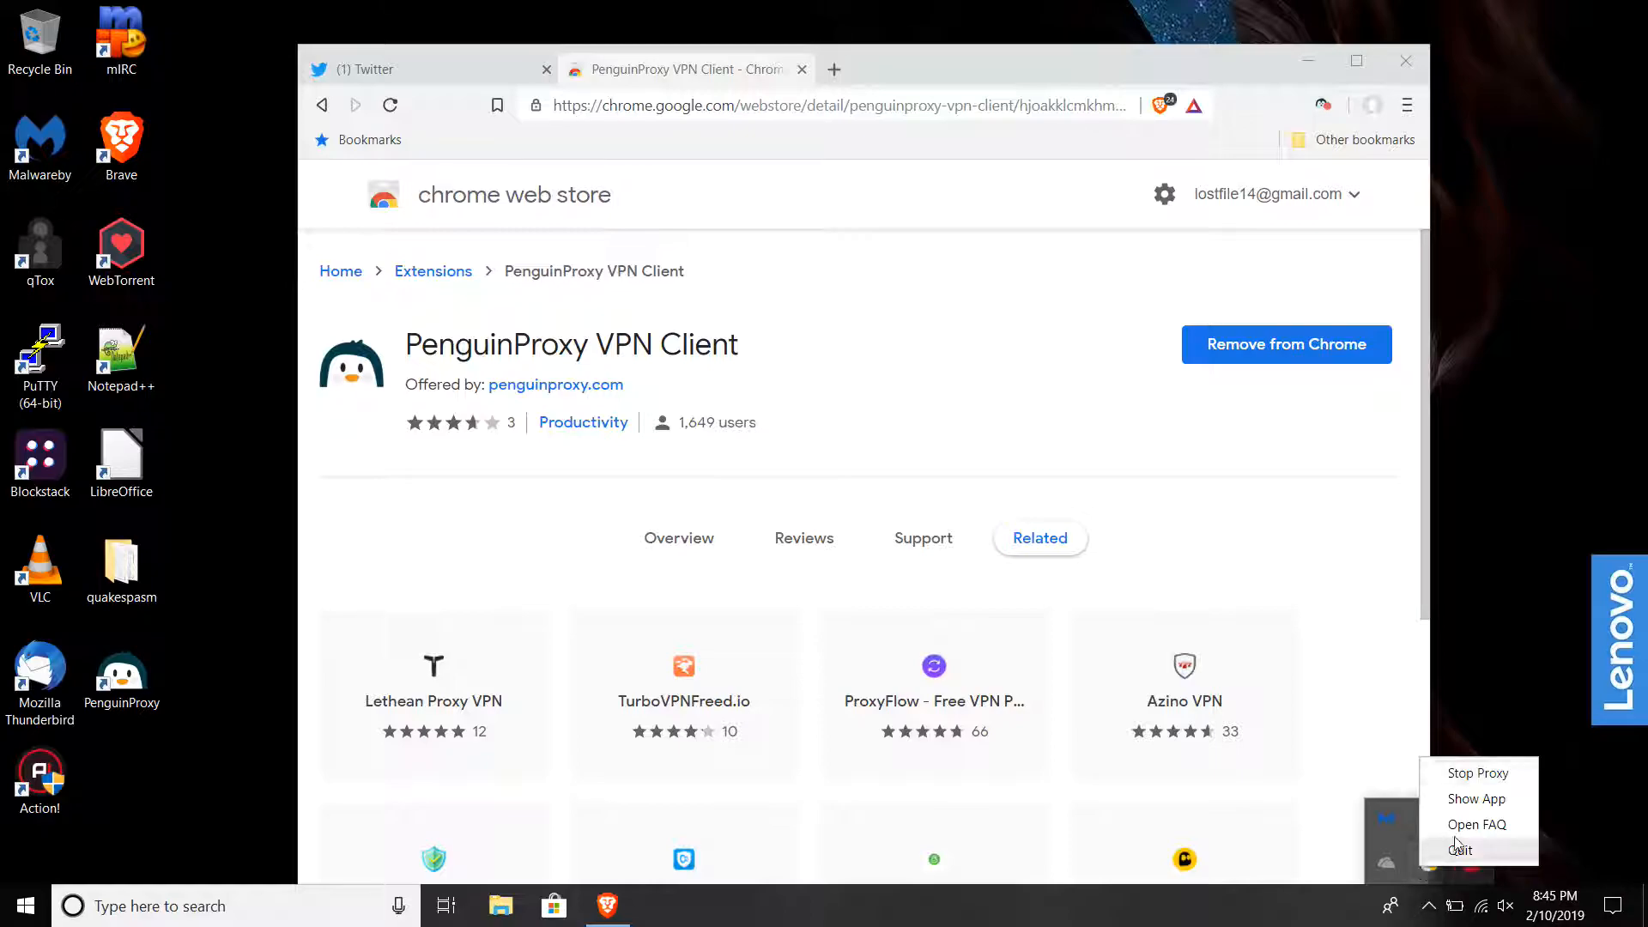
left_click(1476, 799)
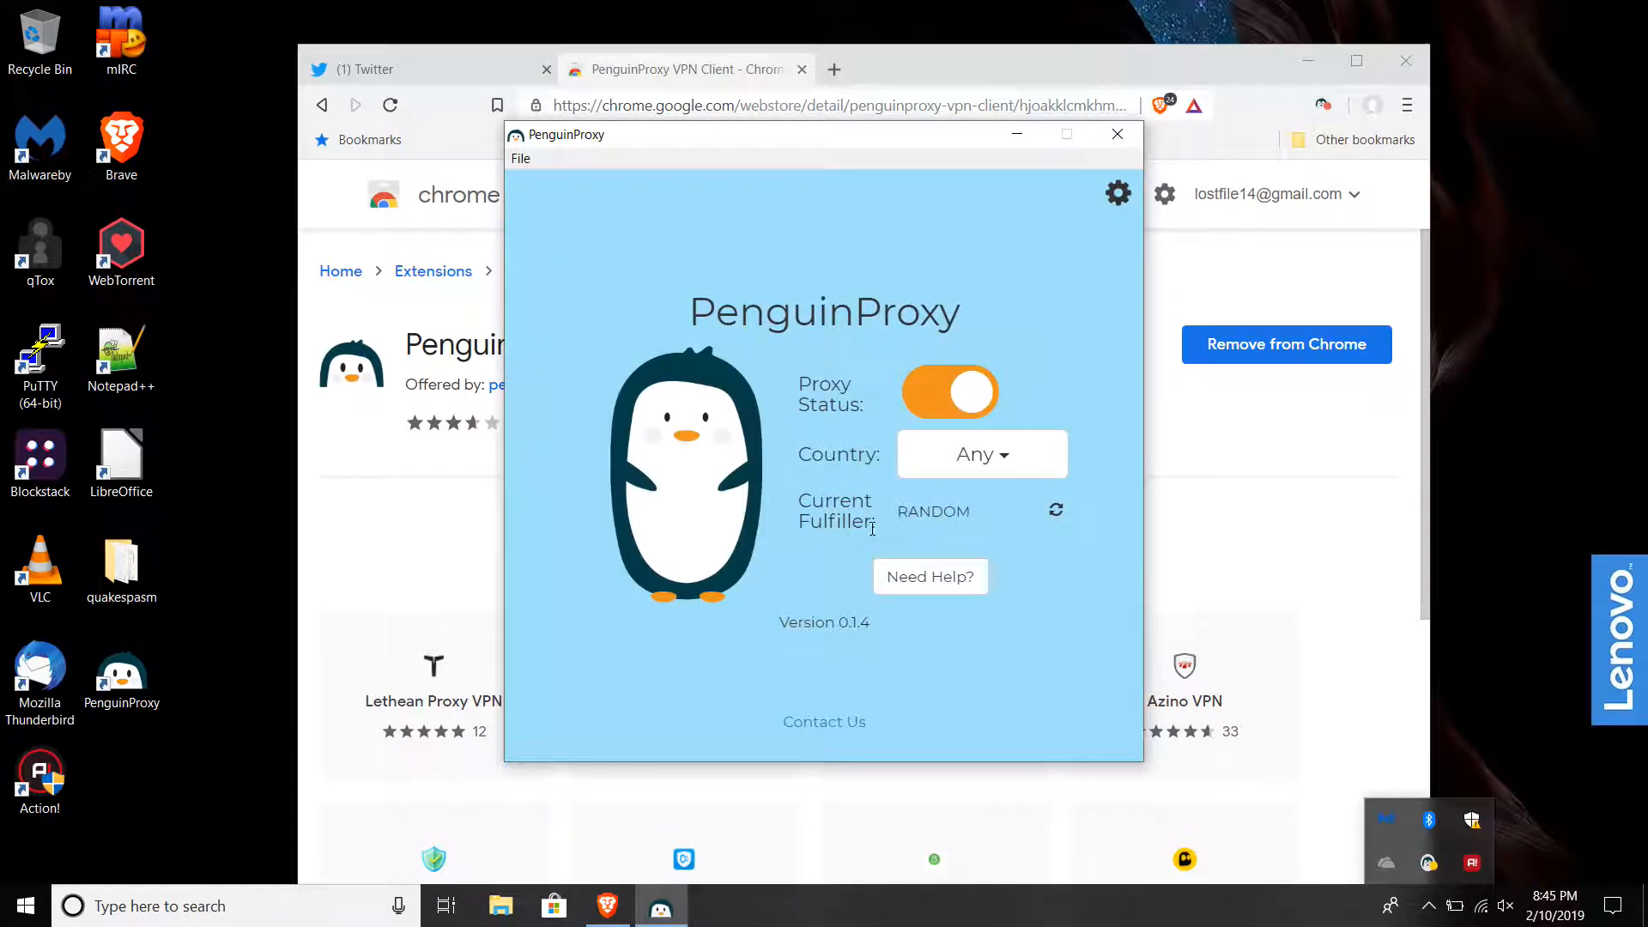
mouse_move(1143, 177)
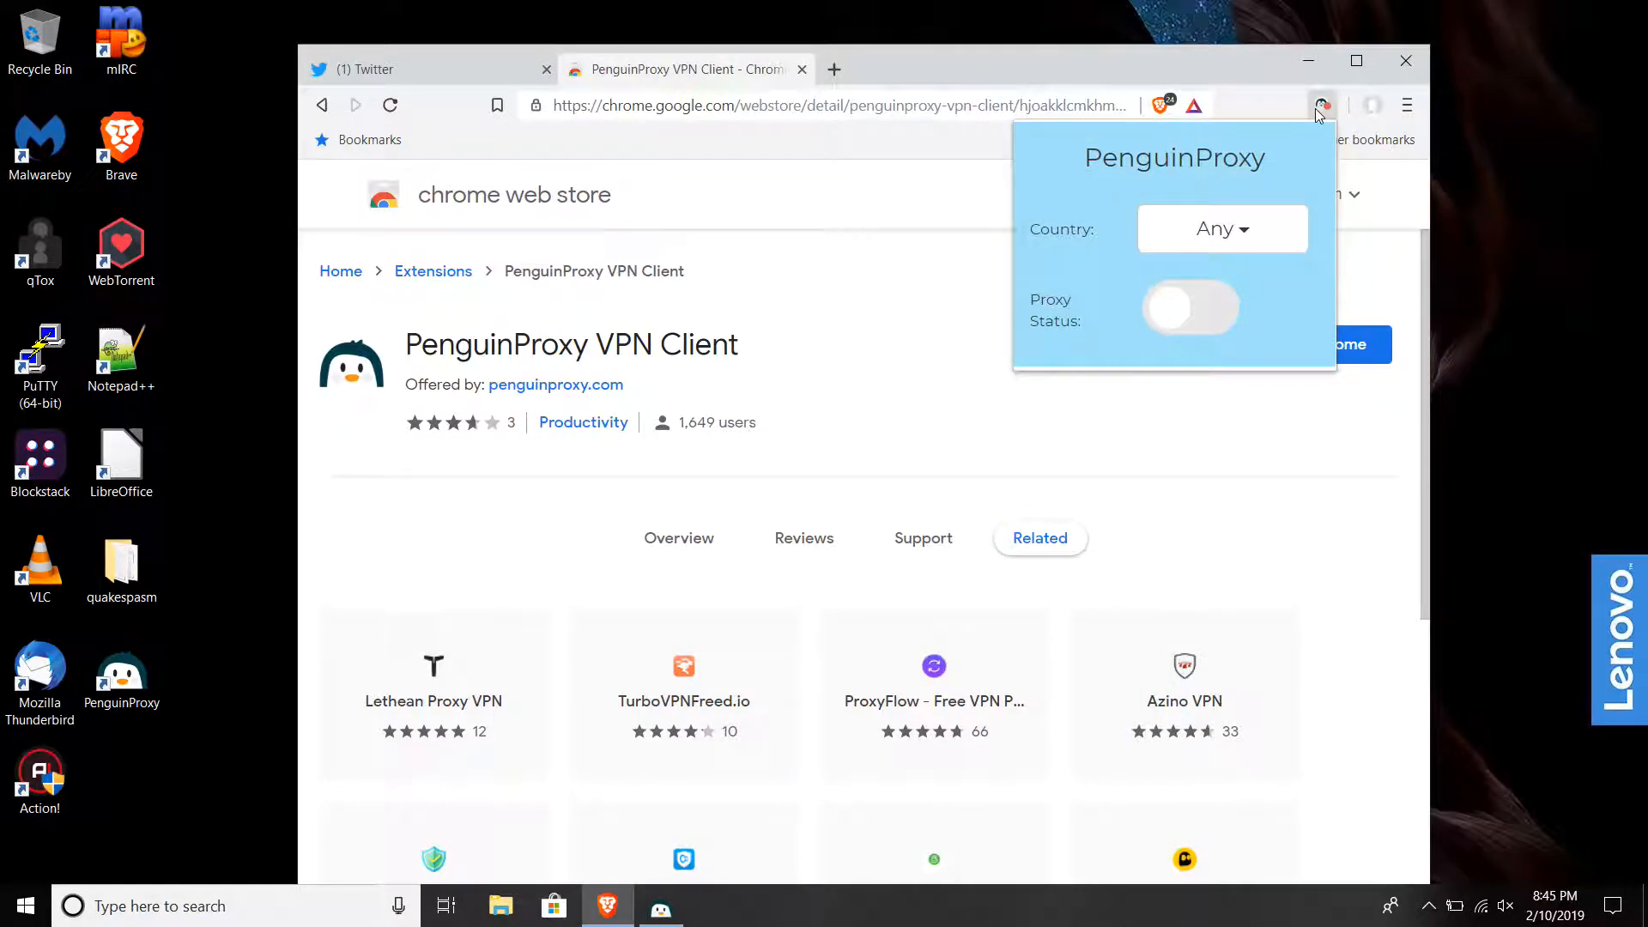
left_click(1188, 307)
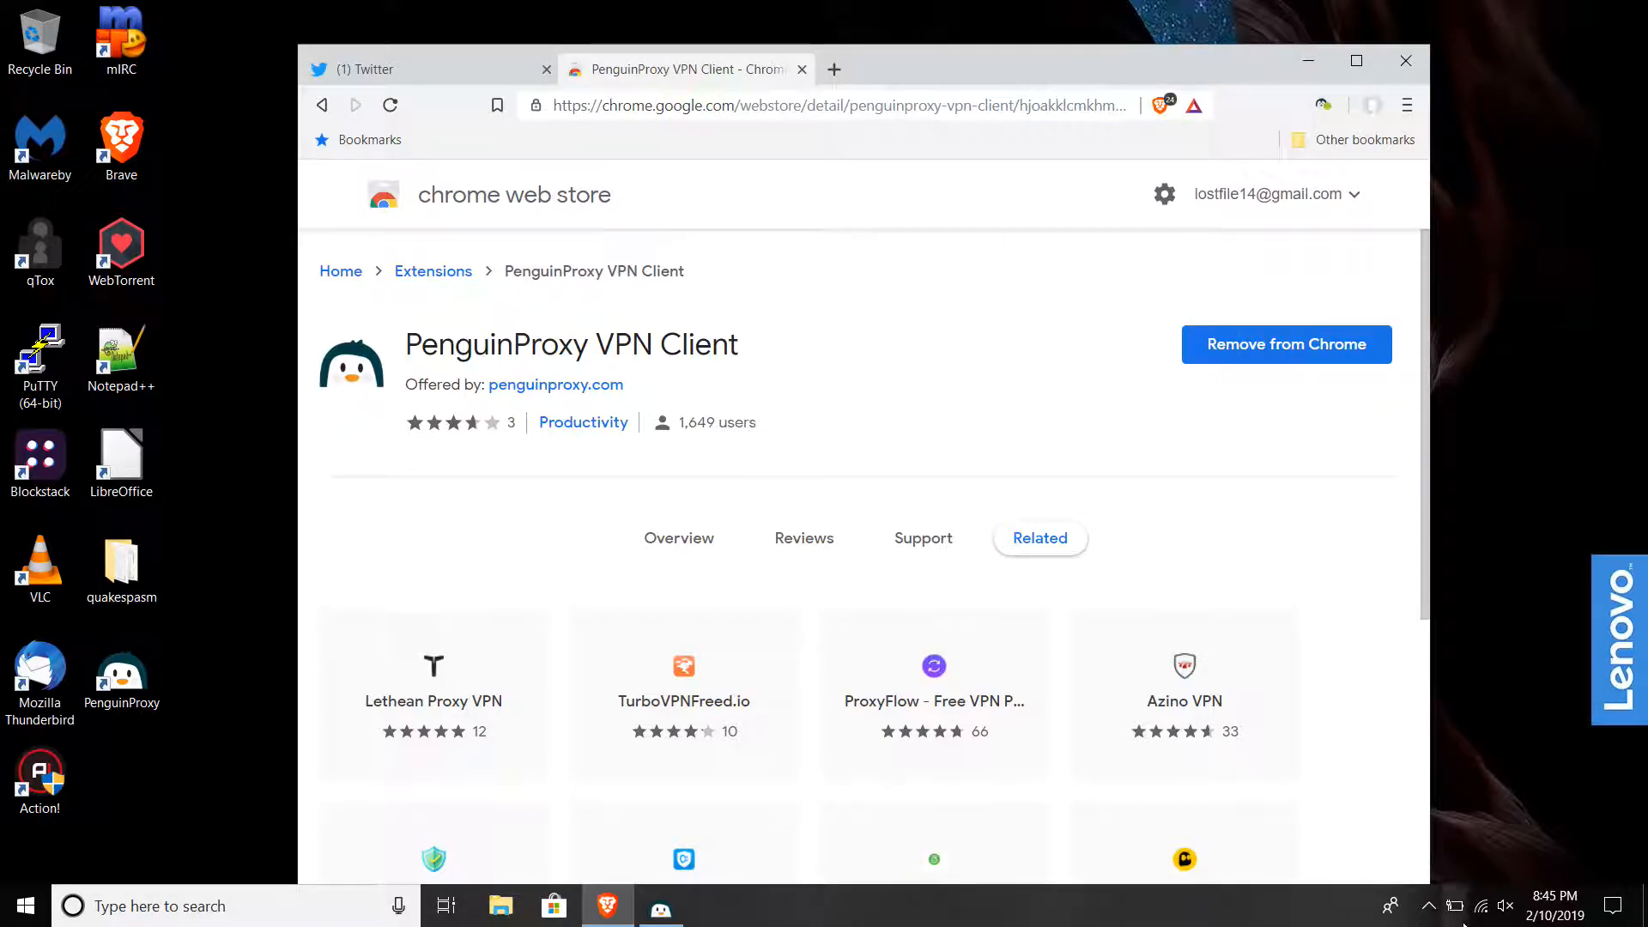
Show the app again from the tray, proxy on with country Any, and refresh the random fulfiller.
left_click(1427, 905)
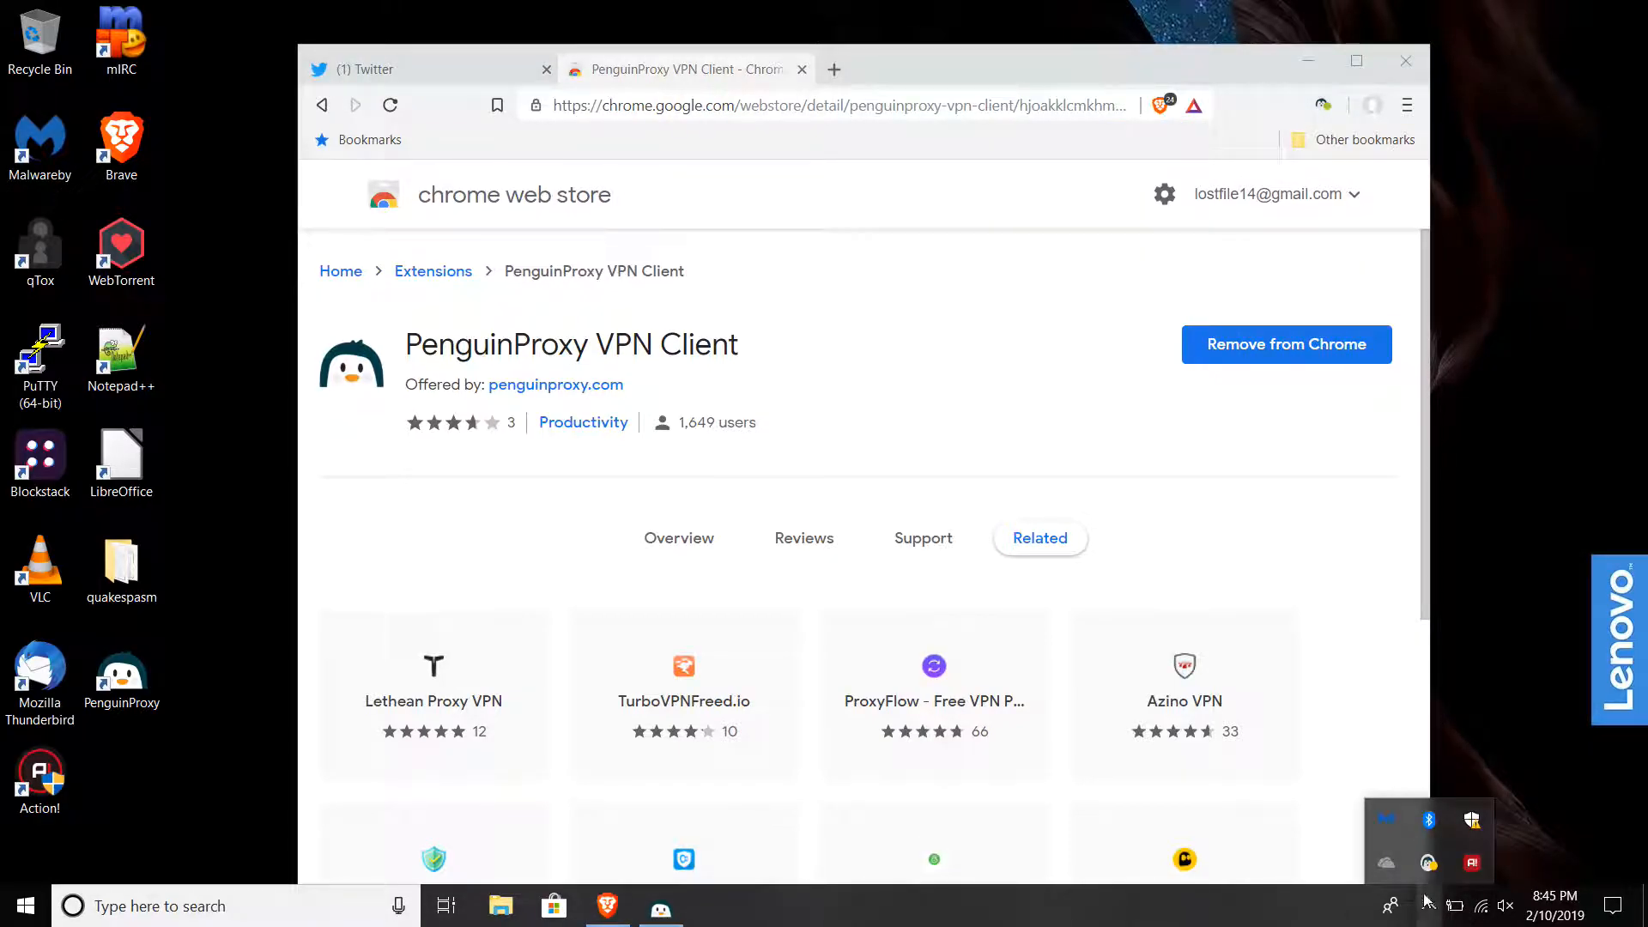
left_click(1428, 864)
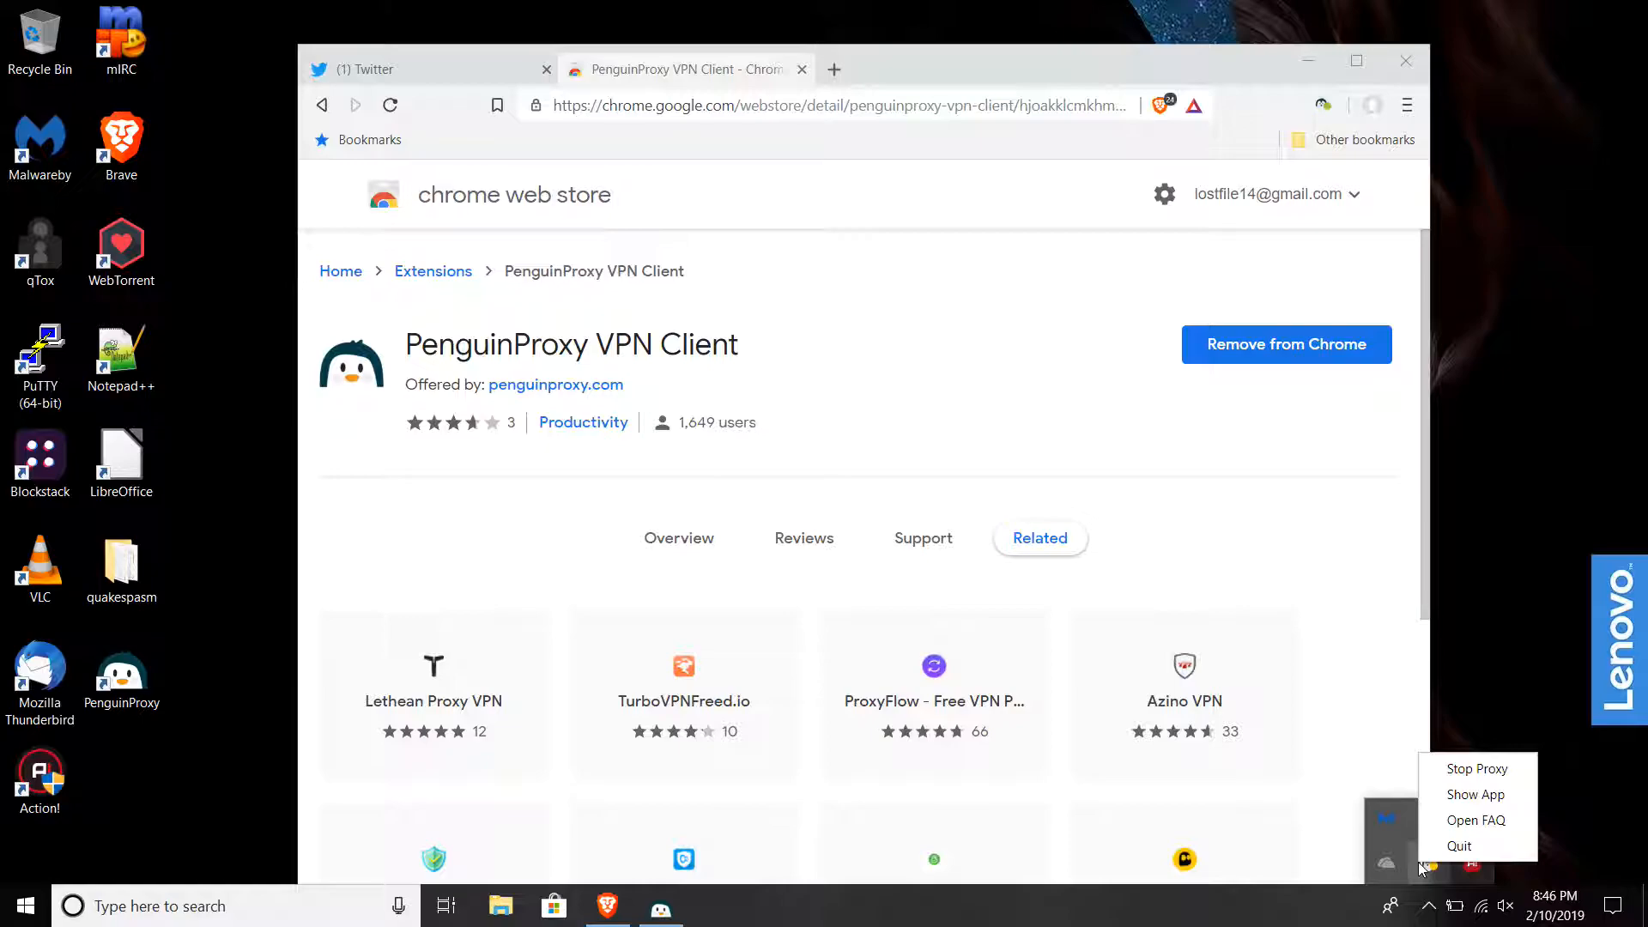
mouse_move(1477, 793)
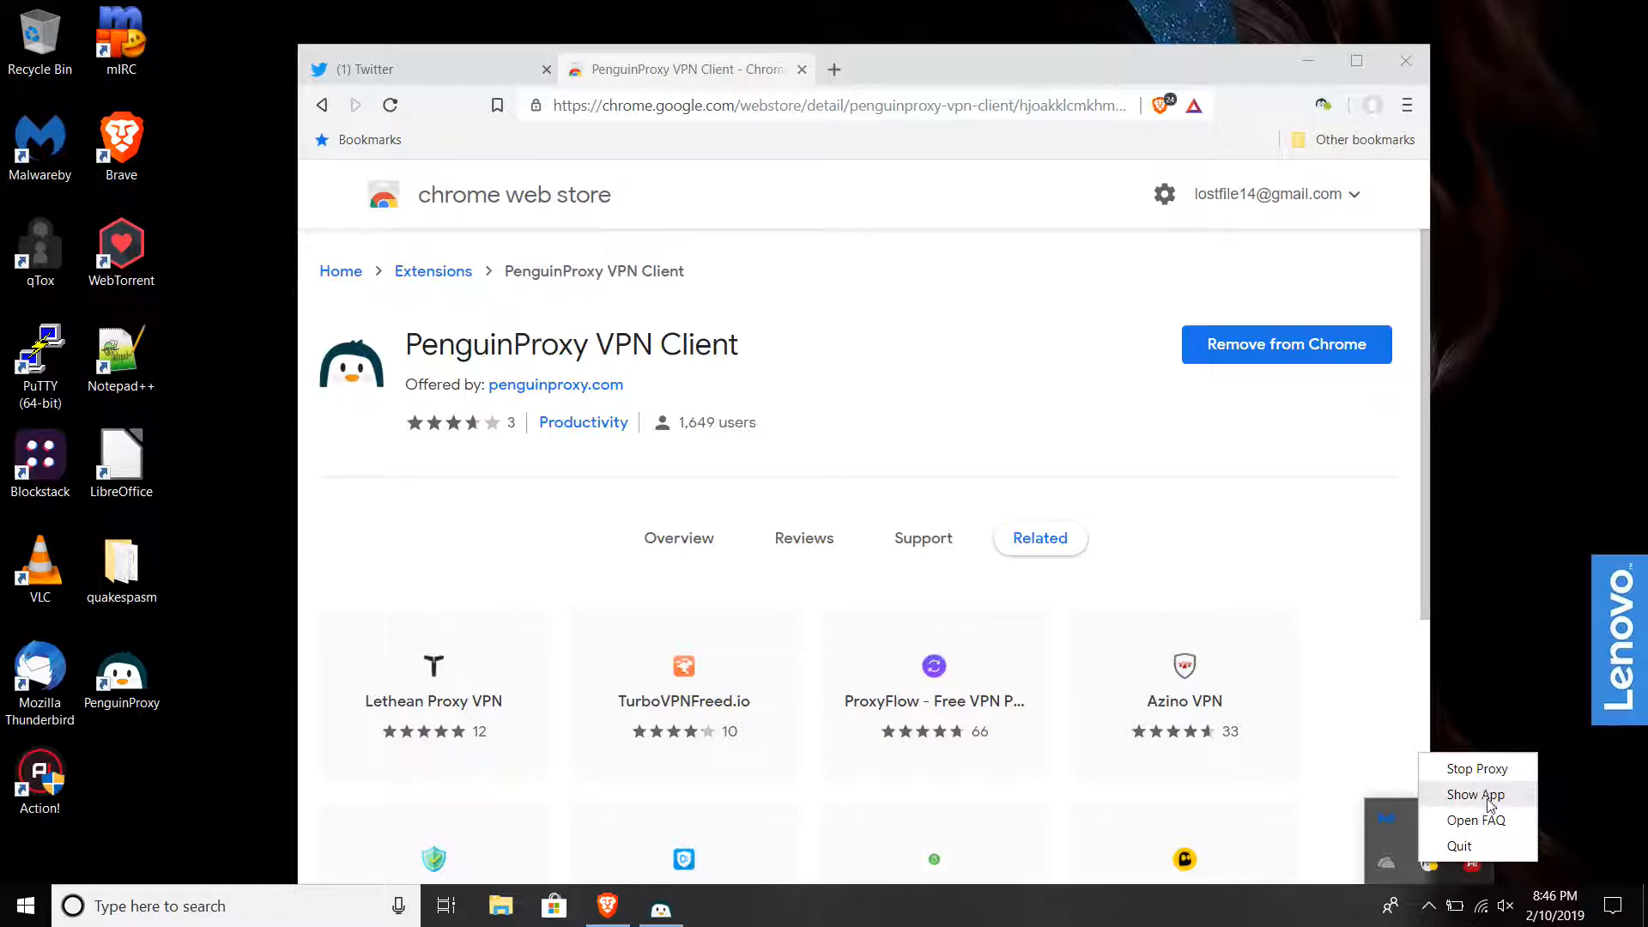
left_click(1474, 793)
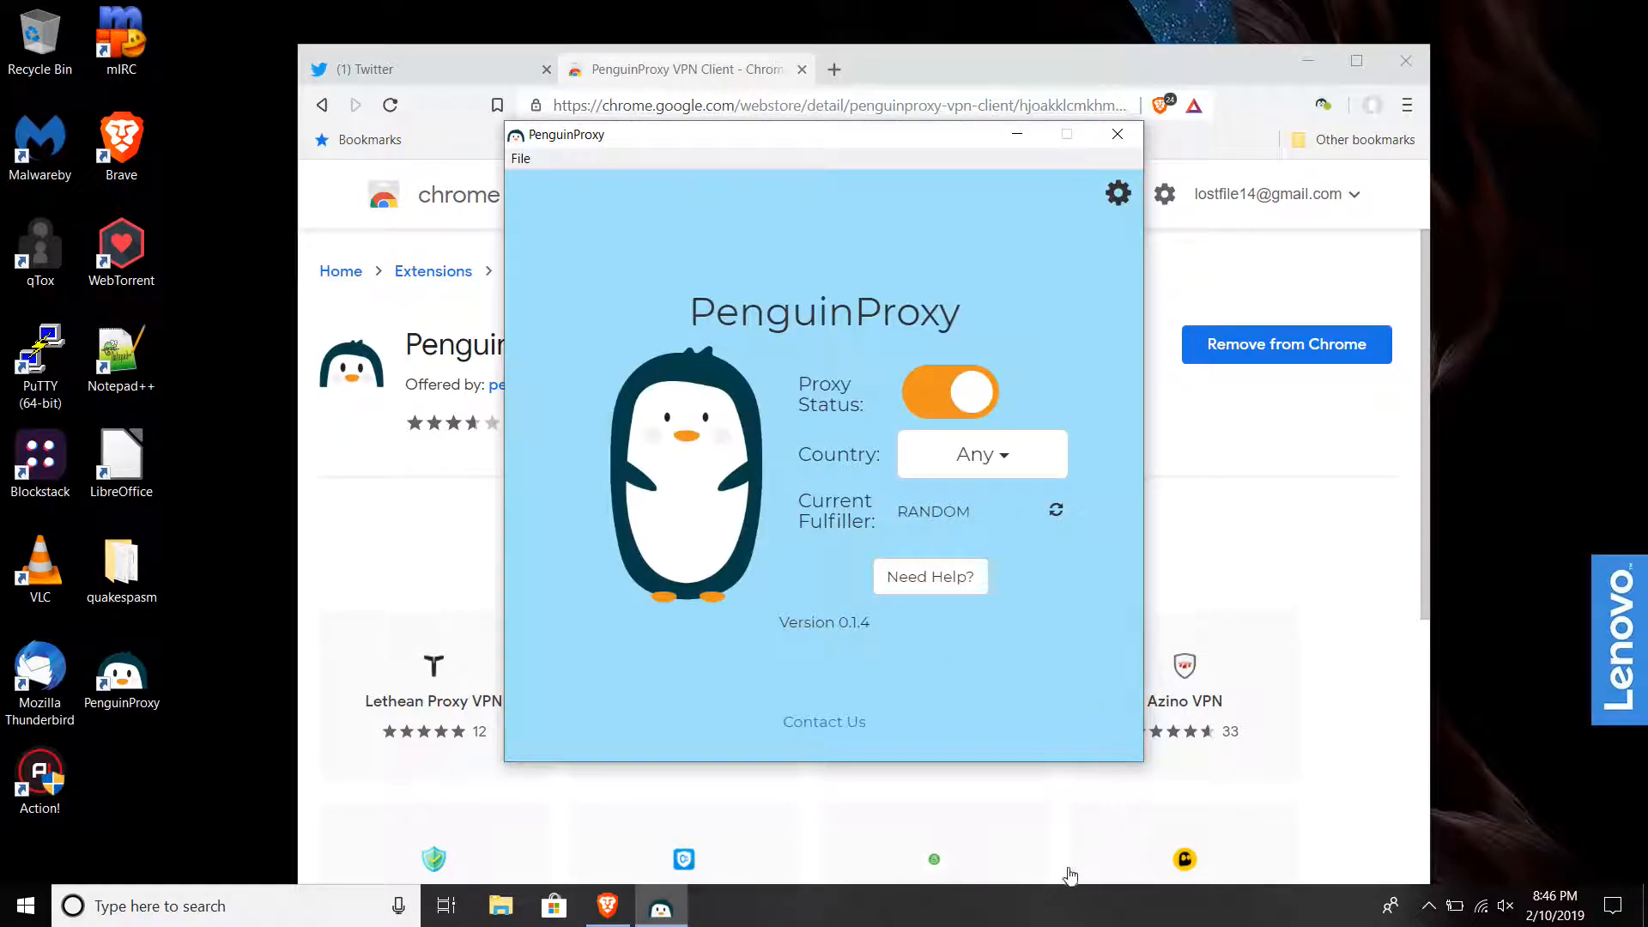
mouse_move(1056, 510)
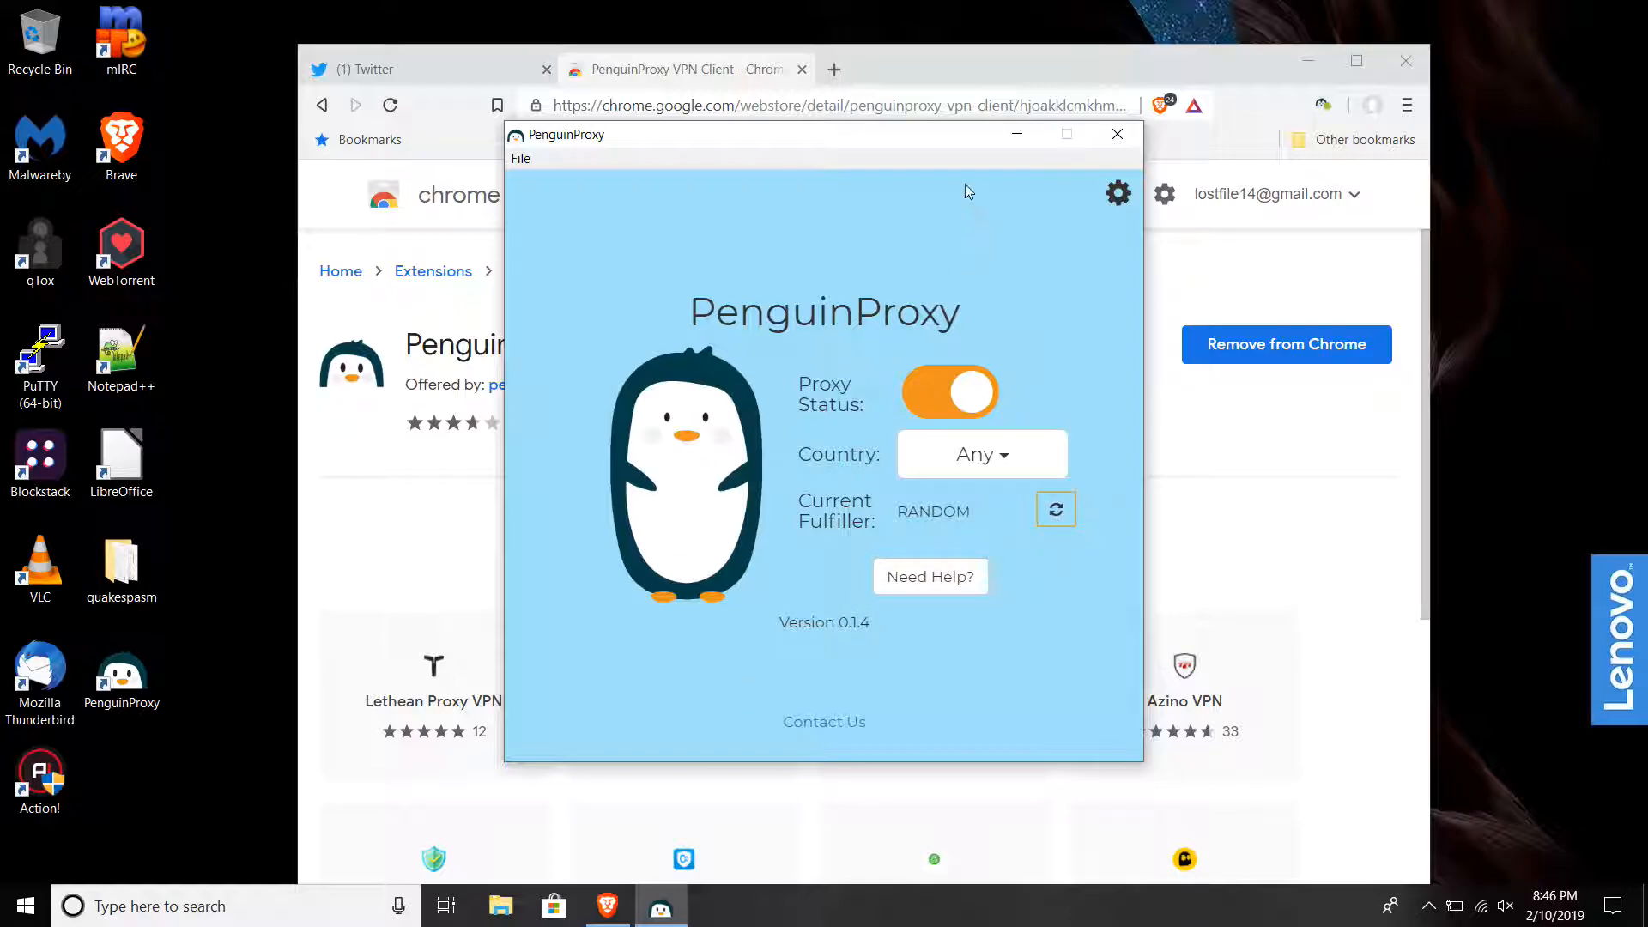
left_click(1118, 134)
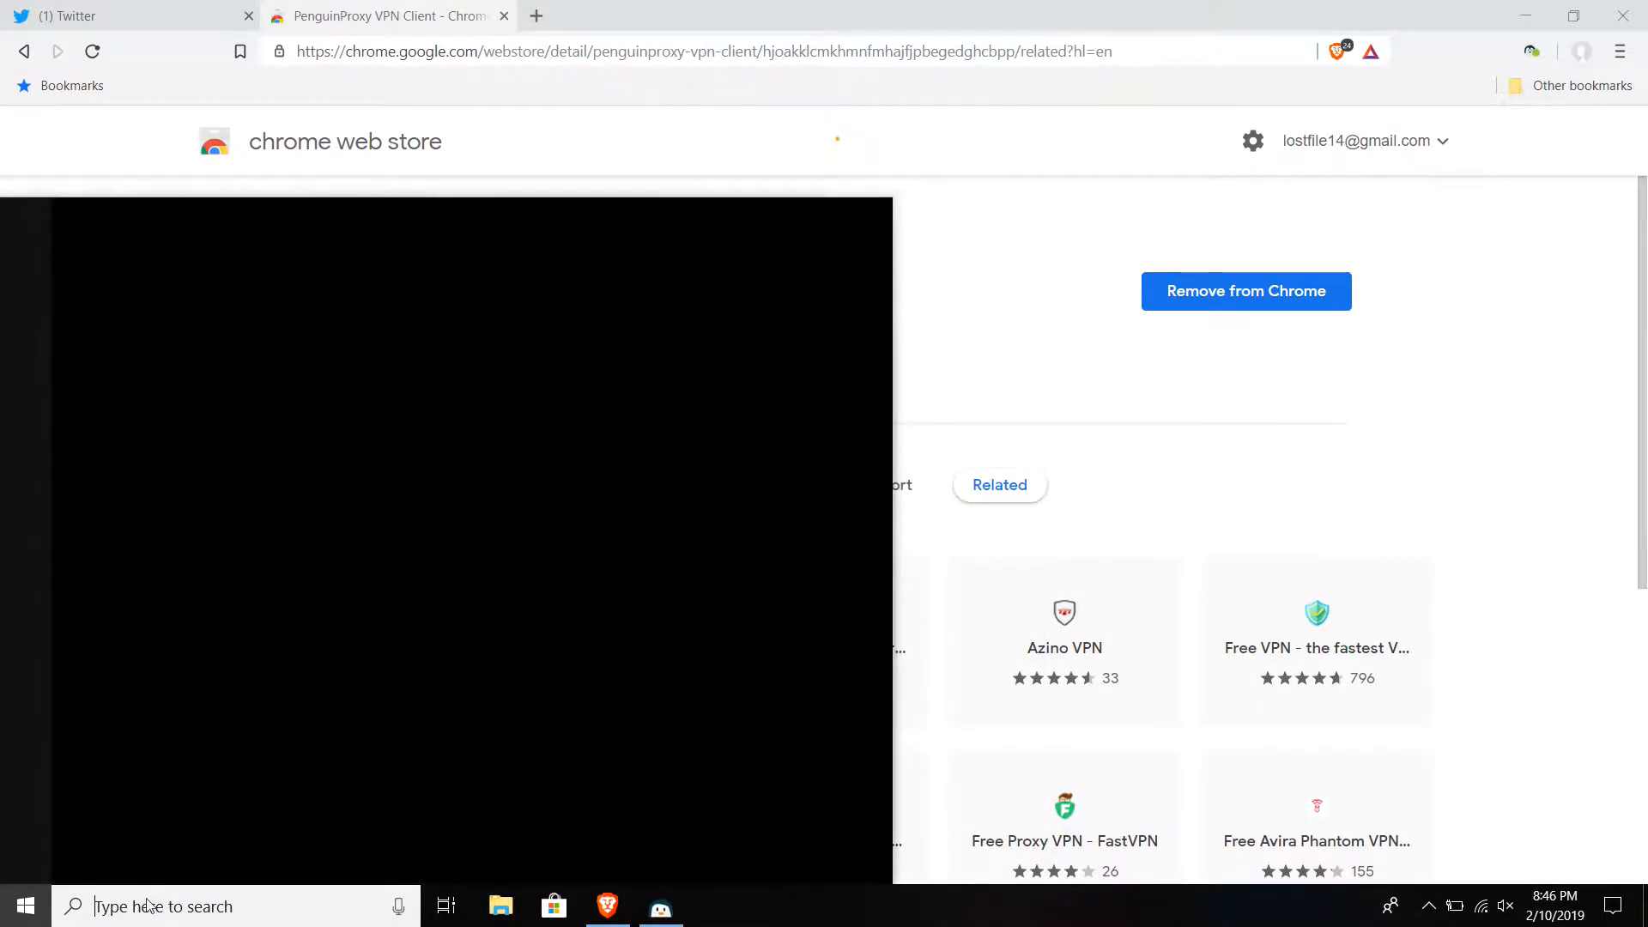
Search the Start menu for 'settings' and launch the Windows Settings app.
type("net")
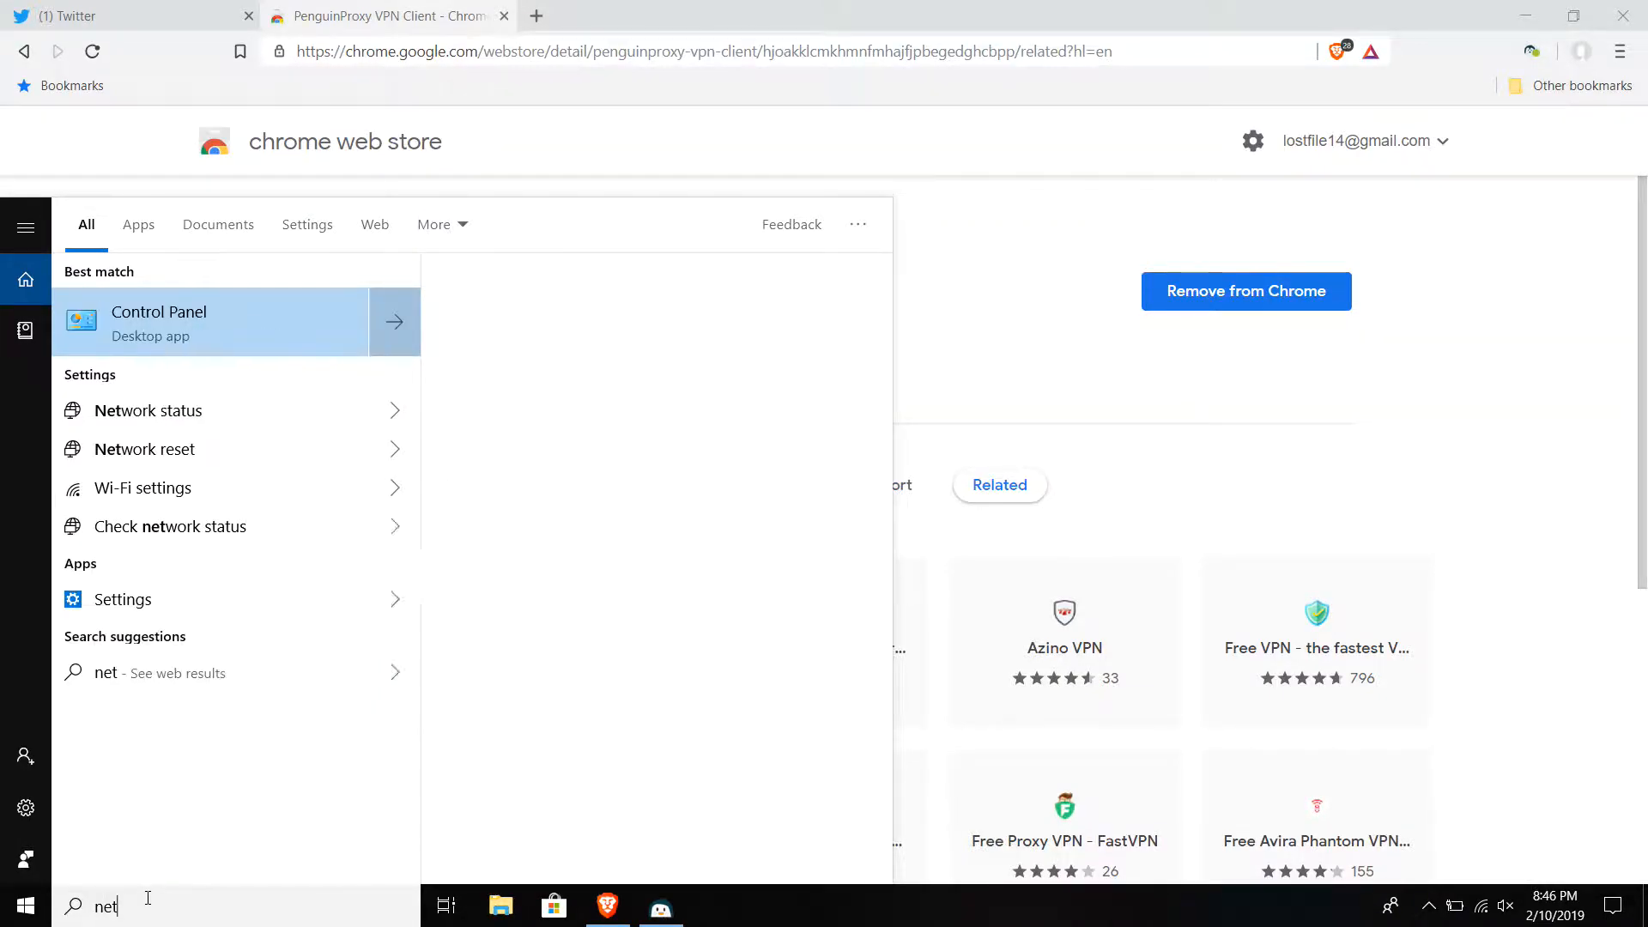
type("otepad")
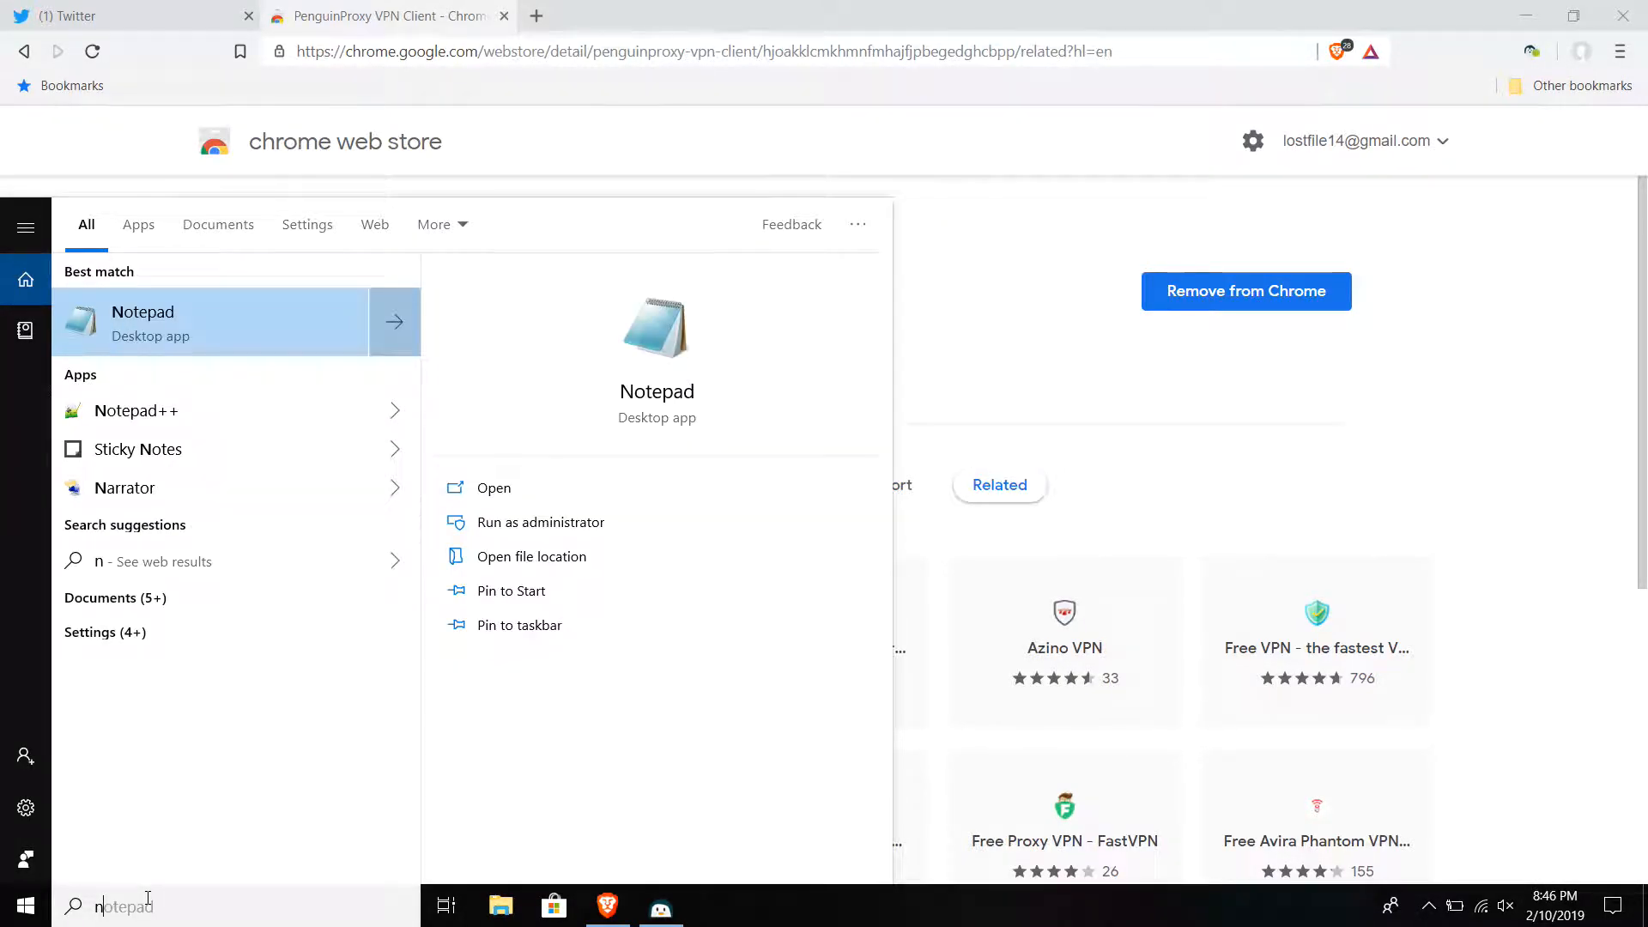
type("s")
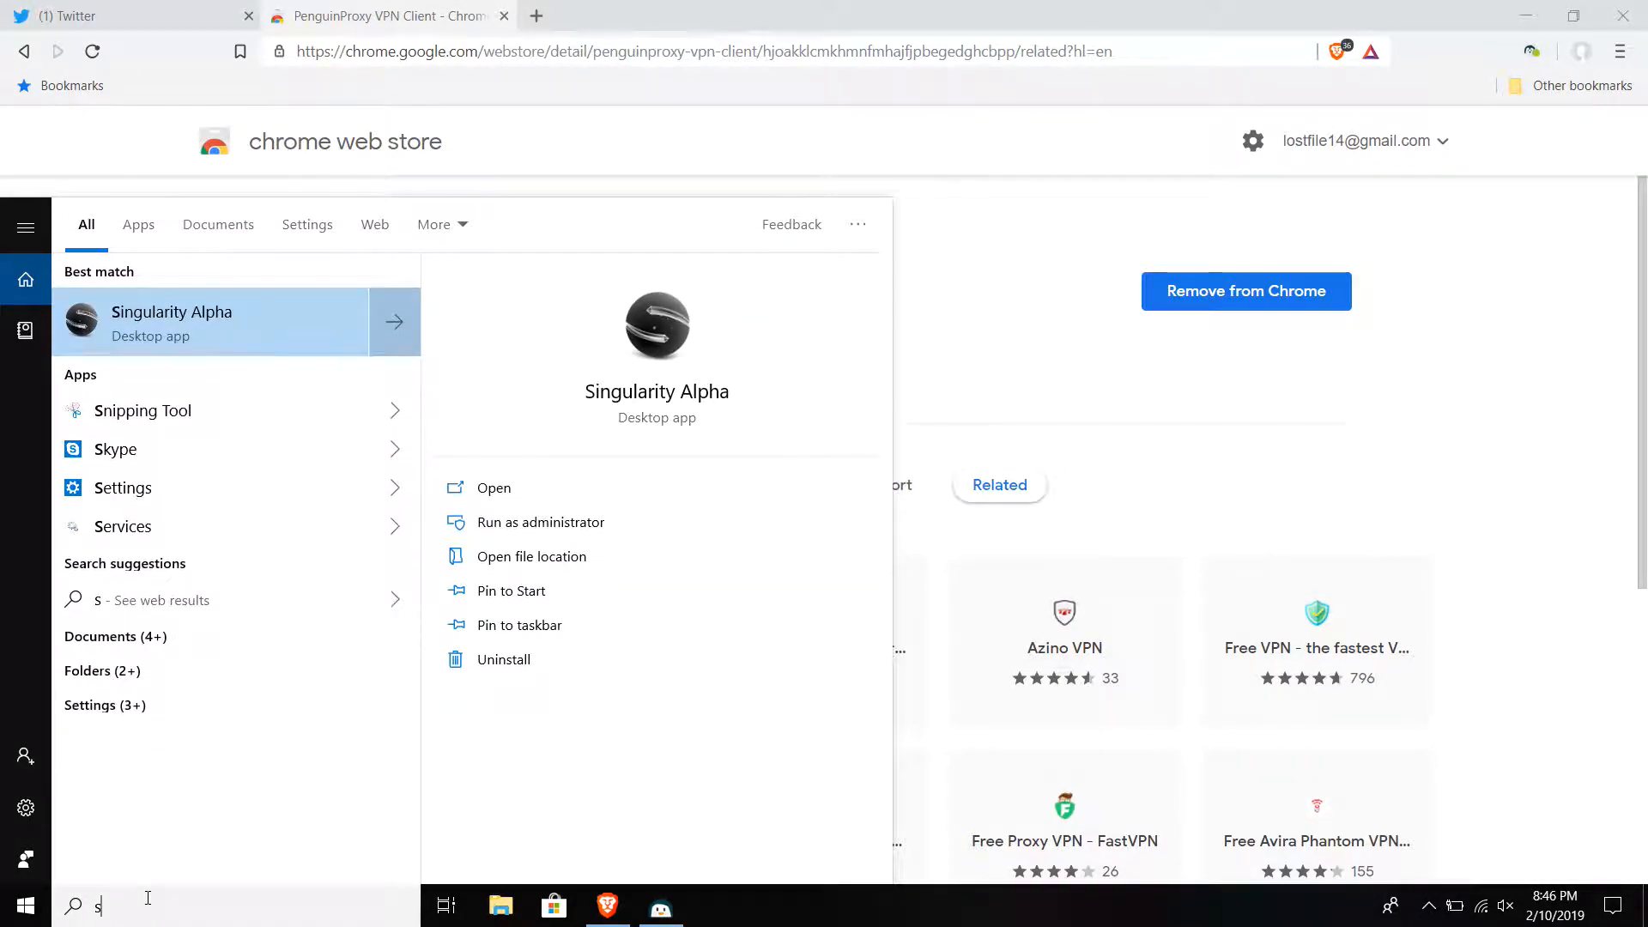
type("ettings")
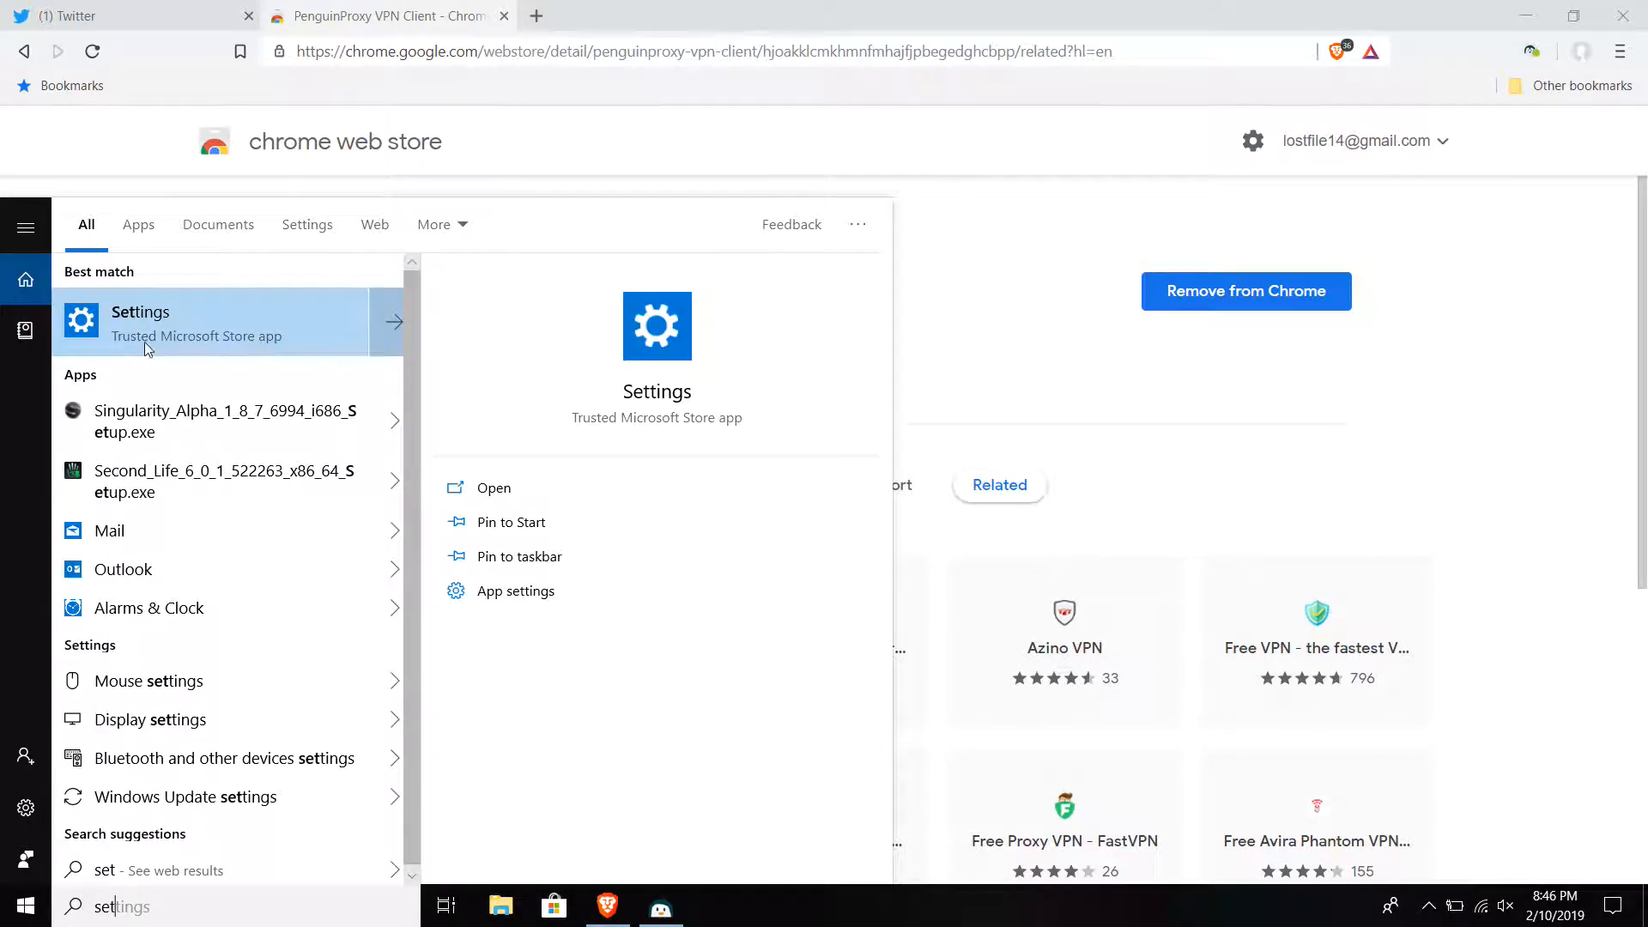
left_click(493, 487)
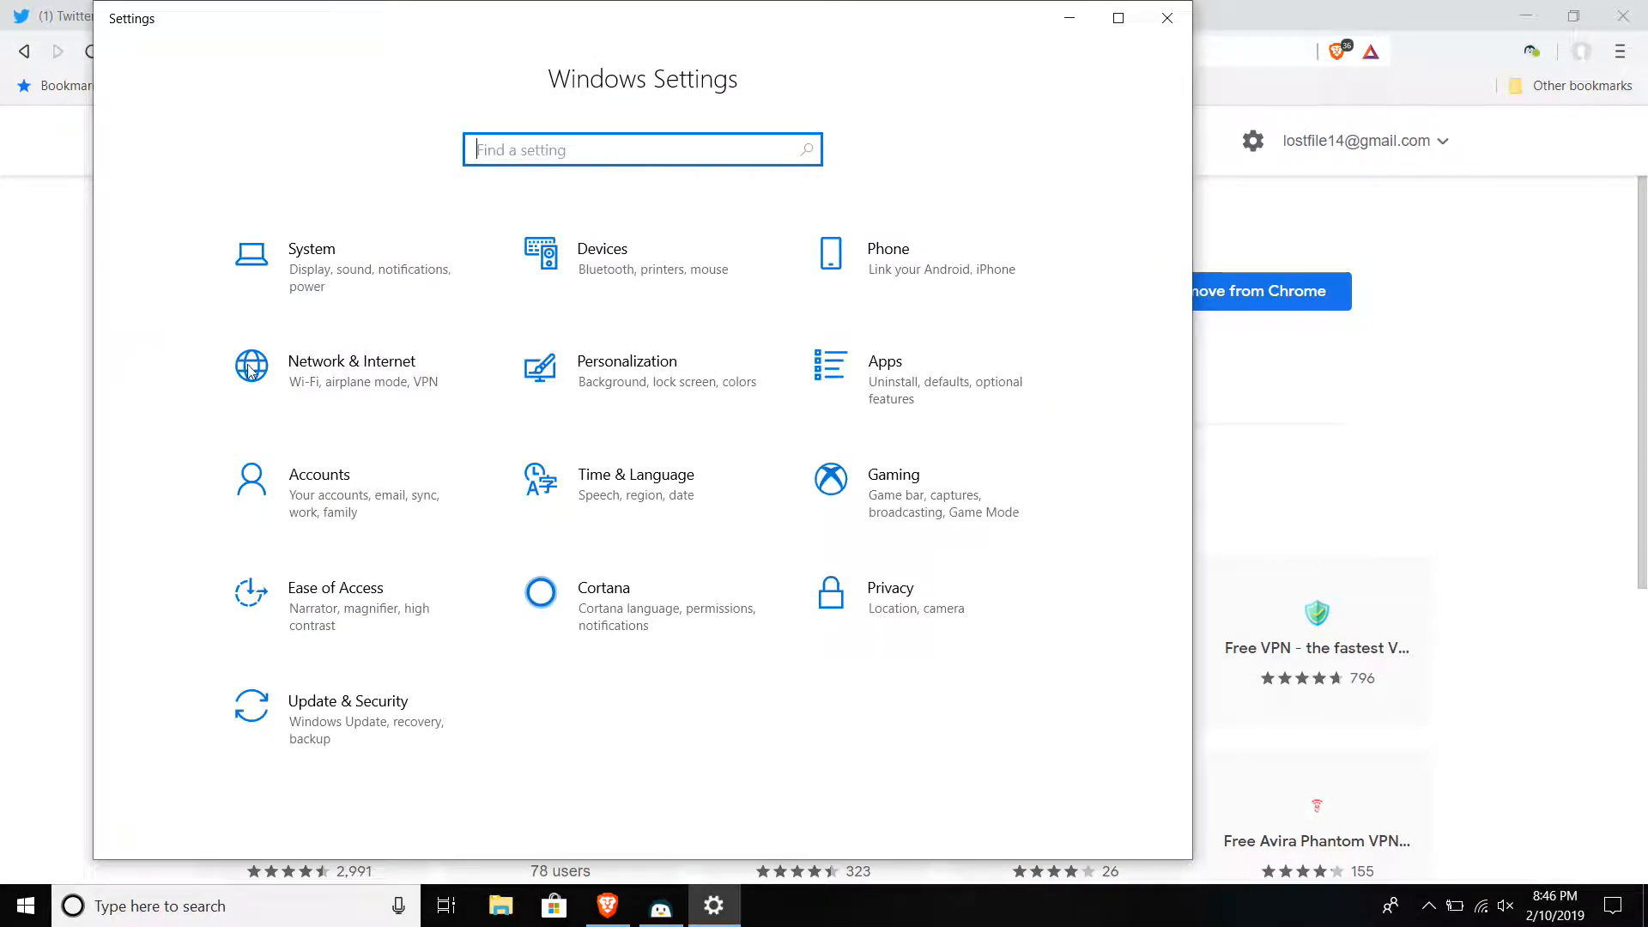
left_click(352, 361)
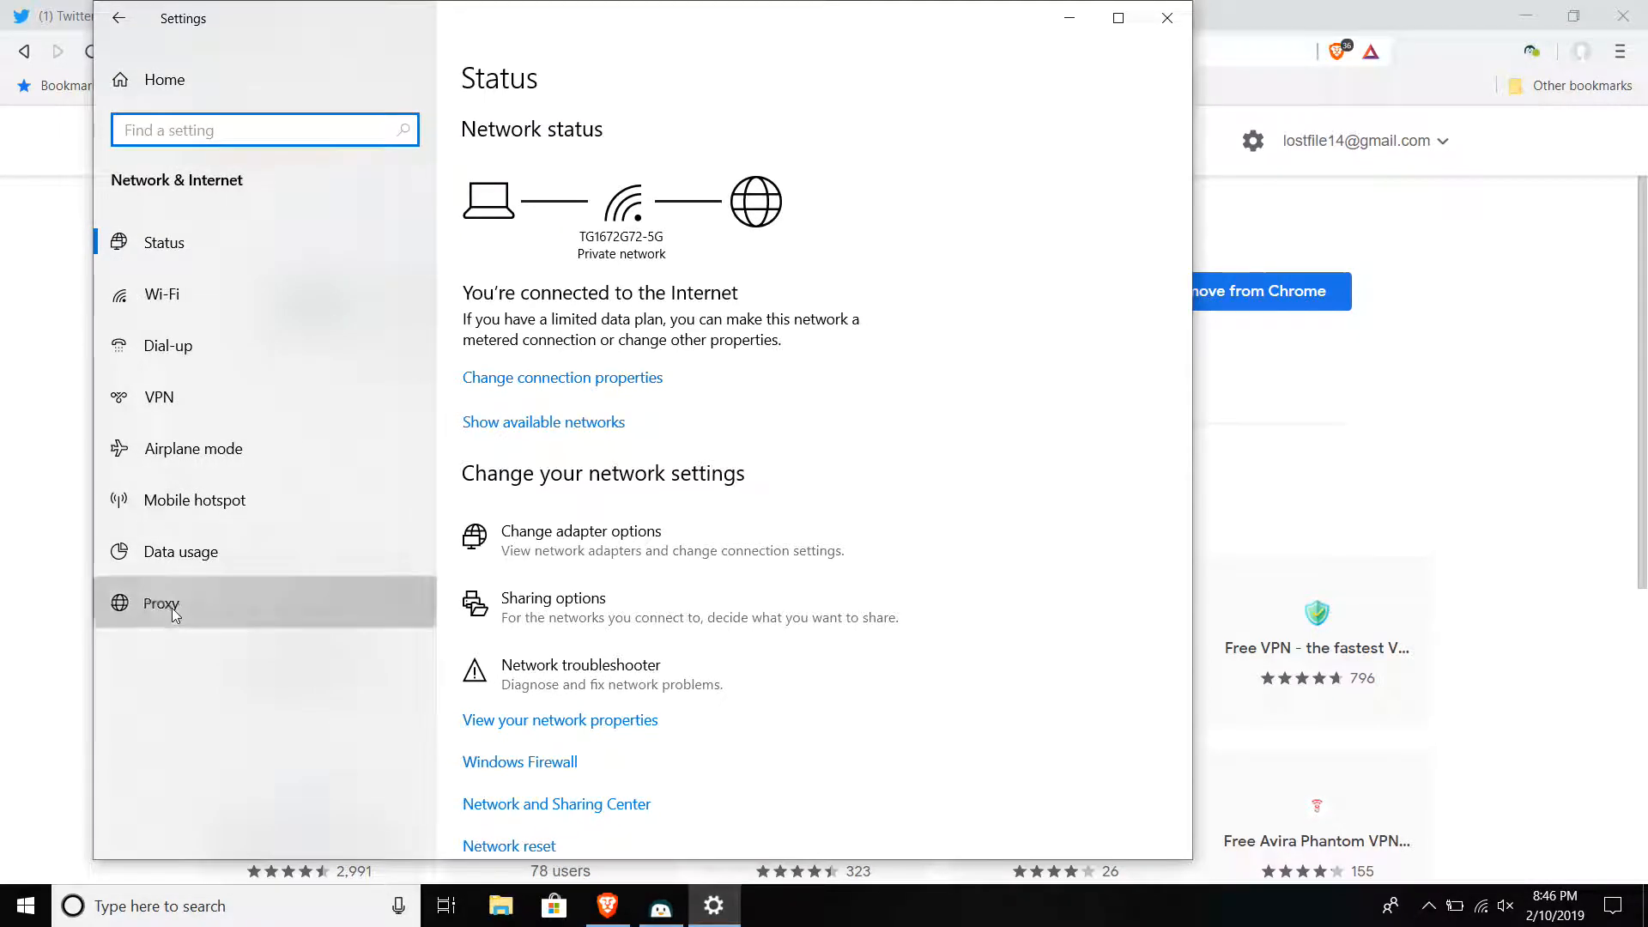
left_click(158, 603)
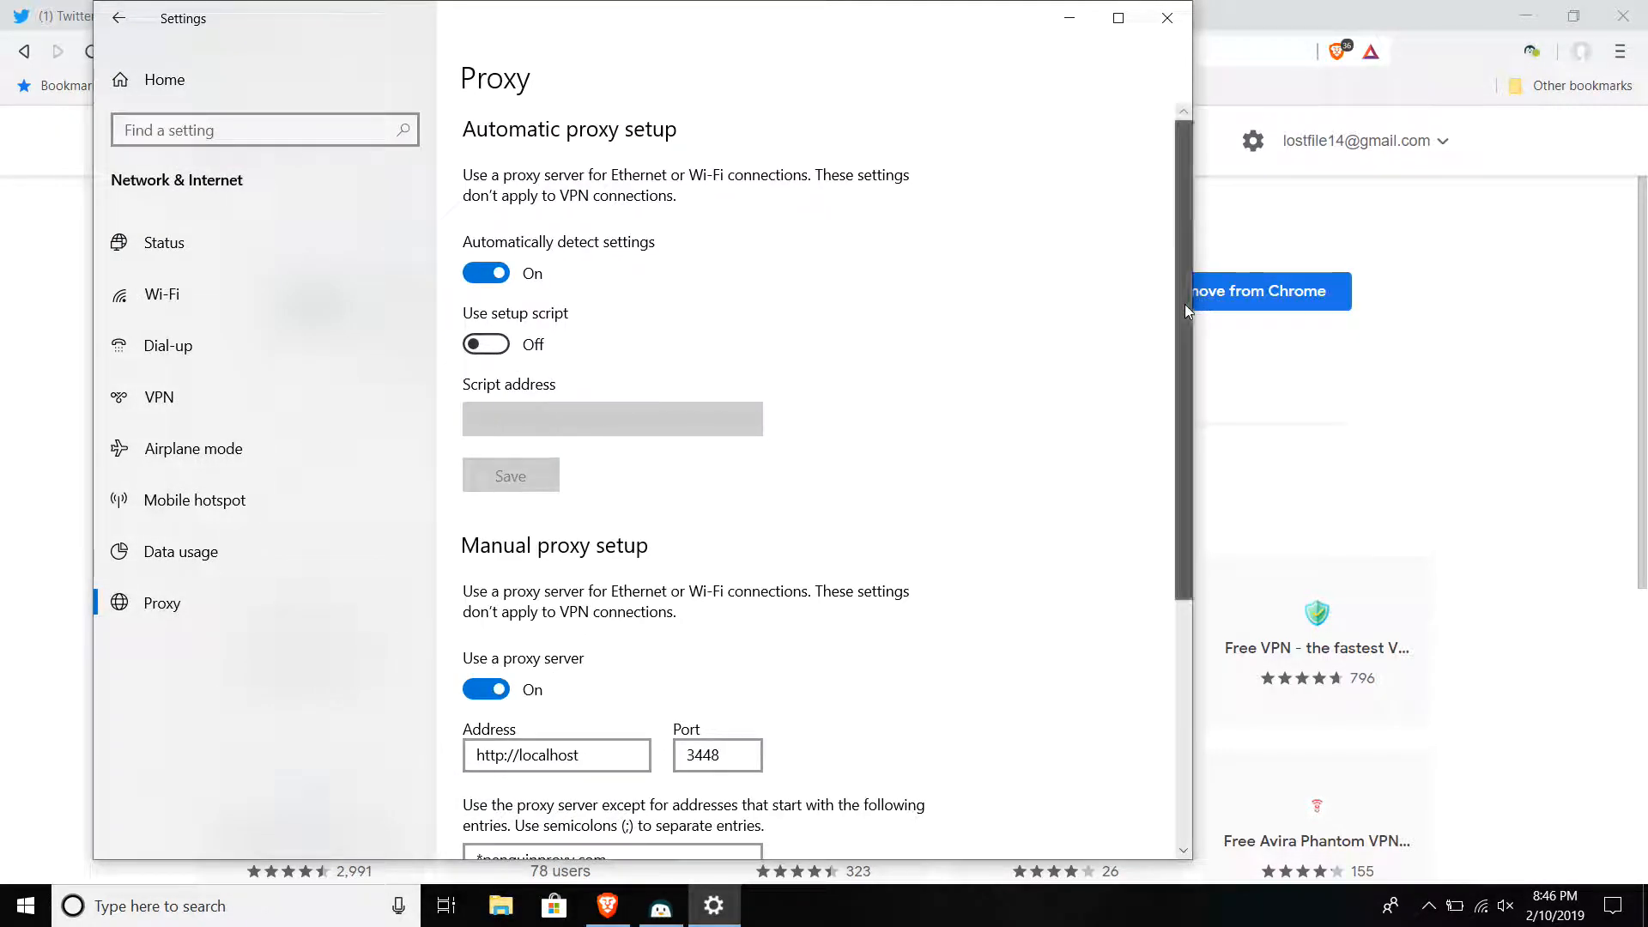
scroll("down", 3)
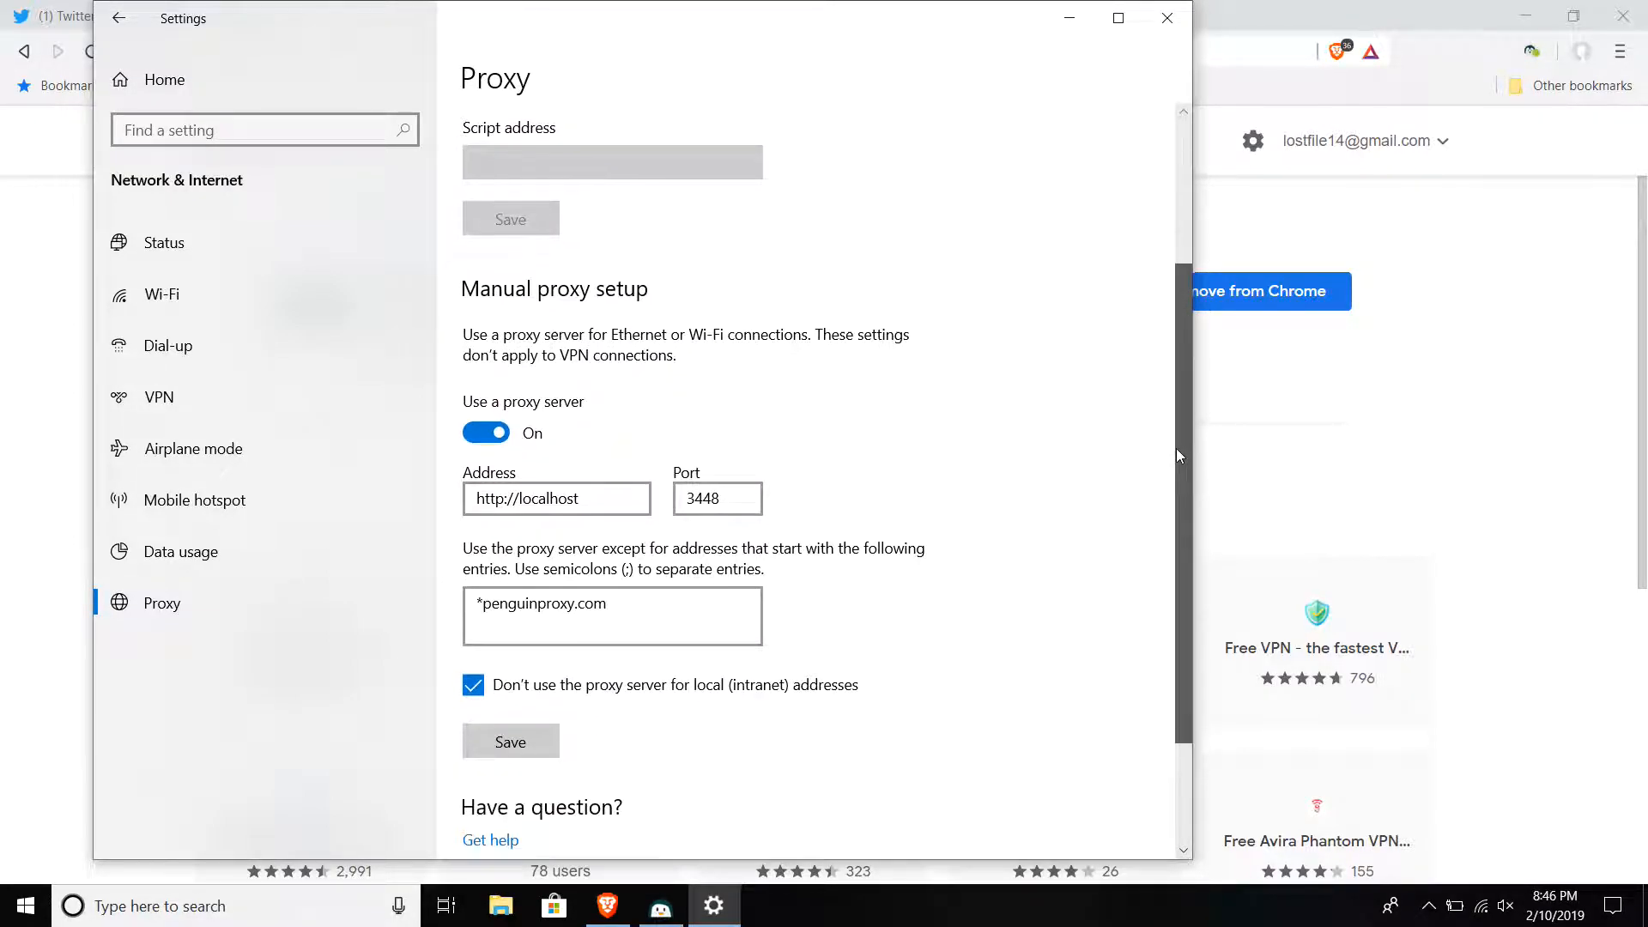
scroll("down", 3)
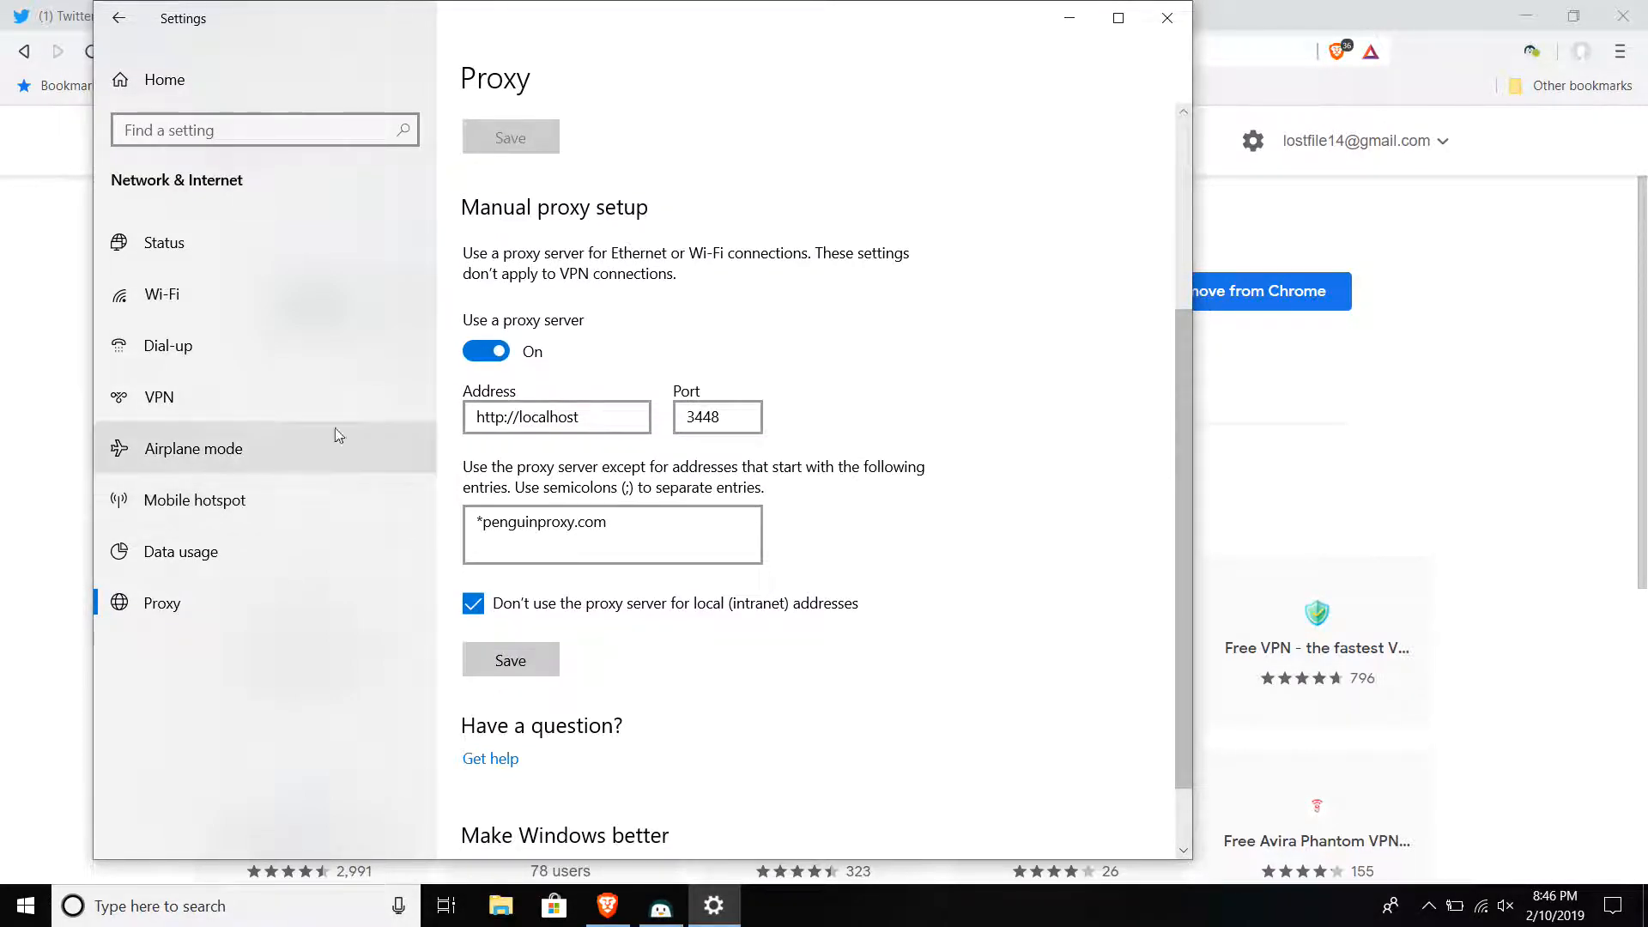
mouse_move(544, 470)
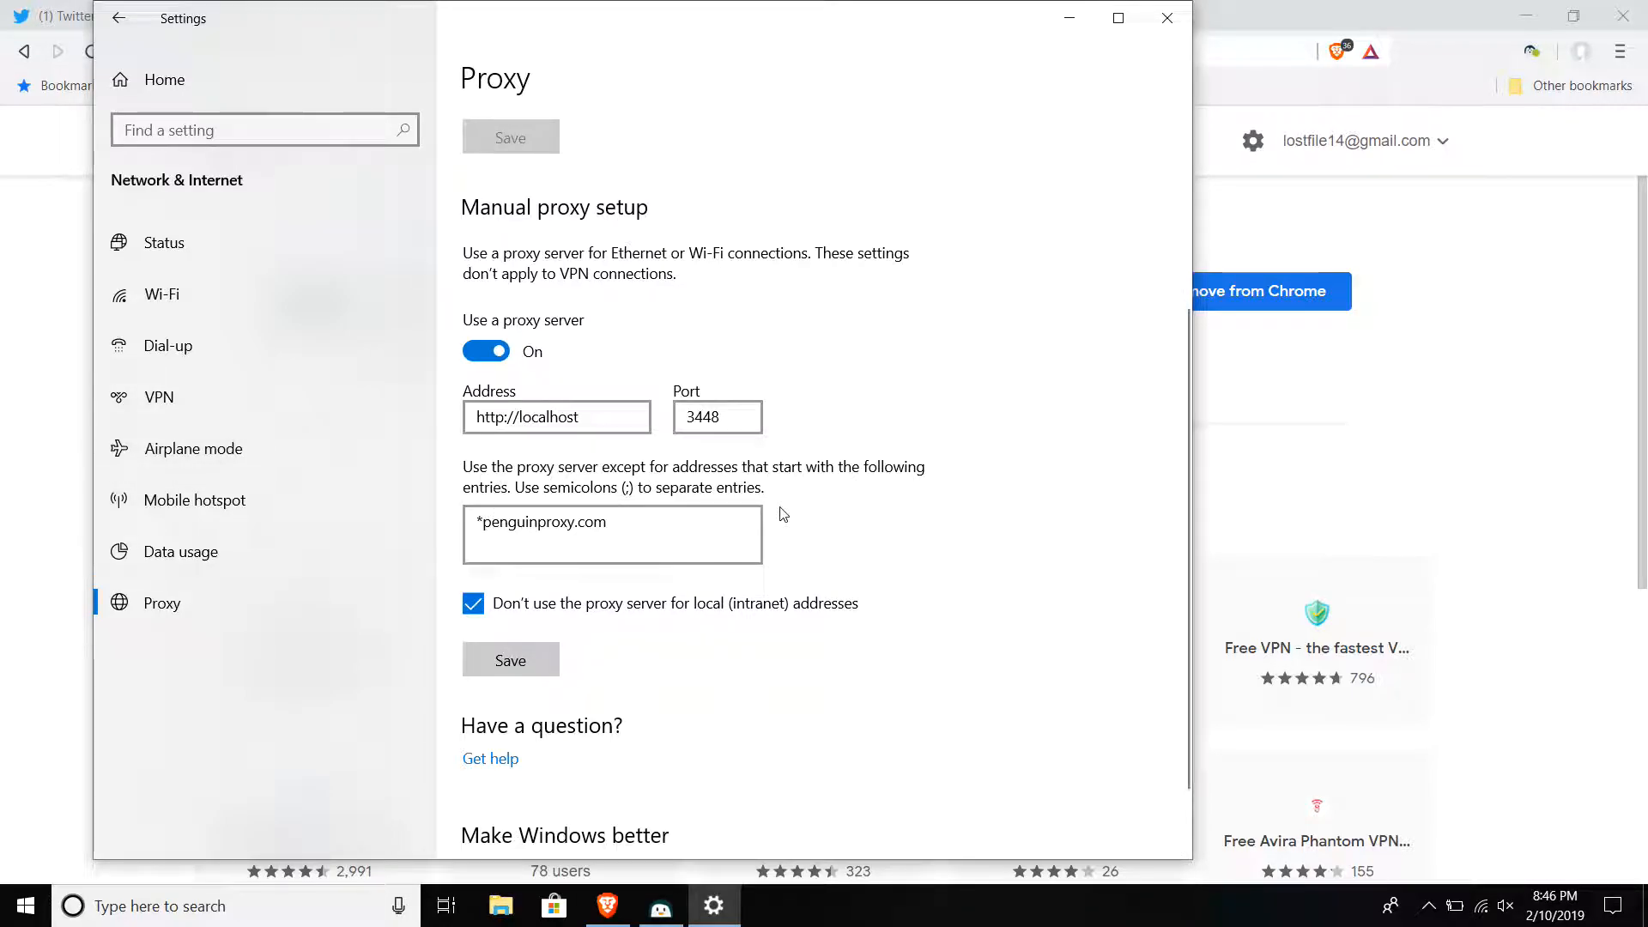
mouse_move(685, 757)
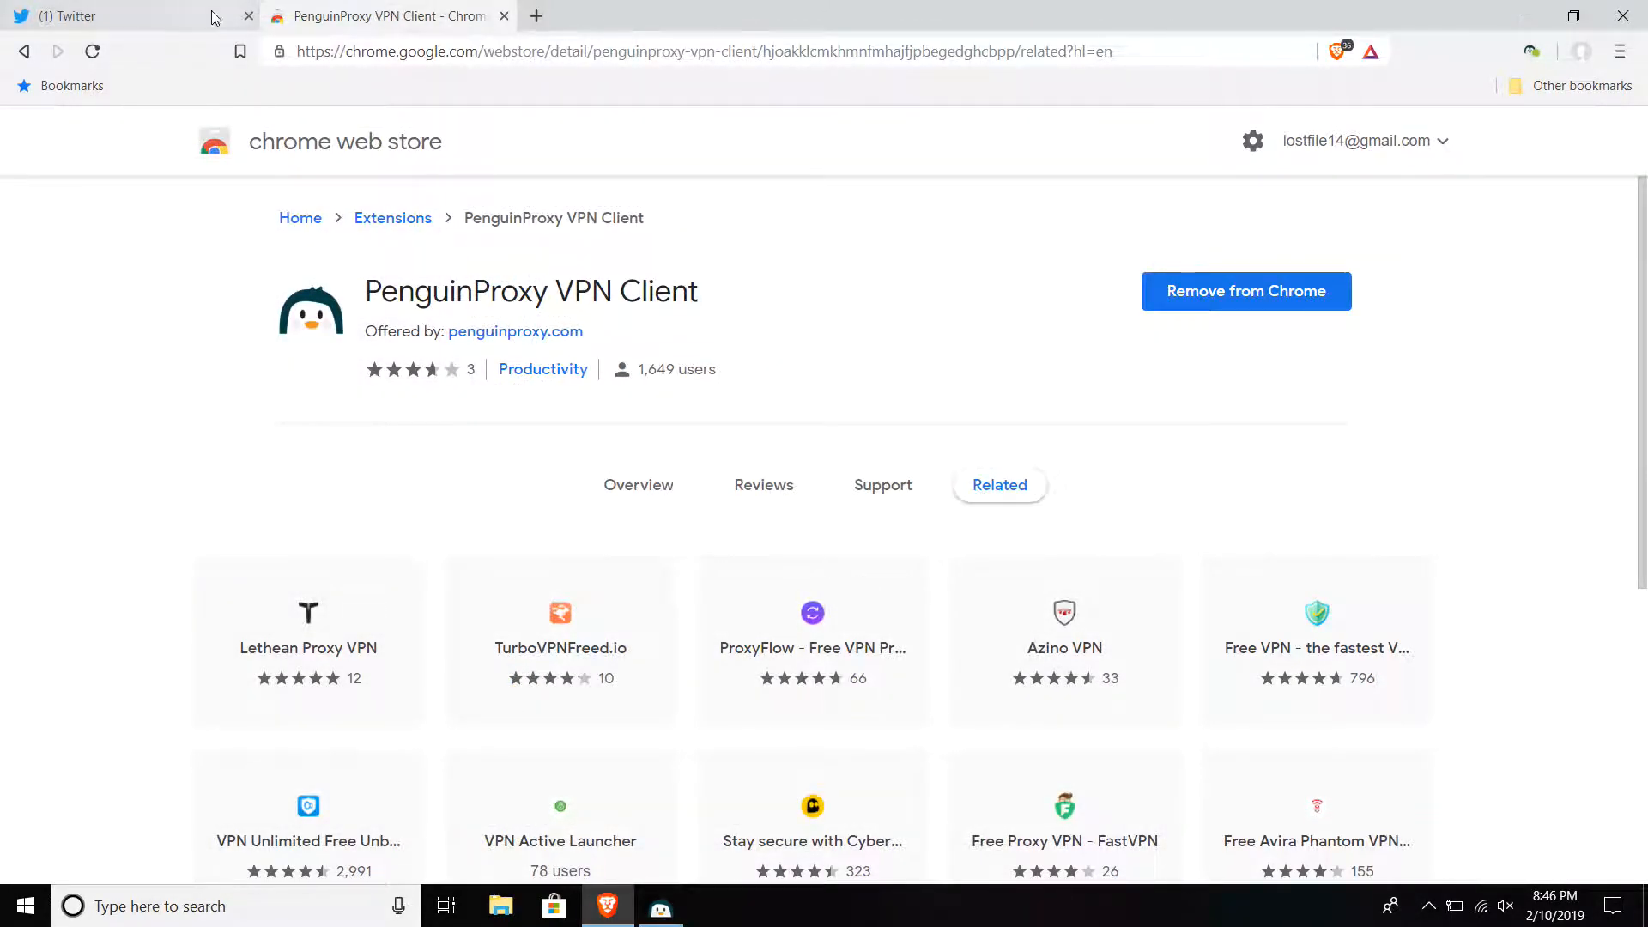
Close the Twitter tab, check the PenguinProxy extension shows proxy on, then reveal tray icons.
left_click(249, 15)
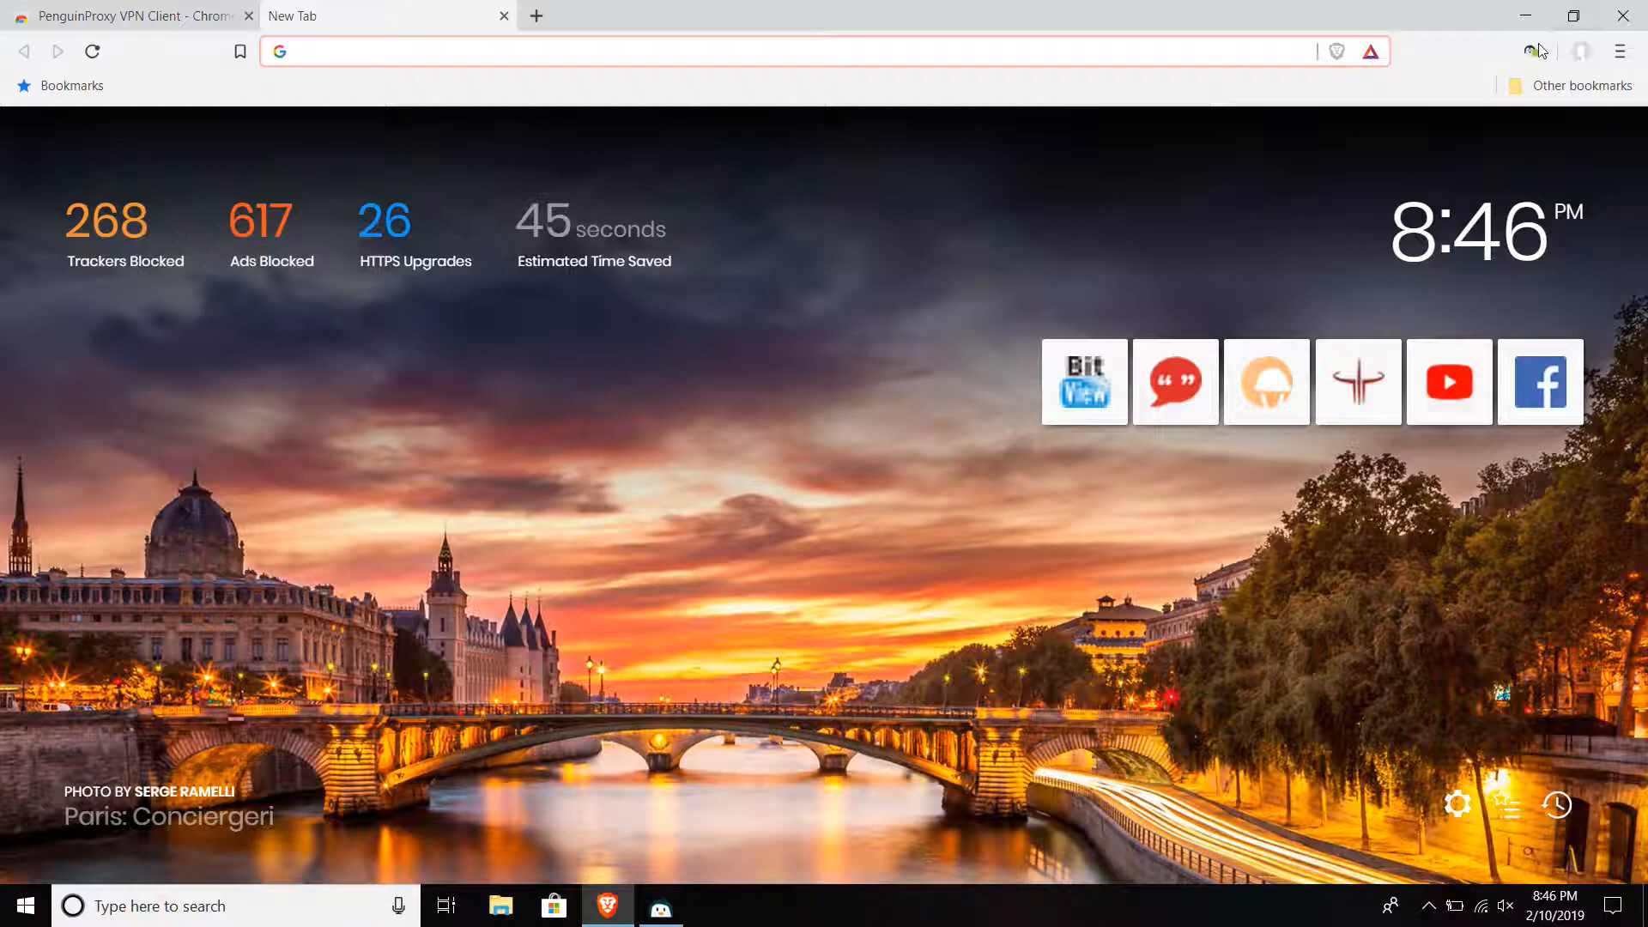
left_click(1530, 50)
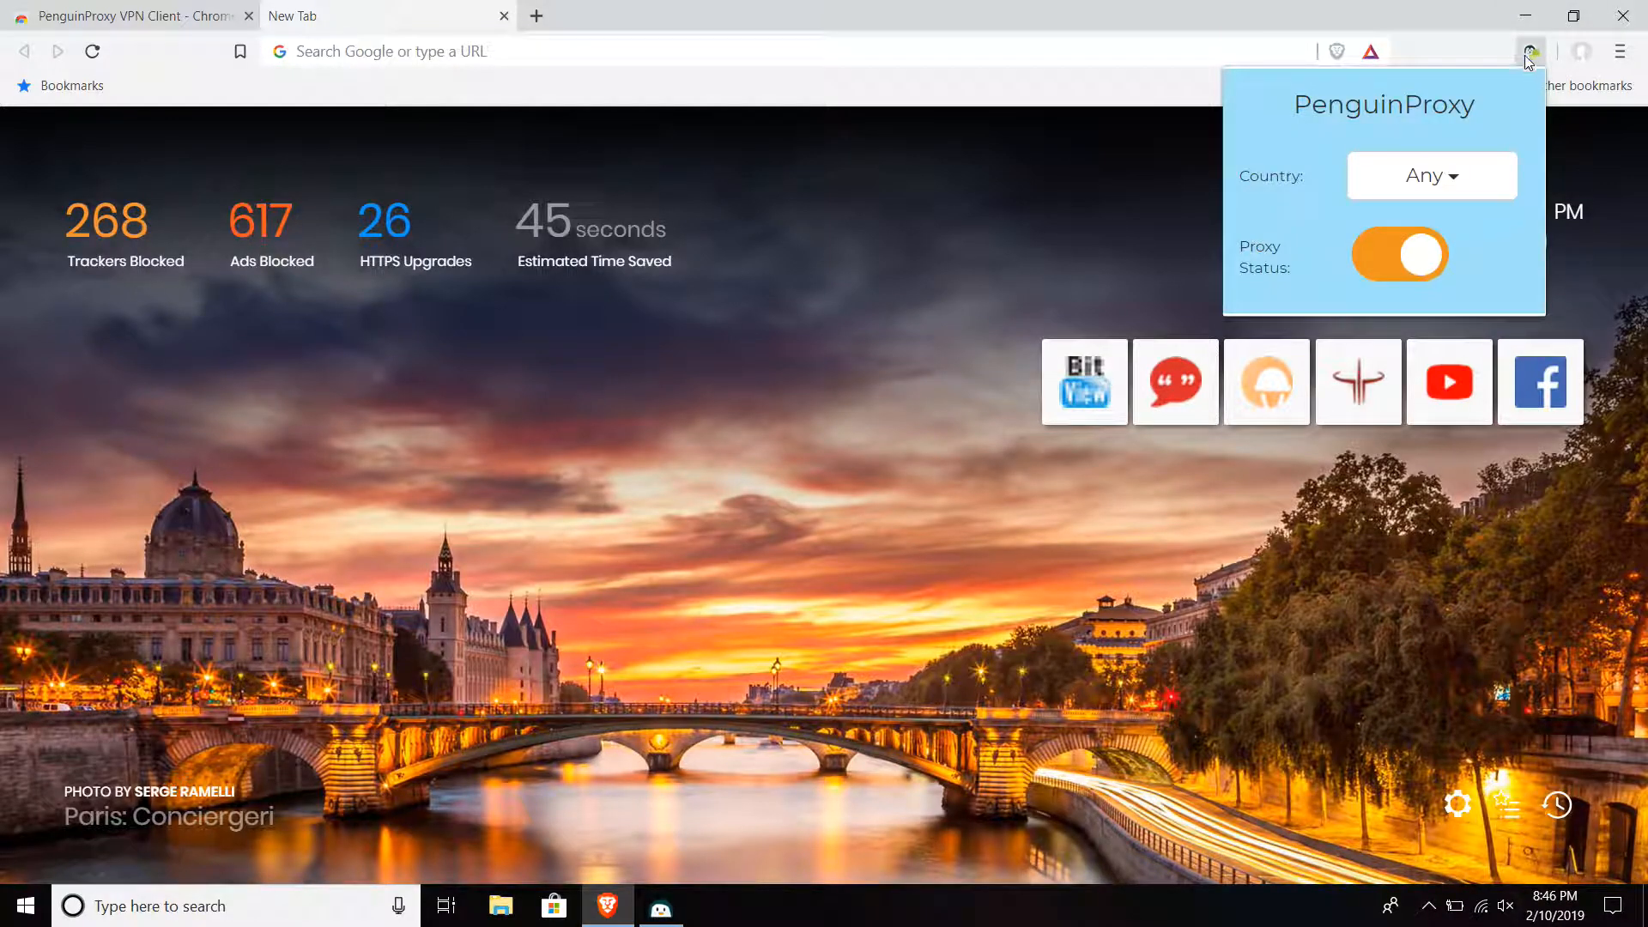
left_click(773, 886)
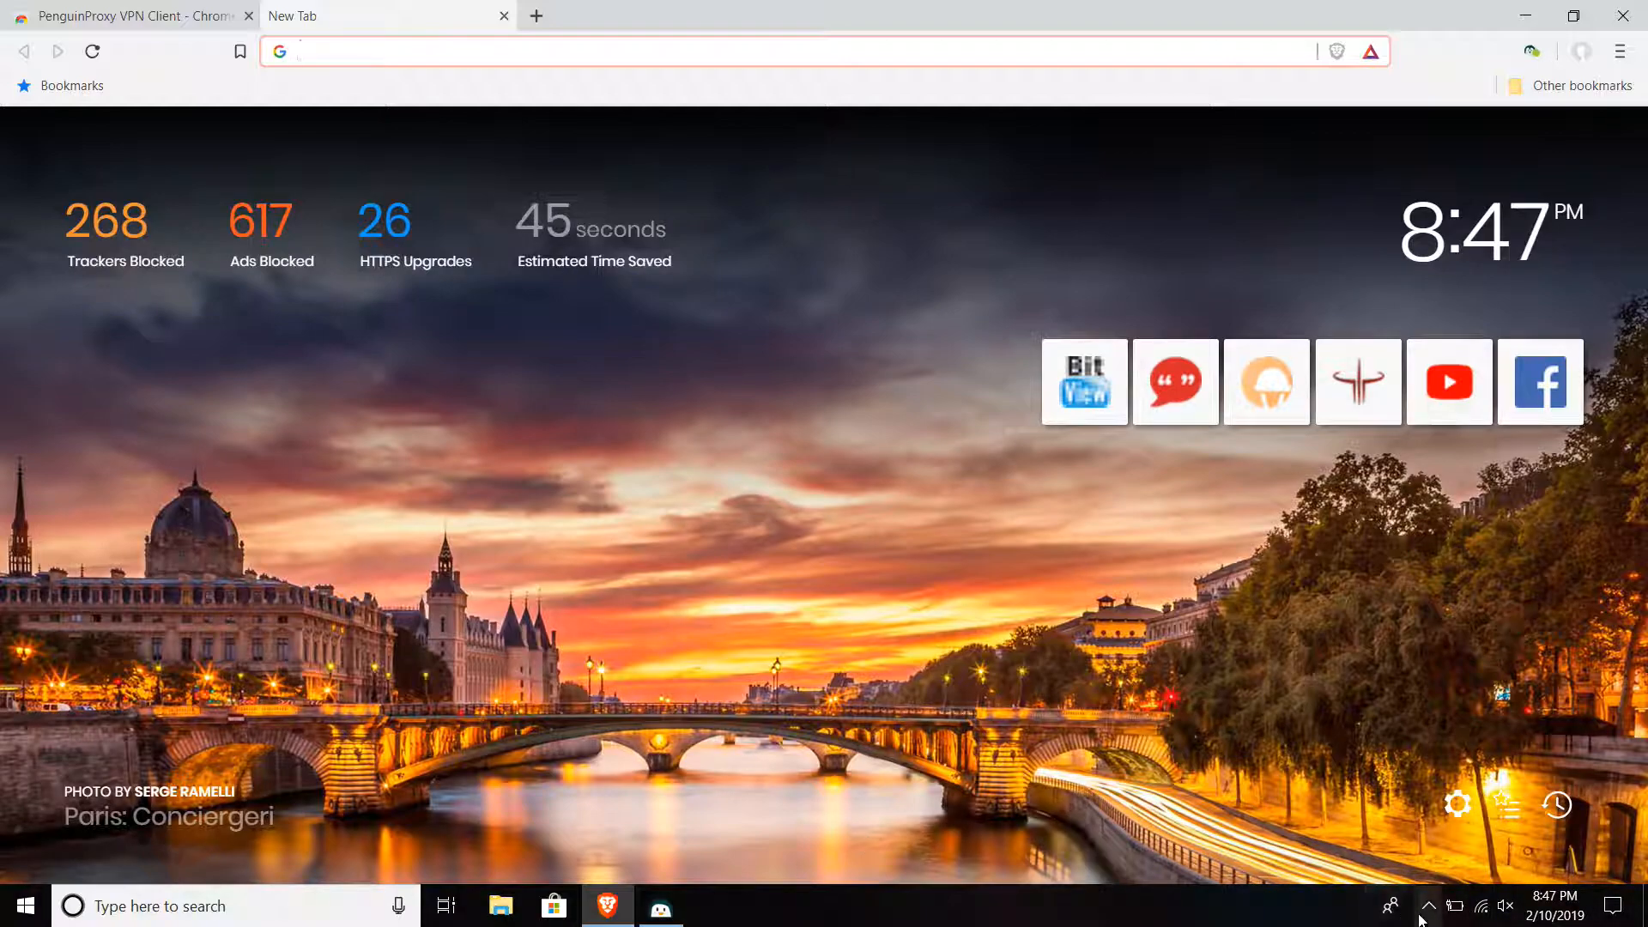
left_click(1429, 904)
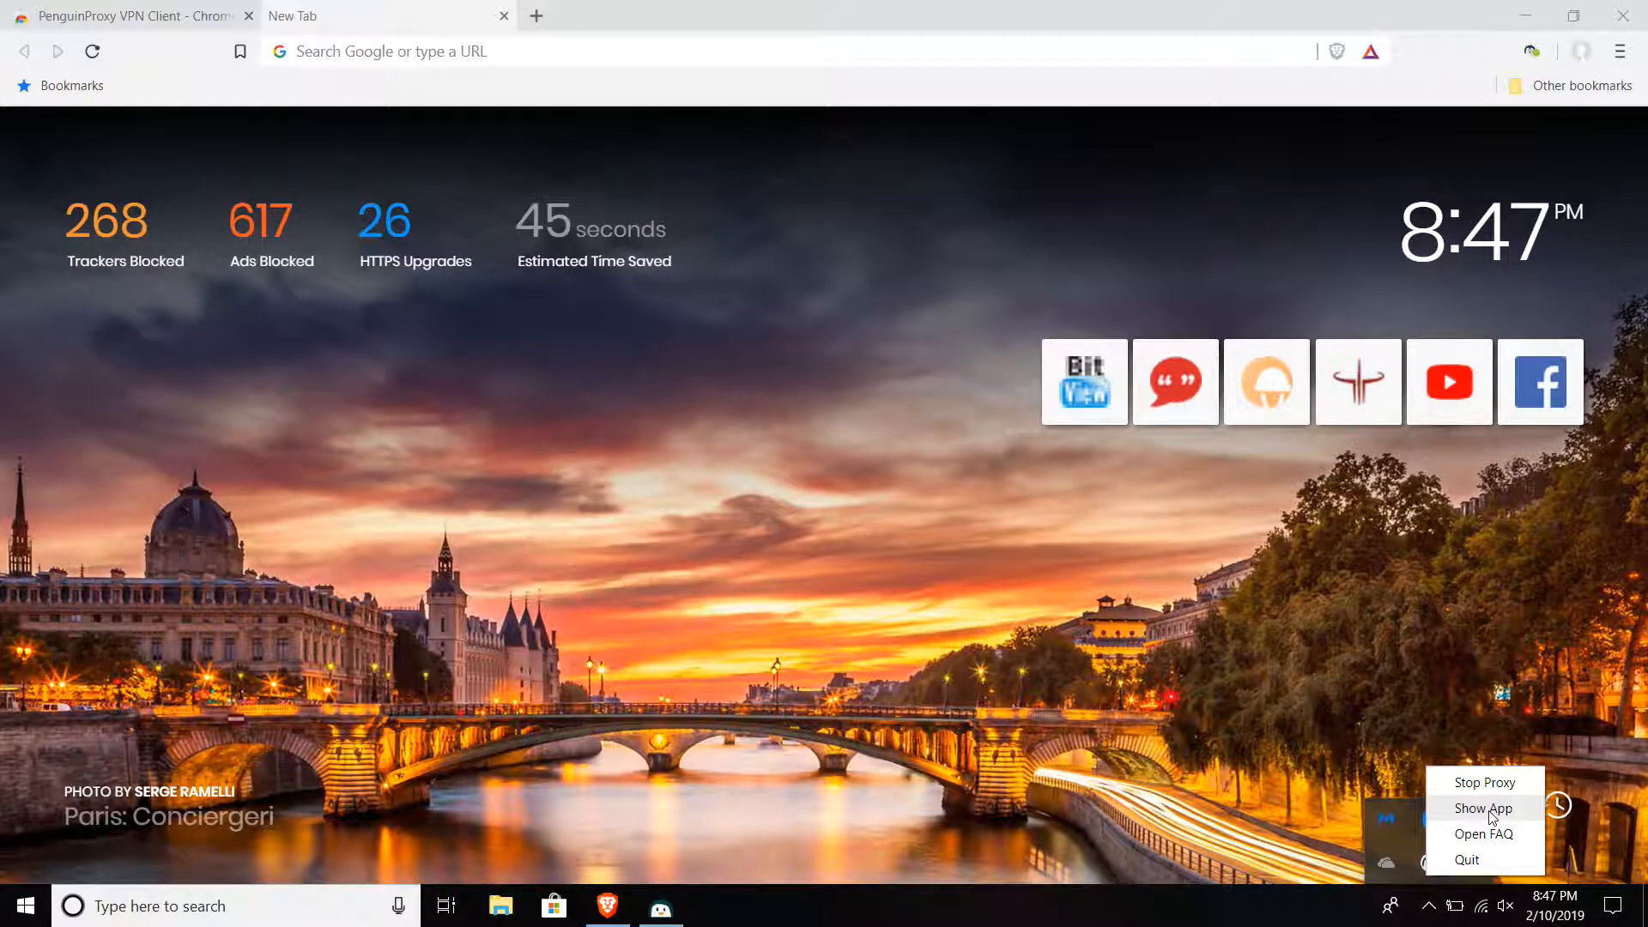
Show the PenguinProxy app, review File menu and settings (AdBlock, HTTPS-only, random IPs), return to Brave.
left_click(1483, 807)
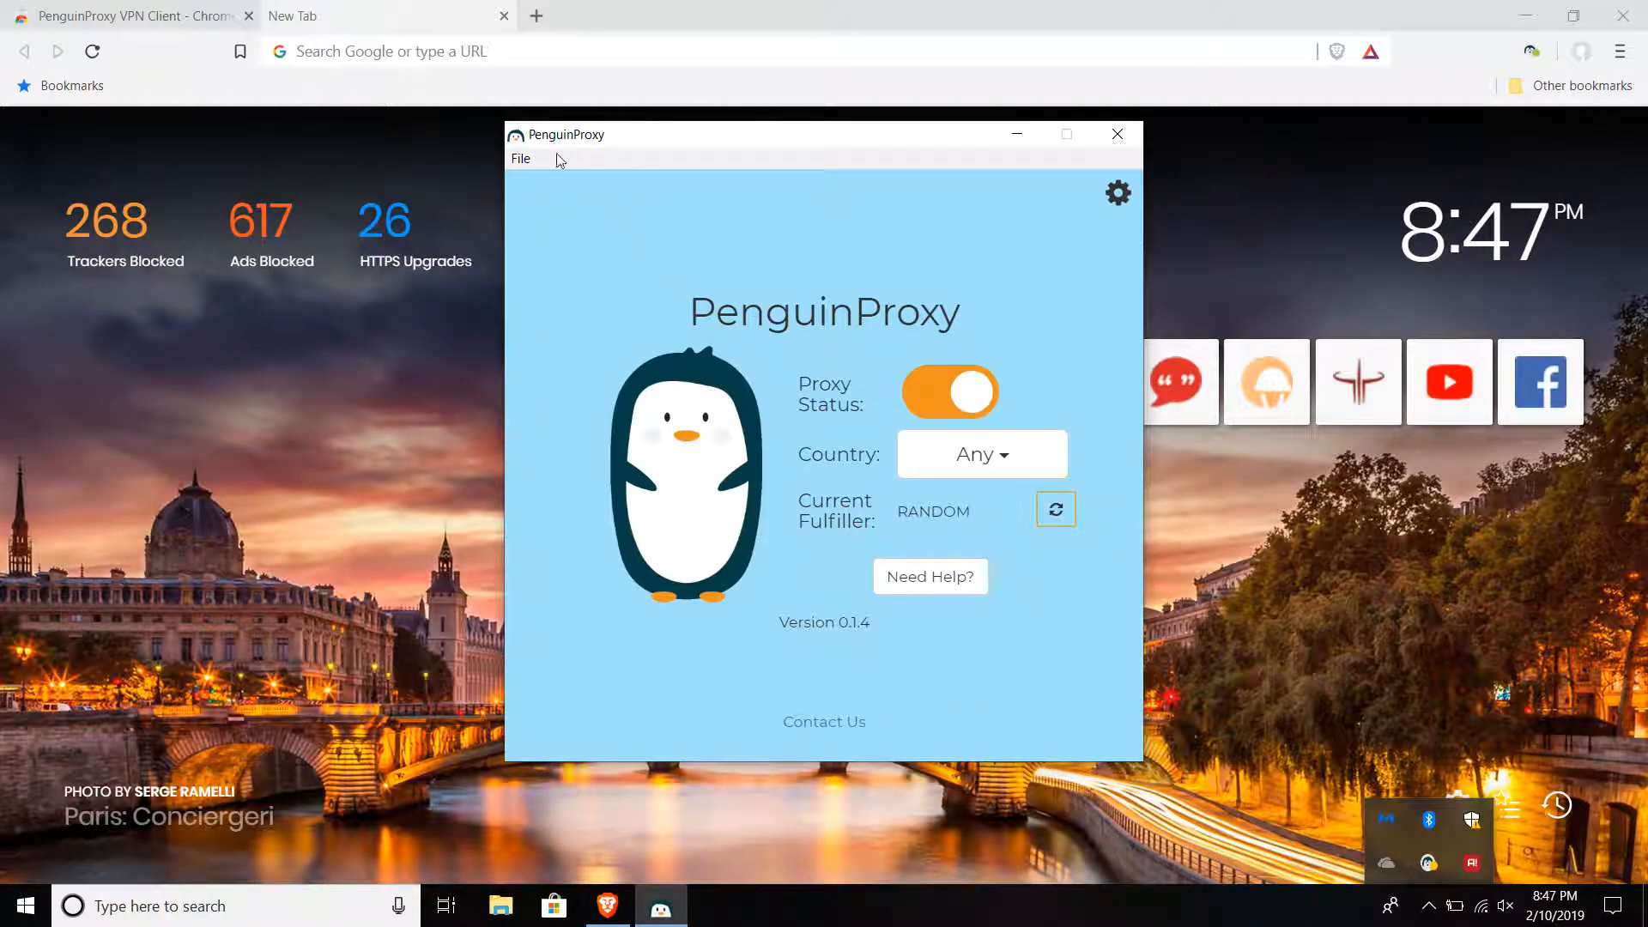
left_click(519, 158)
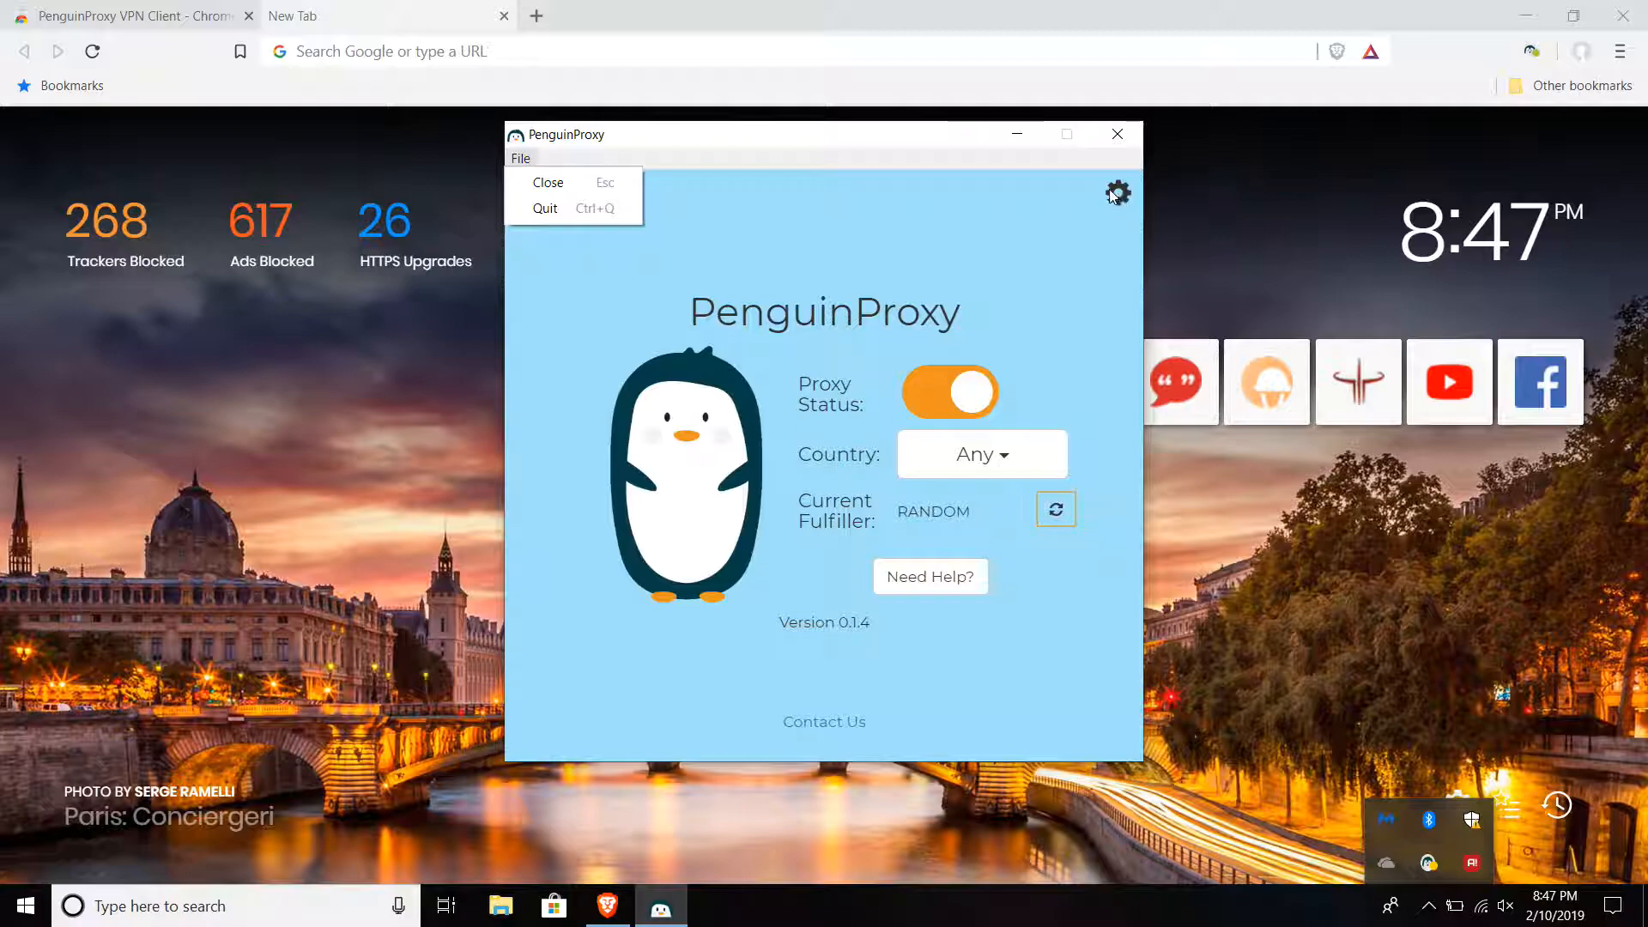
left_click(1118, 192)
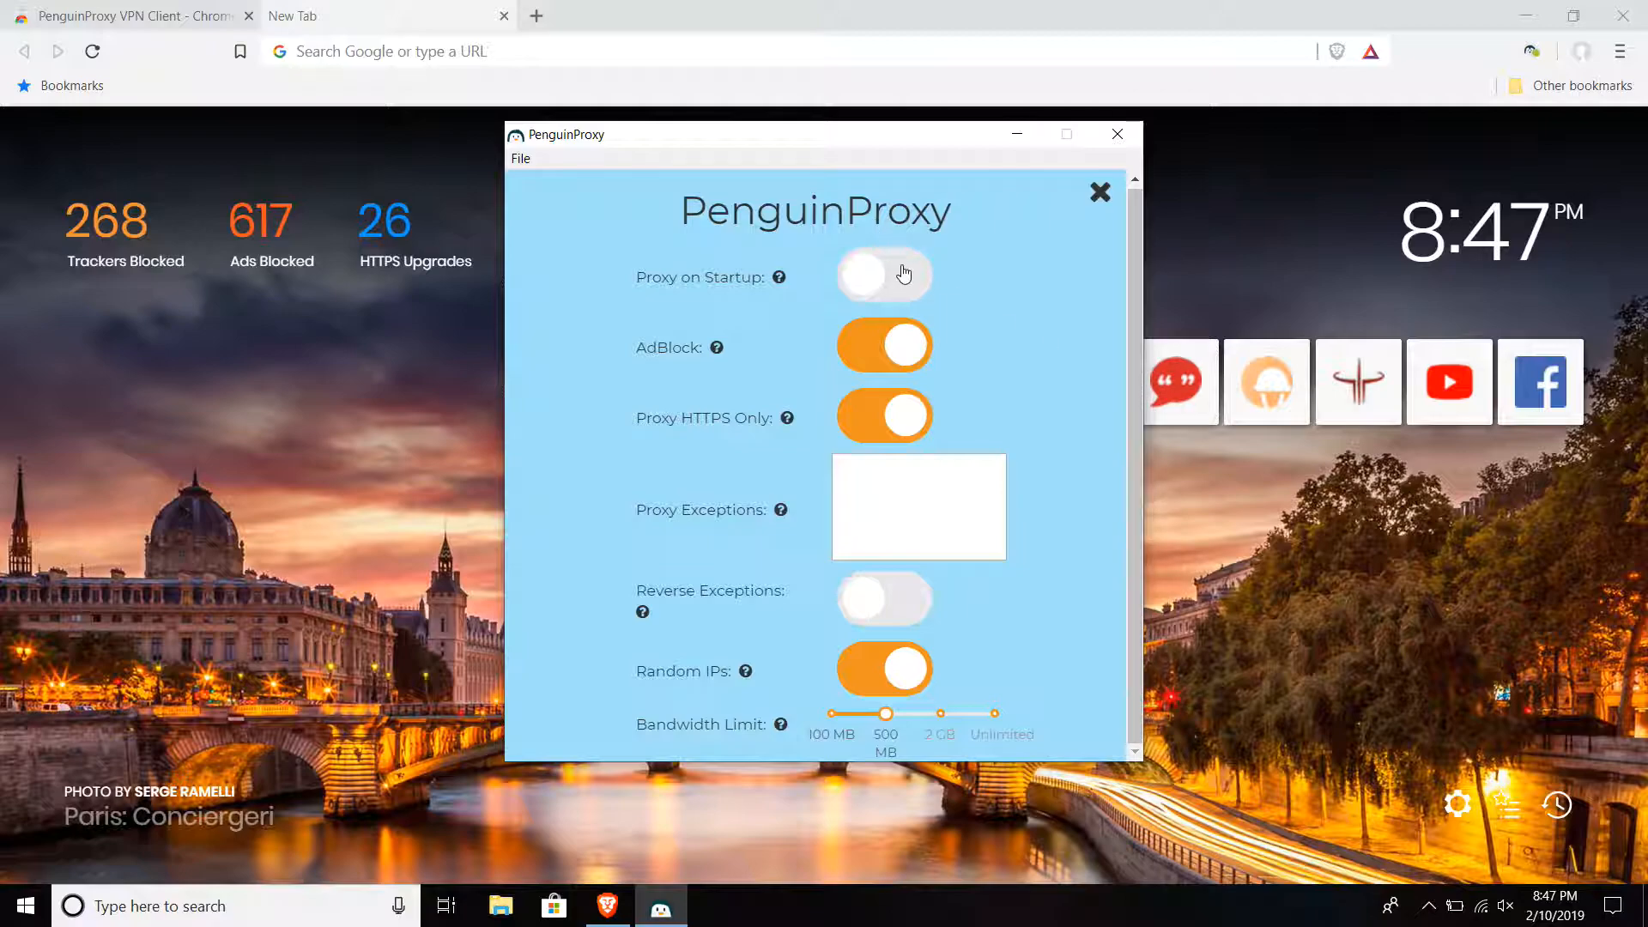
left_click(884, 275)
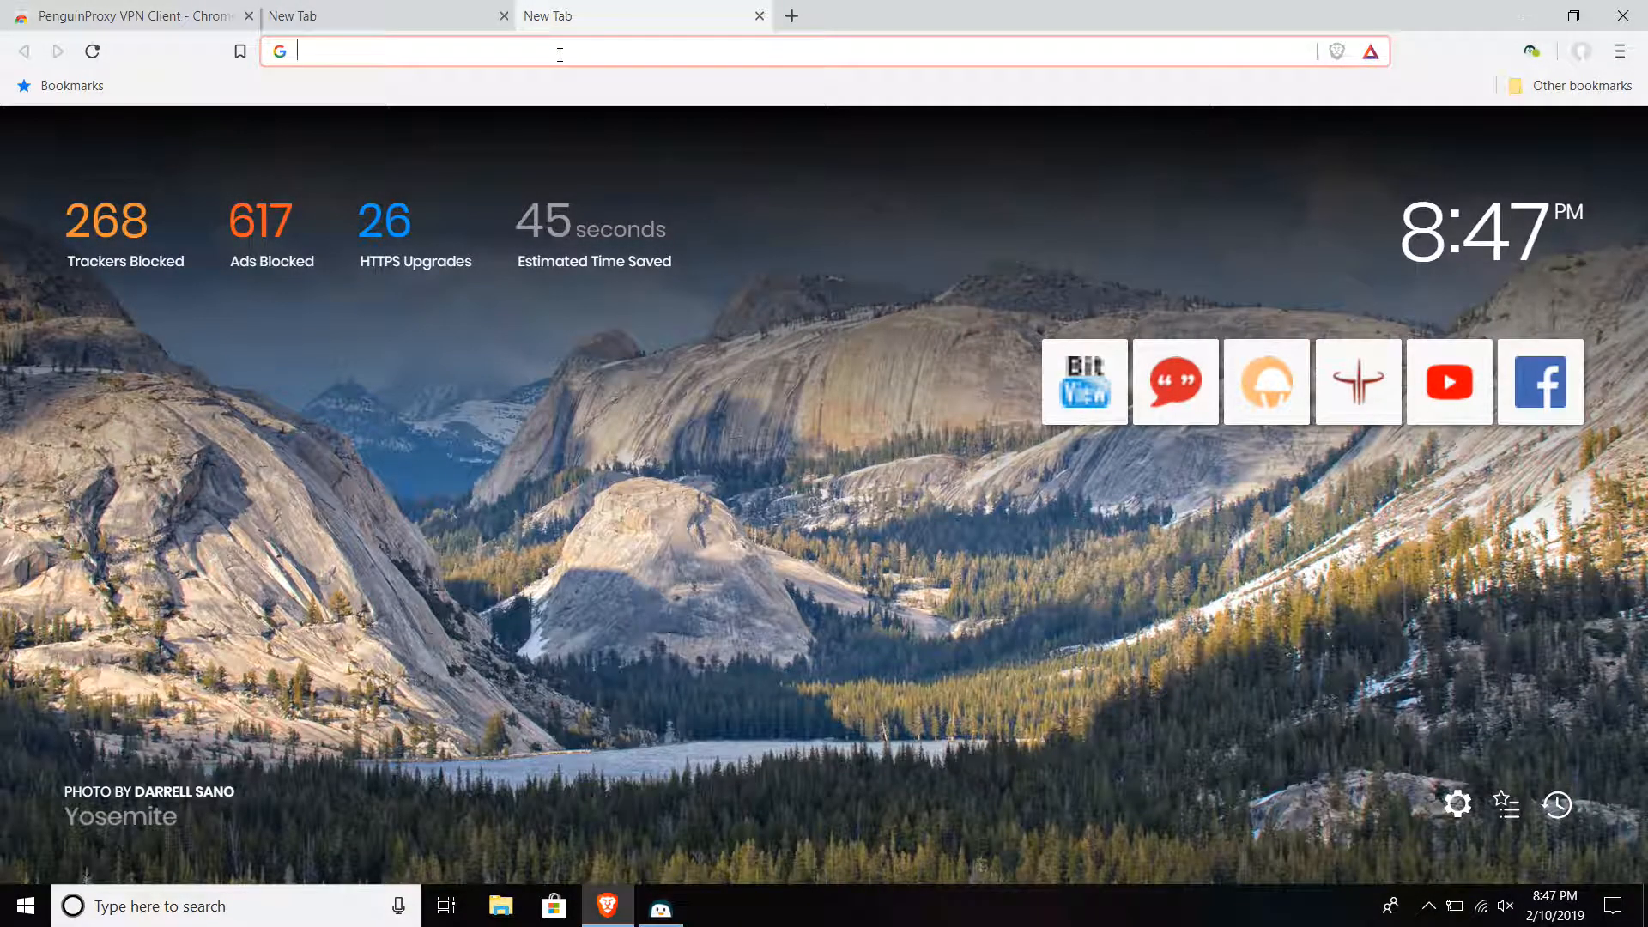
Search 'ipchicken' and load IP Chicken showing public IP 118.163.132.193, then start a new tab.
type("ip")
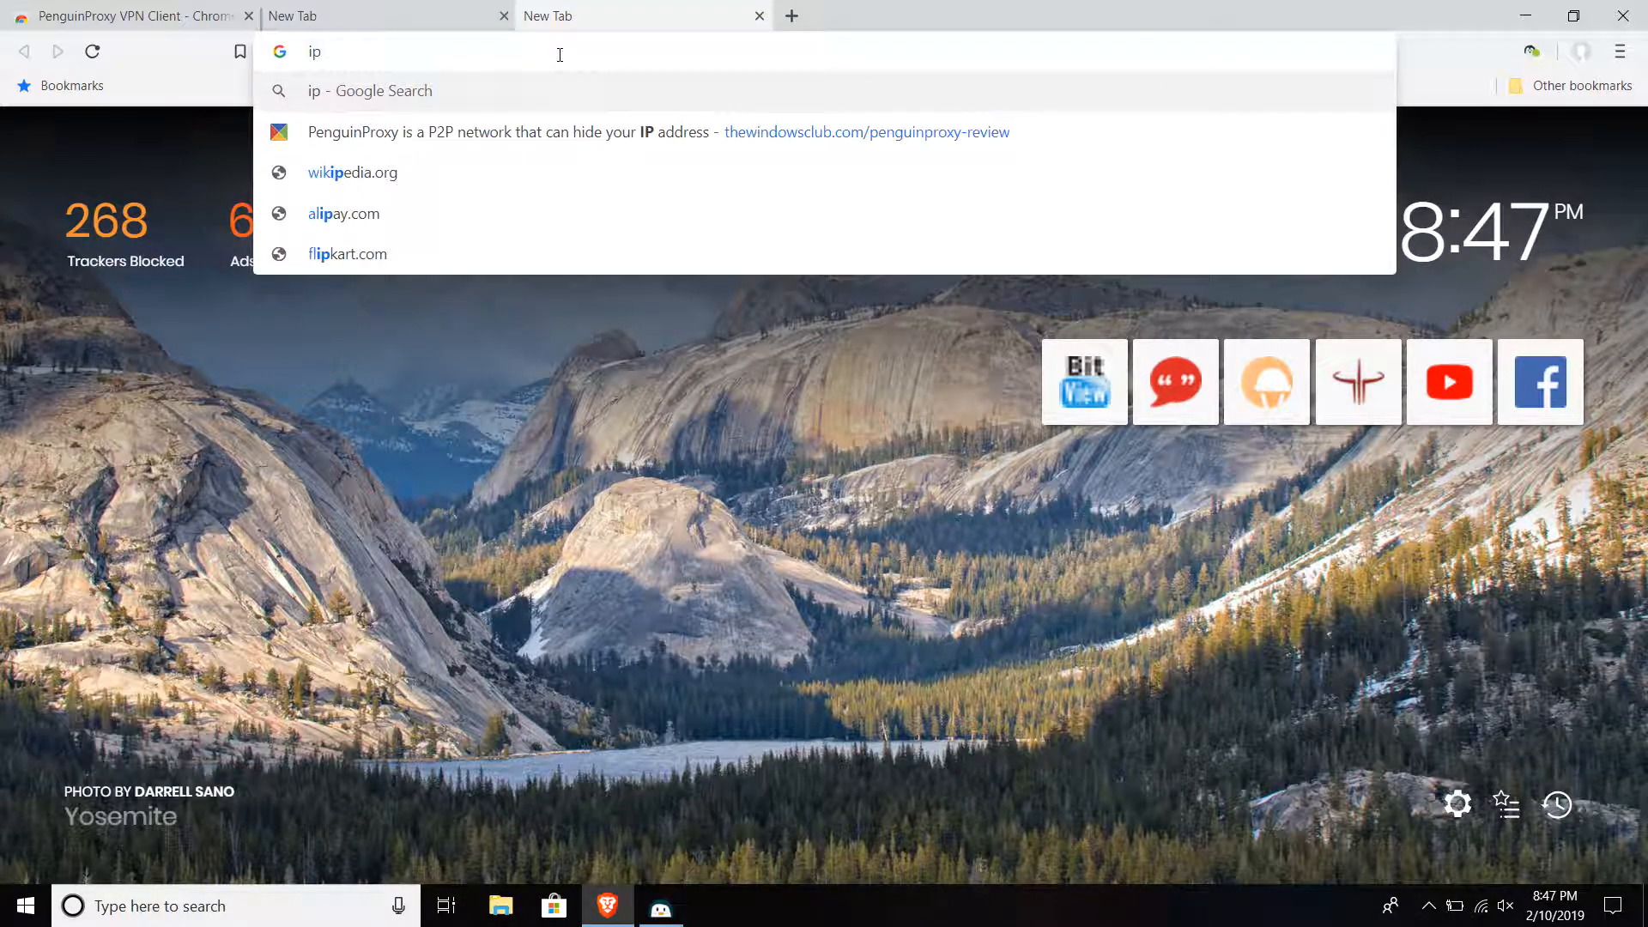
type("ch")
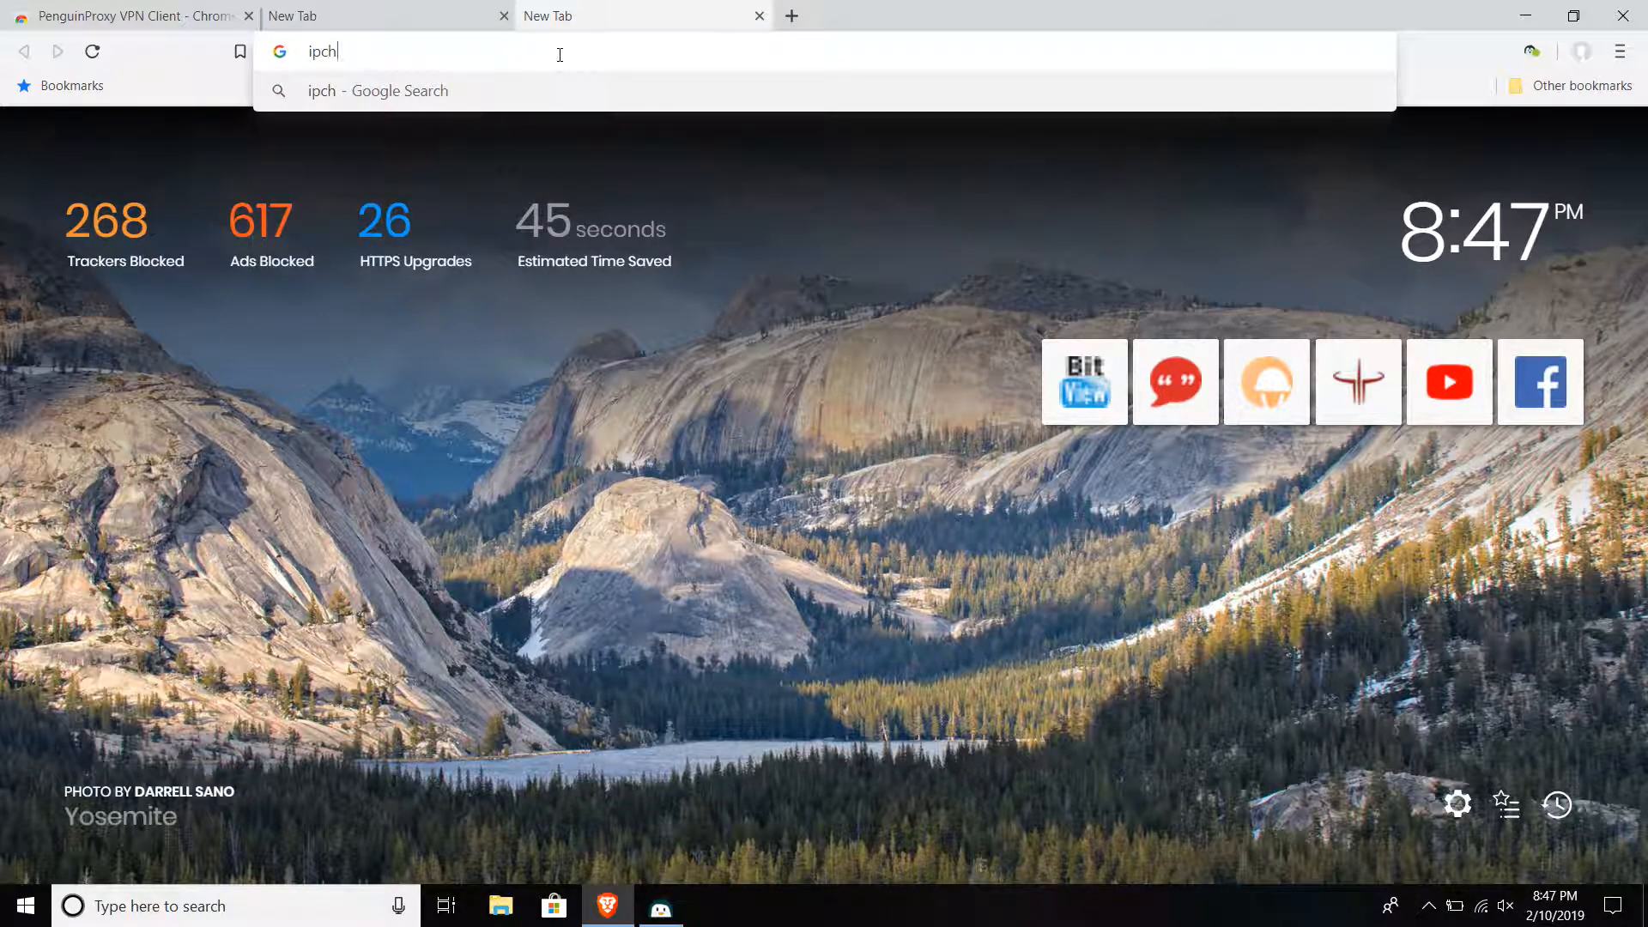
type("i")
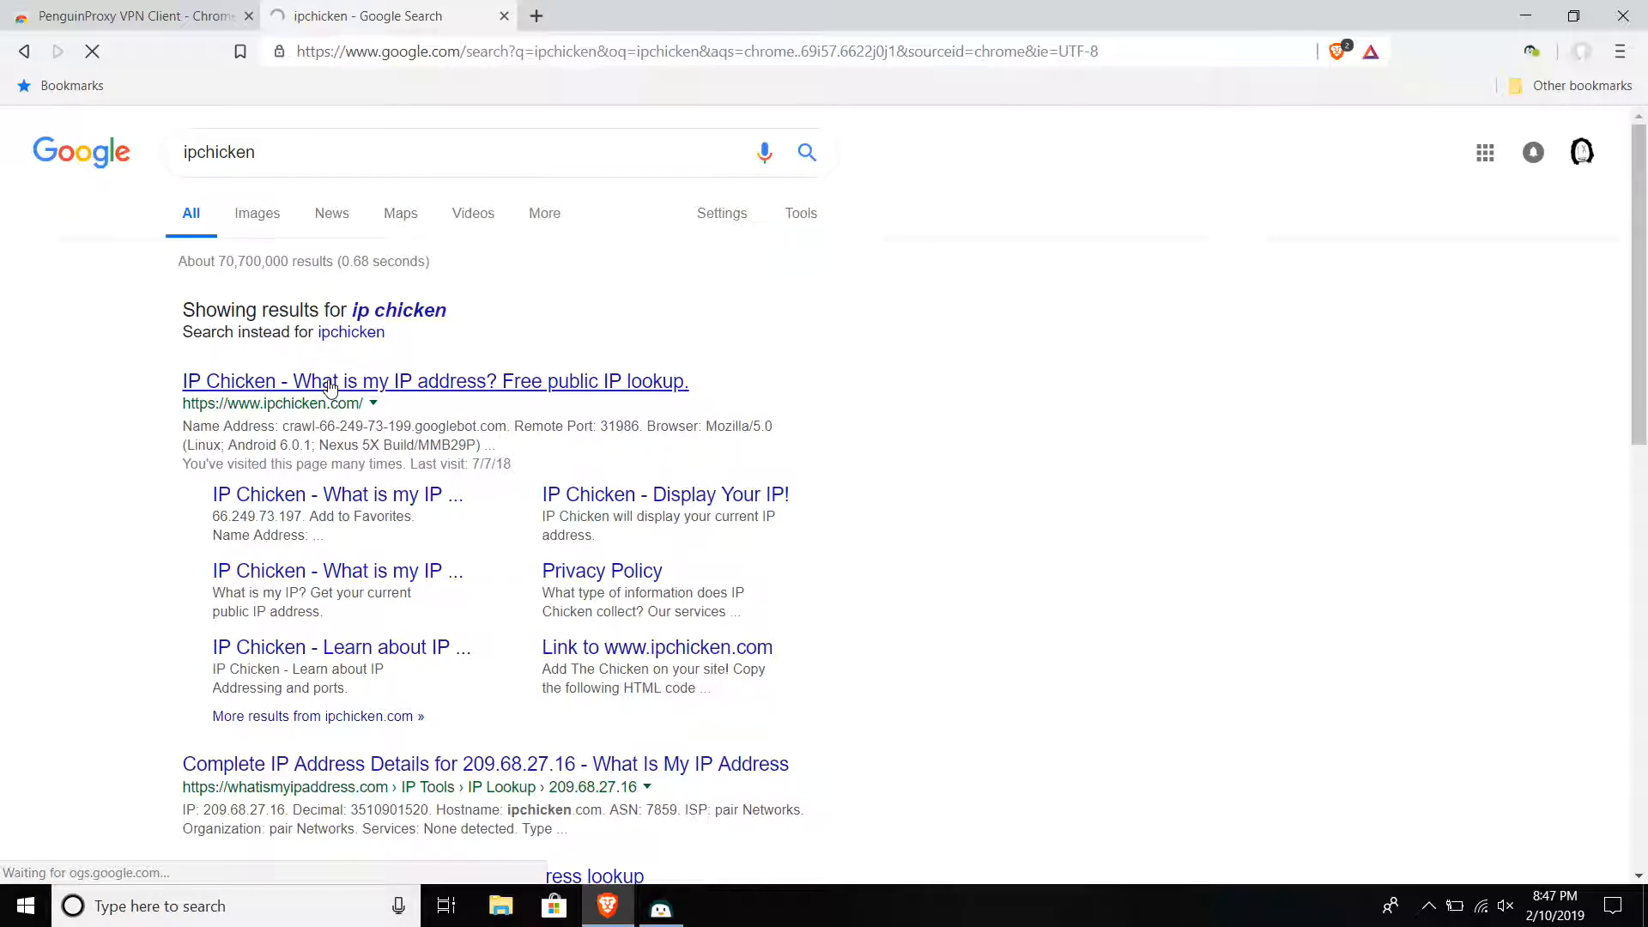
left_click(434, 381)
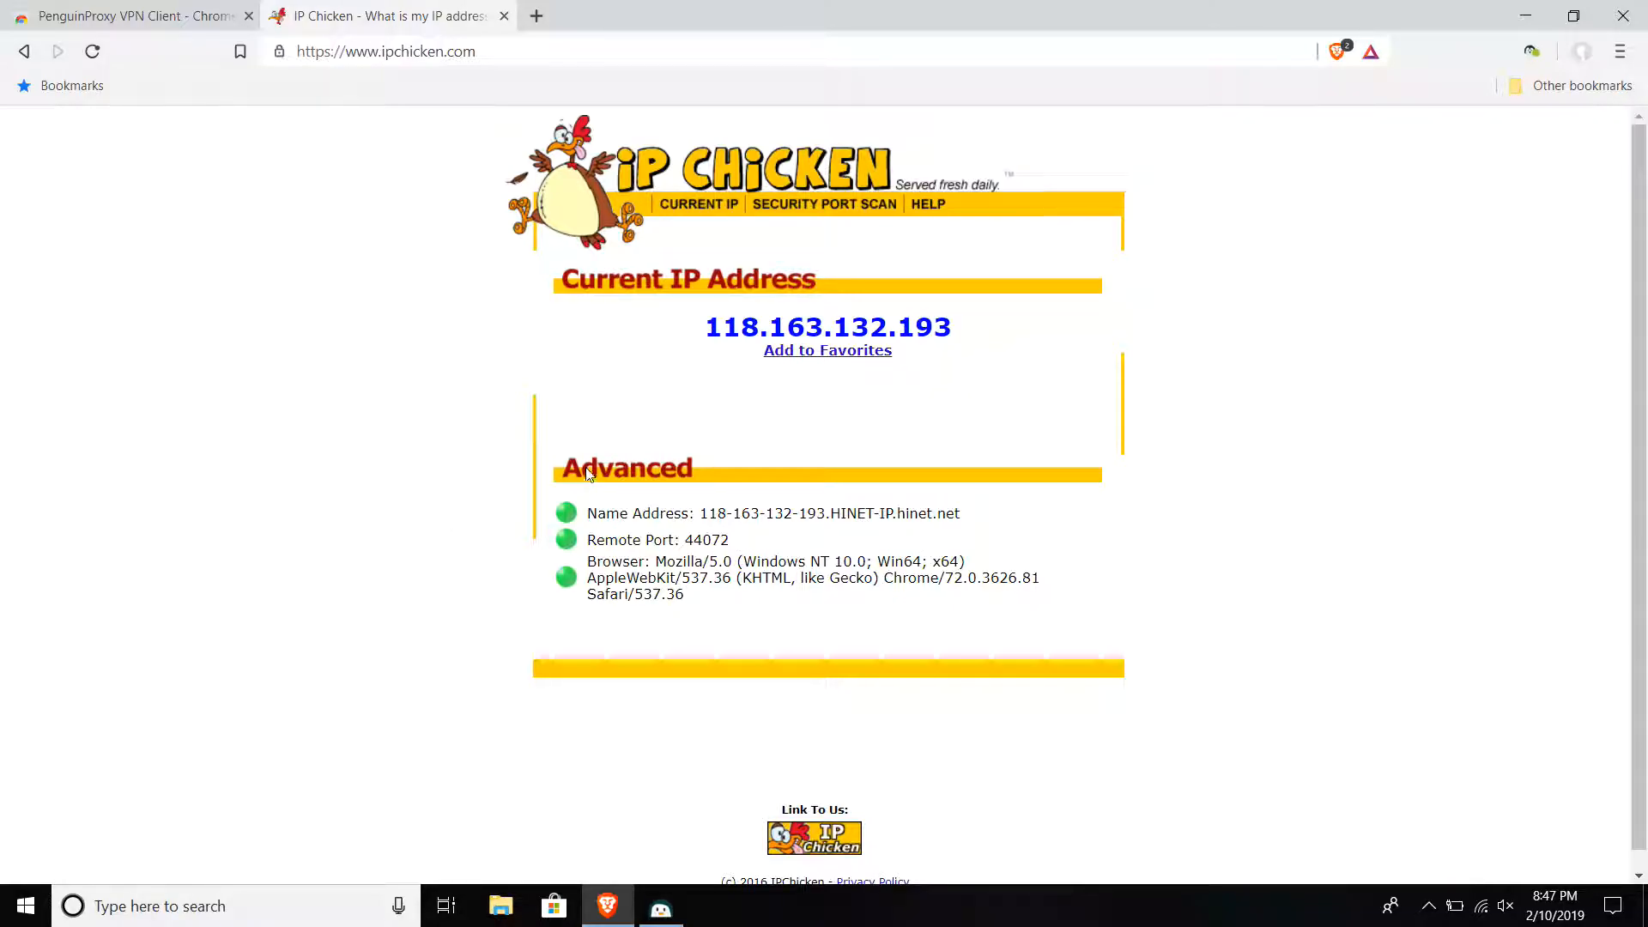
left_click(91, 50)
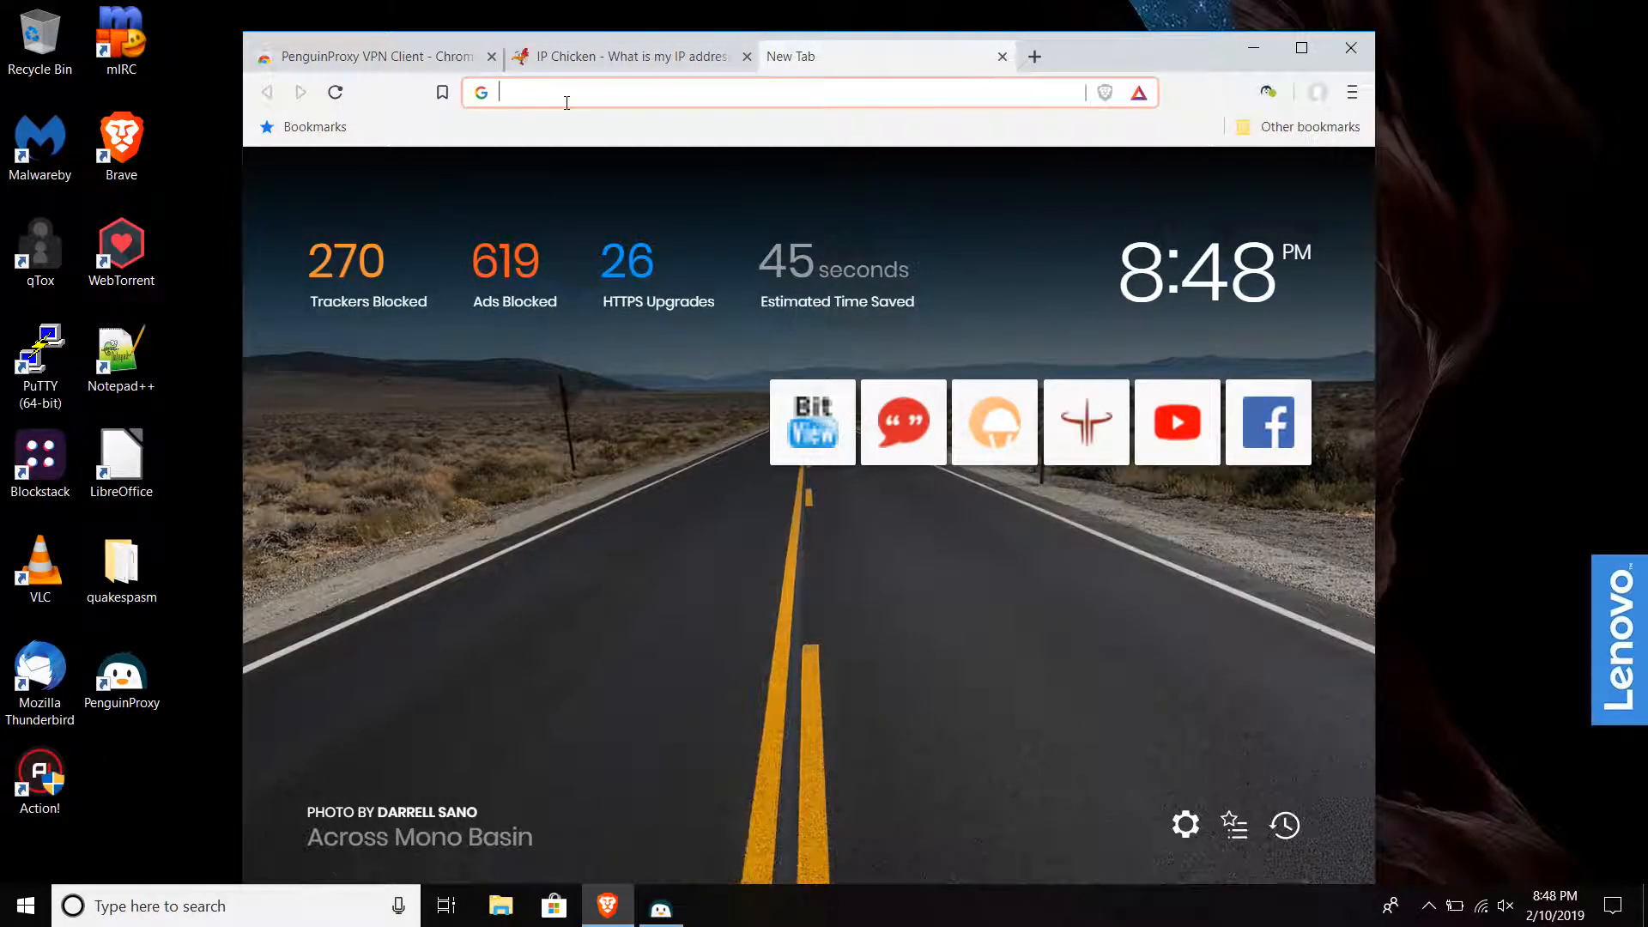
Search Google for the corrected term 'ip locator' and load the IP Location Finder result.
type("i")
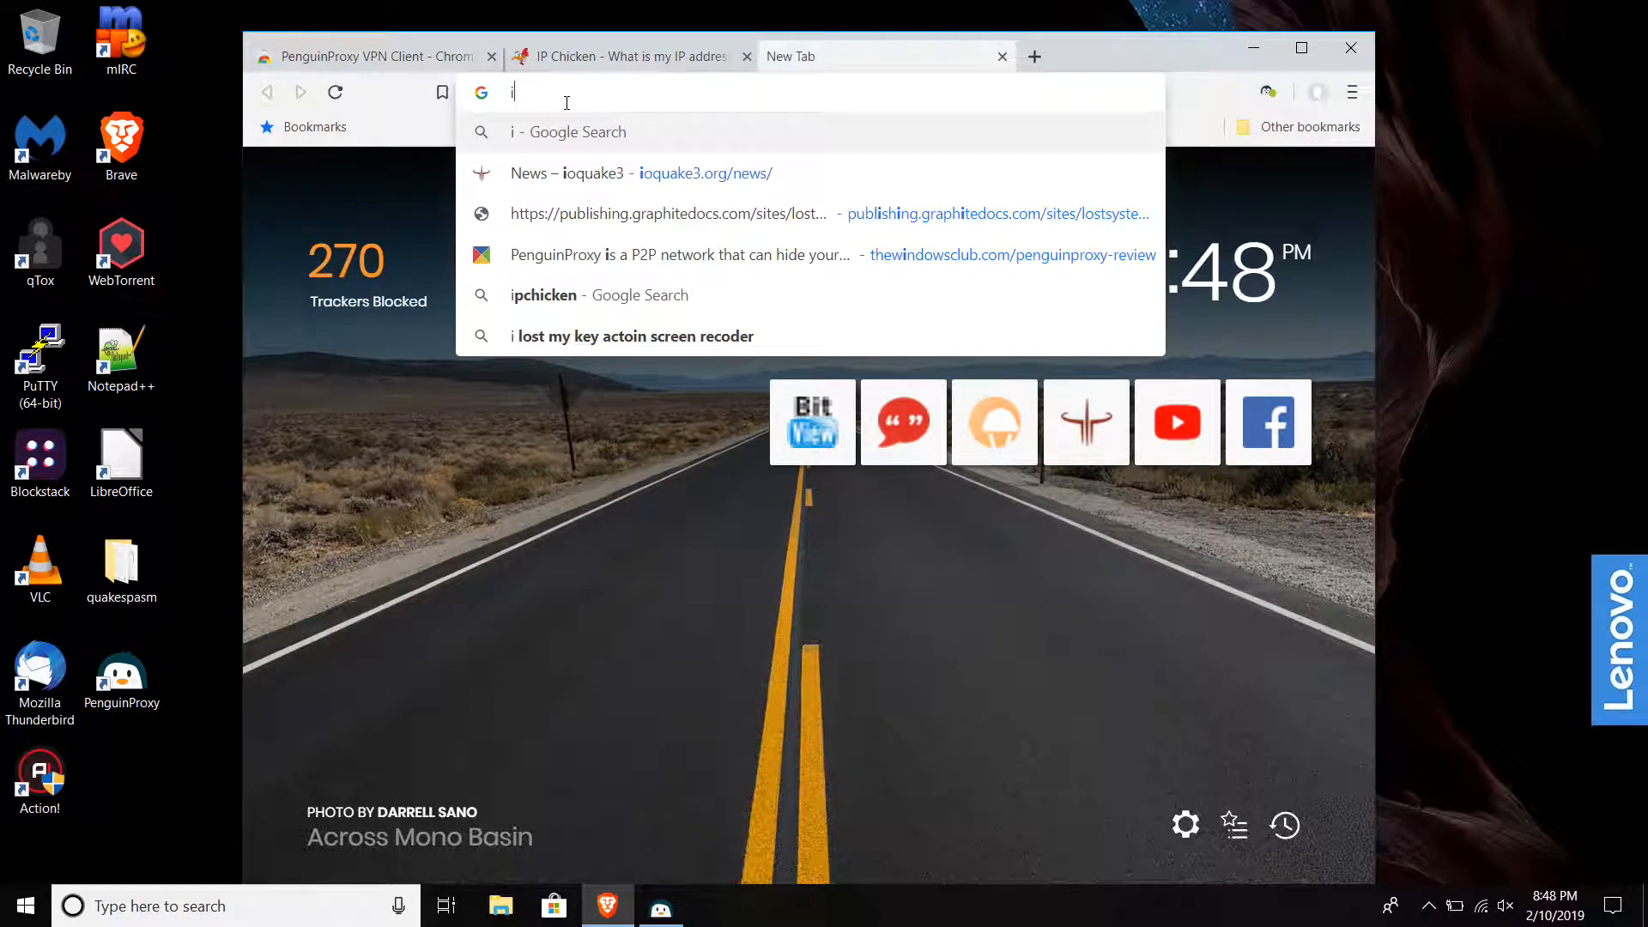
type("pchicken")
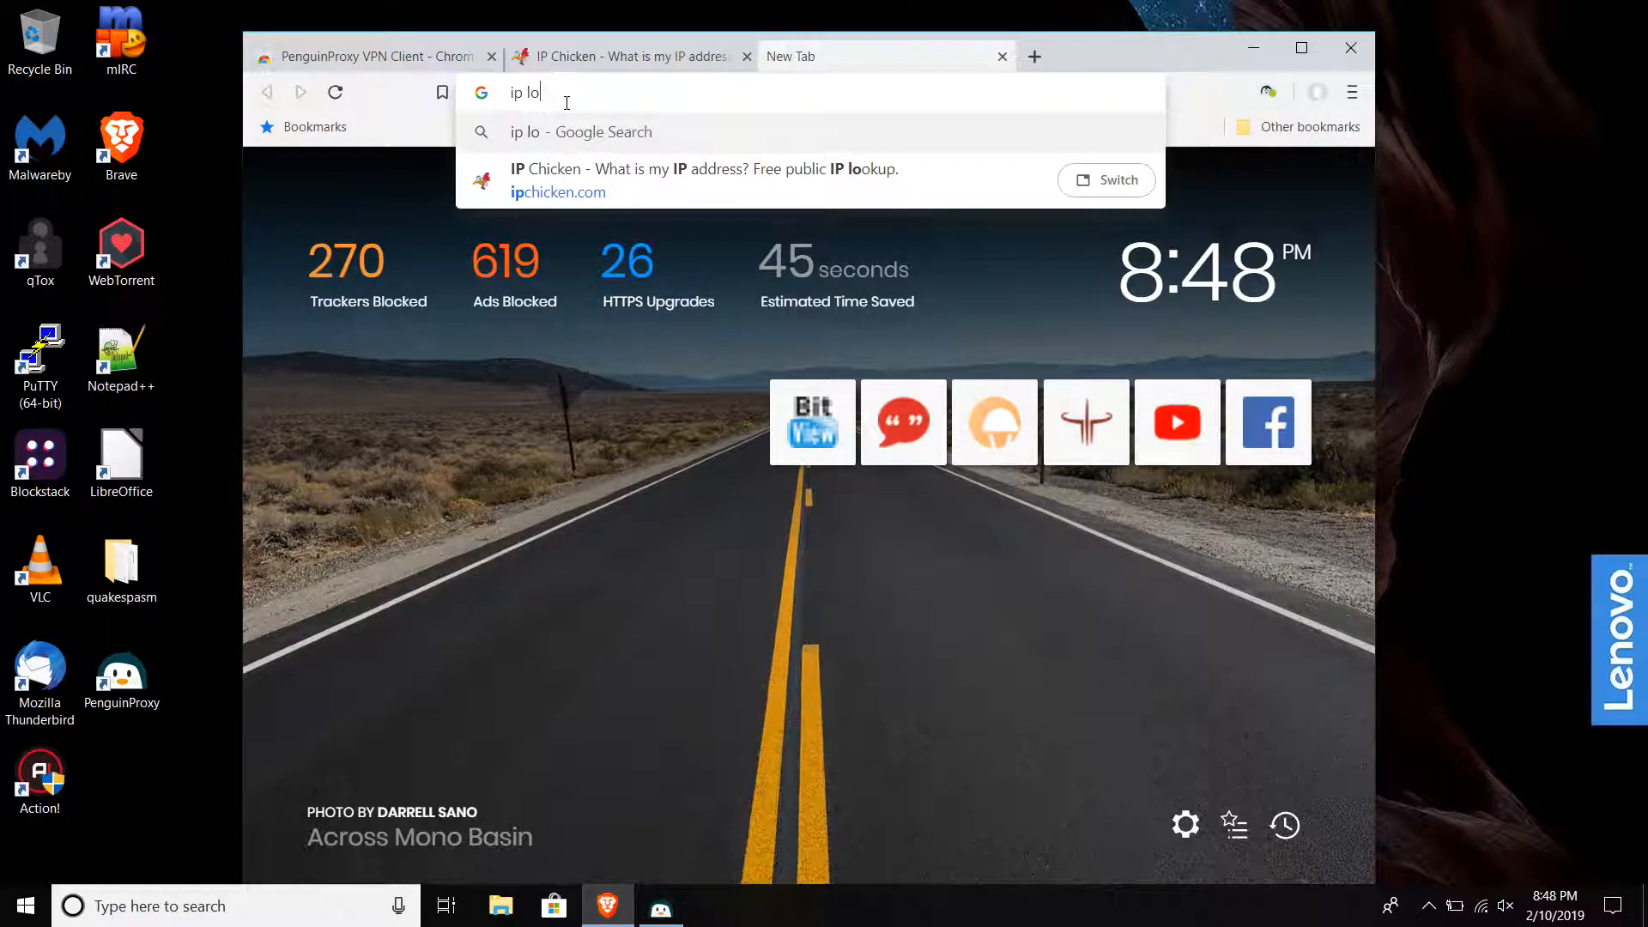
type("c")
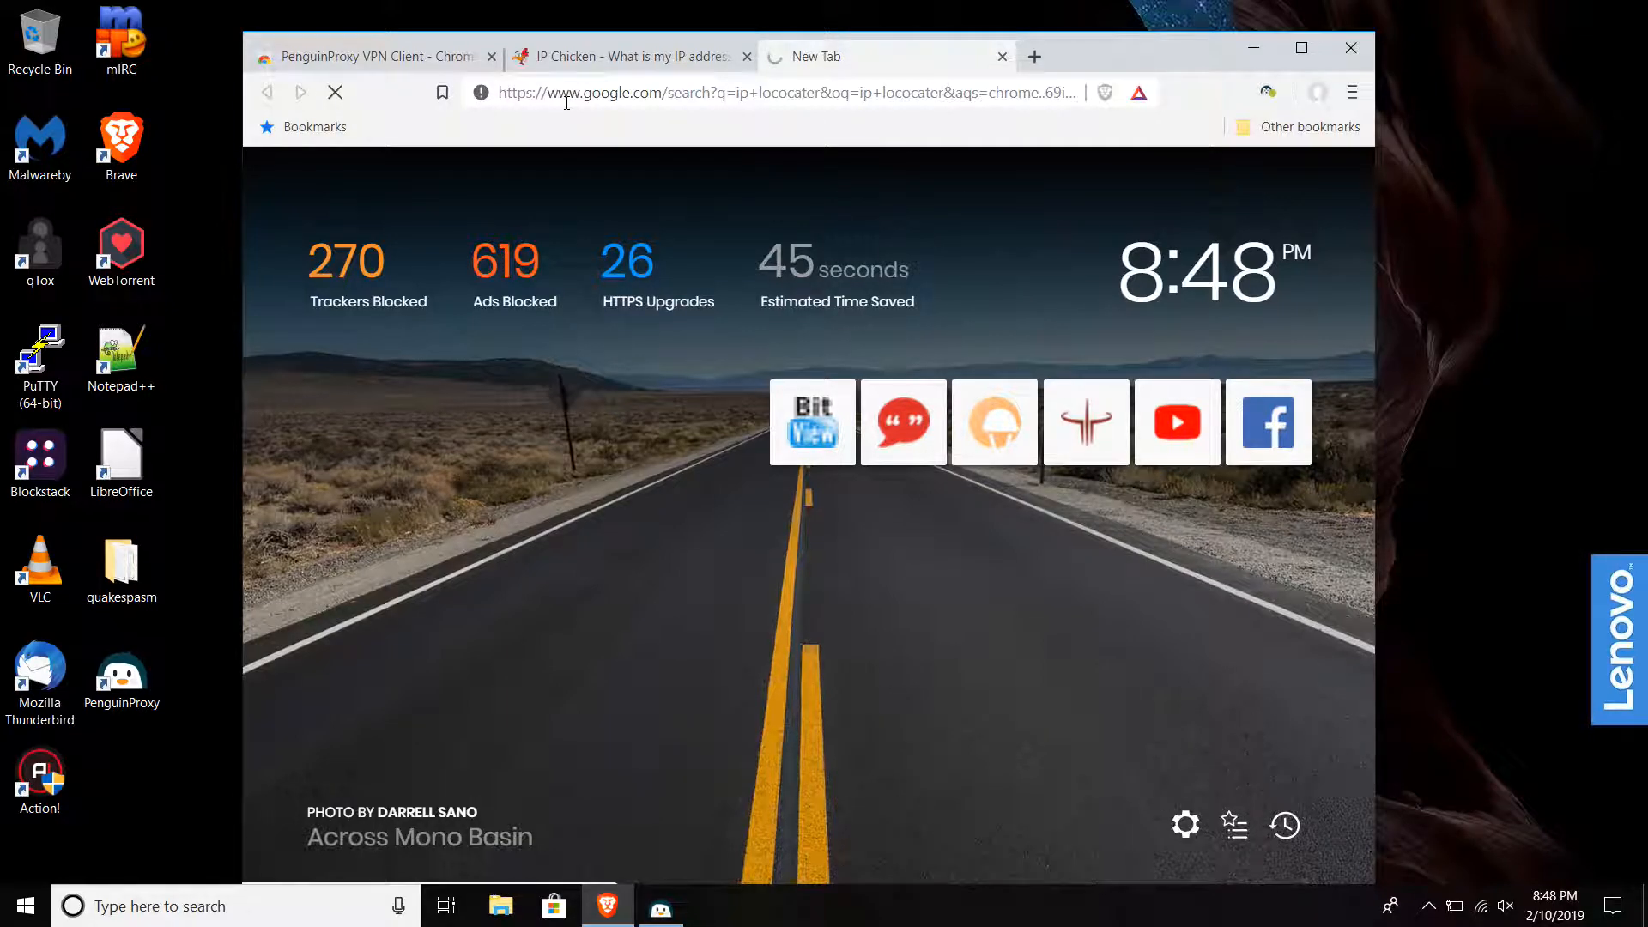
left_click(620, 55)
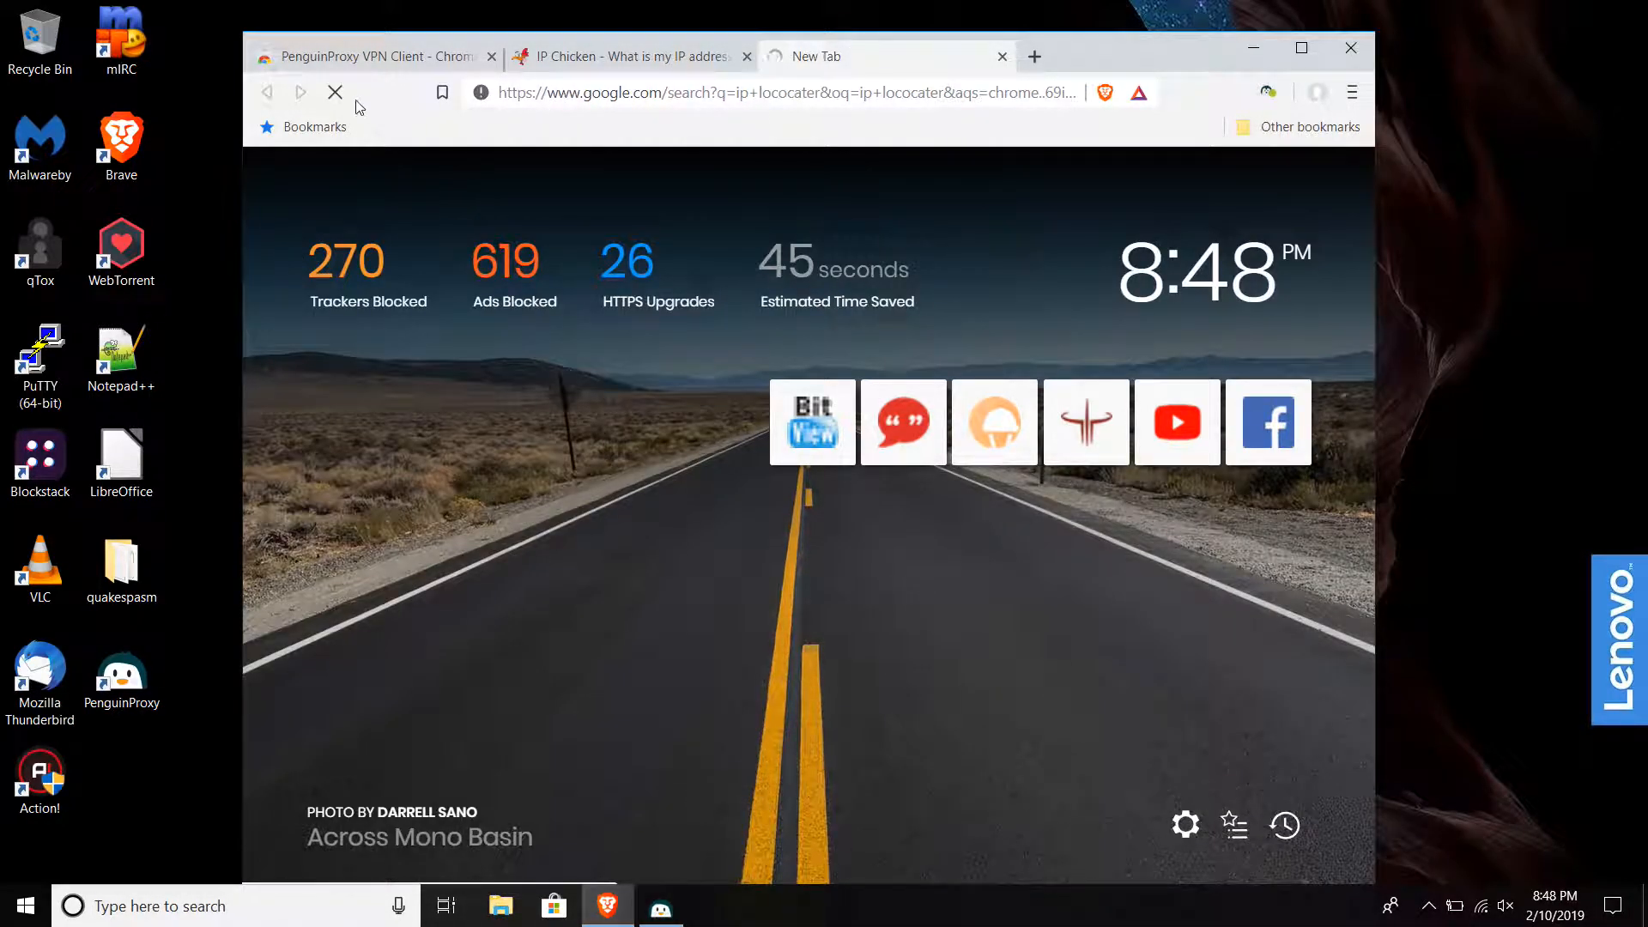
left_click(625, 55)
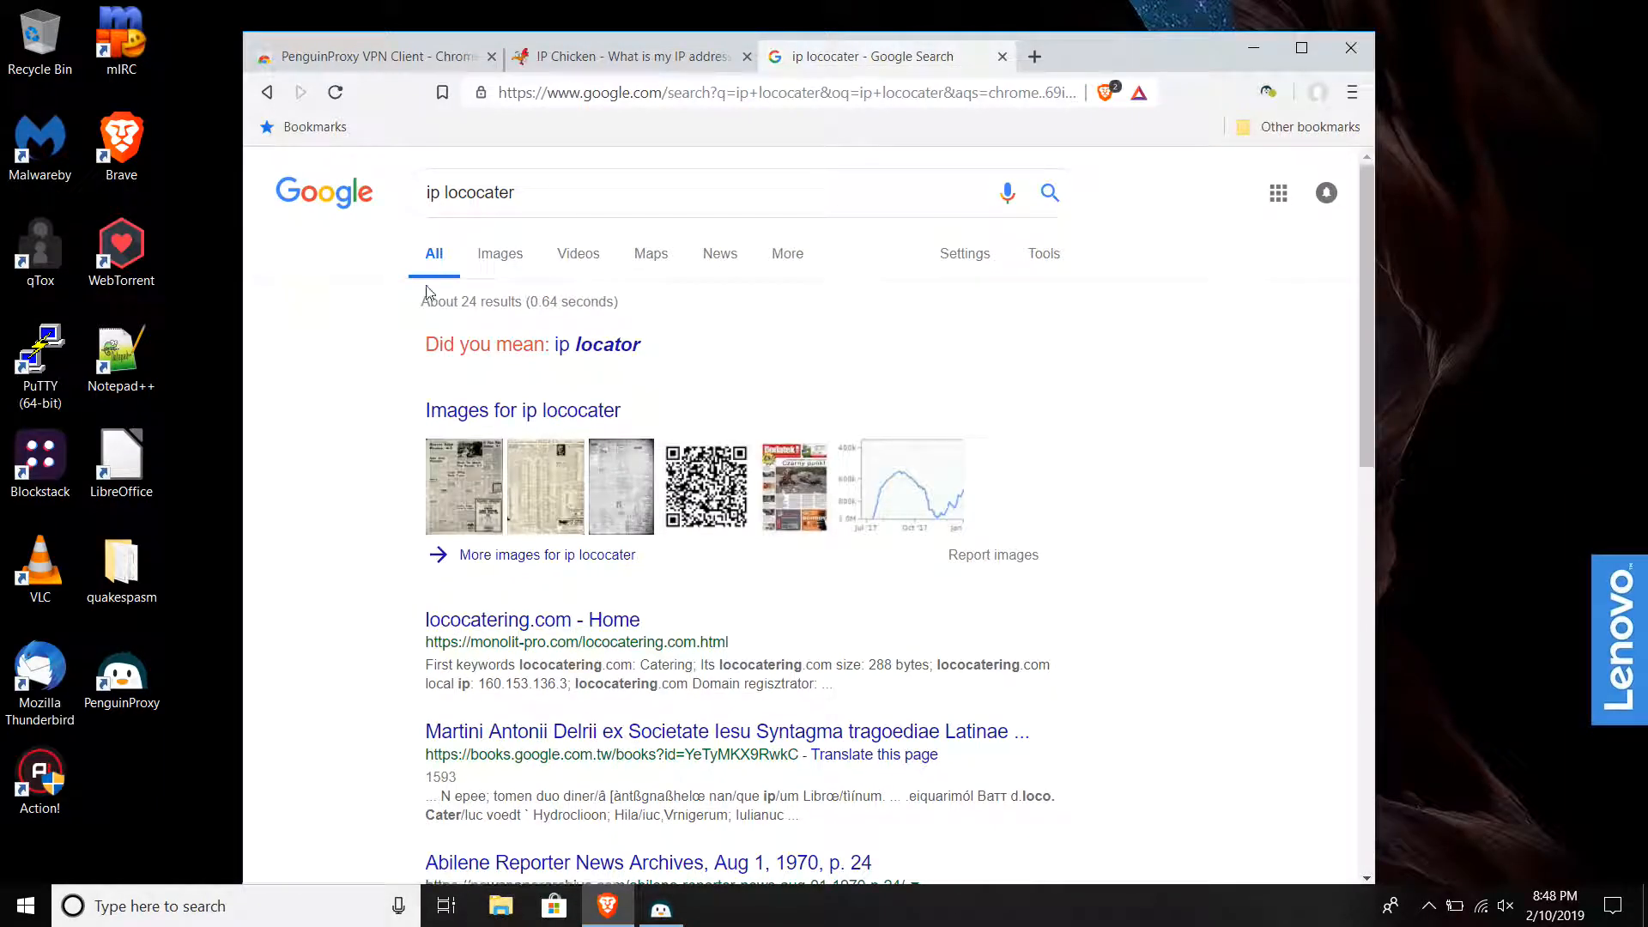
left_click(606, 343)
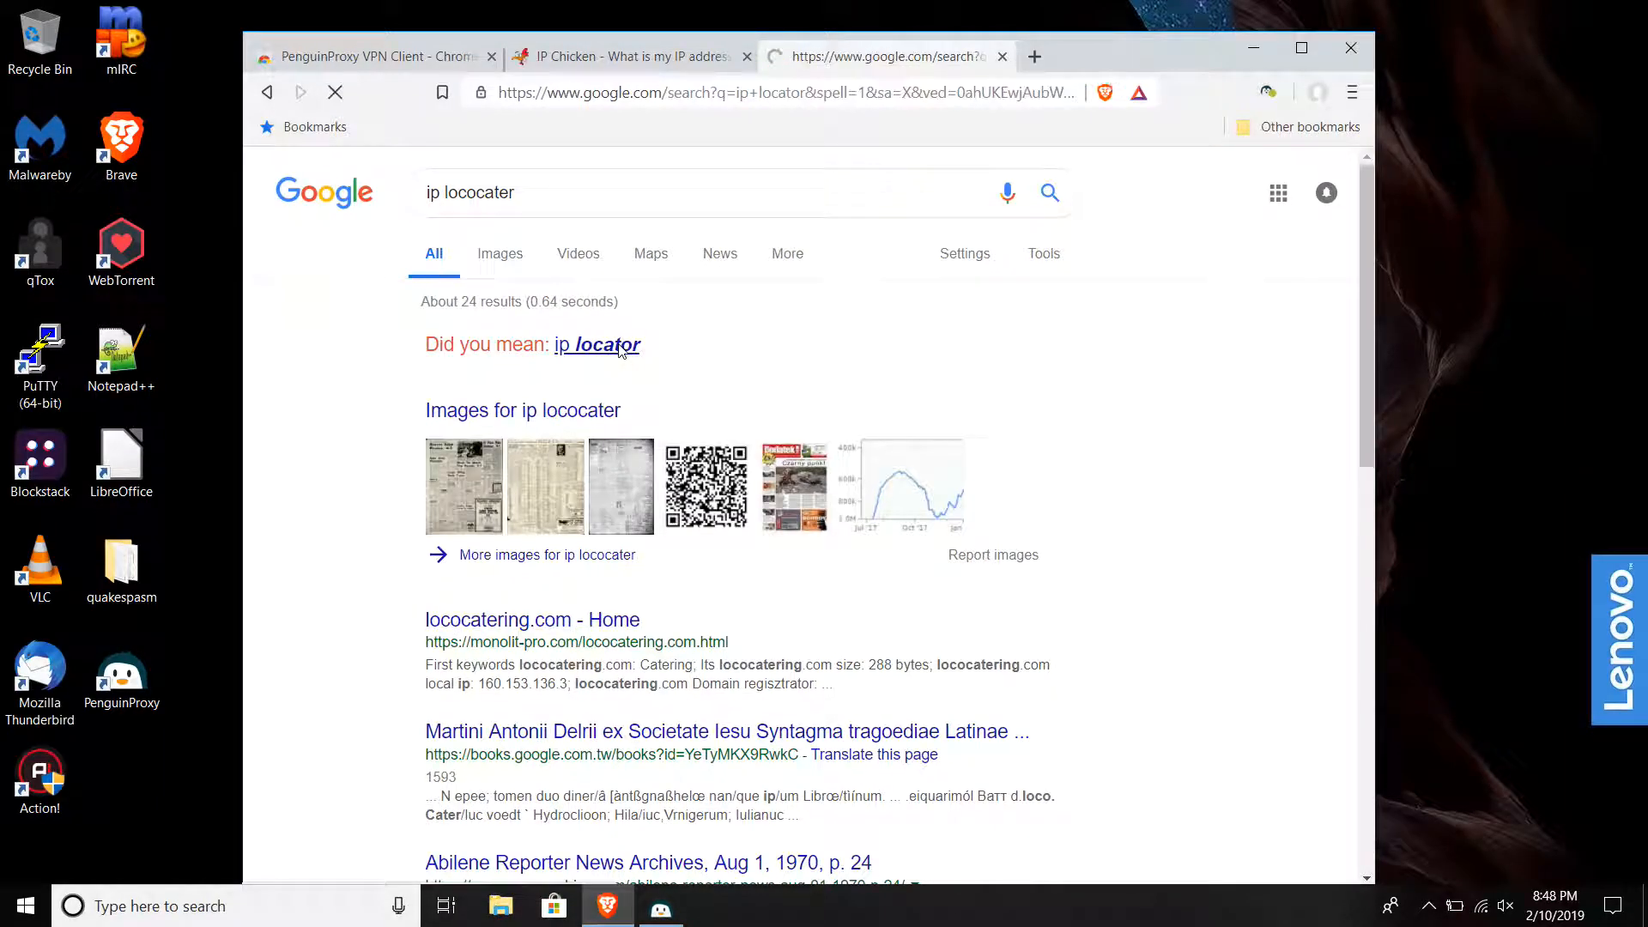
left_click(598, 344)
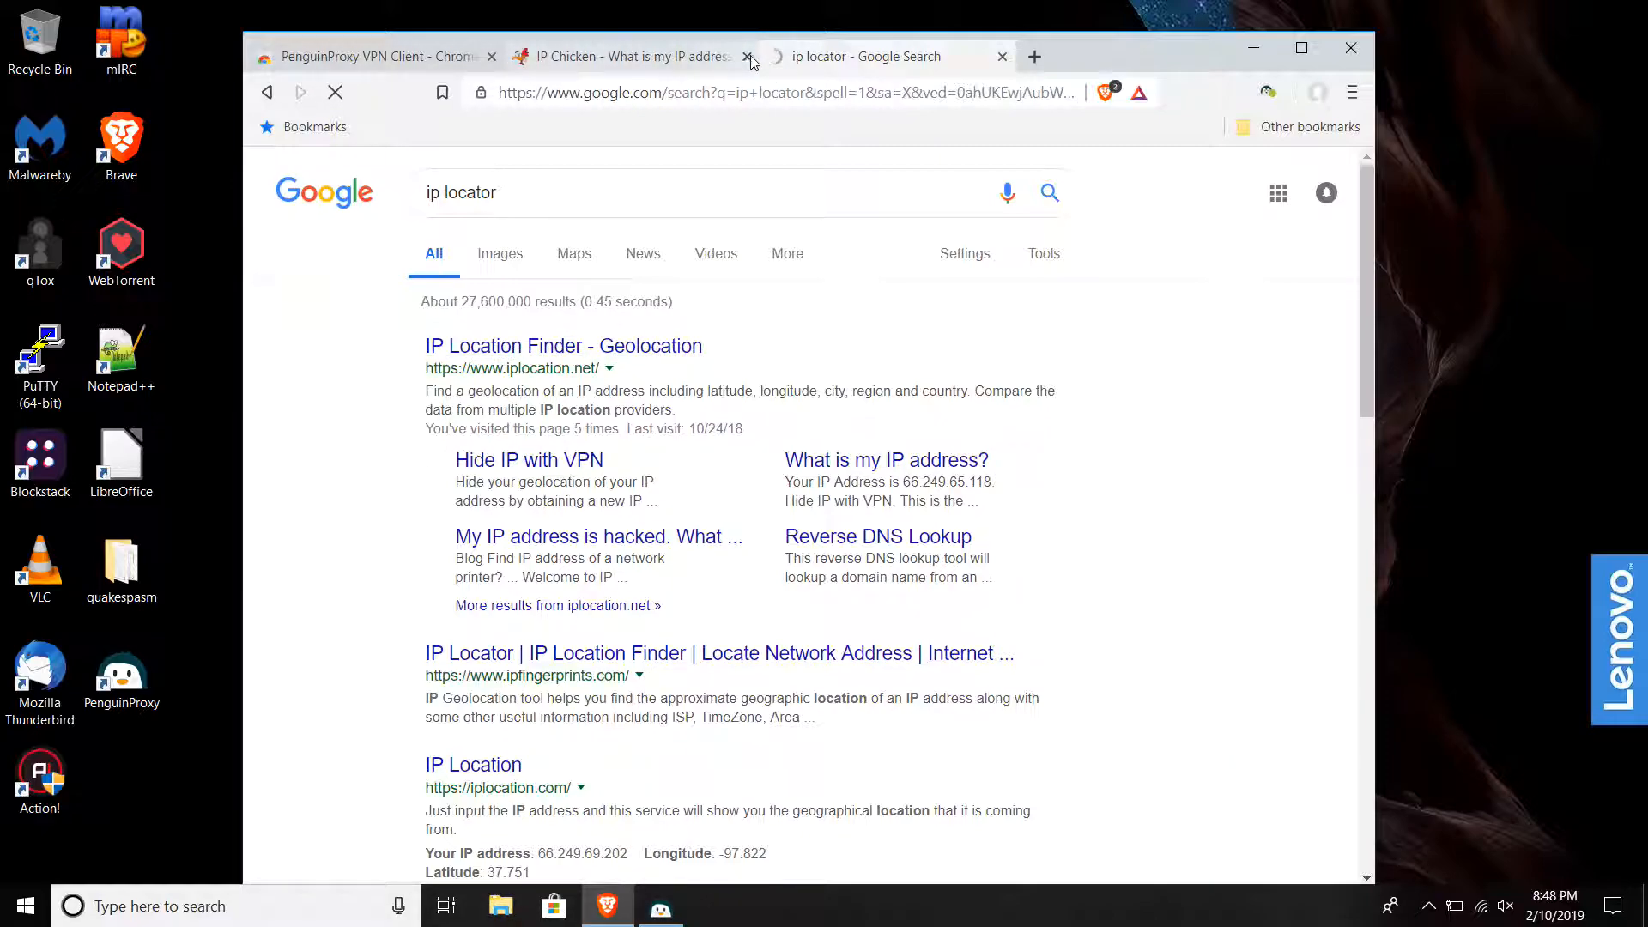
left_click(563, 345)
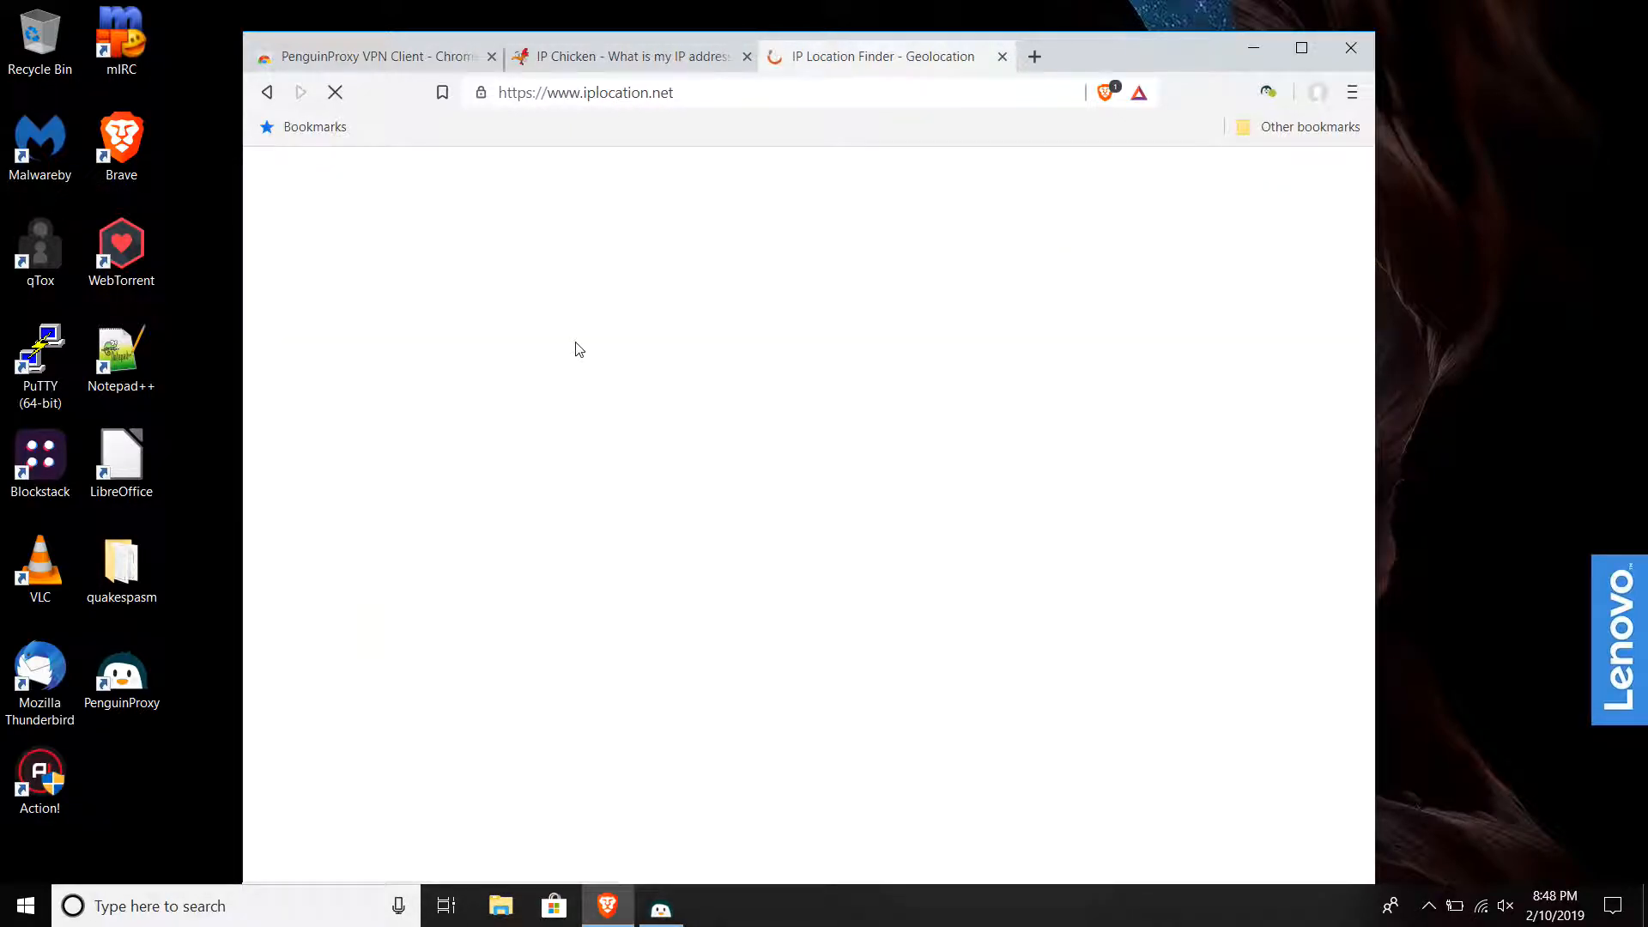
left_click(625, 55)
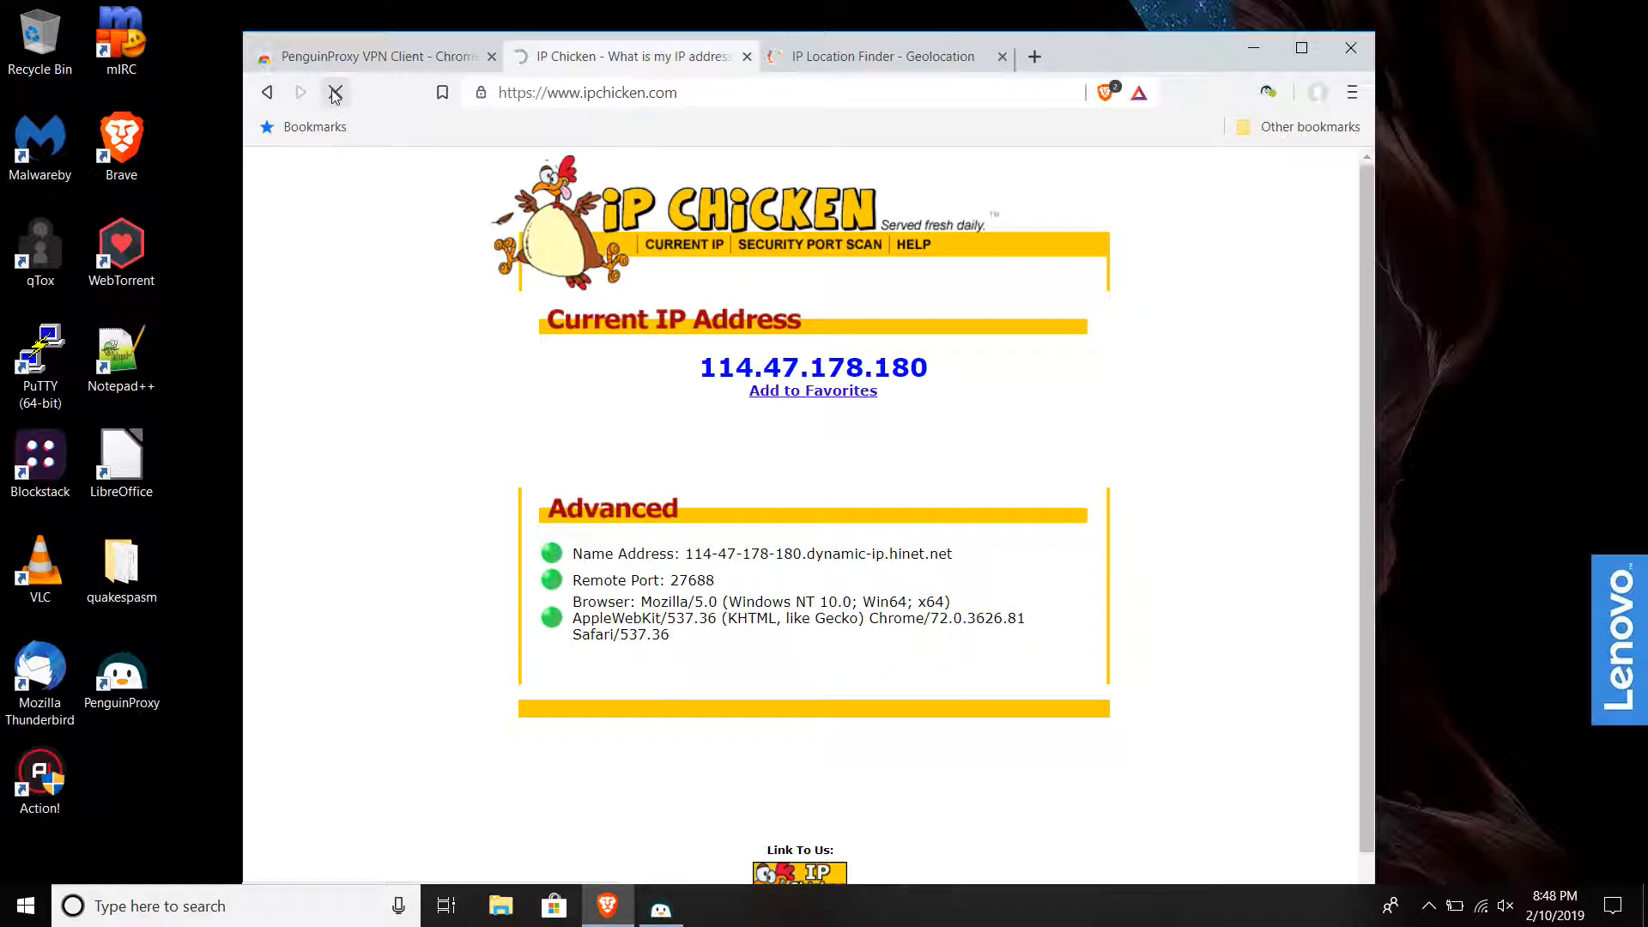
left_click(334, 92)
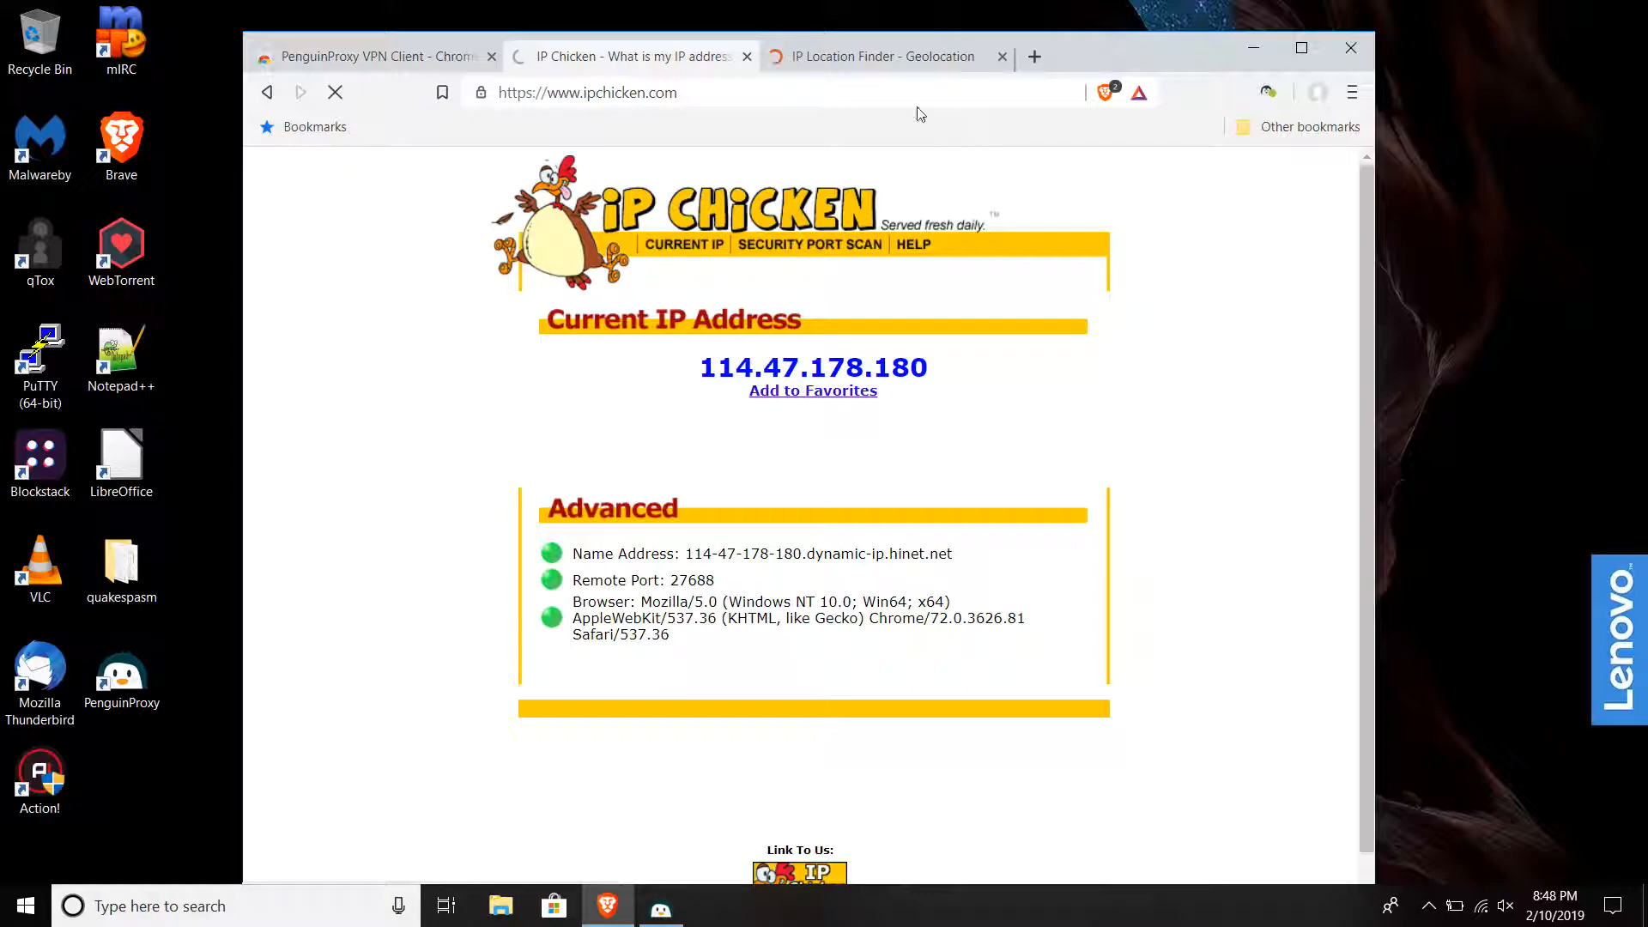
left_click(887, 56)
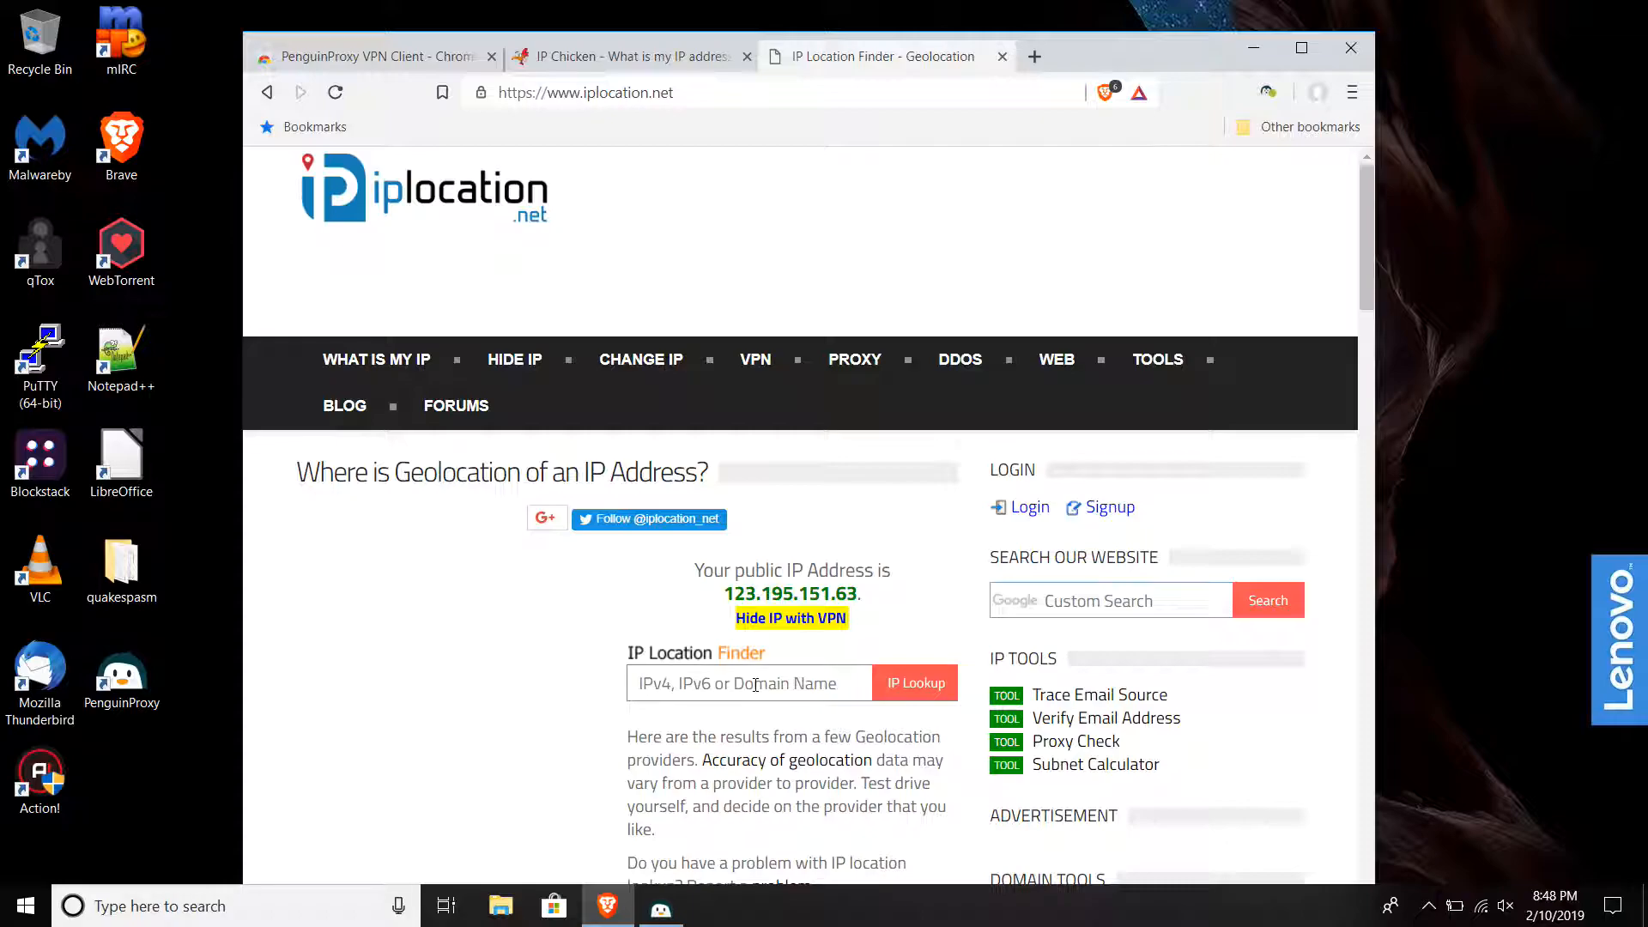
left_click(748, 683)
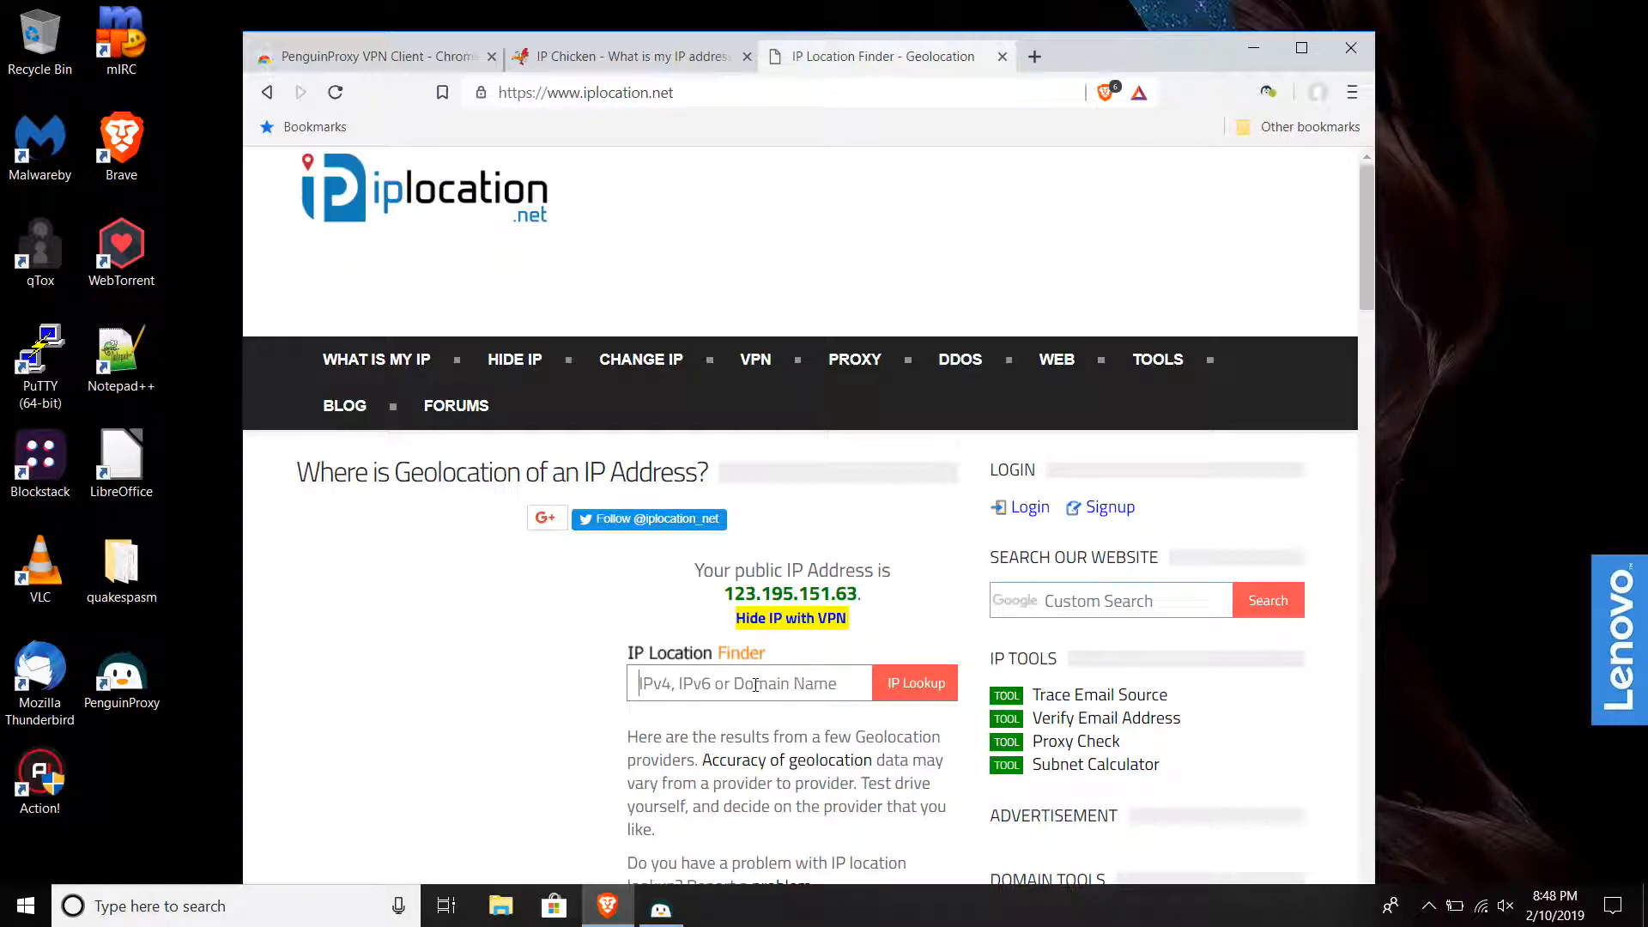
left_click(913, 681)
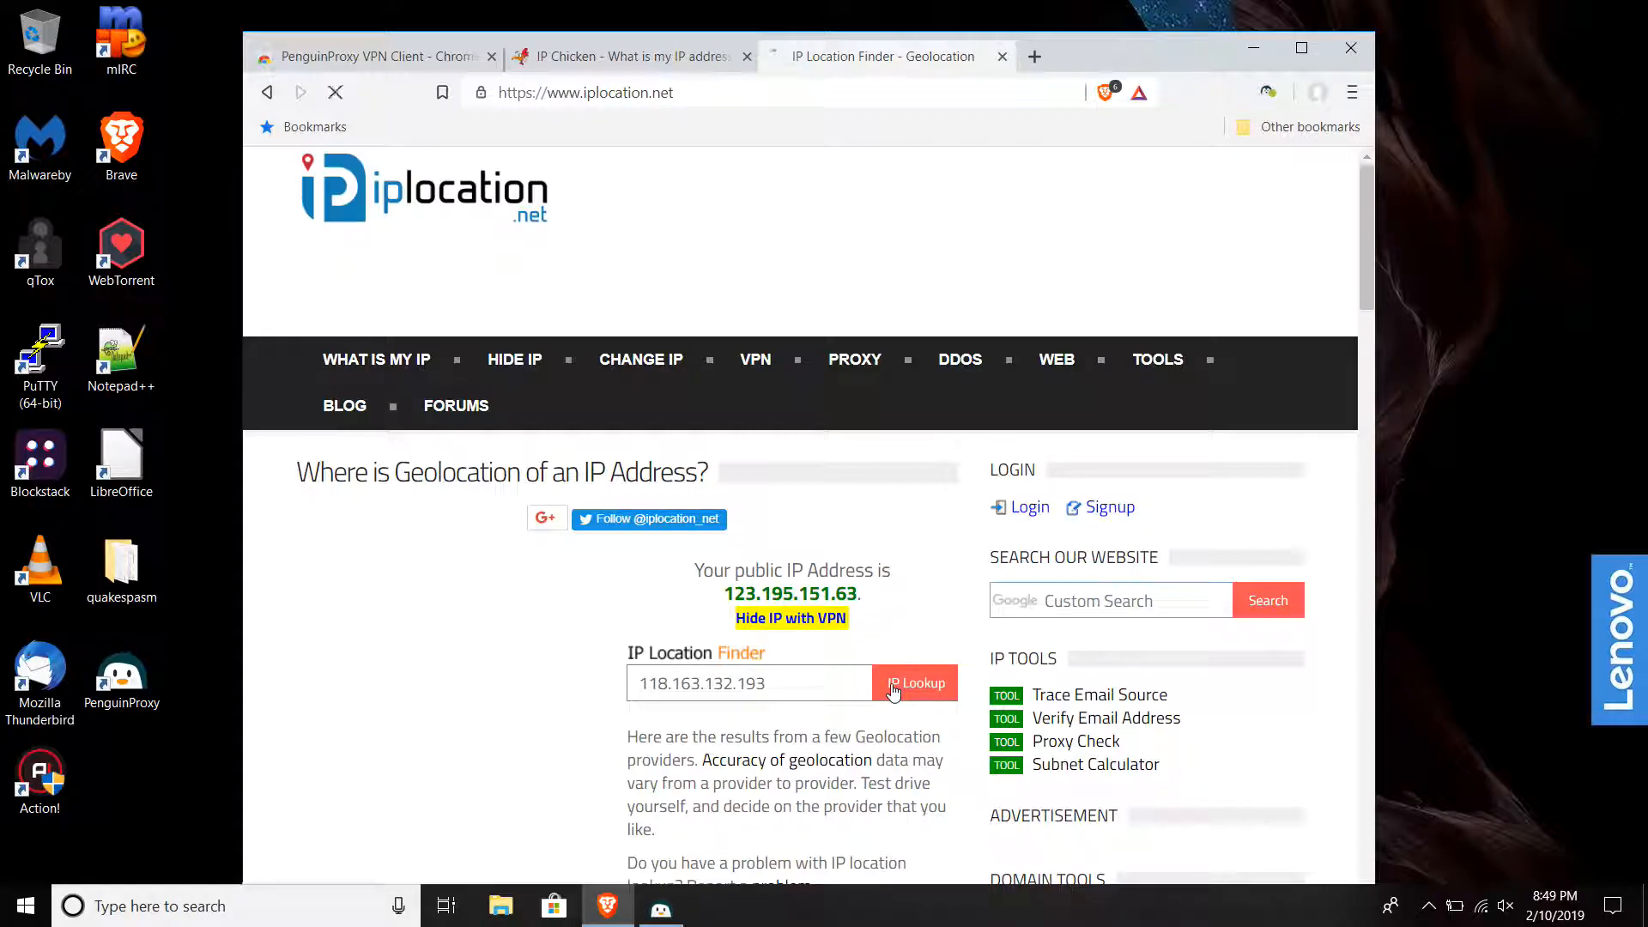
left_click(915, 683)
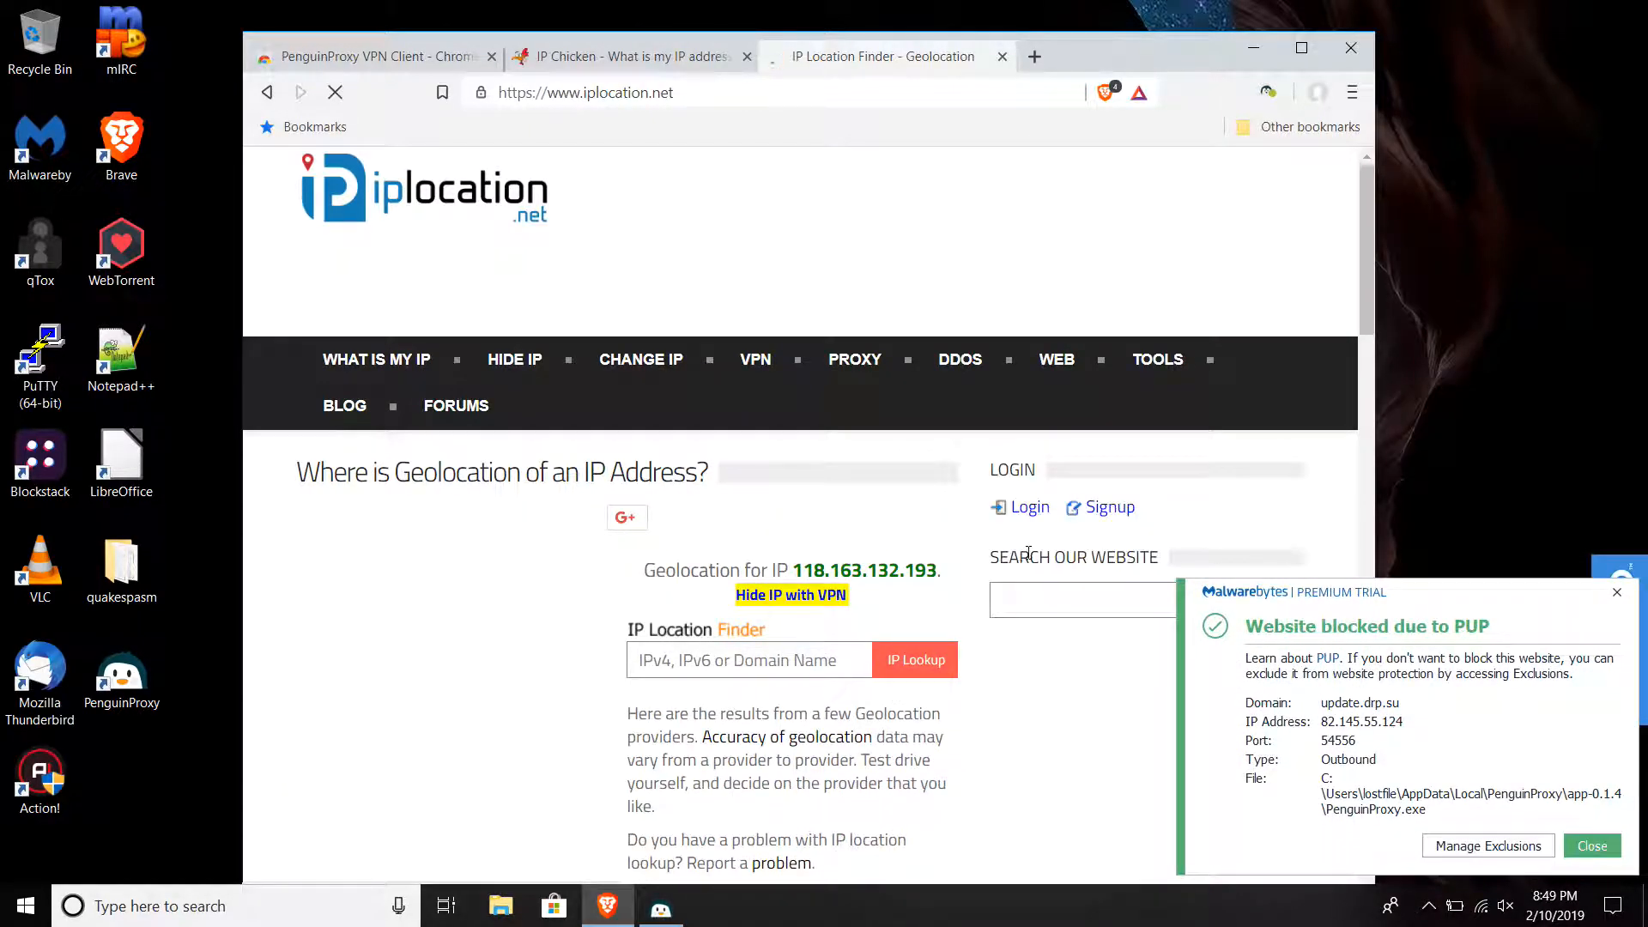
scroll("down", 3)
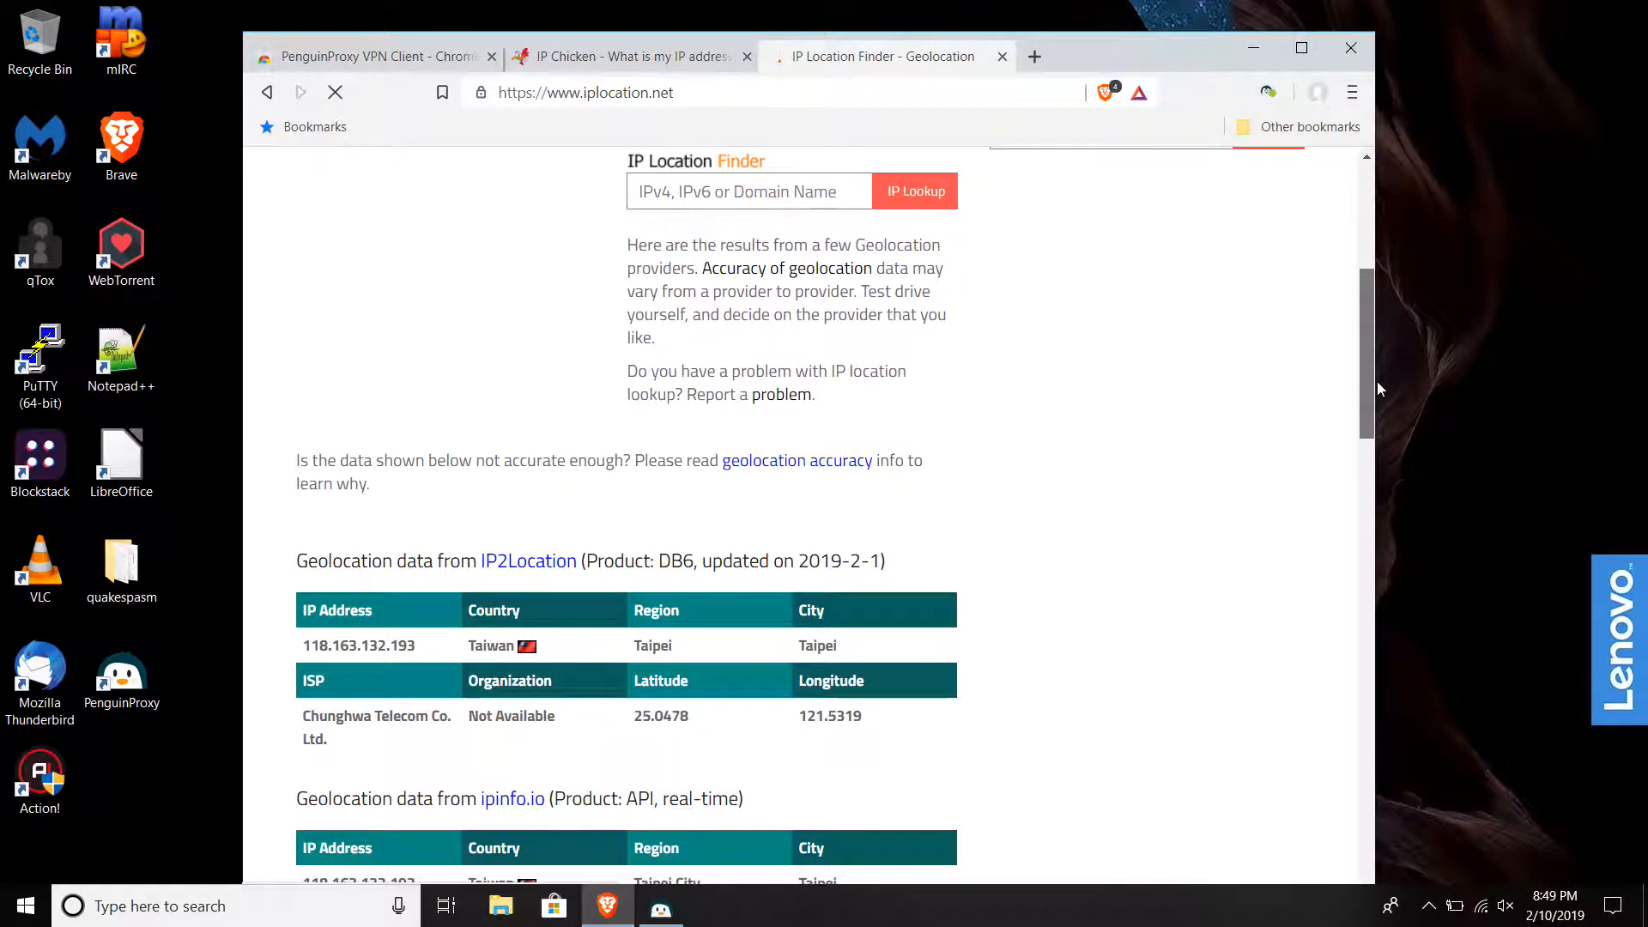
scroll("down", 3)
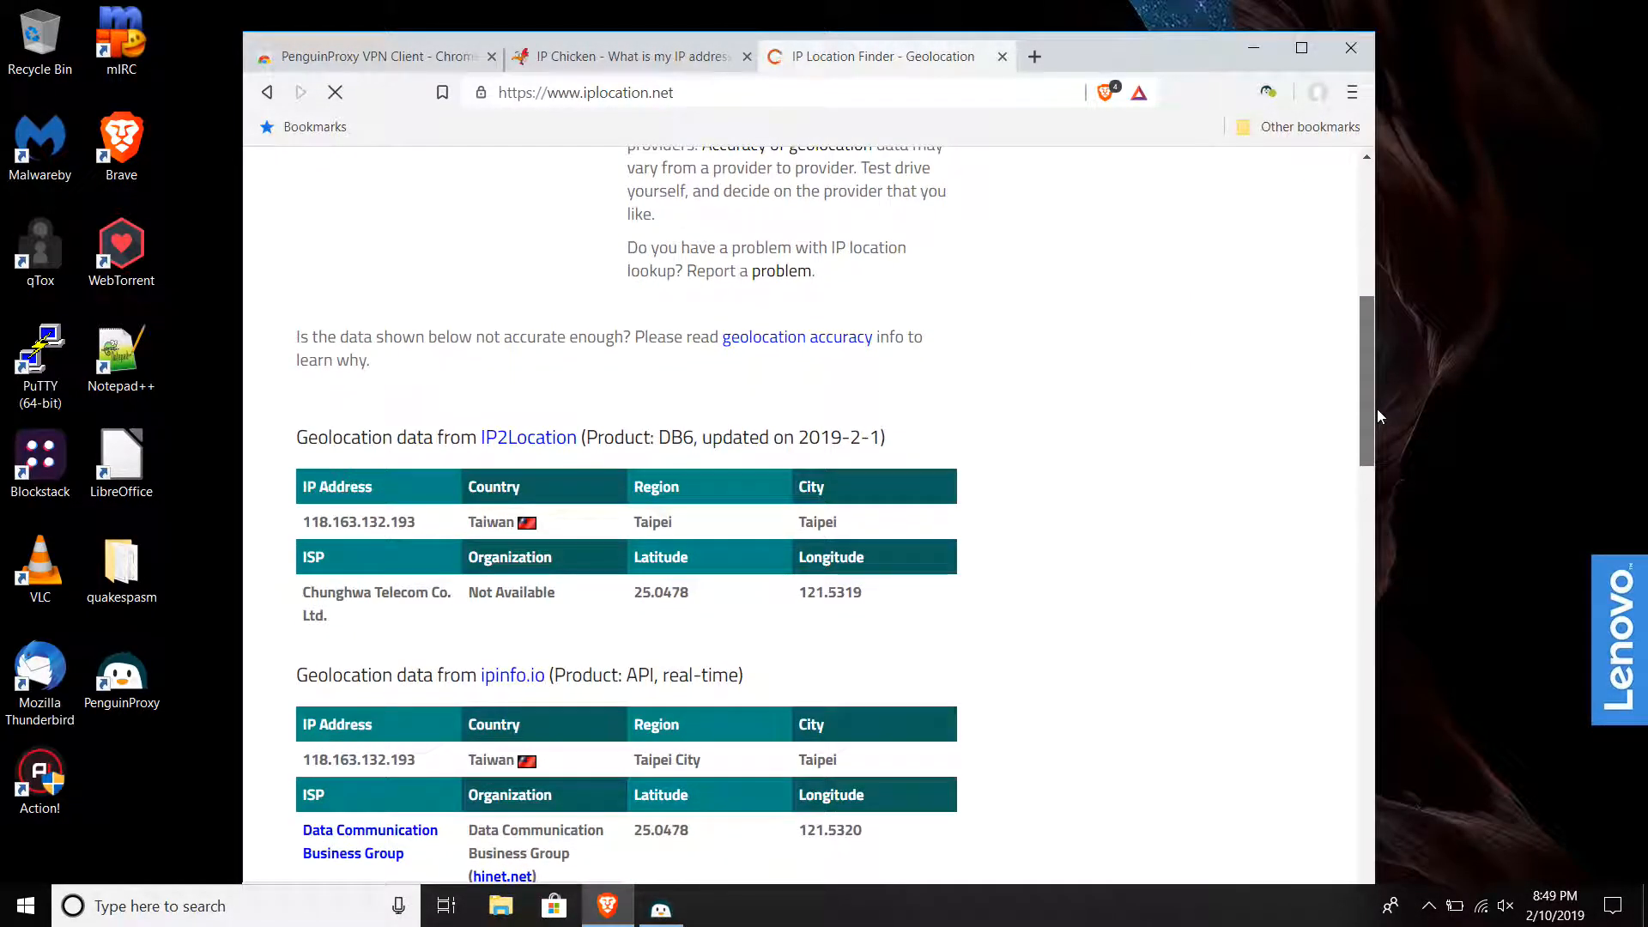
scroll("down", 3)
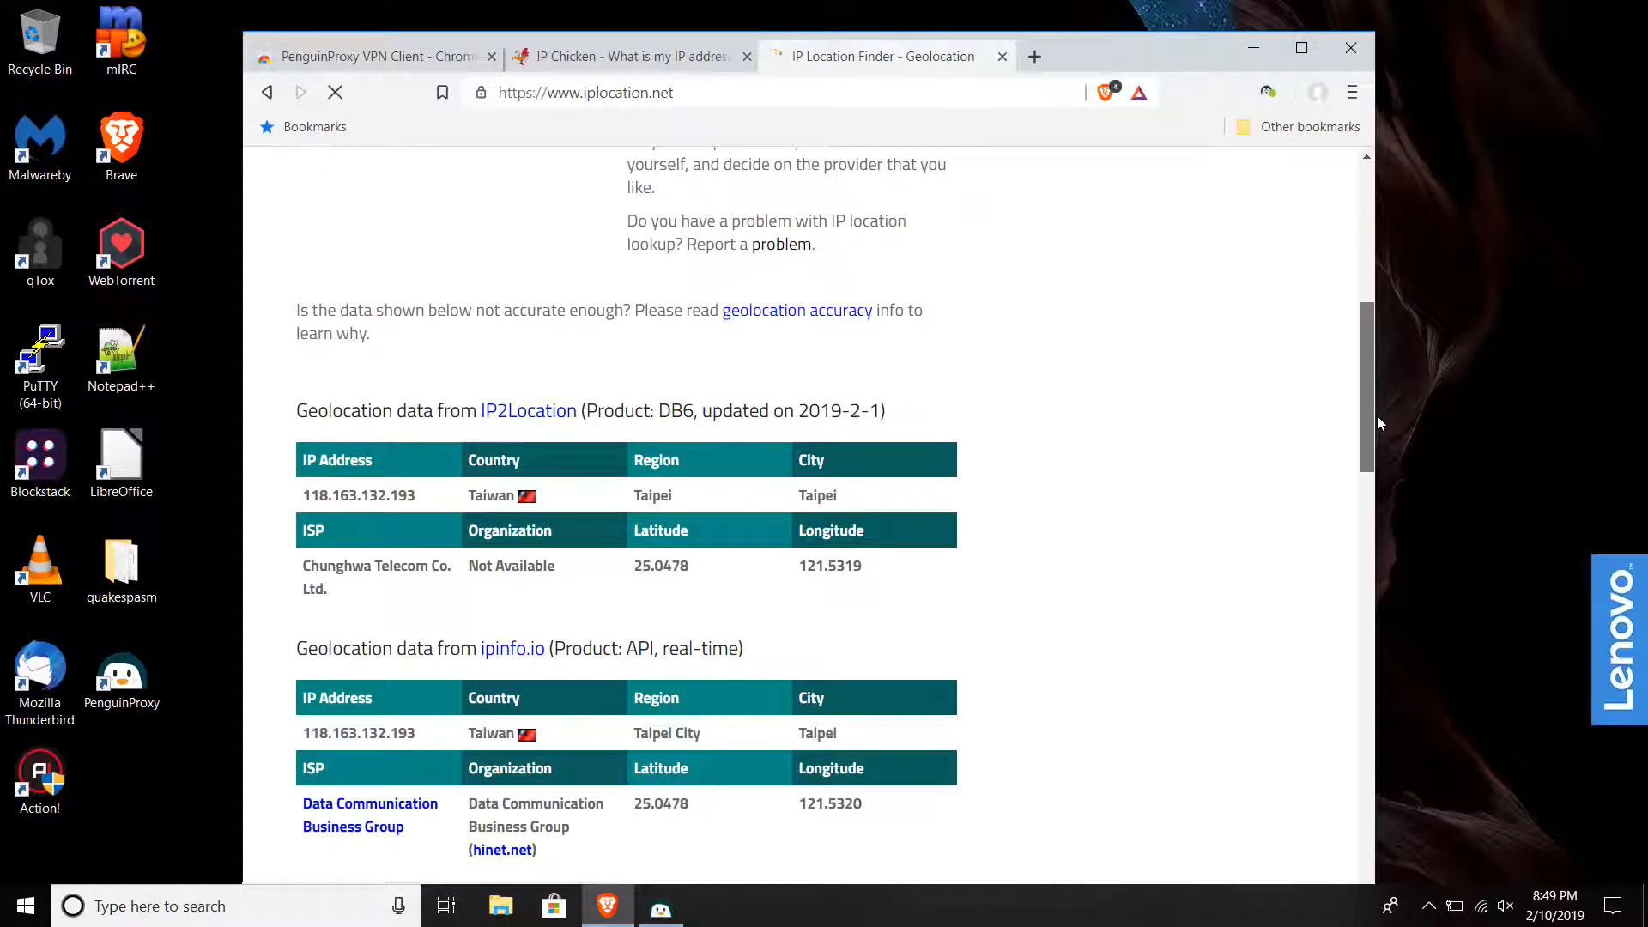
scroll("down", 3)
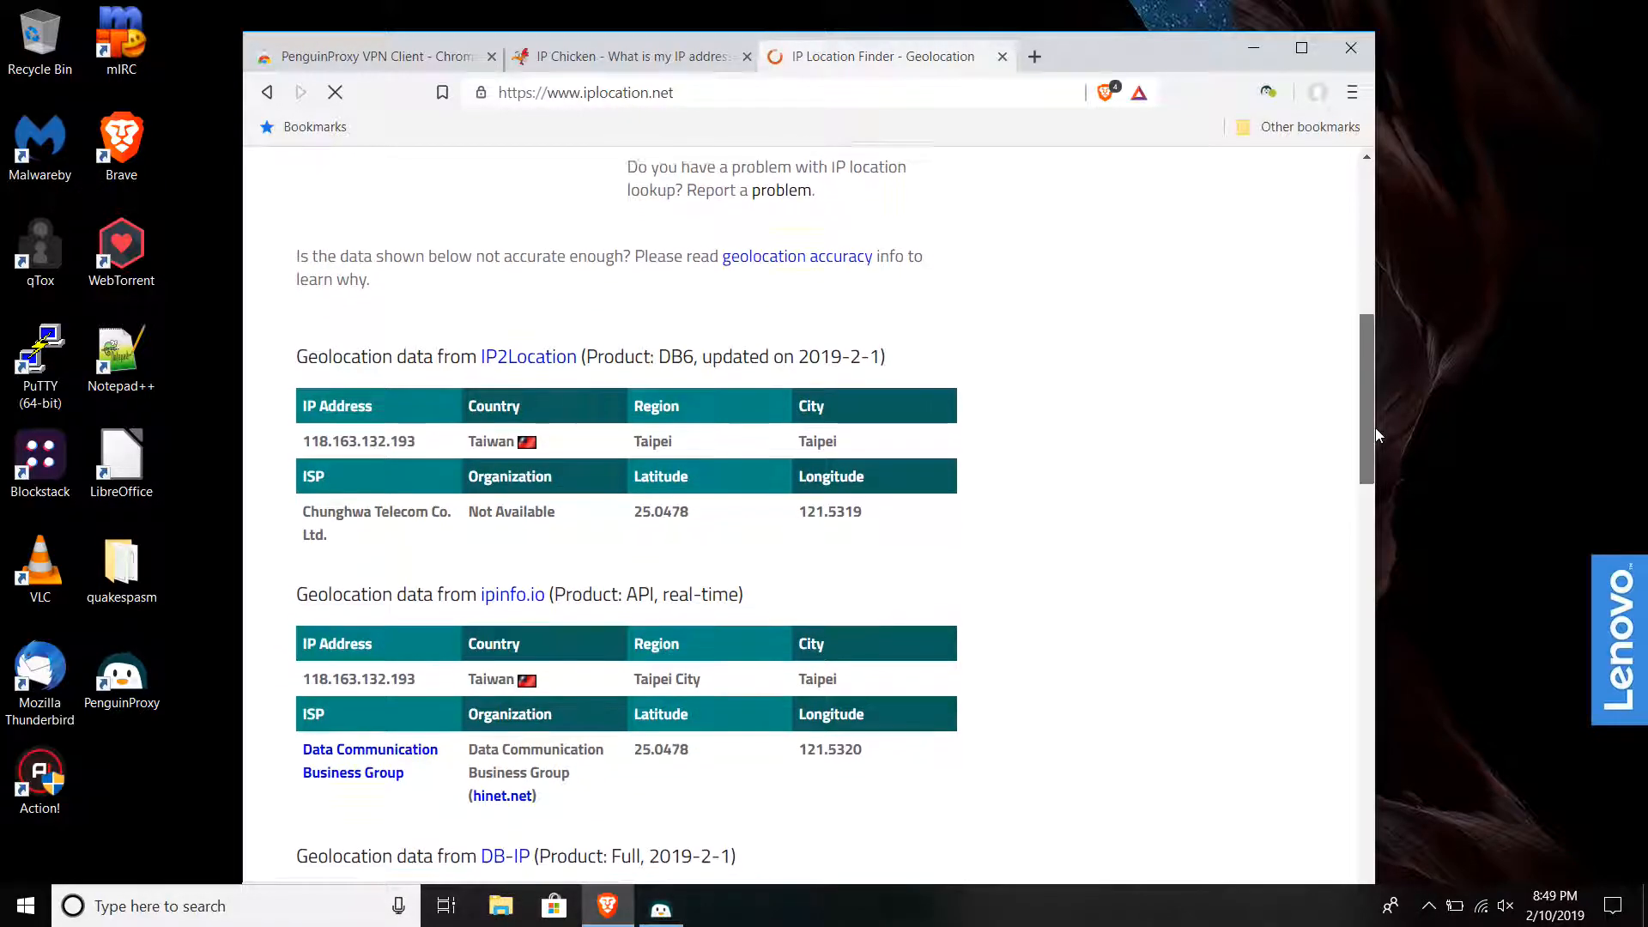
scroll("down", 3)
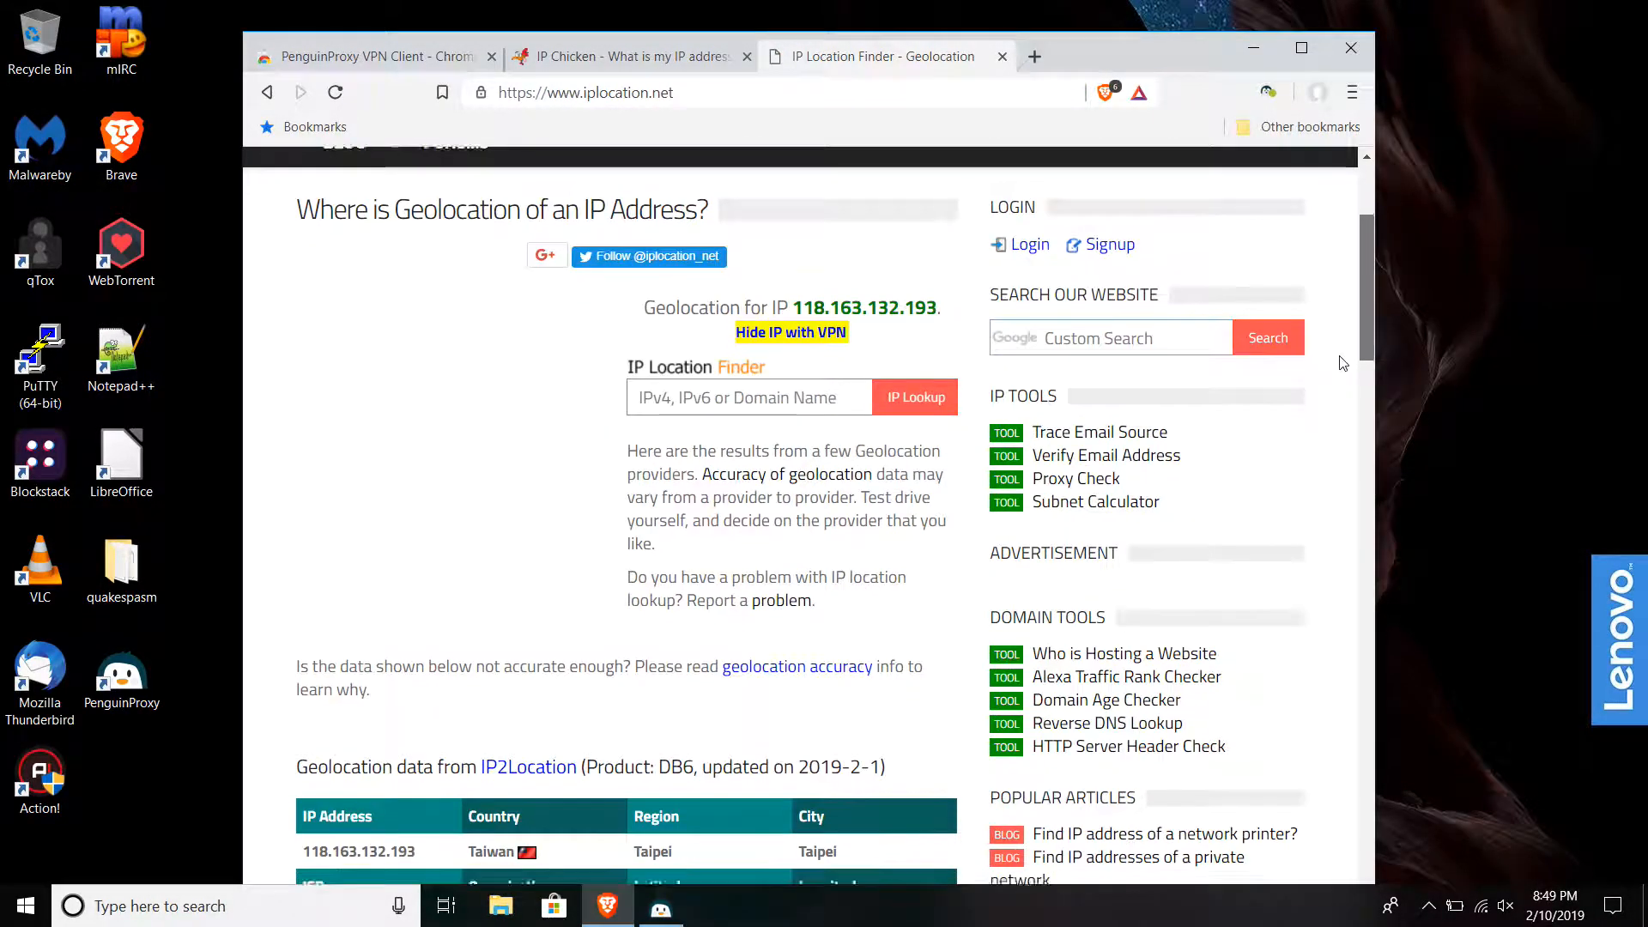
scroll("down", 3)
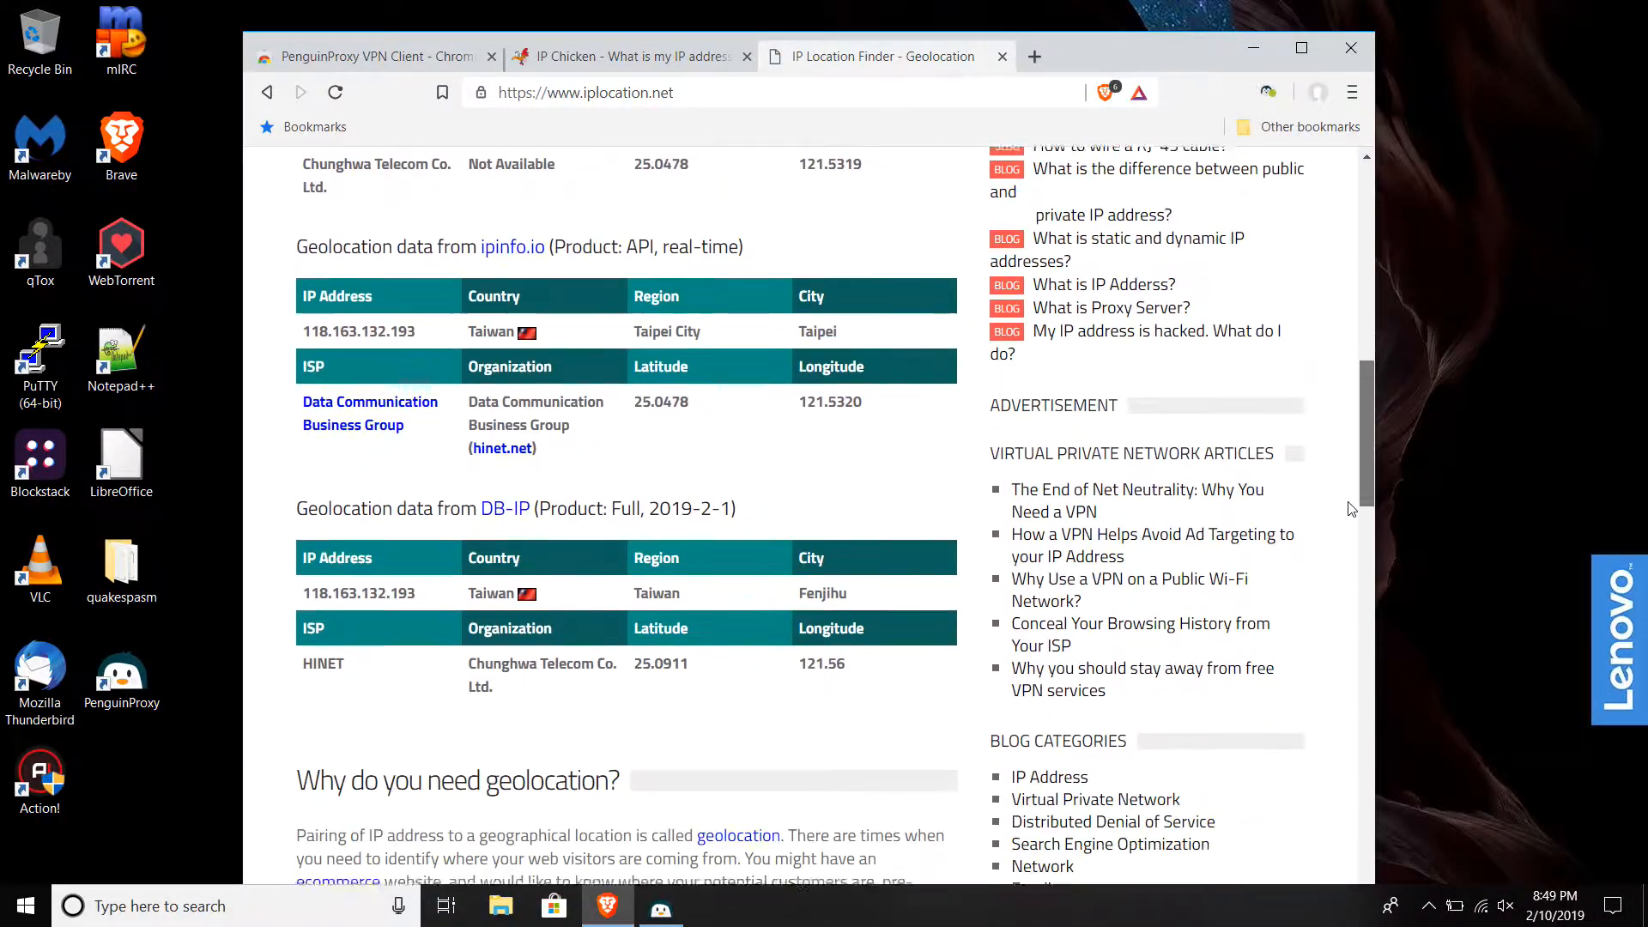
scroll("down", 3)
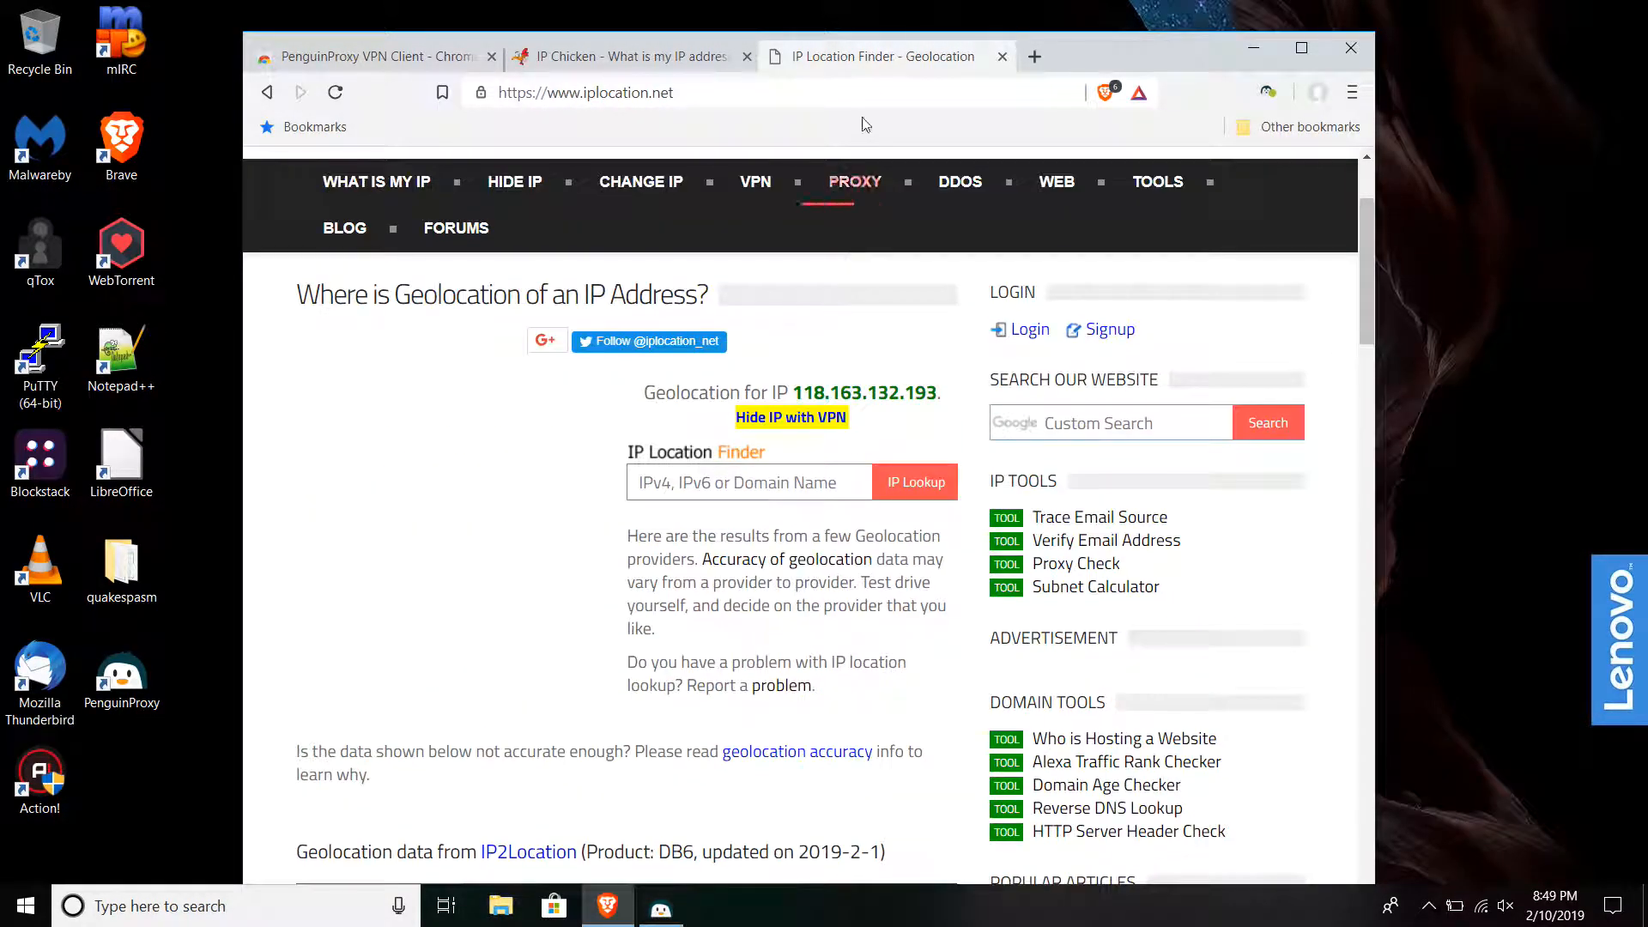
left_click(619, 55)
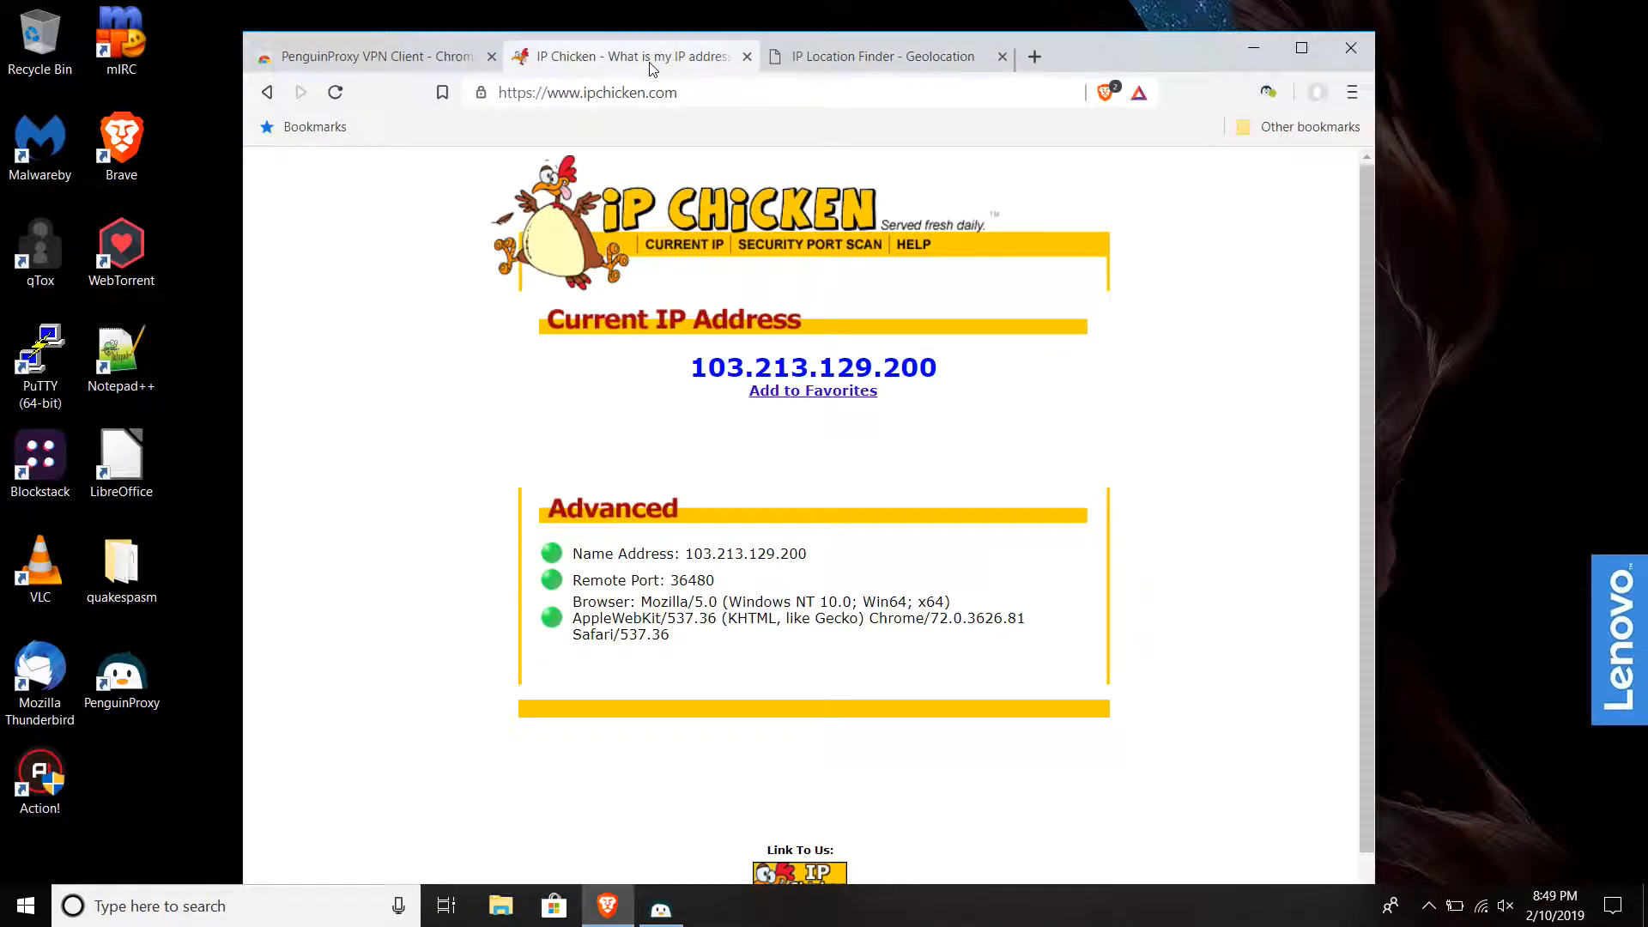
mouse_move(419, 568)
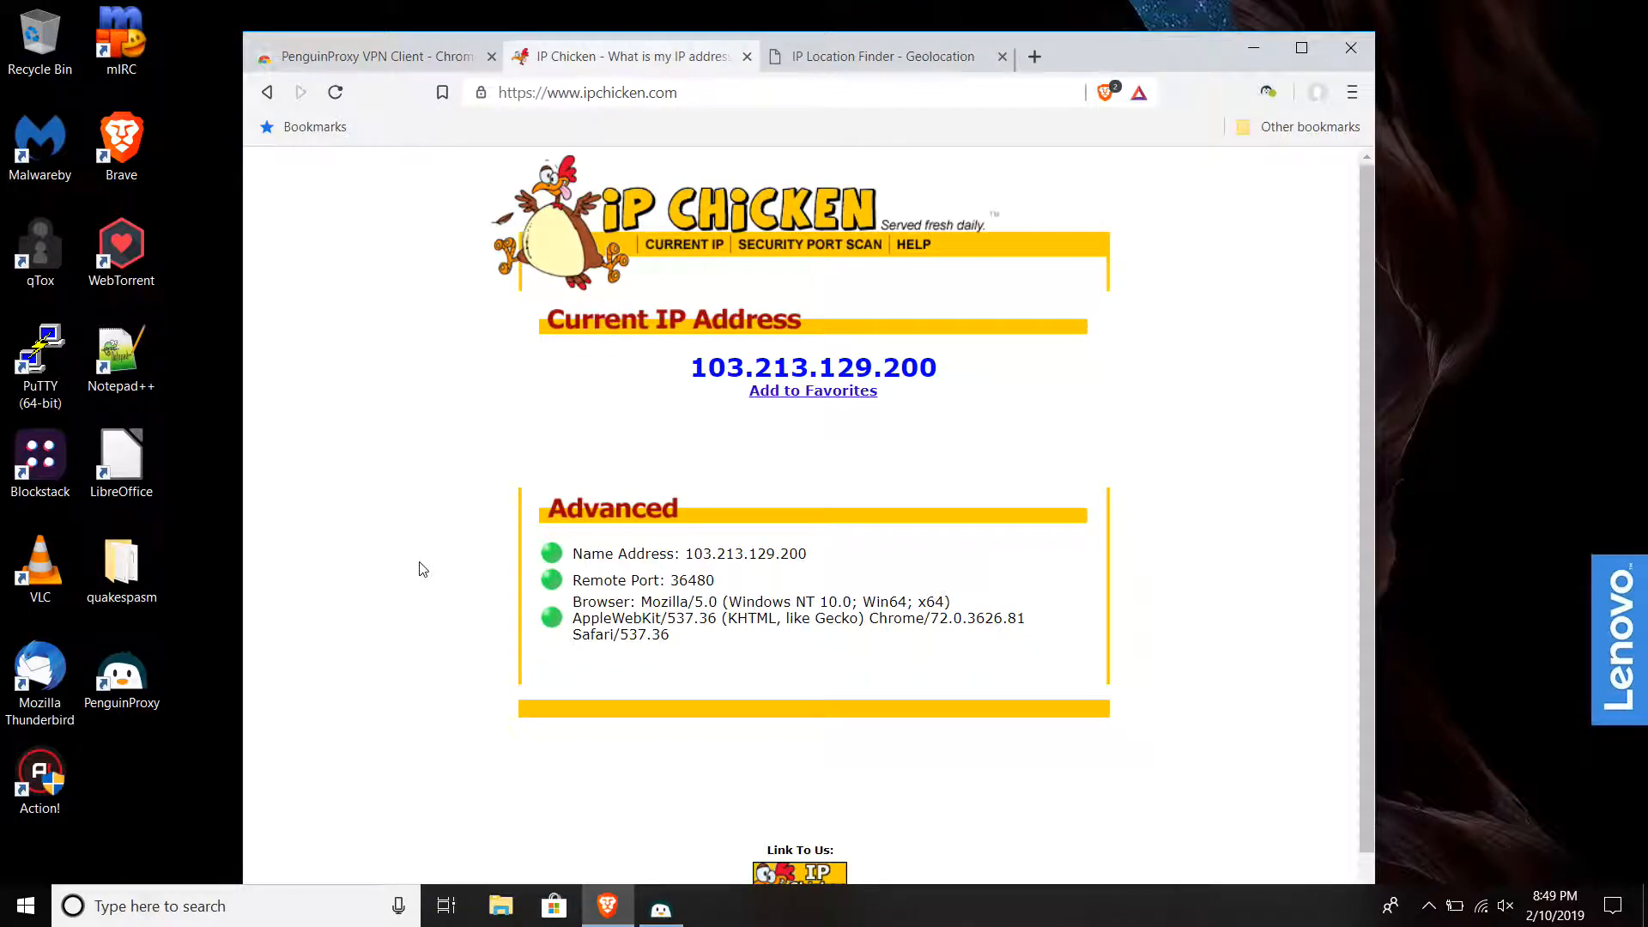
left_click(886, 55)
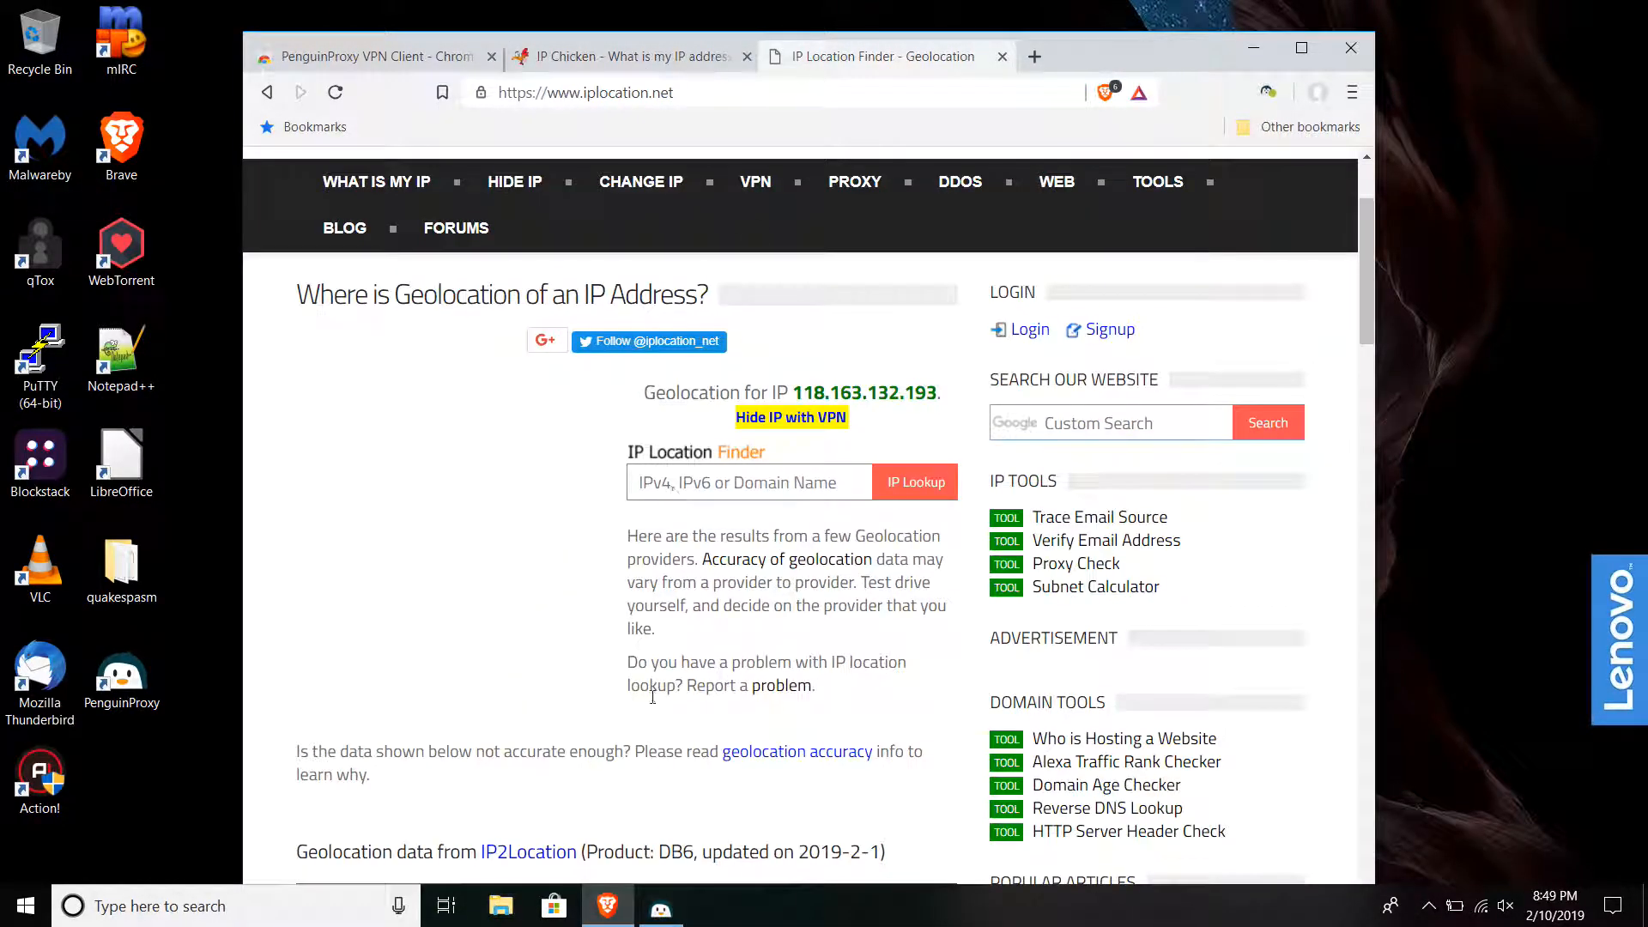
scroll("down", 3)
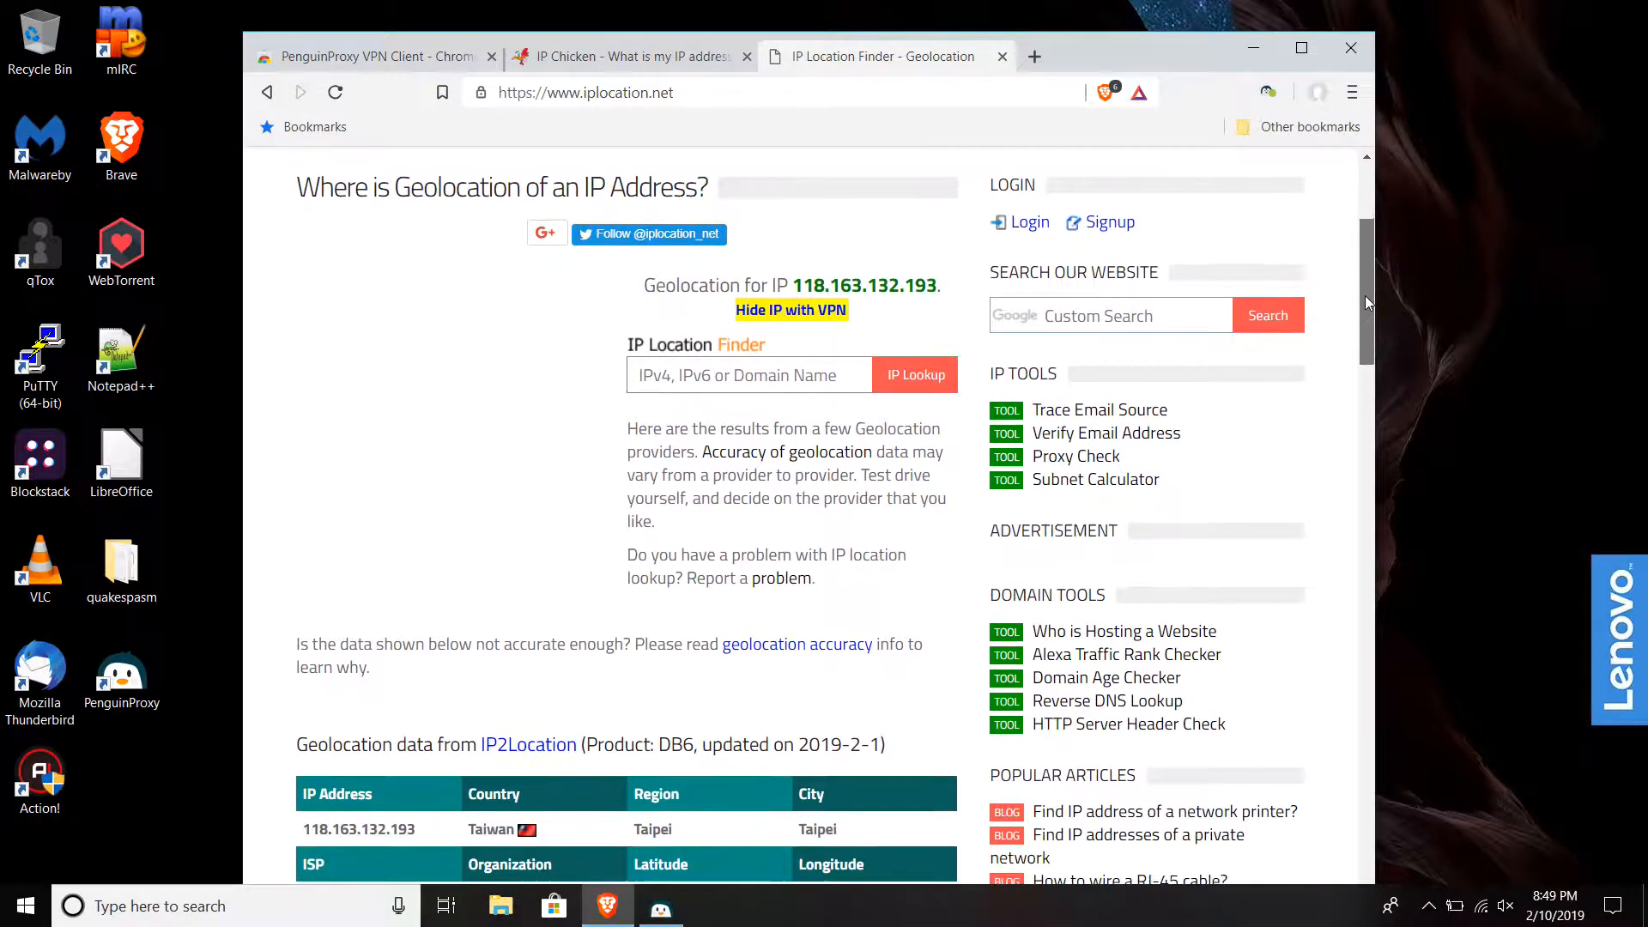
scroll("down", 3)
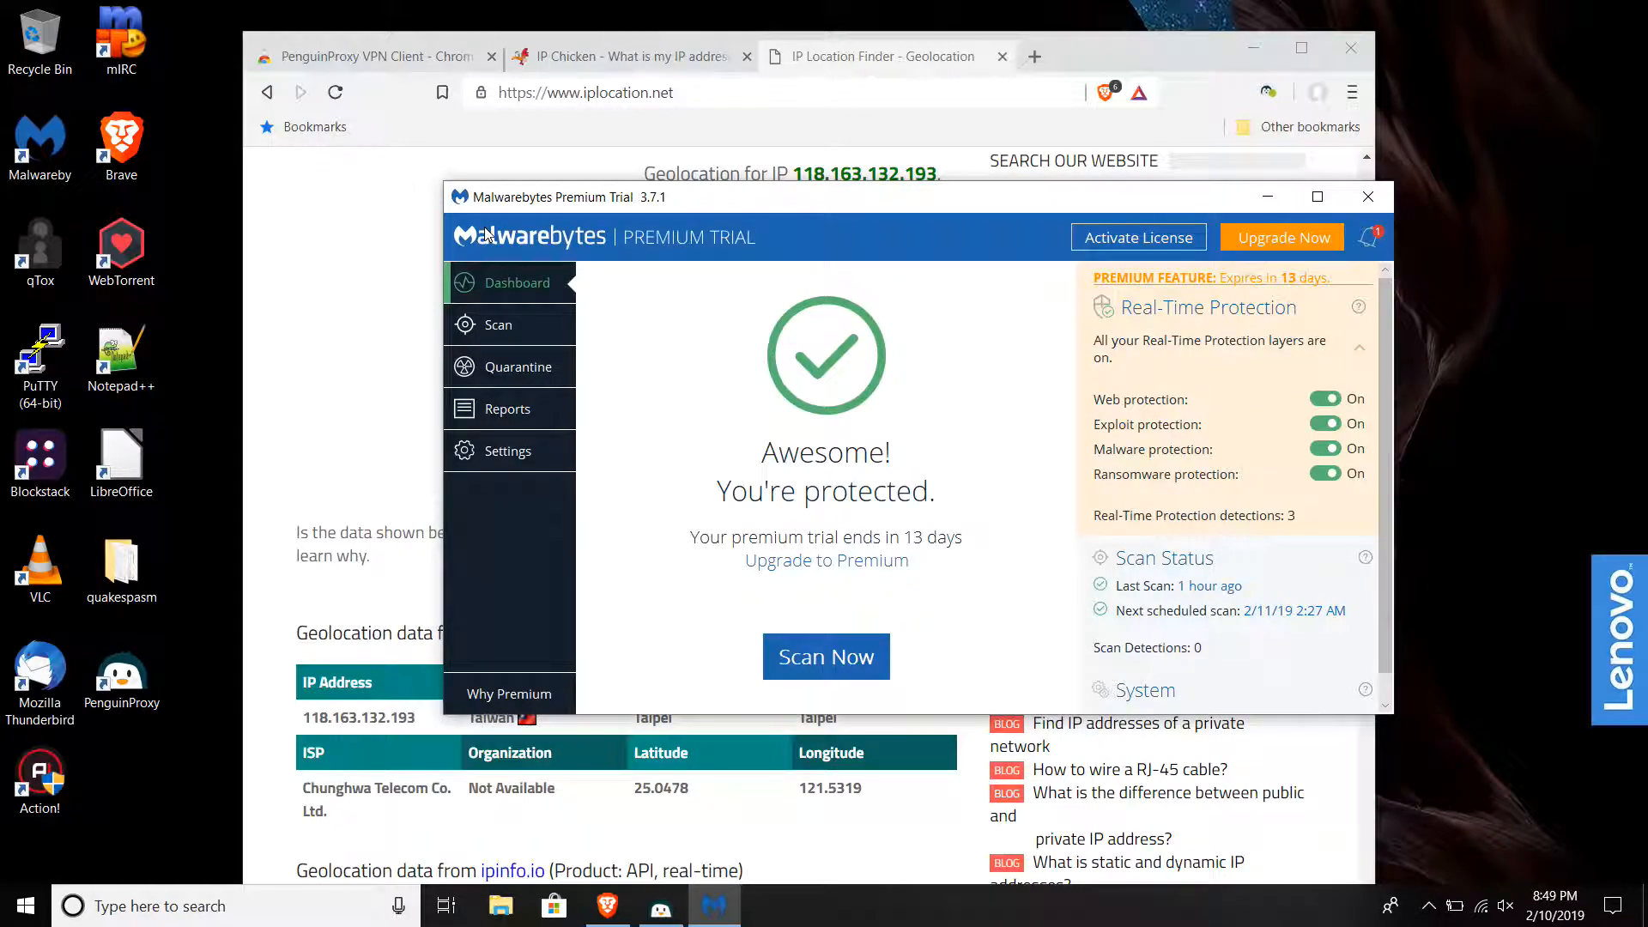
Check Quarantine (empty), Reports (blocked website) and Settings, then close Malwarebytes.
left_click(510, 367)
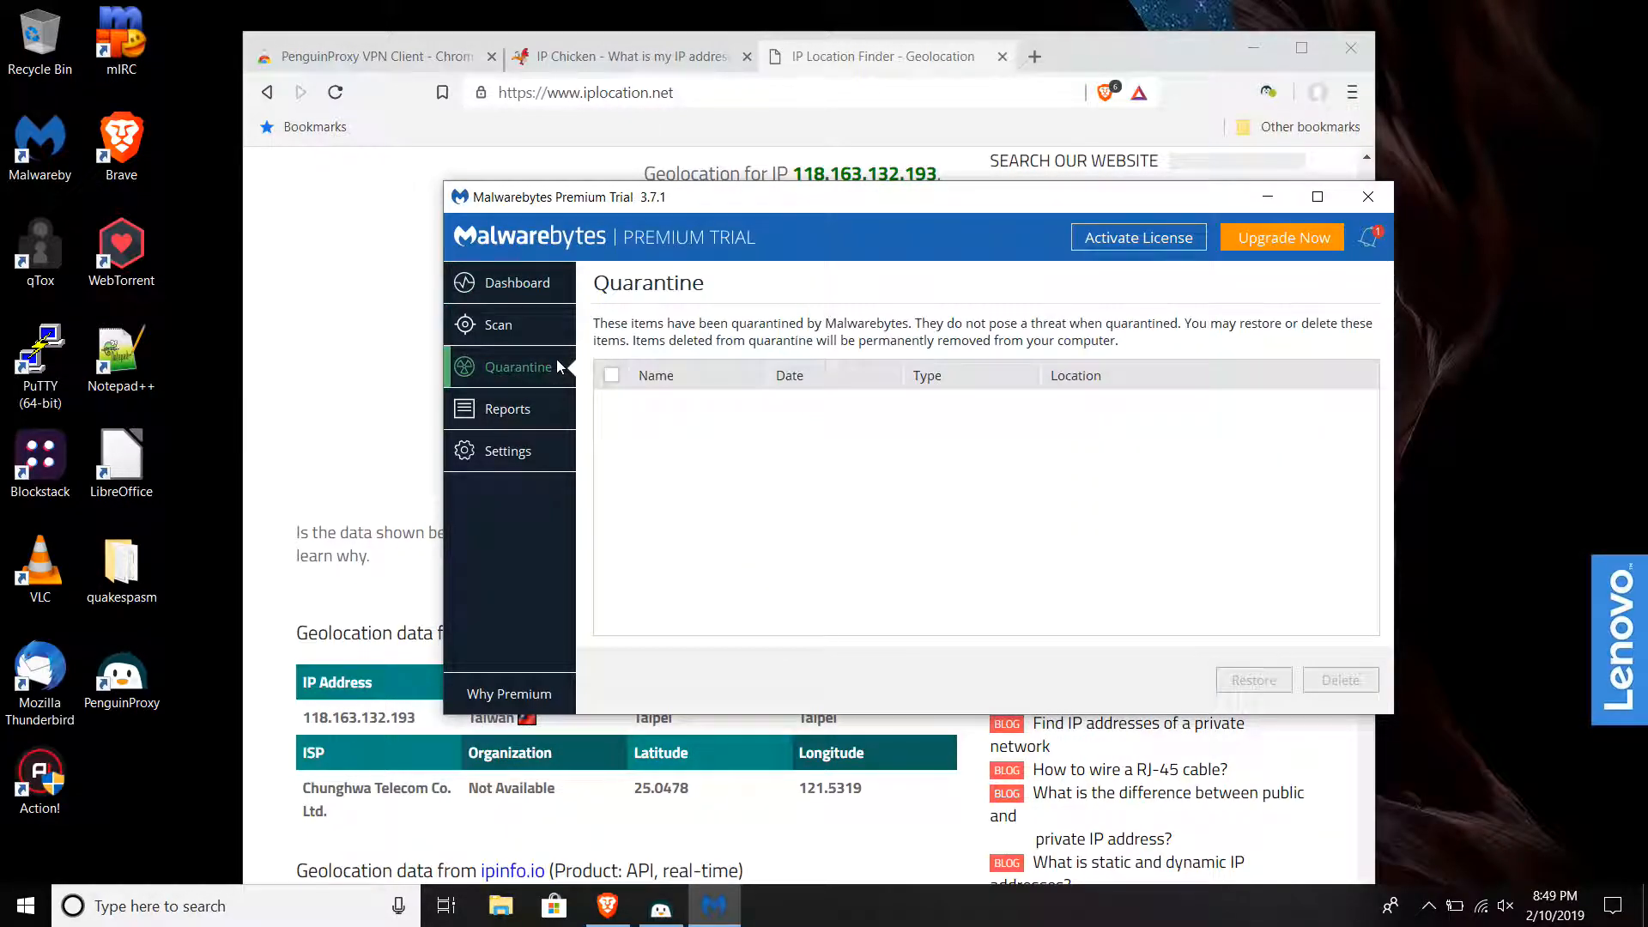
left_click(508, 408)
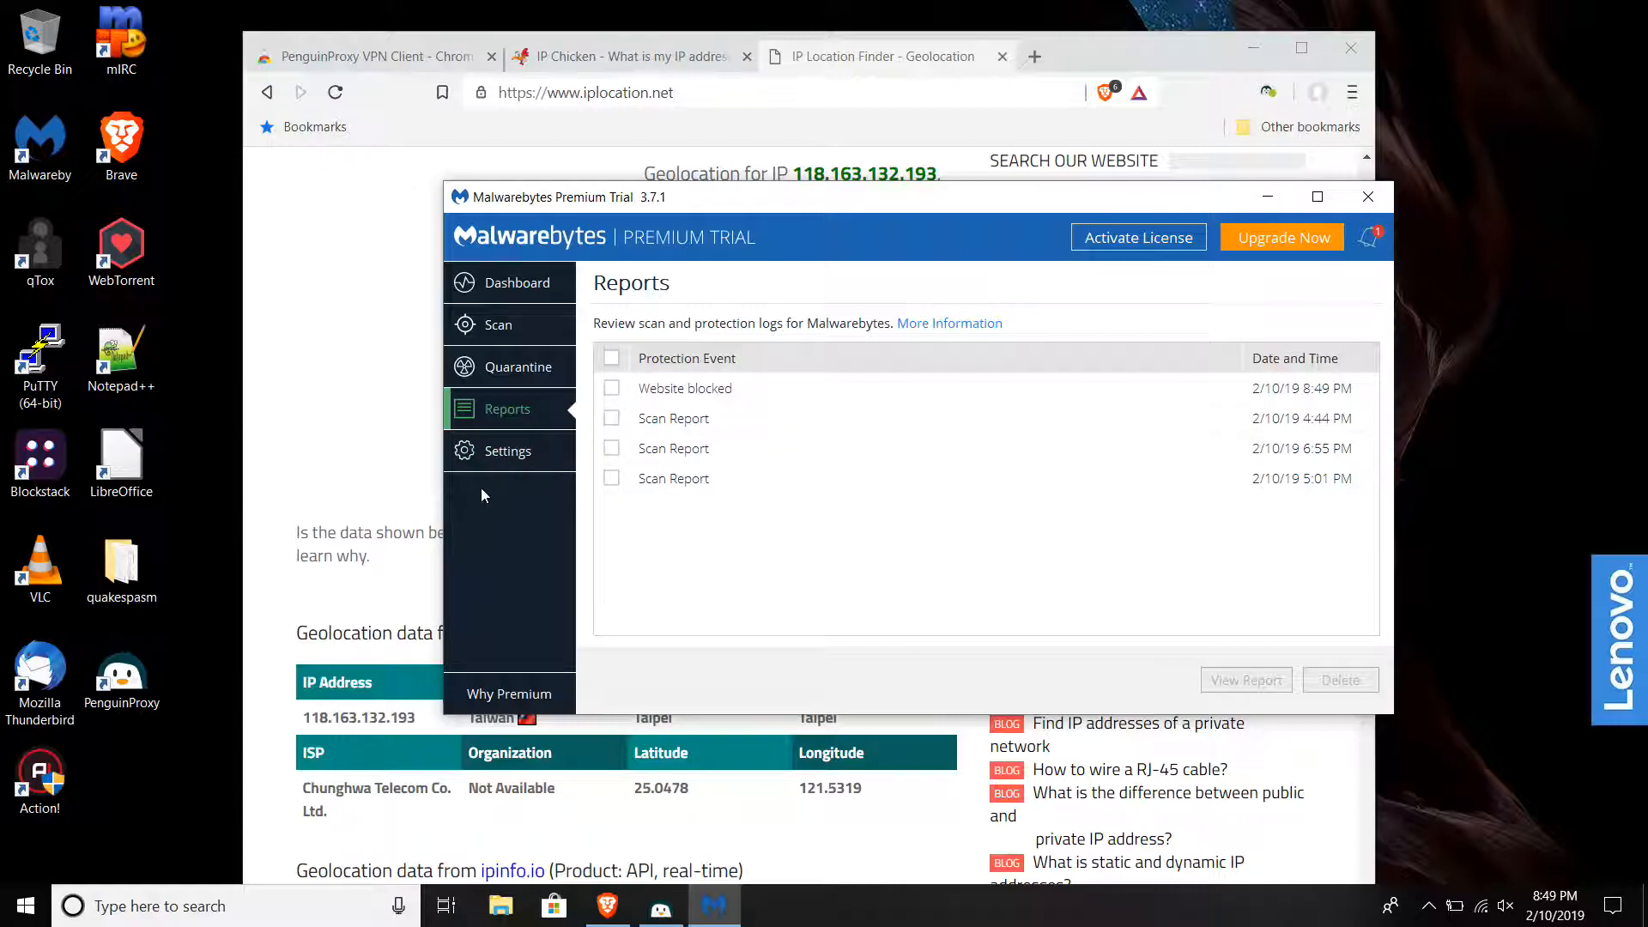
left_click(508, 450)
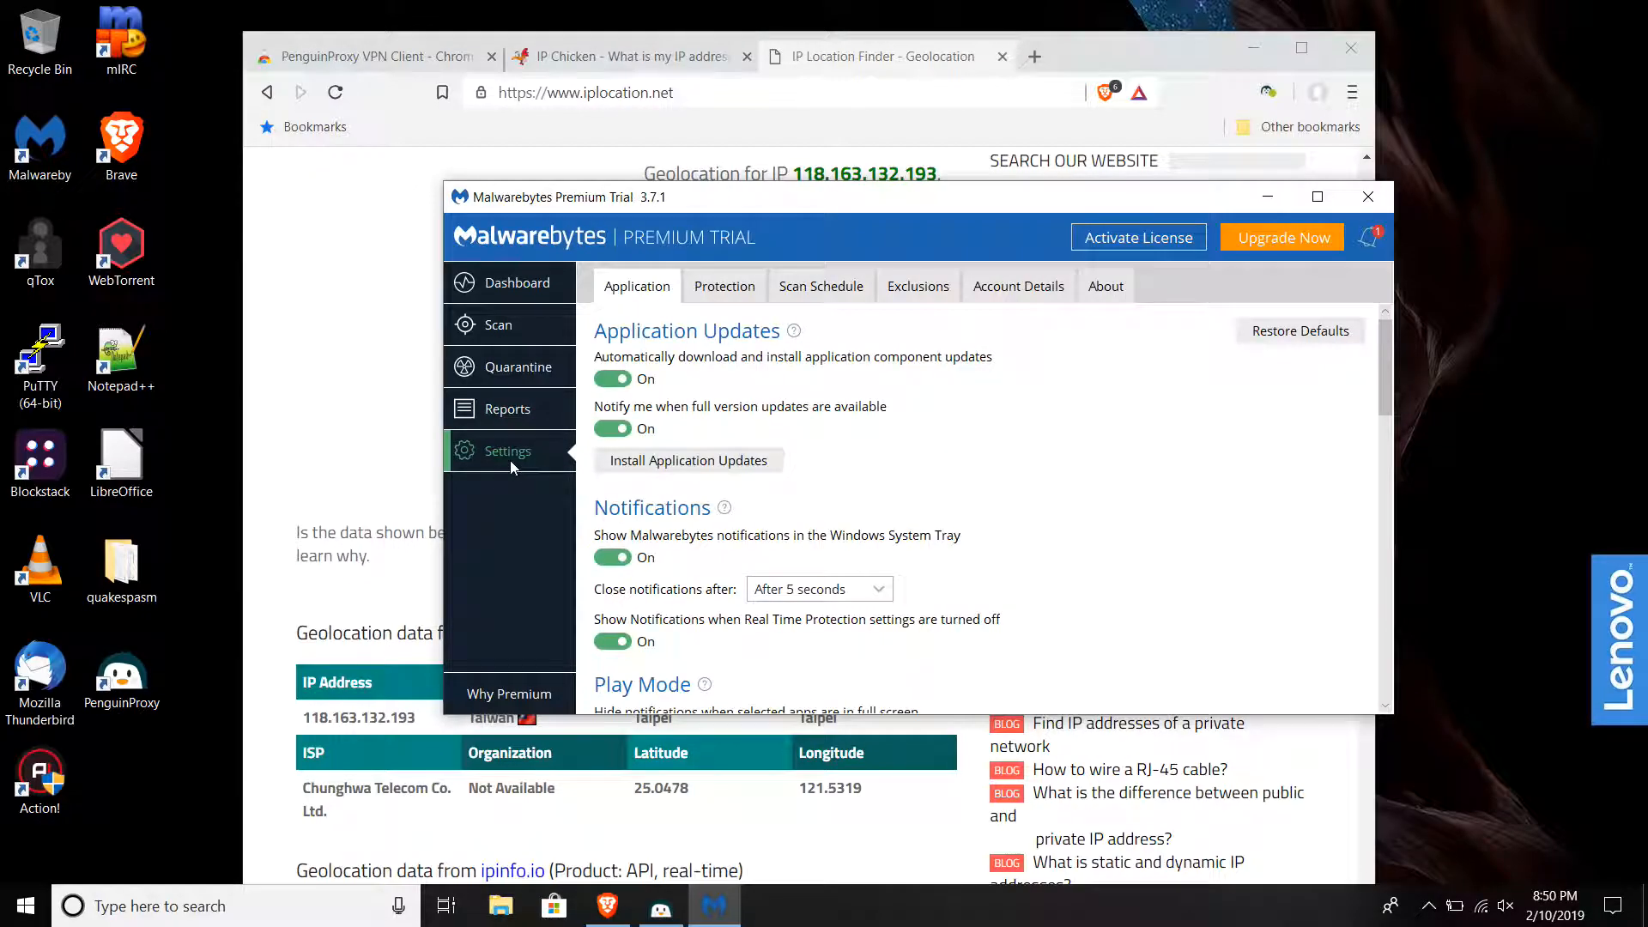
left_click(724, 287)
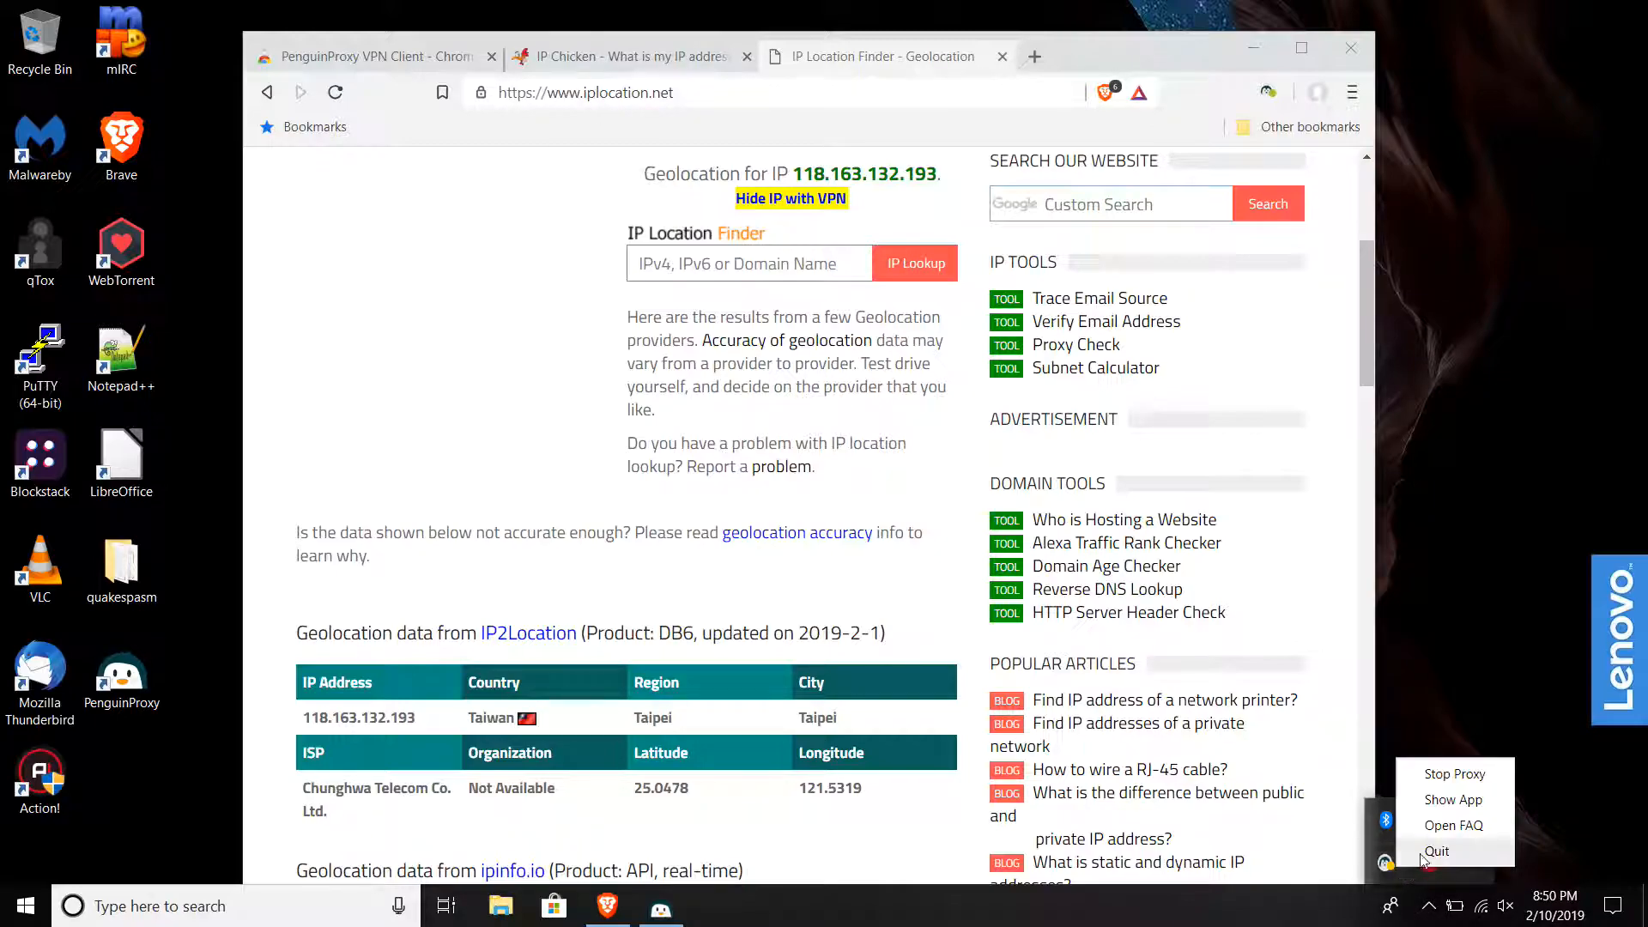
mouse_move(1454, 775)
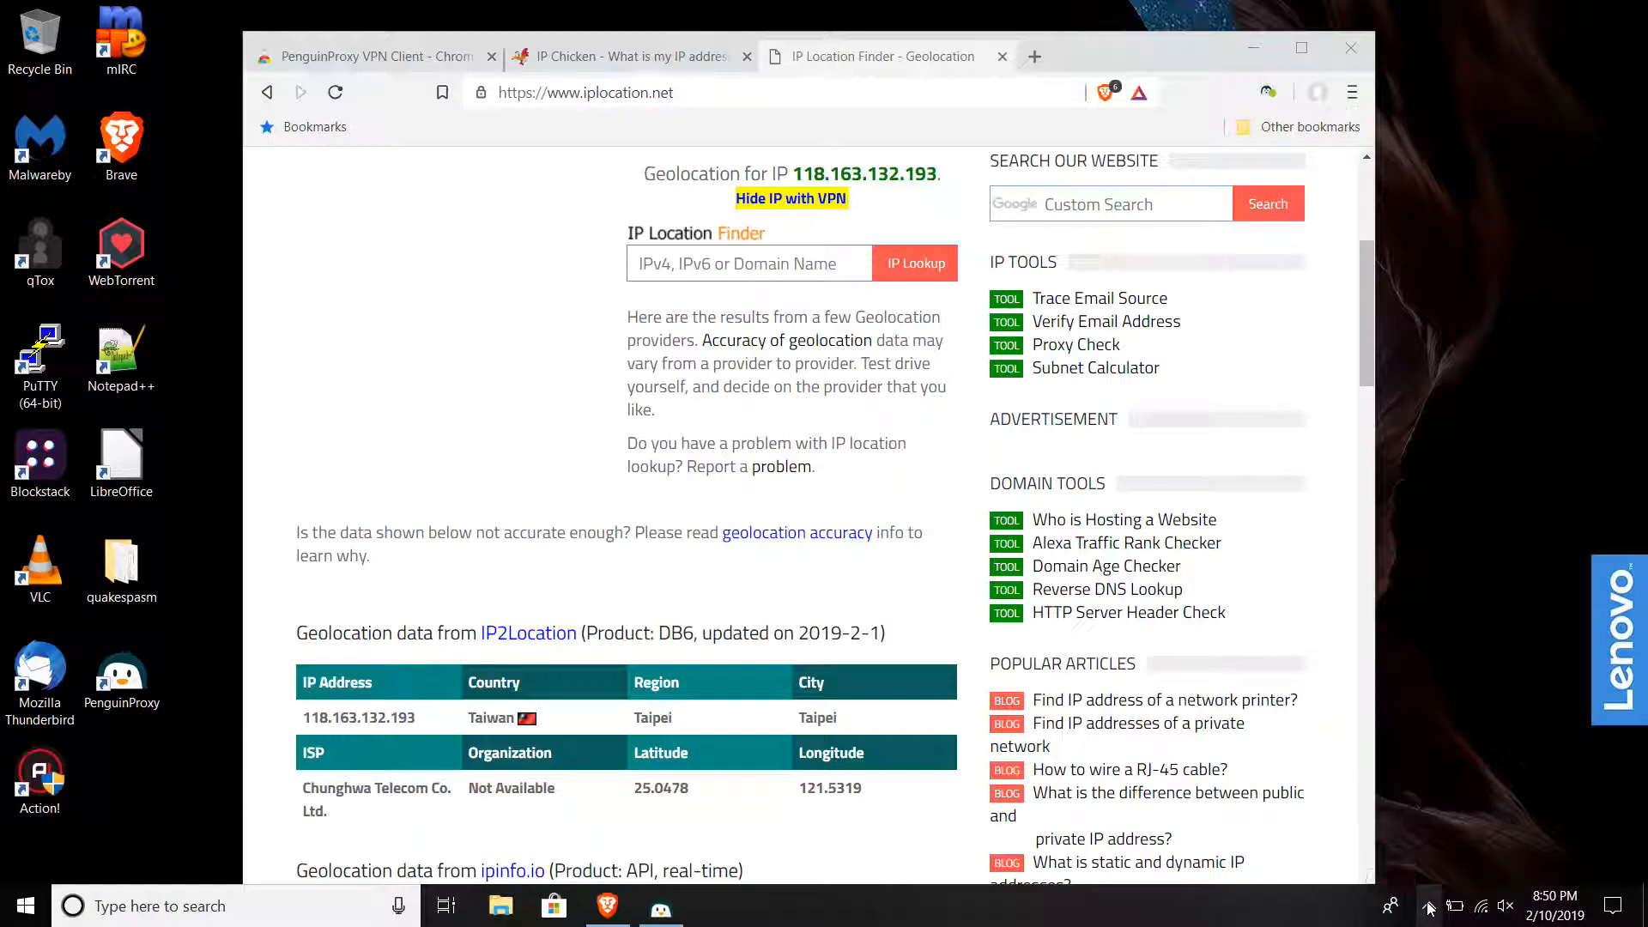
left_click(1389, 905)
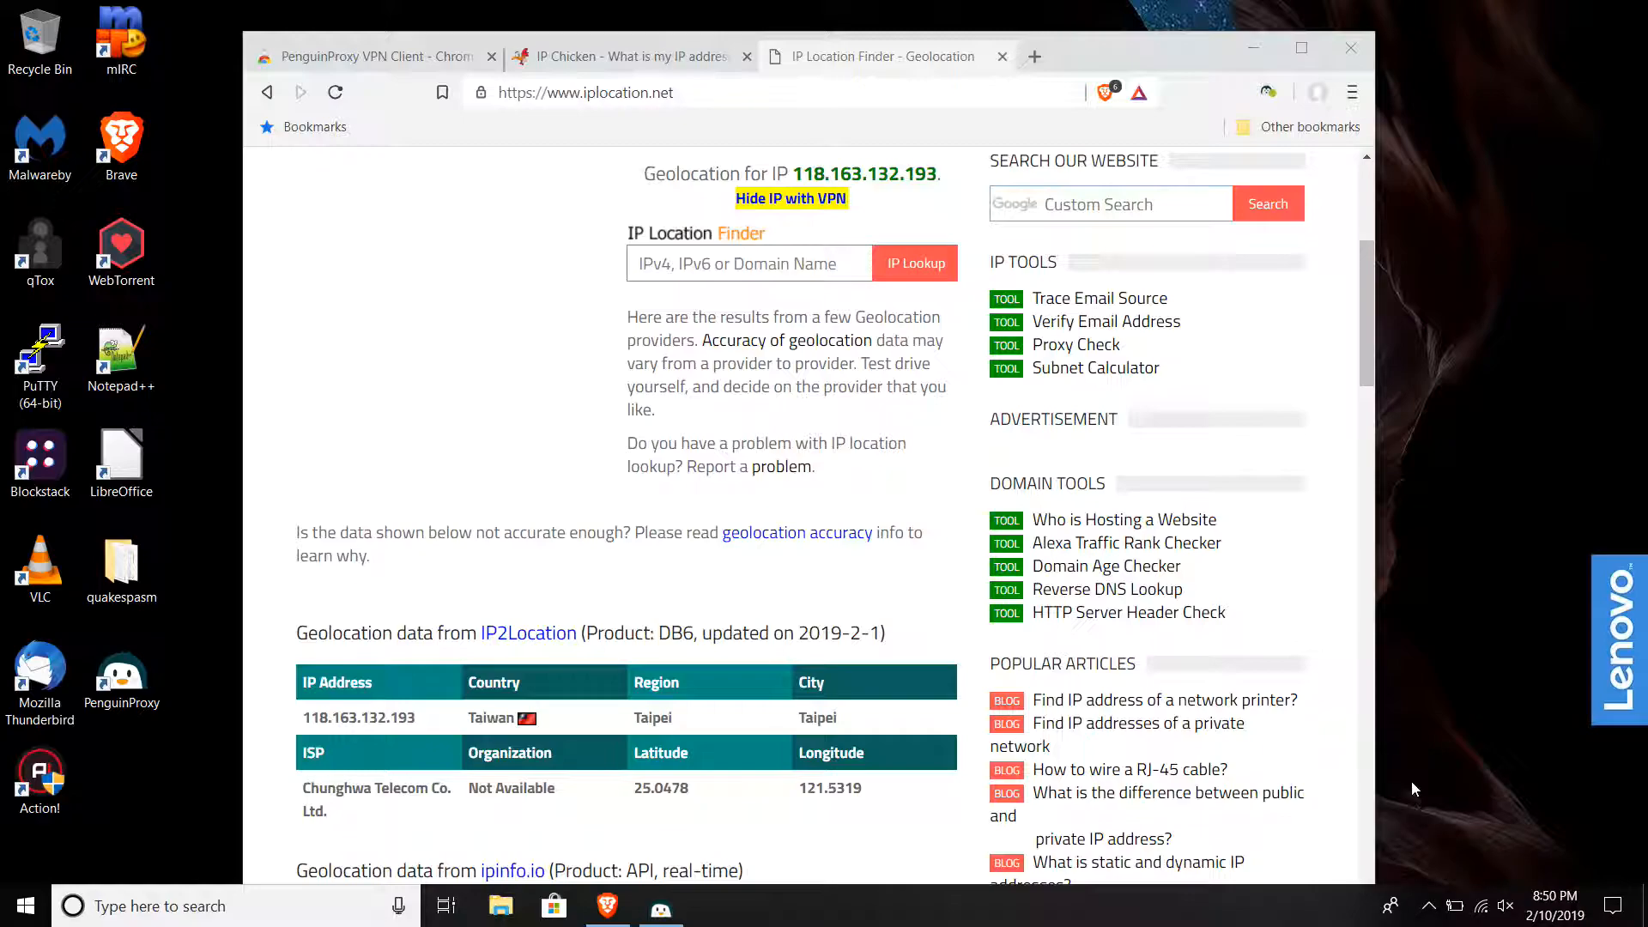
left_click(1427, 905)
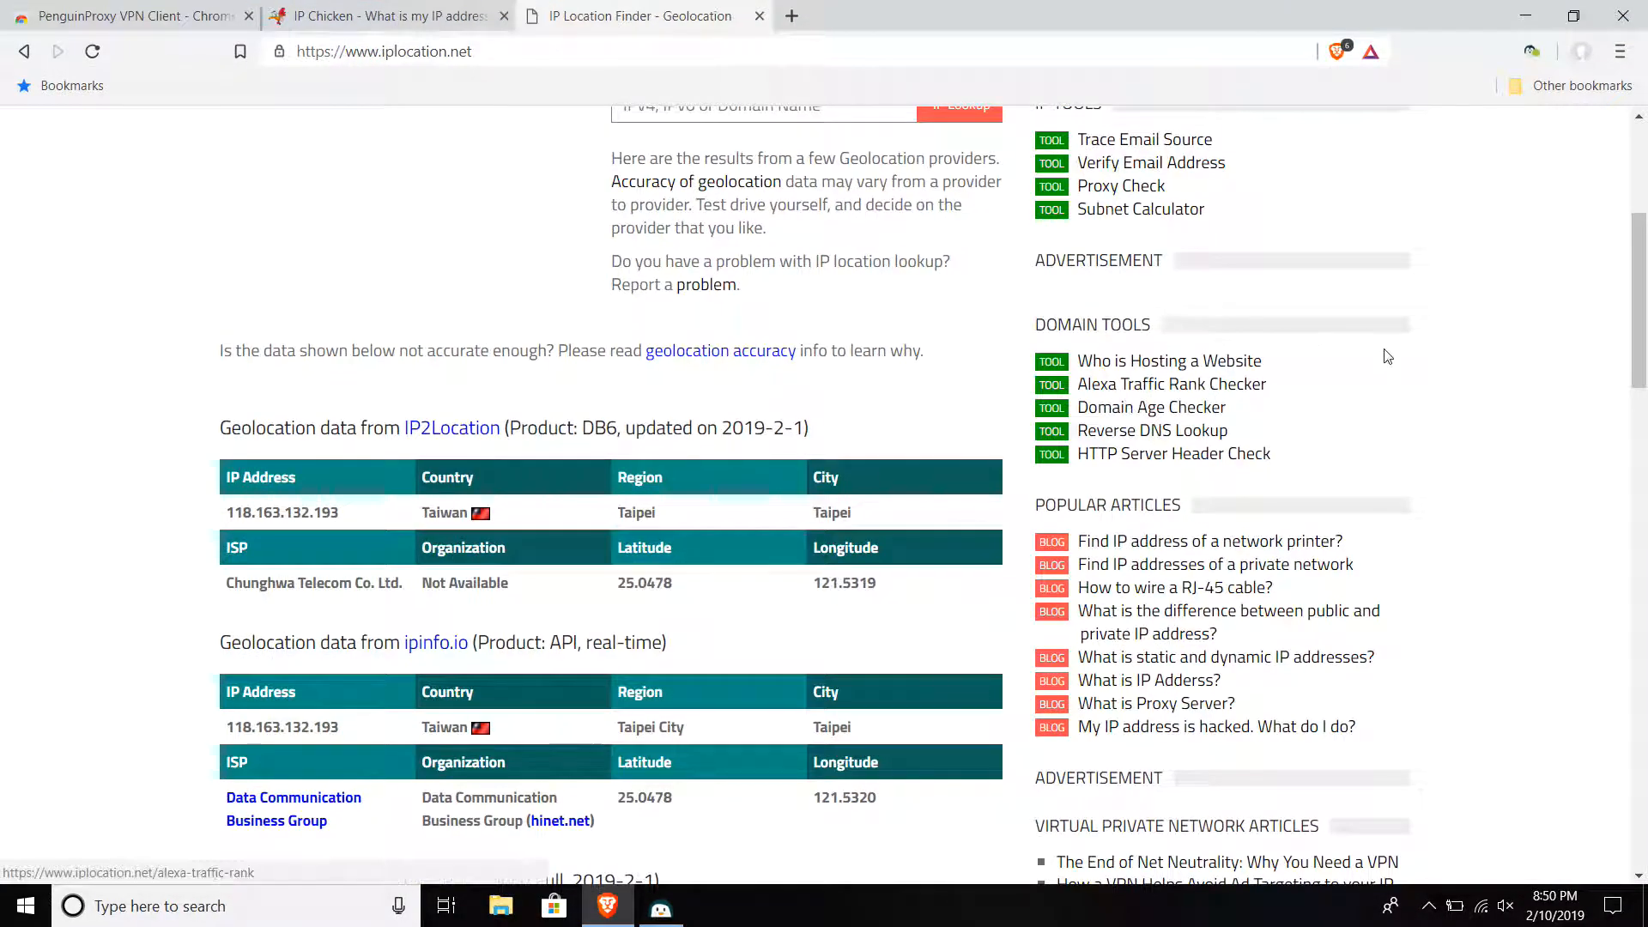
Reload iplocation.net with resubmission and IP Chicken, now showing 140.128.187.252.
left_click(91, 50)
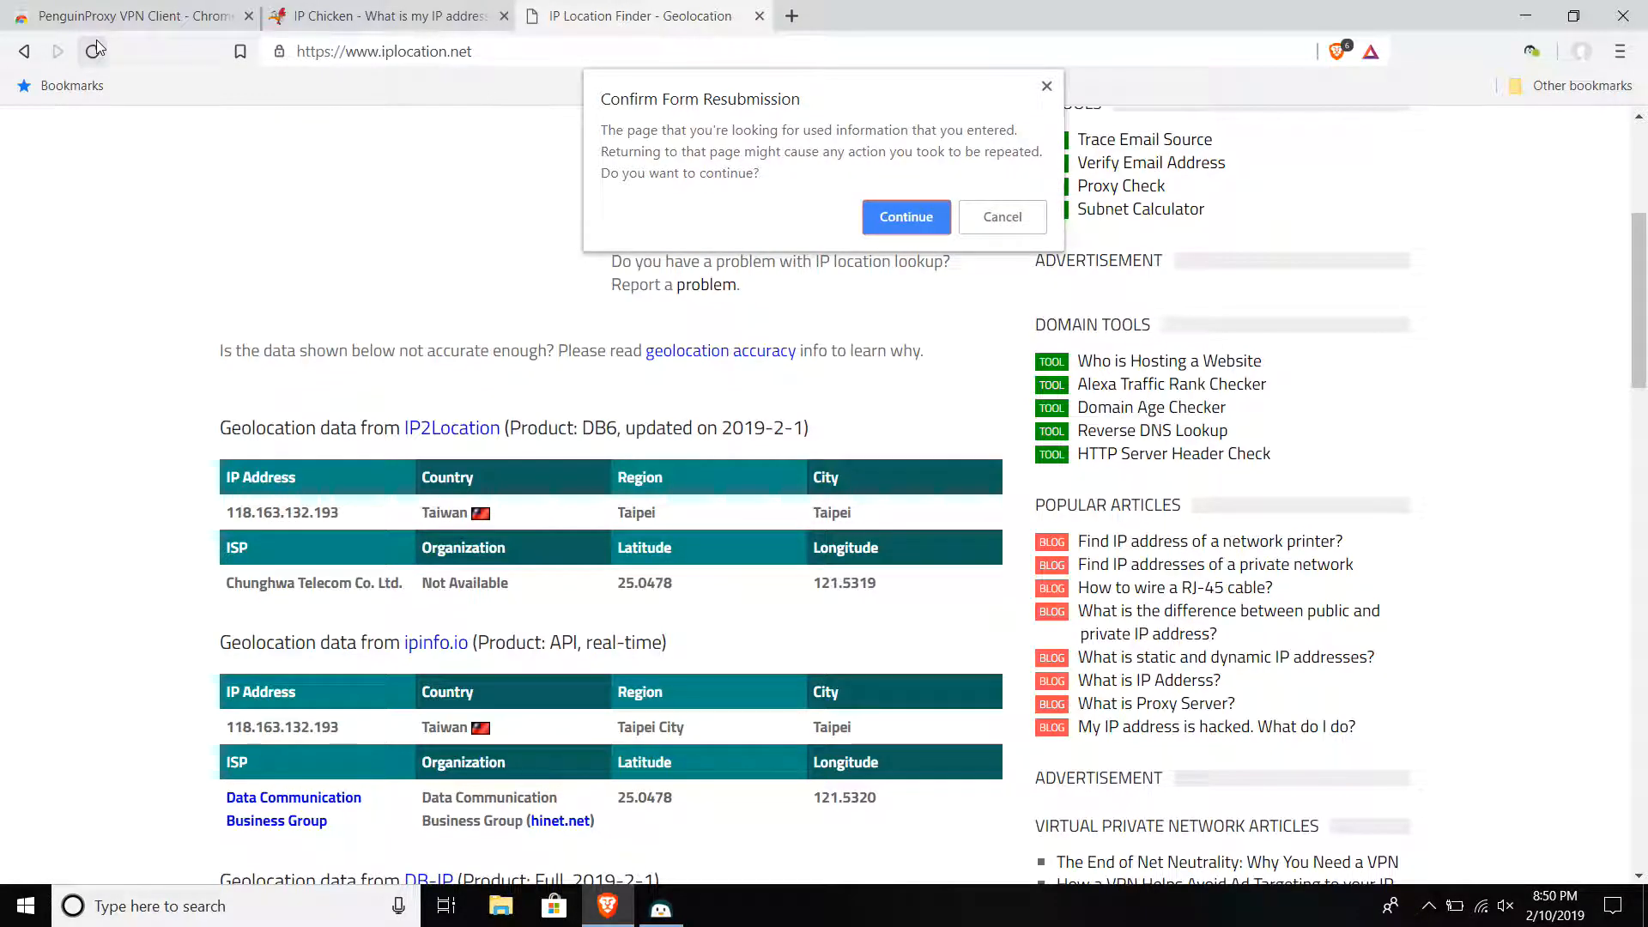
left_click(905, 216)
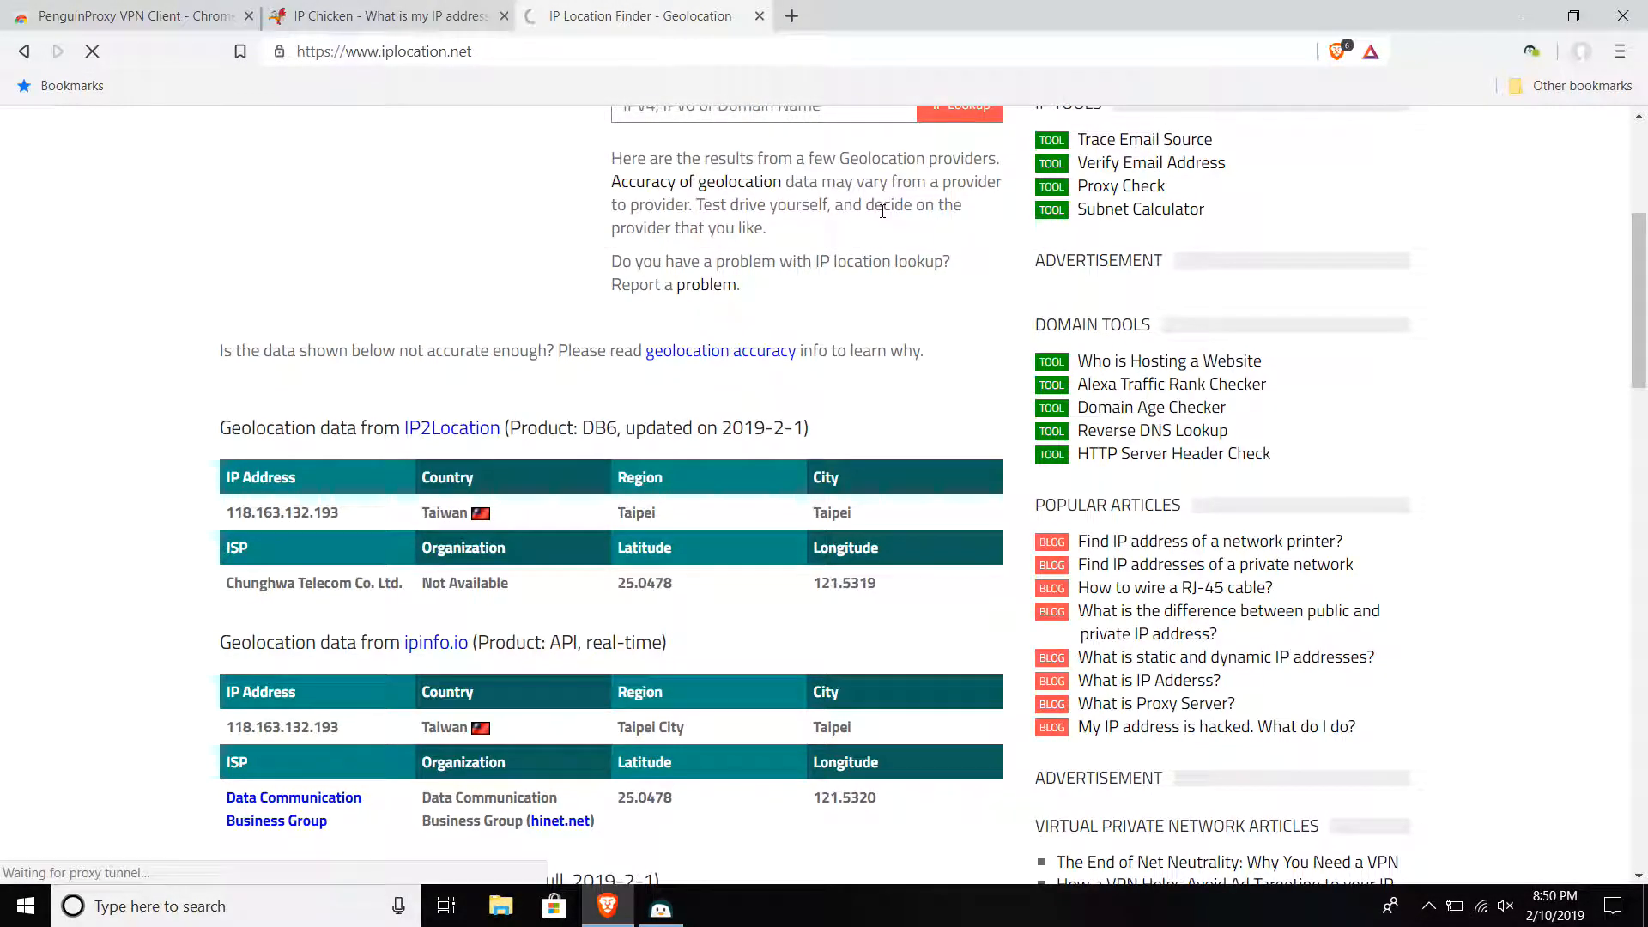
left_click(390, 15)
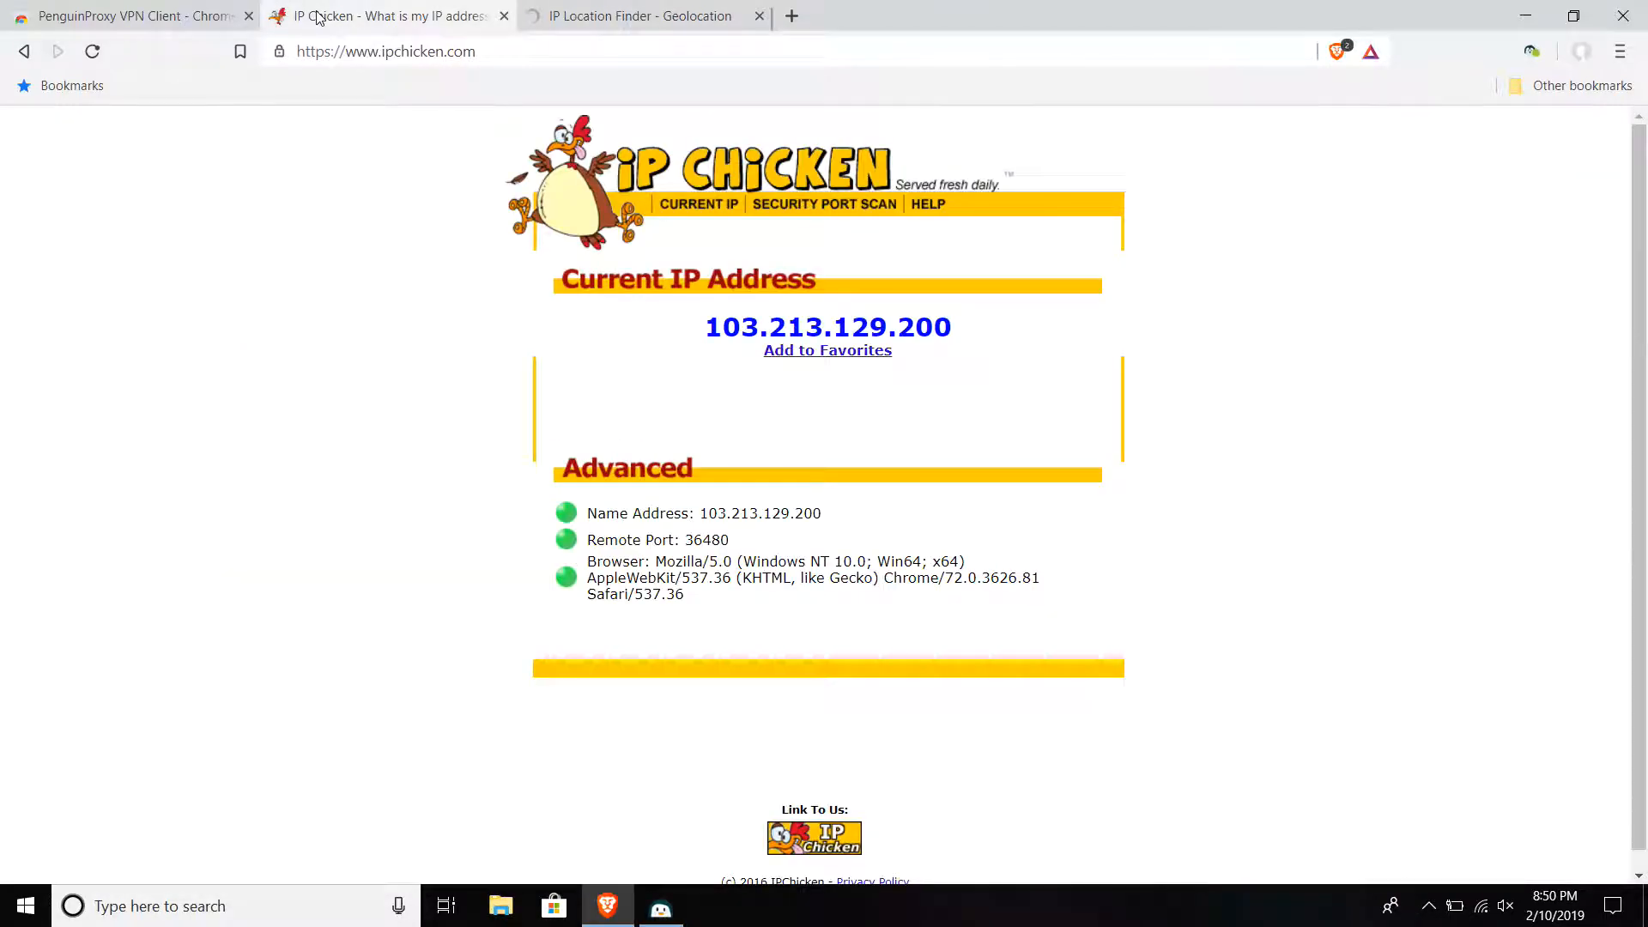
left_click(91, 50)
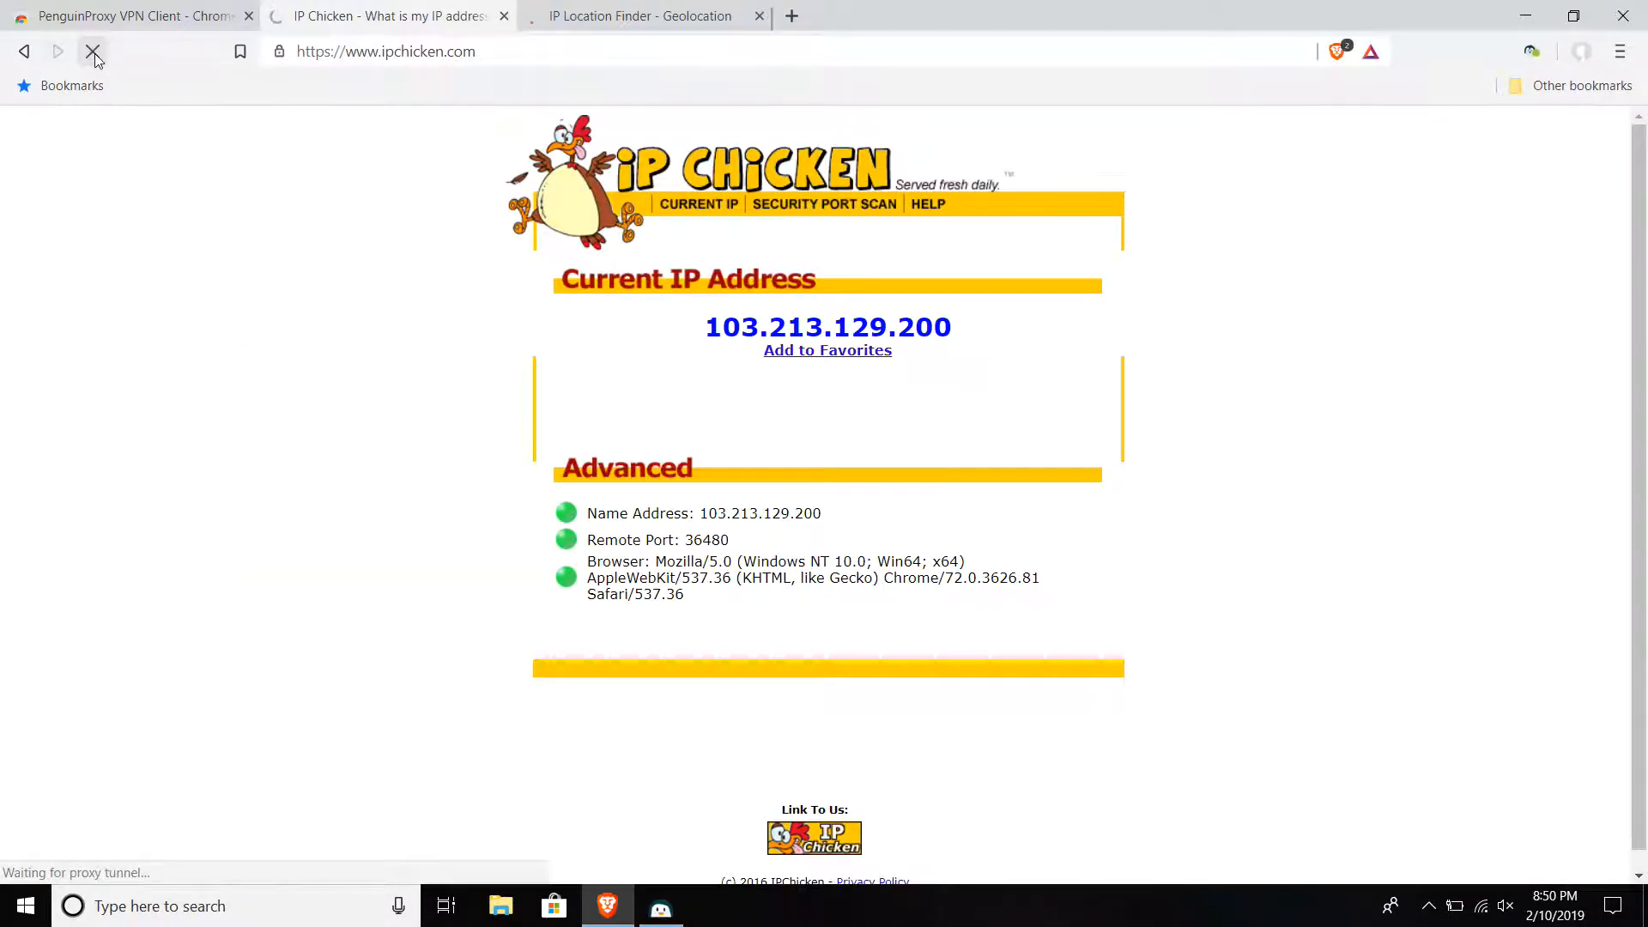
Close the PenguinProxy VPN Client tab and return to the iplocation.net results.
left_click(93, 50)
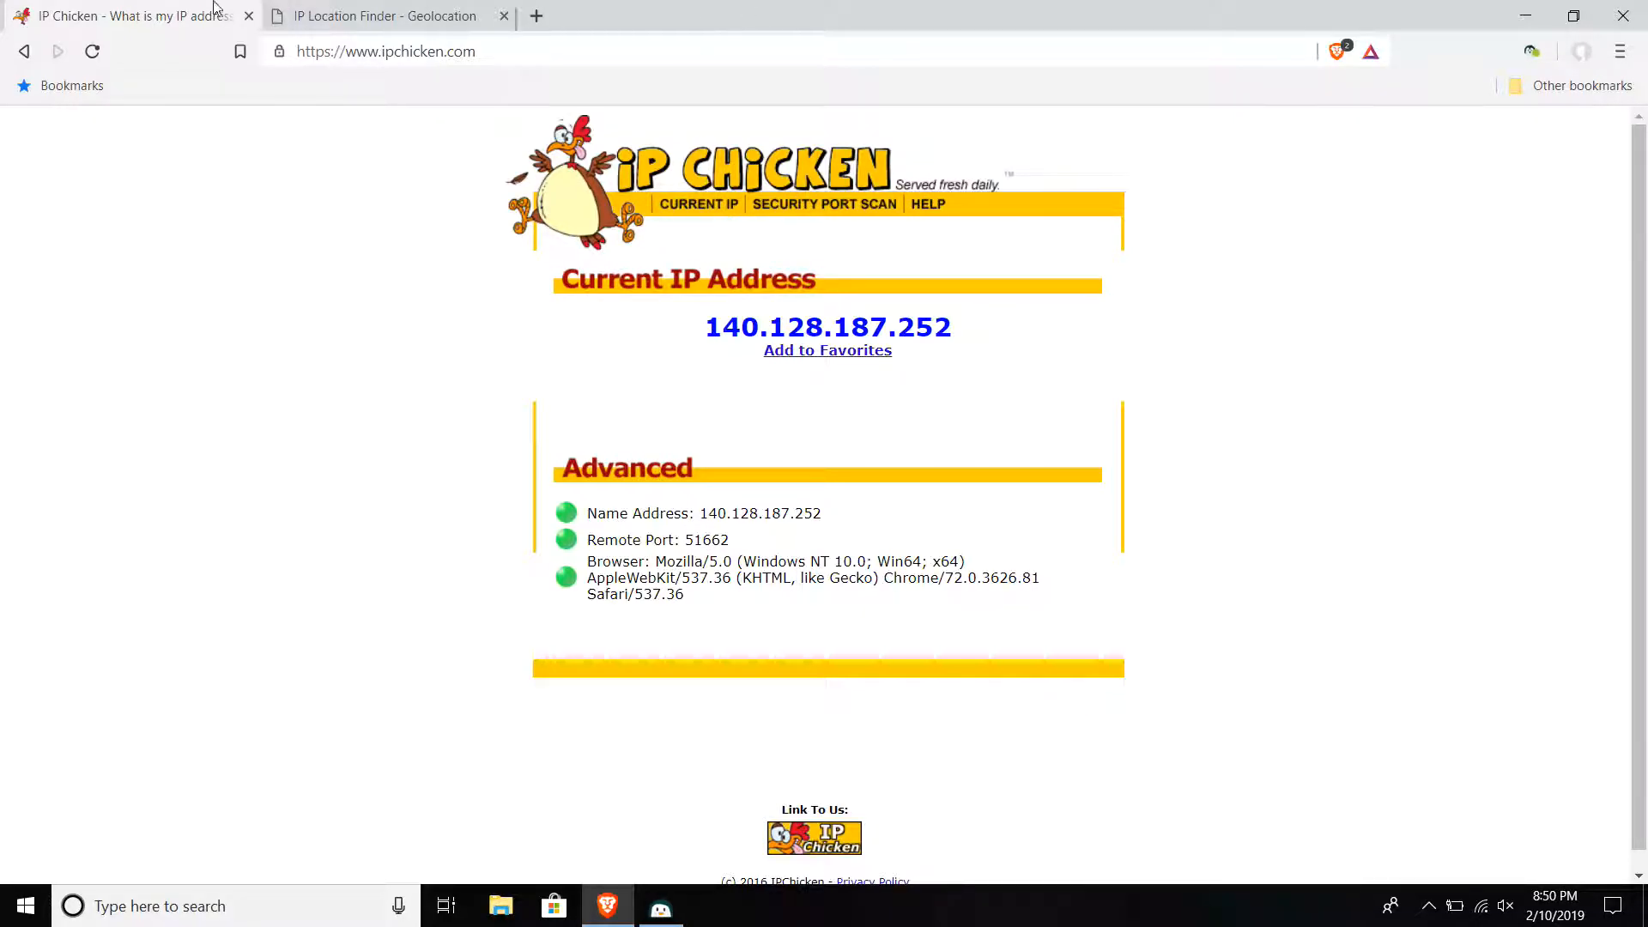
left_click(390, 15)
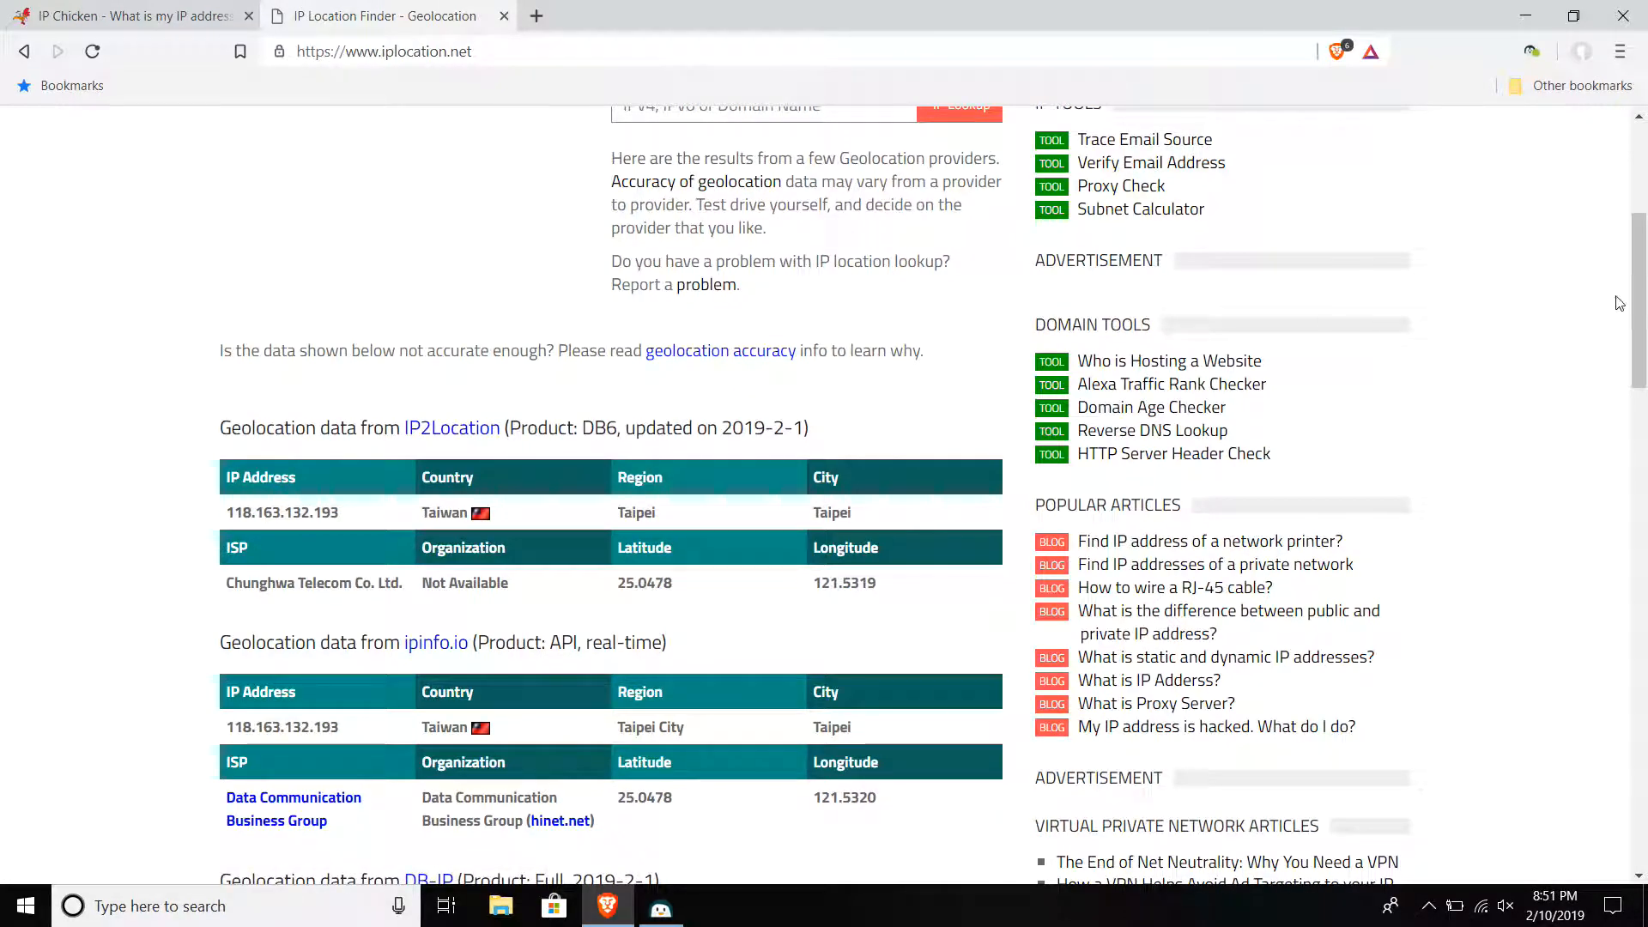
scroll("up", 3)
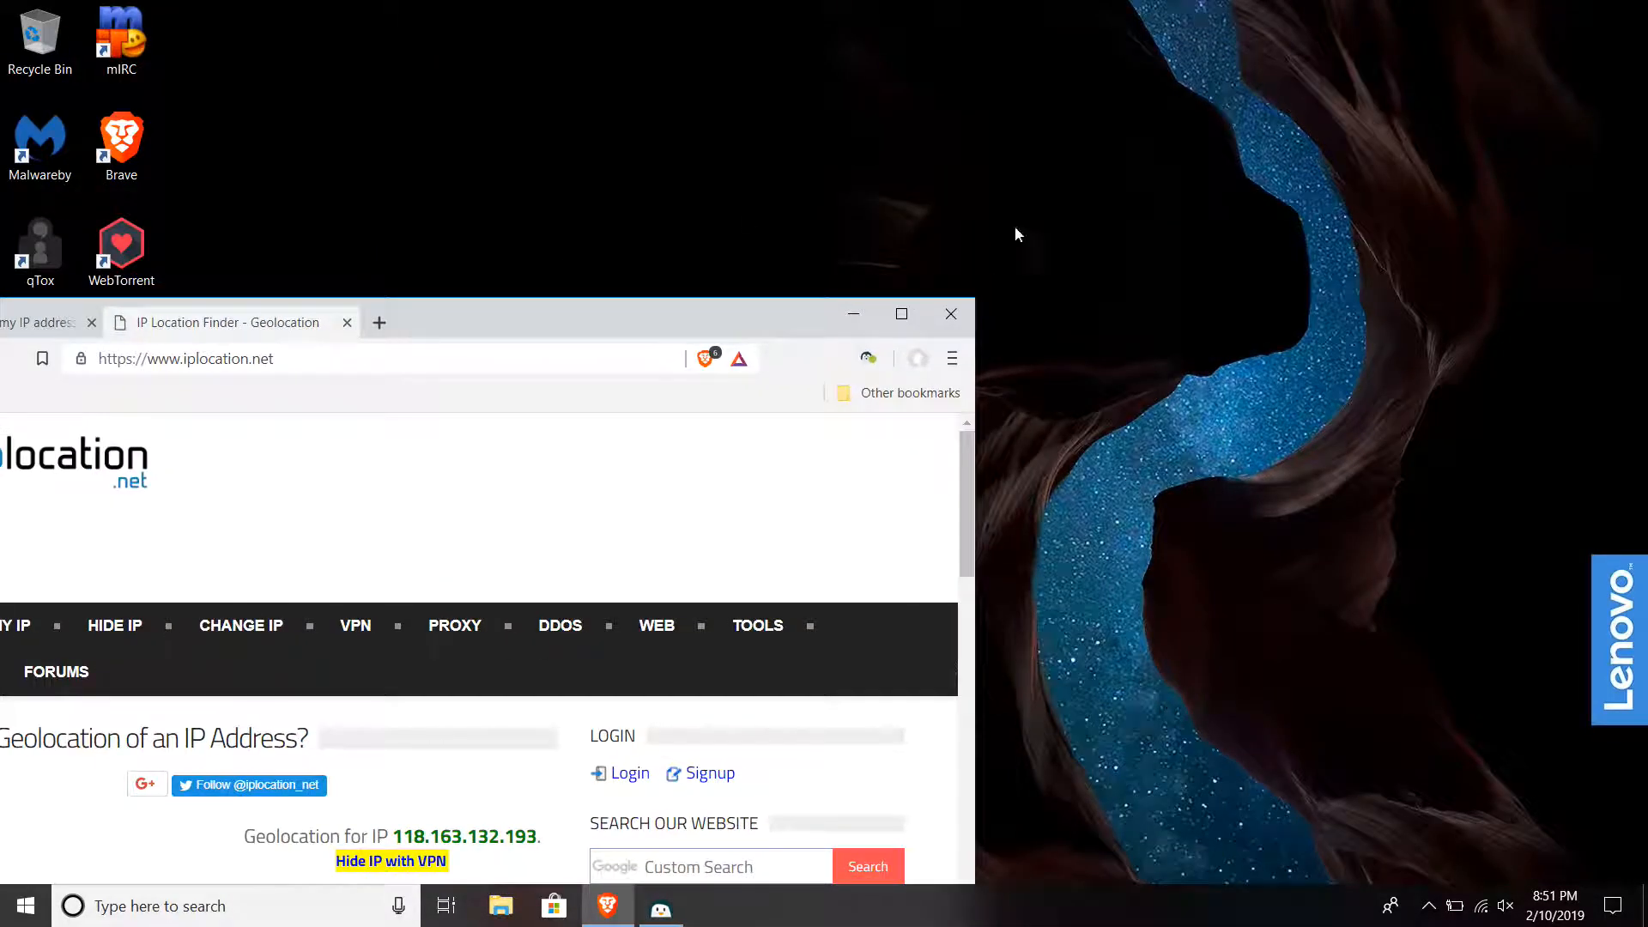
Close Brave and bring up the PenguinProxy tray icon's Open/Close menu.
left_click(949, 314)
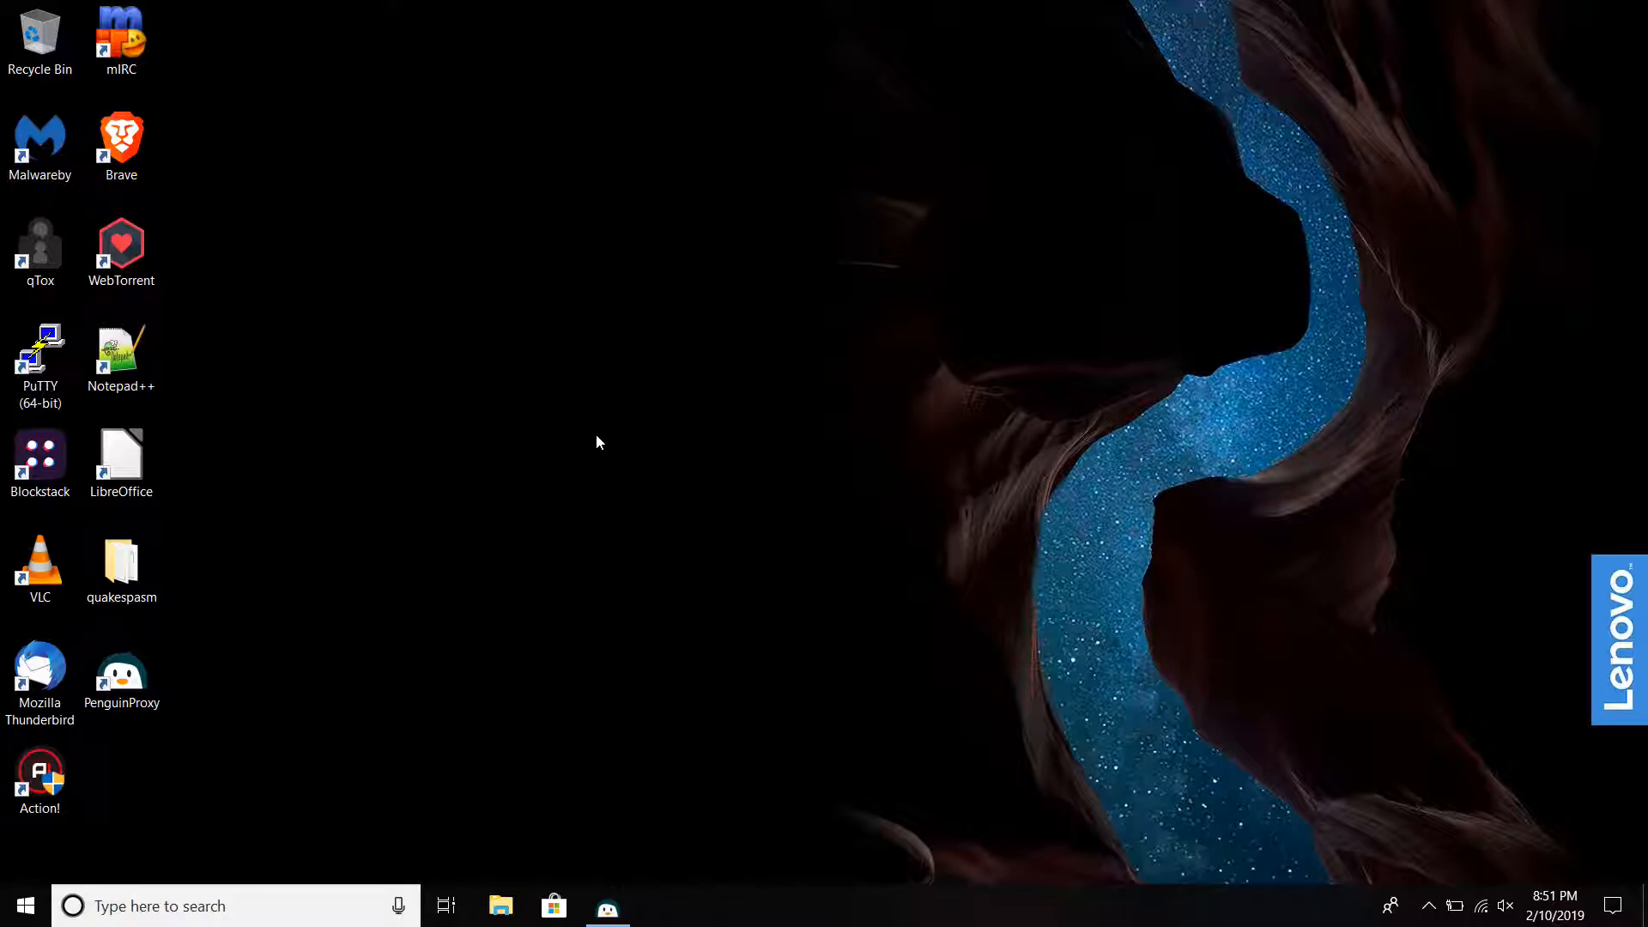
mouse_move(733, 347)
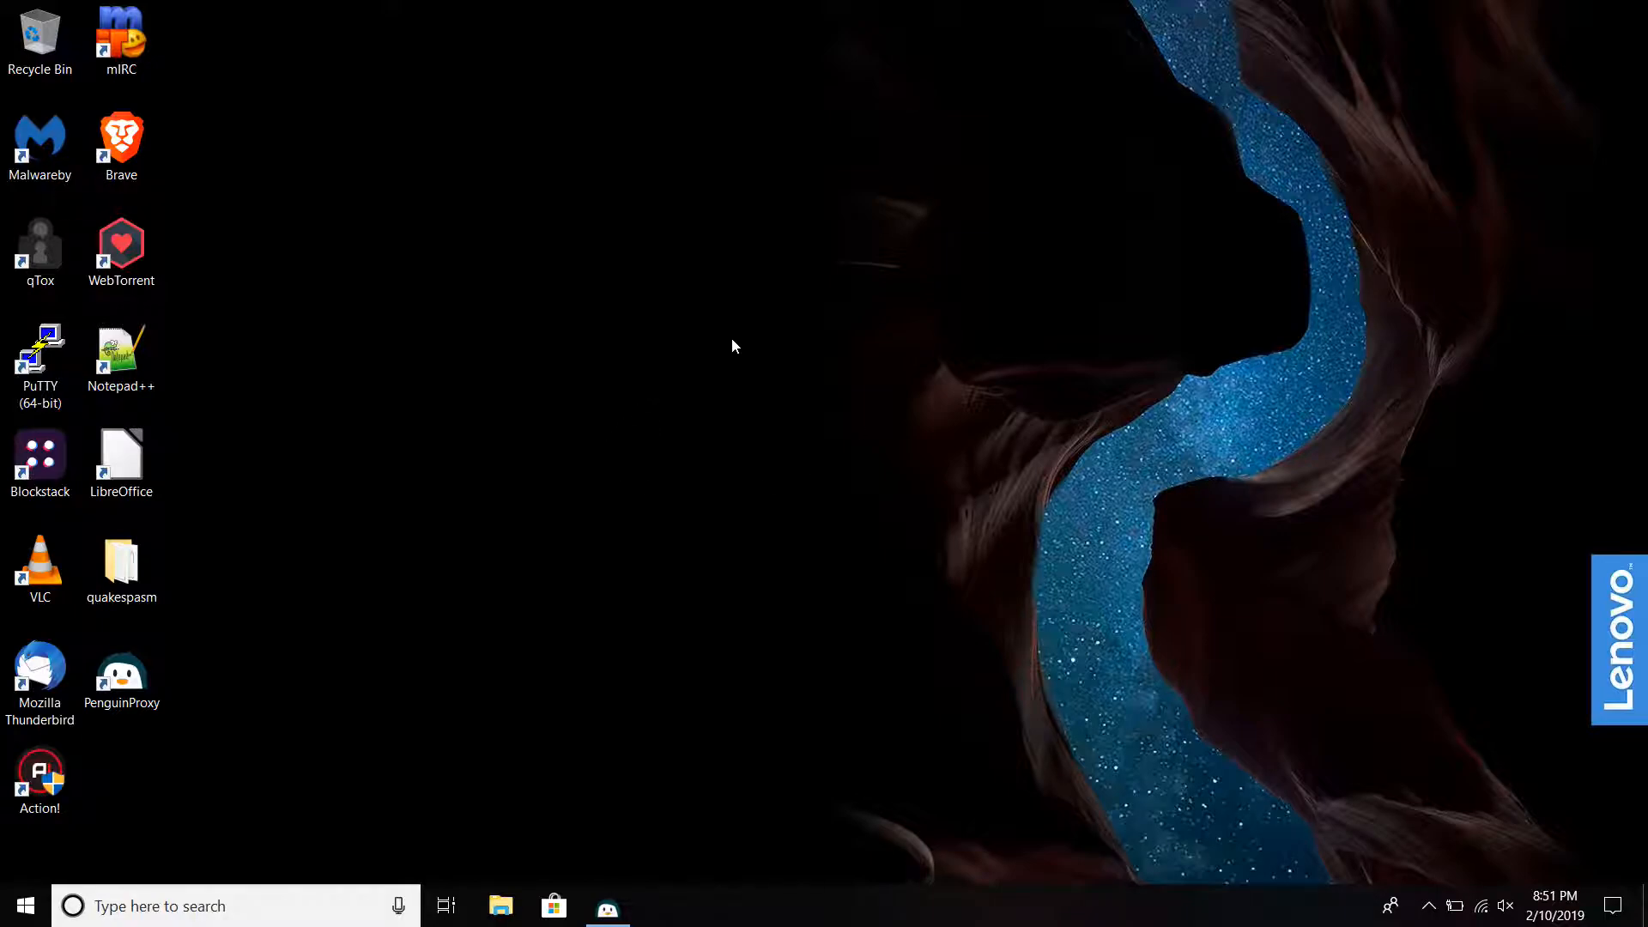
mouse_move(818, 324)
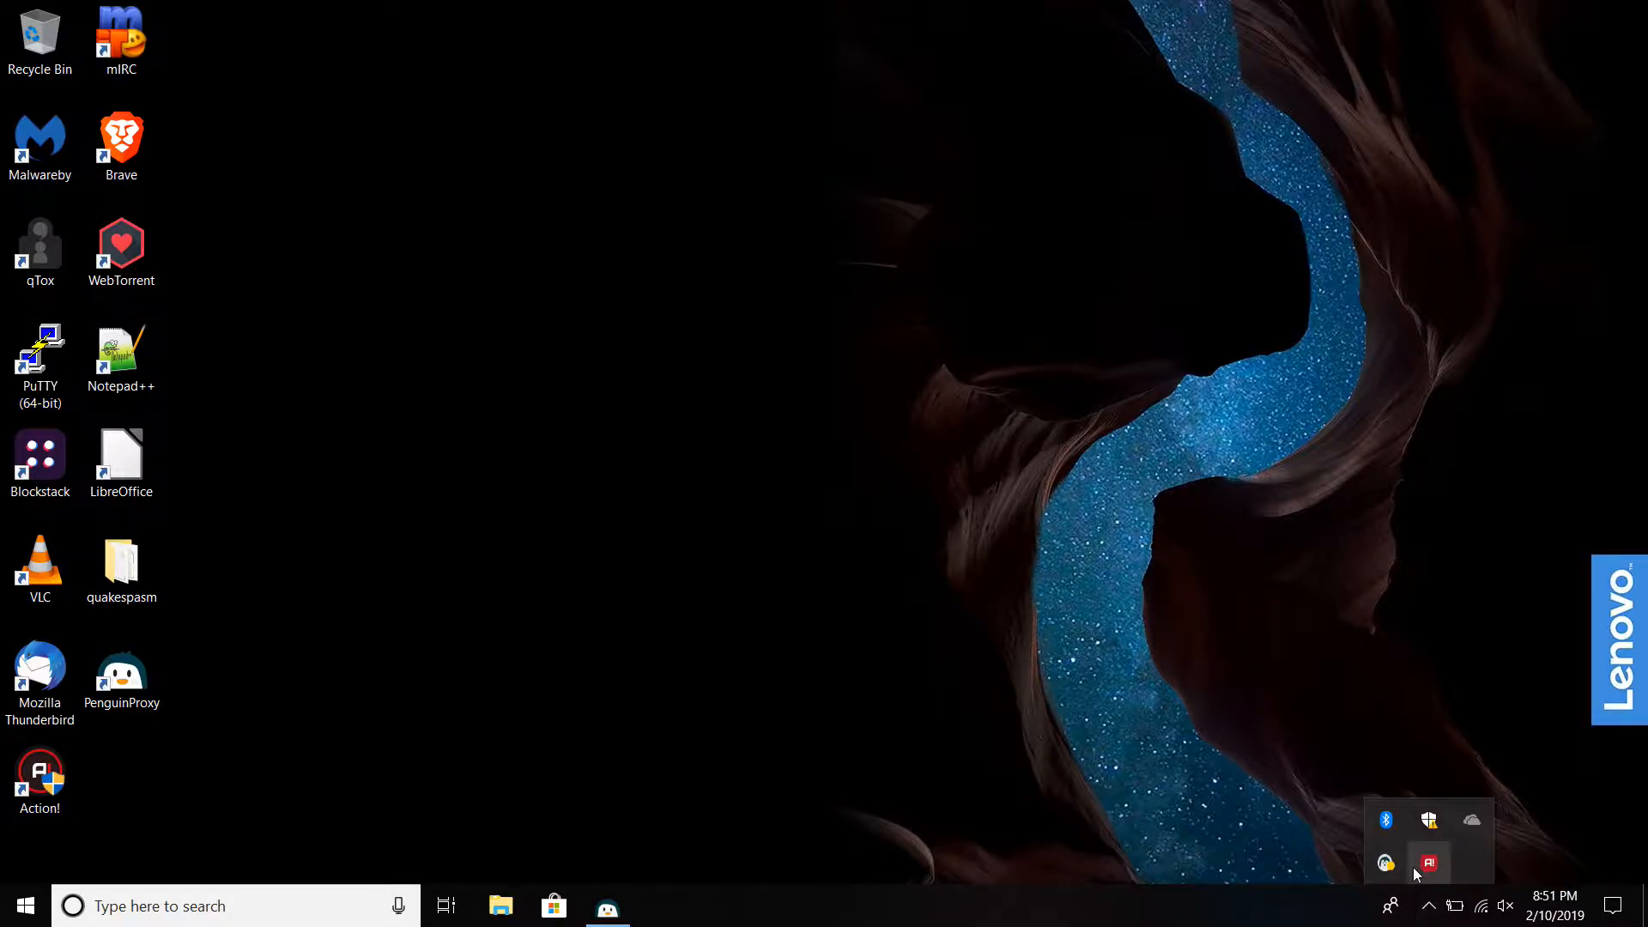
right_click(1429, 863)
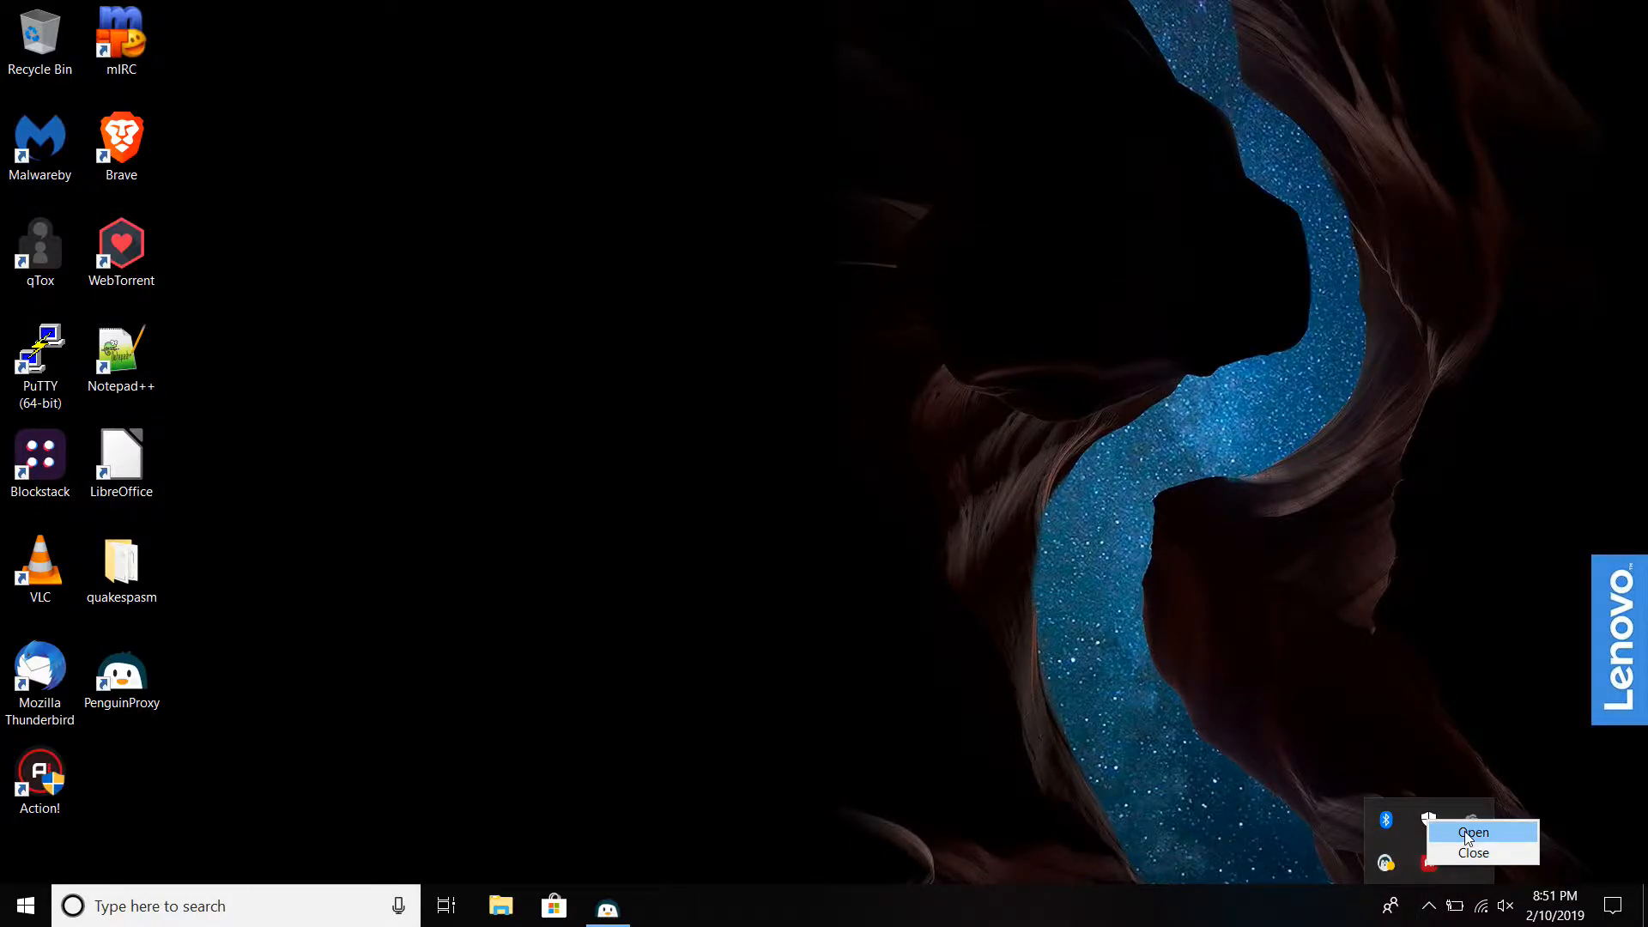